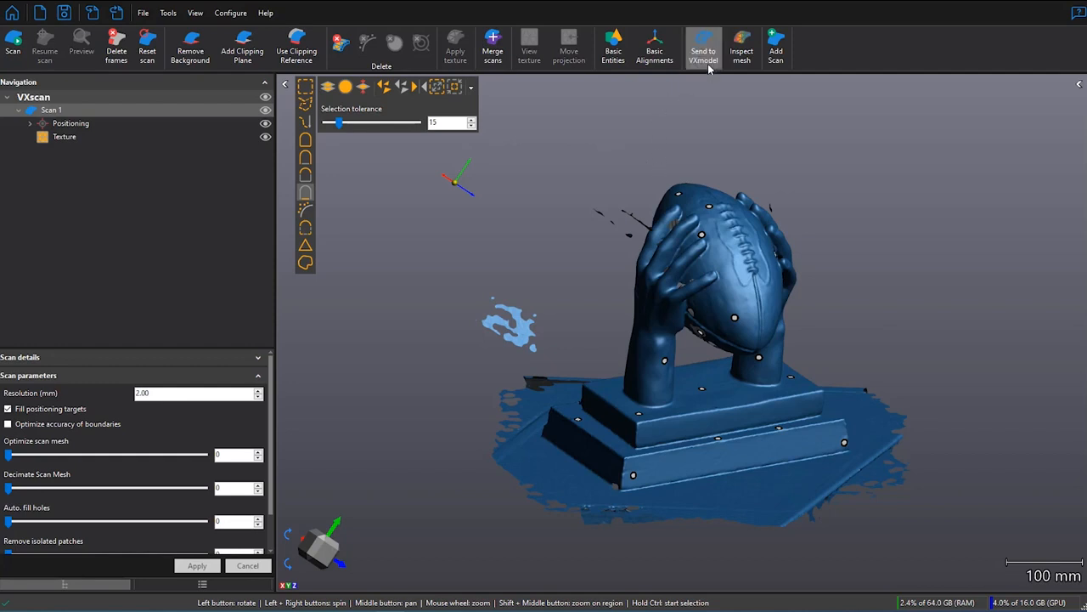
Step: Send the trophy scan to VXmodel as a mesh and delete the original VXscan data
{"action": "left_click", "coordinate": [704, 47]}
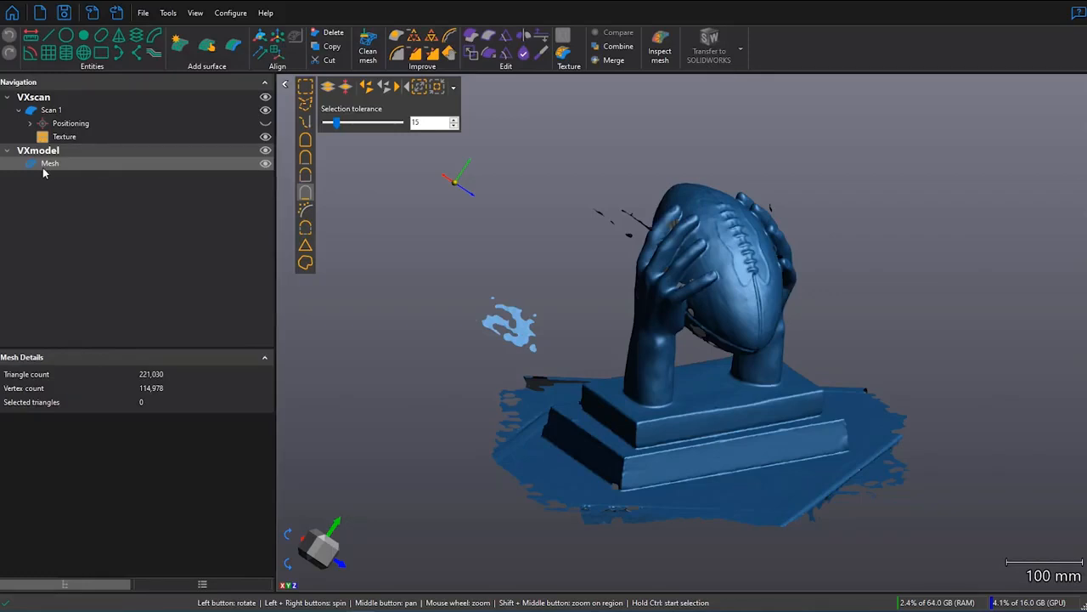
{"action": "right_click", "coordinate": [34, 97]}
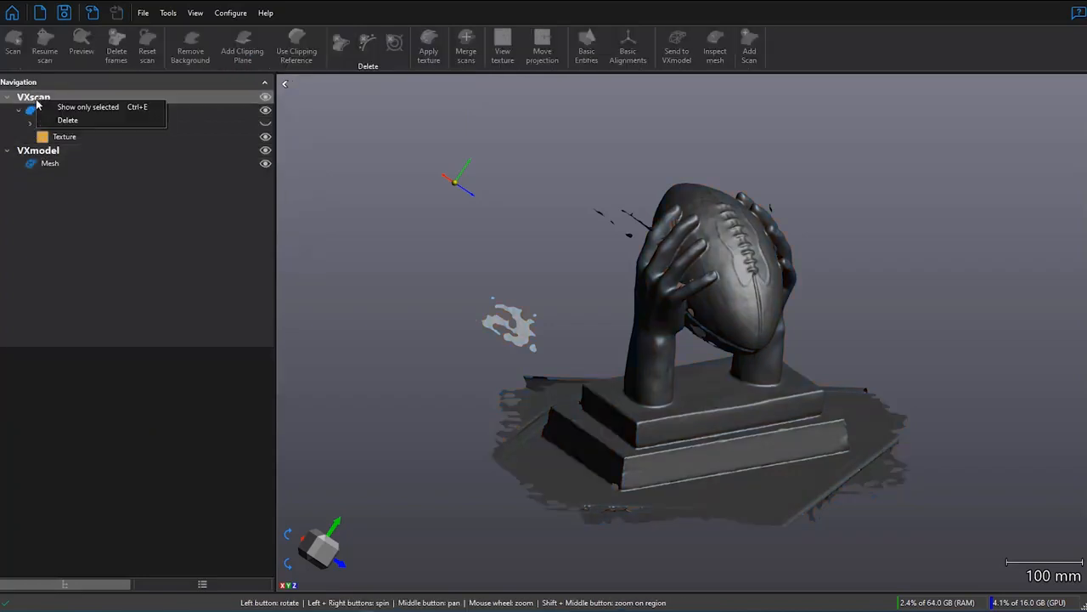
{"action": "mouse_move", "coordinate": [67, 120]}
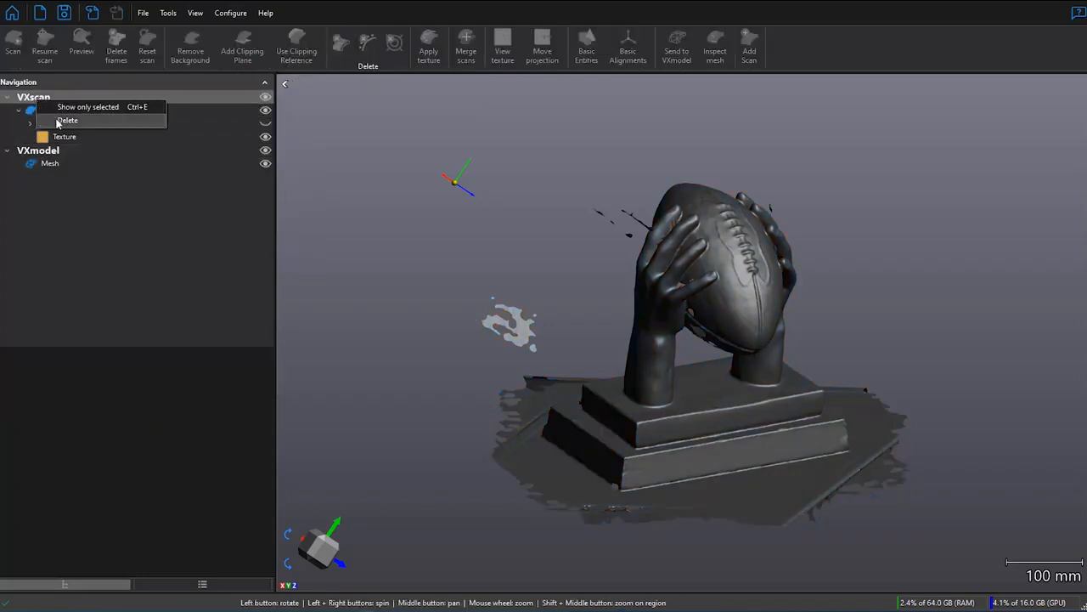
{"action": "left_click", "coordinate": [67, 120]}
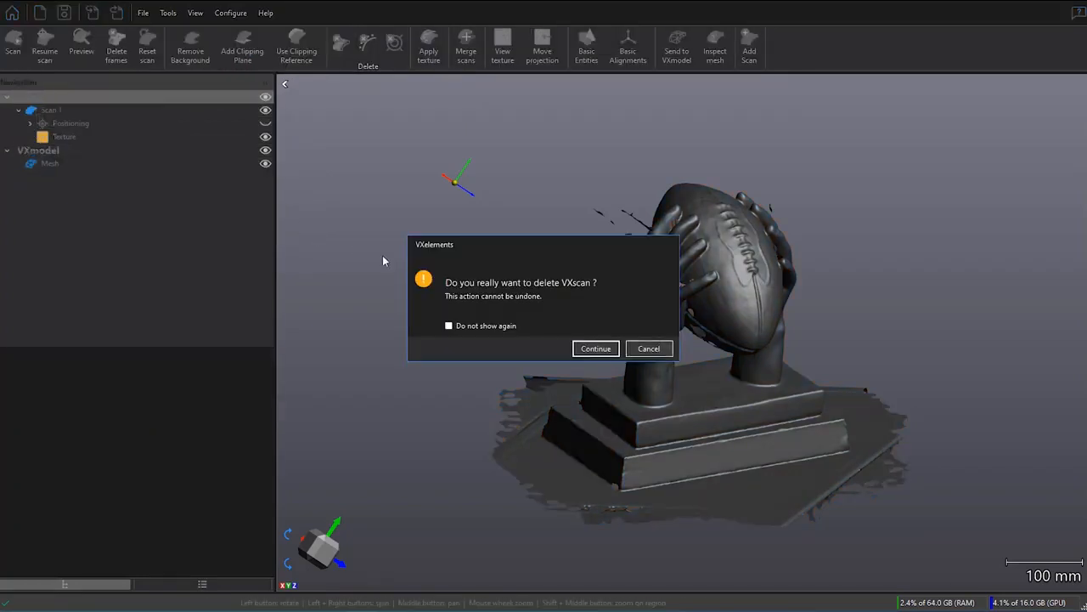
{"action": "left_click", "coordinate": [595, 349]}
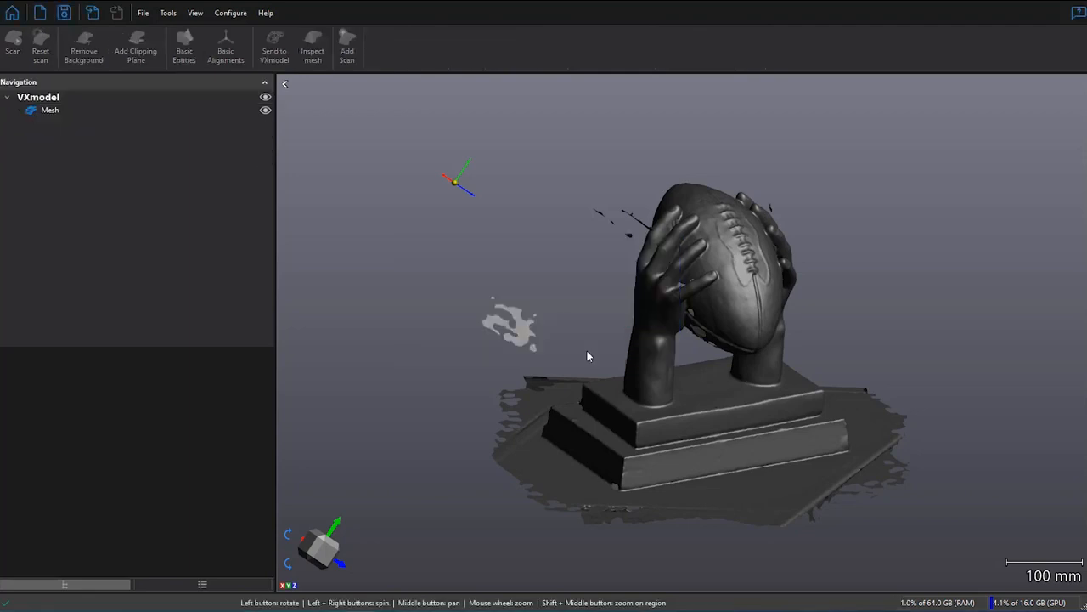
Step: Save the mesh-only session as a new file named 'football trophy_VXM'
{"action": "left_click", "coordinate": [38, 96]}
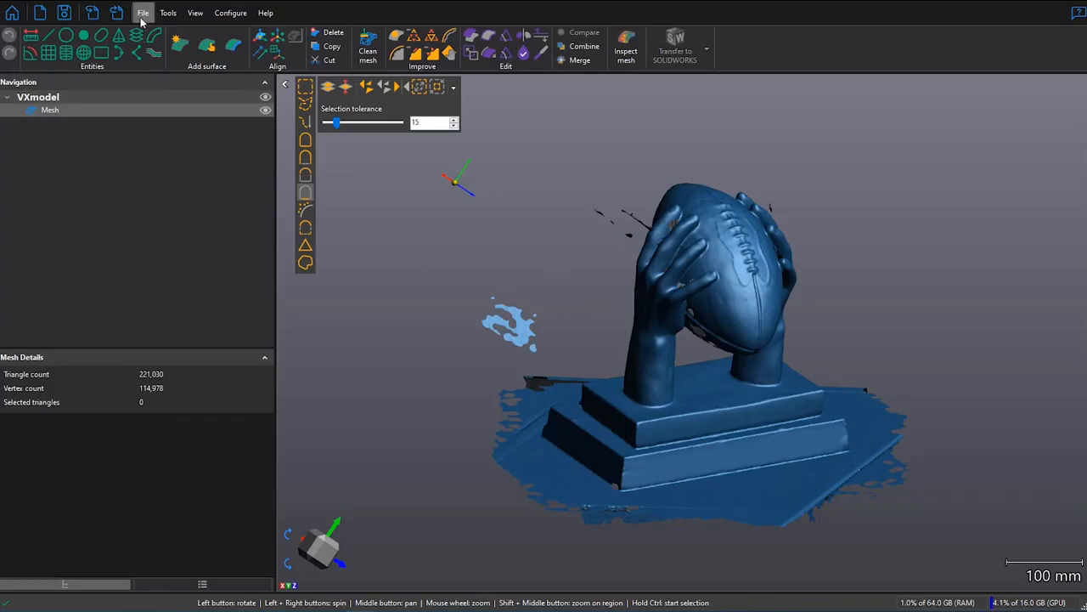
{"action": "left_click", "coordinate": [143, 12]}
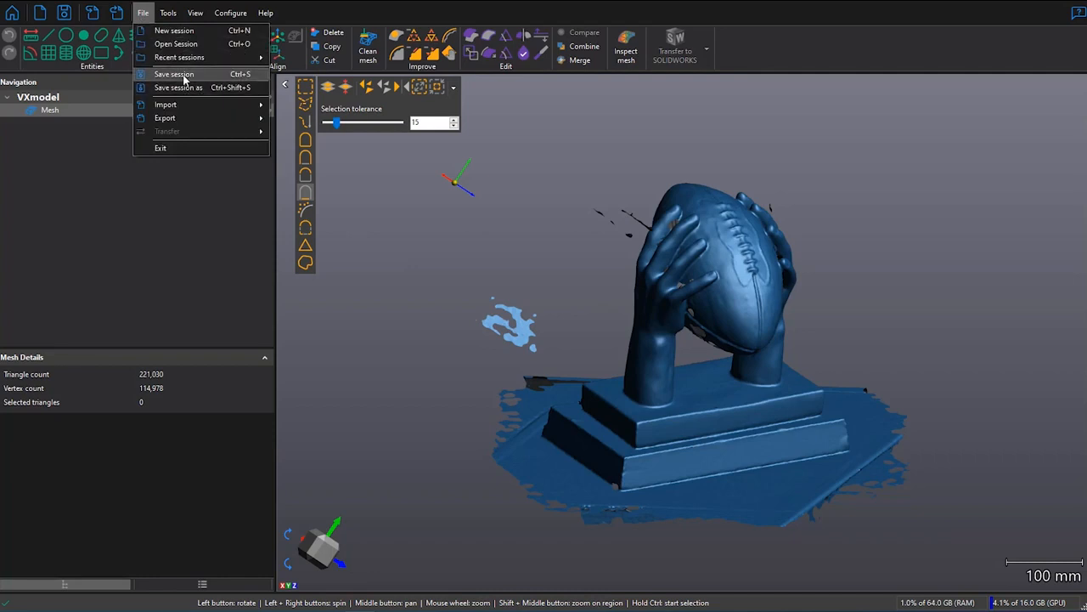
{"action": "mouse_move", "coordinate": [178, 87]}
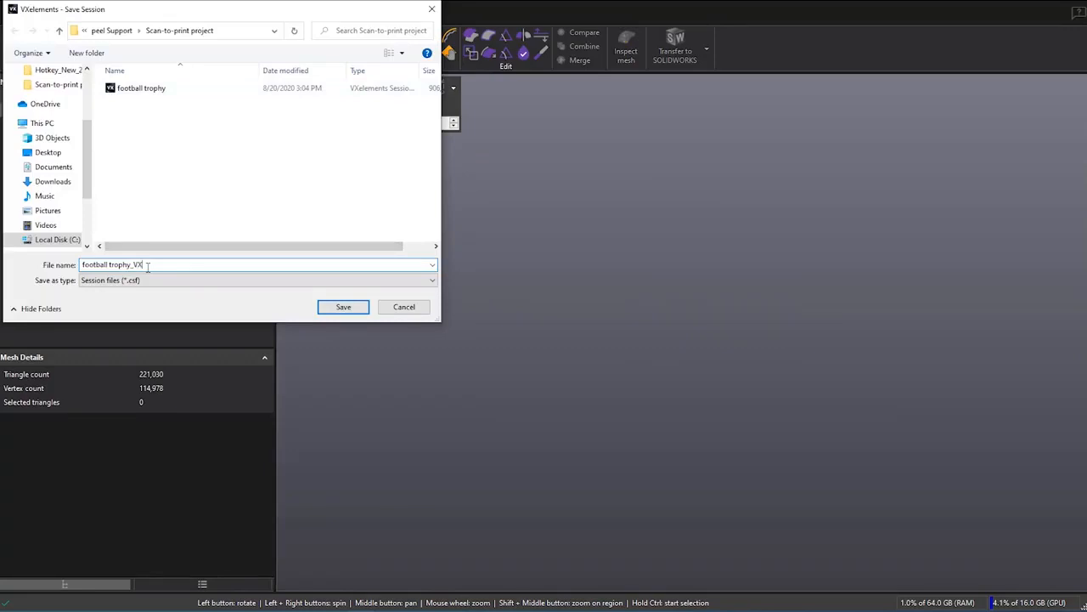
{"action": "type", "text": "M"}
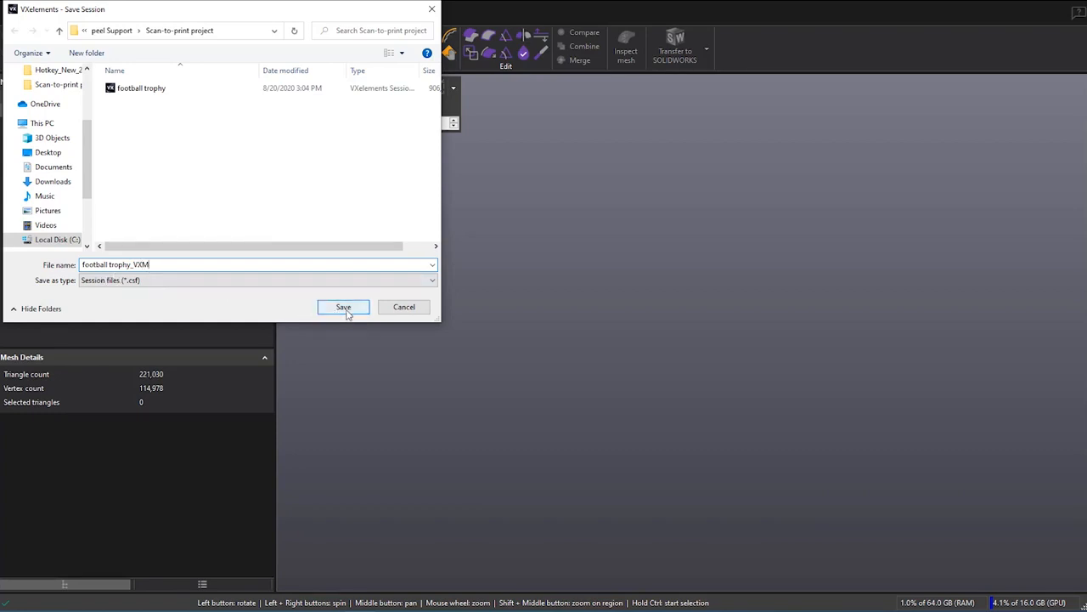
{"action": "left_click", "coordinate": [343, 307]}
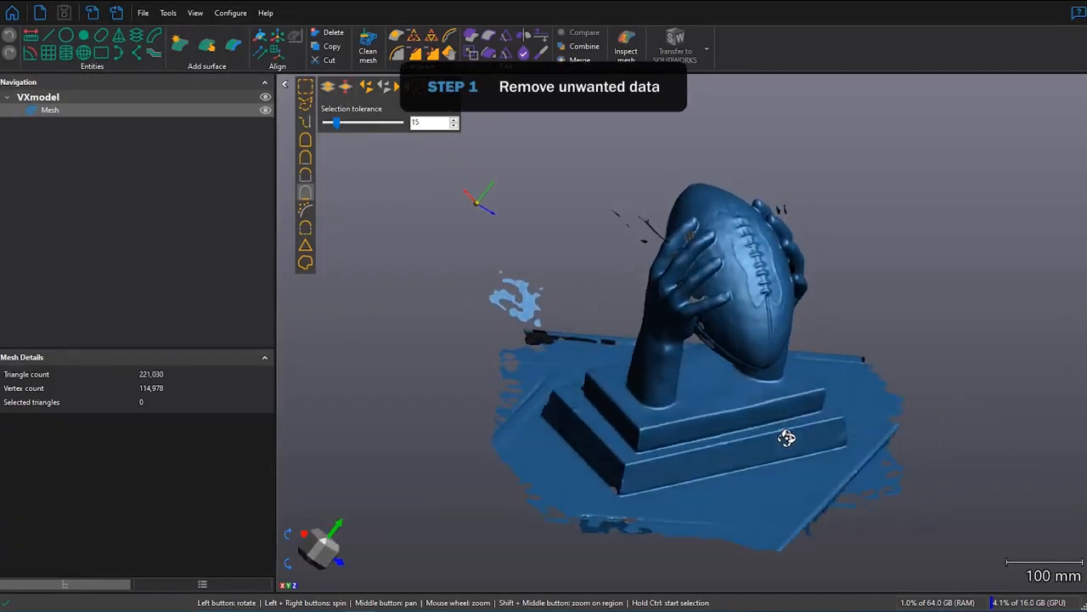
Step: Select isolated patches with the size threshold at maximum to catch the floating fragments
{"action": "left_click_drag", "start_coordinate": [785, 437], "coordinate": [768, 442]}
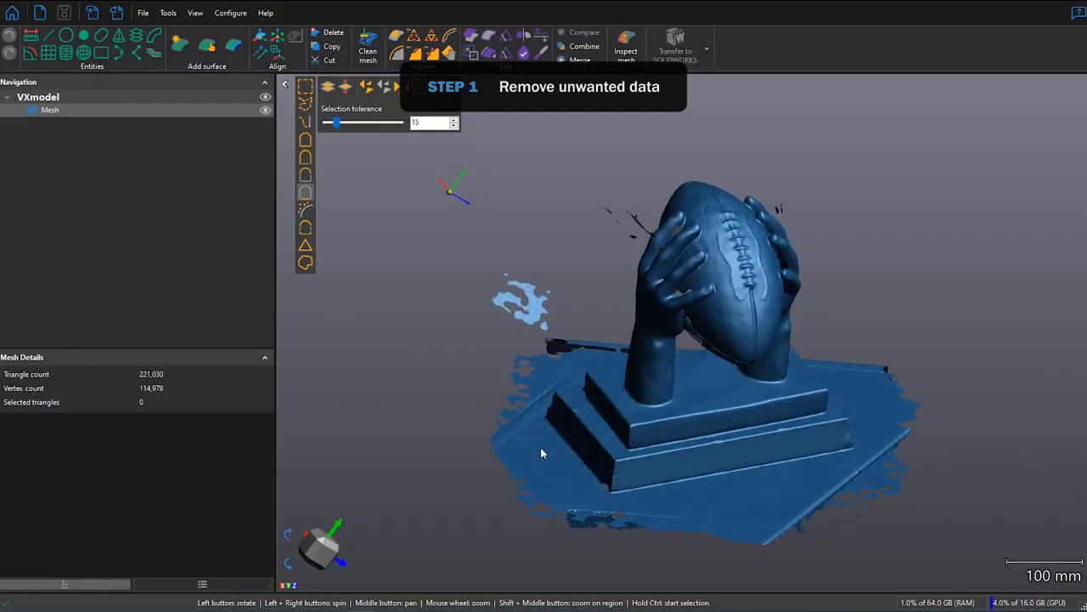
{"action": "mouse_move", "coordinate": [614, 518]}
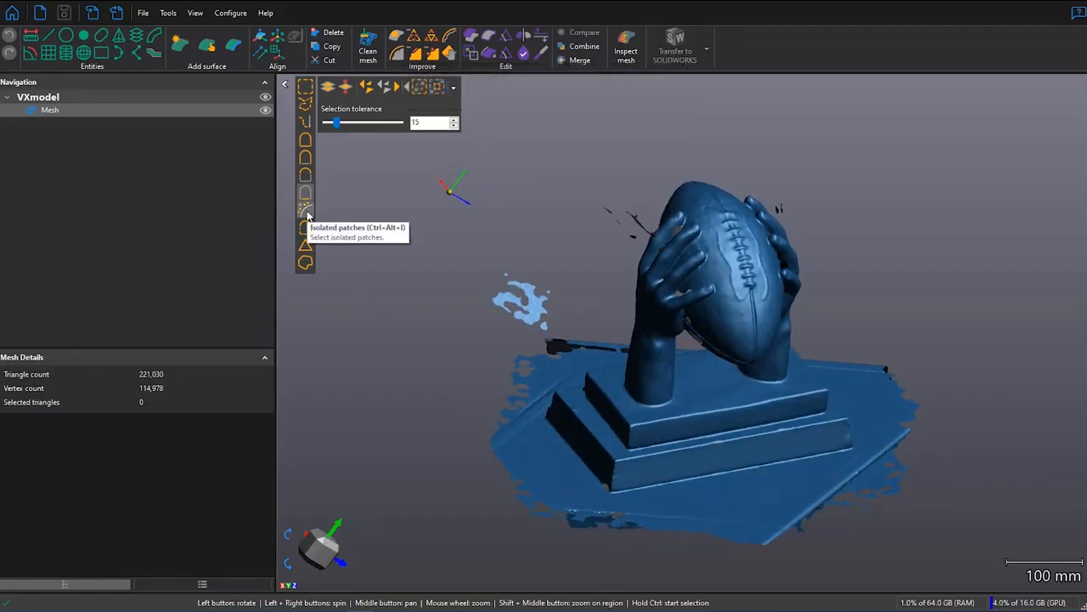
{"action": "left_click", "coordinate": [305, 210]}
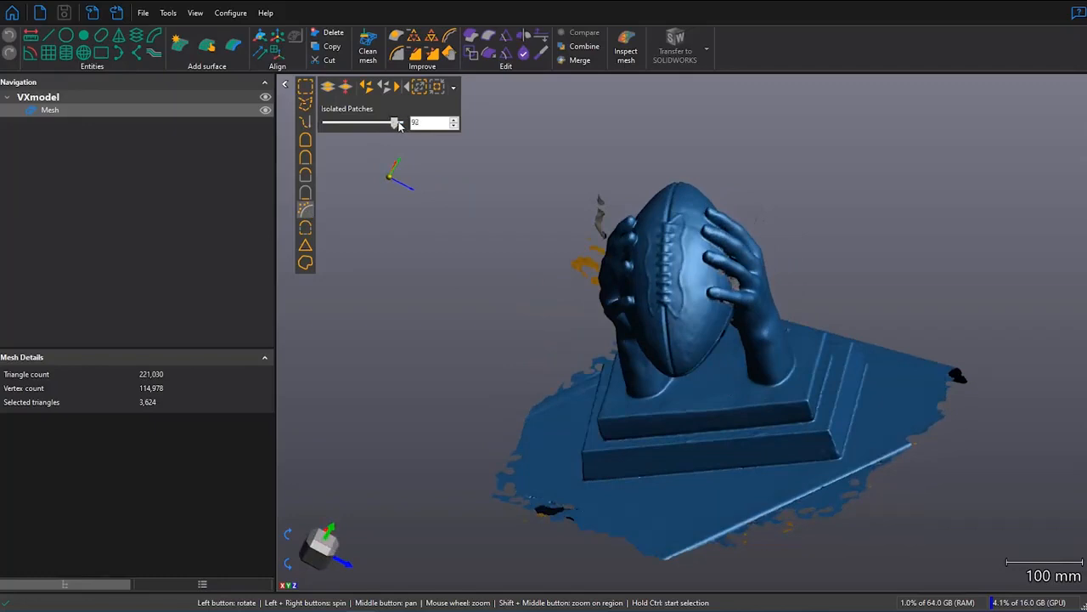
{"action": "left_click_drag", "start_coordinate": [395, 122], "coordinate": [330, 122]}
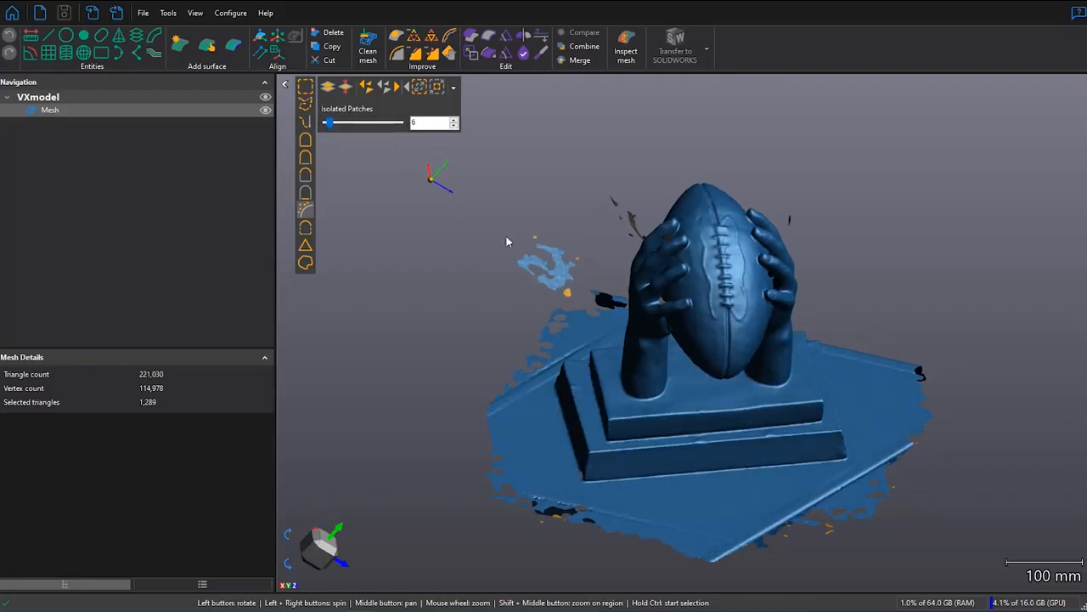
{"action": "mouse_move", "coordinate": [548, 255]}
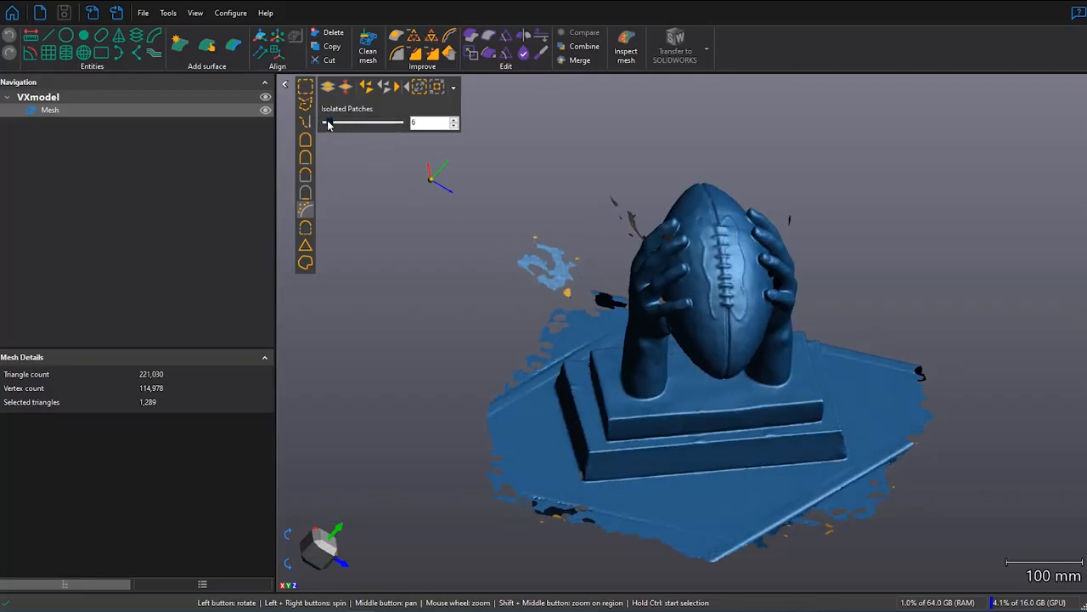
{"action": "left_click_drag", "start_coordinate": [327, 123], "coordinate": [400, 123]}
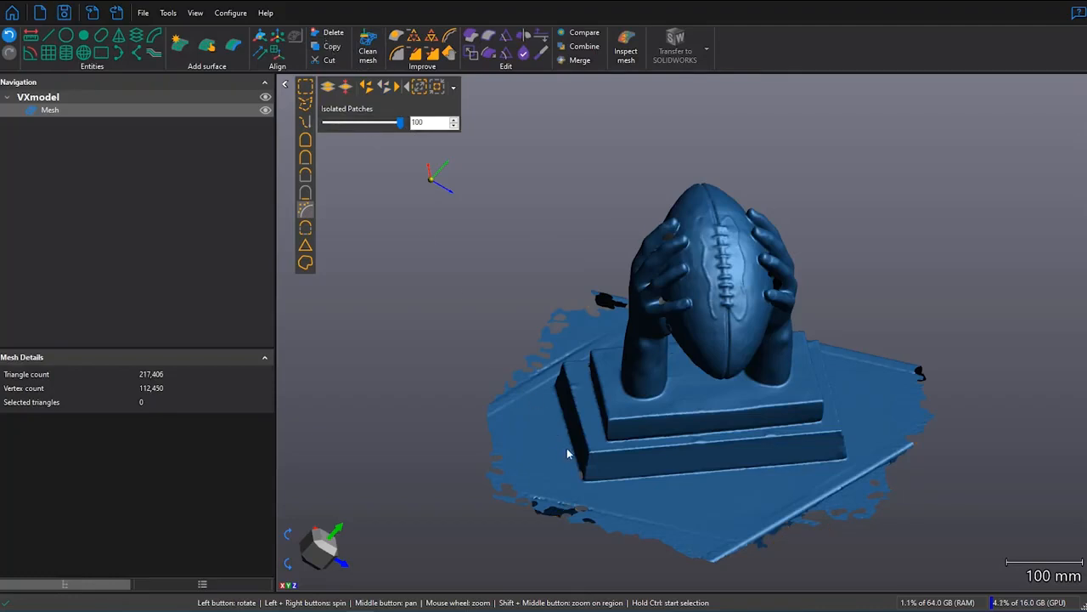
{"action": "left_click_drag", "start_coordinate": [569, 452], "coordinate": [737, 496]}
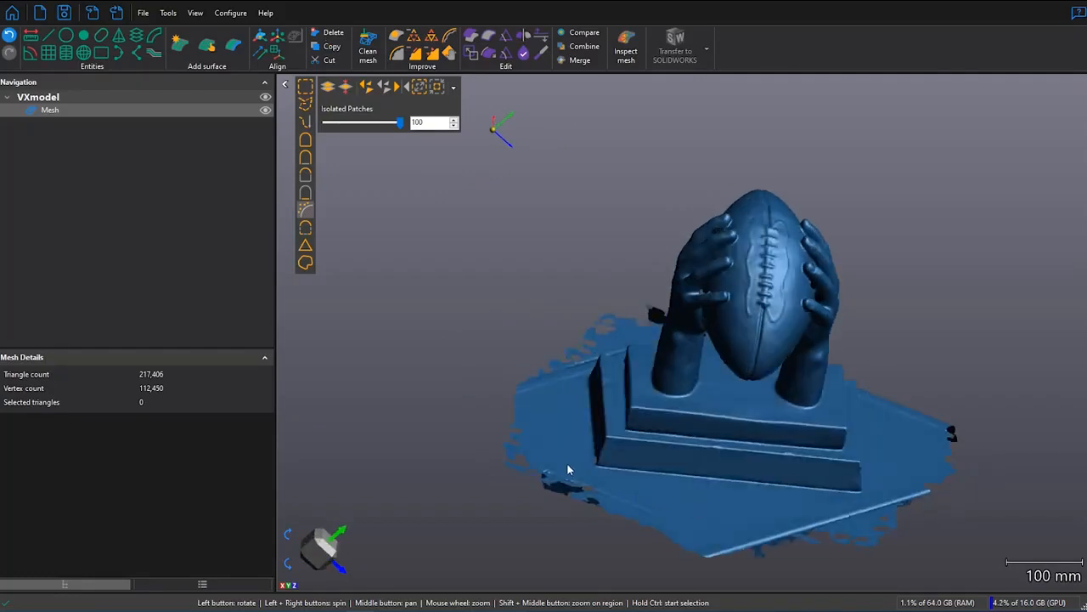
{"action": "mouse_move", "coordinate": [305, 192]}
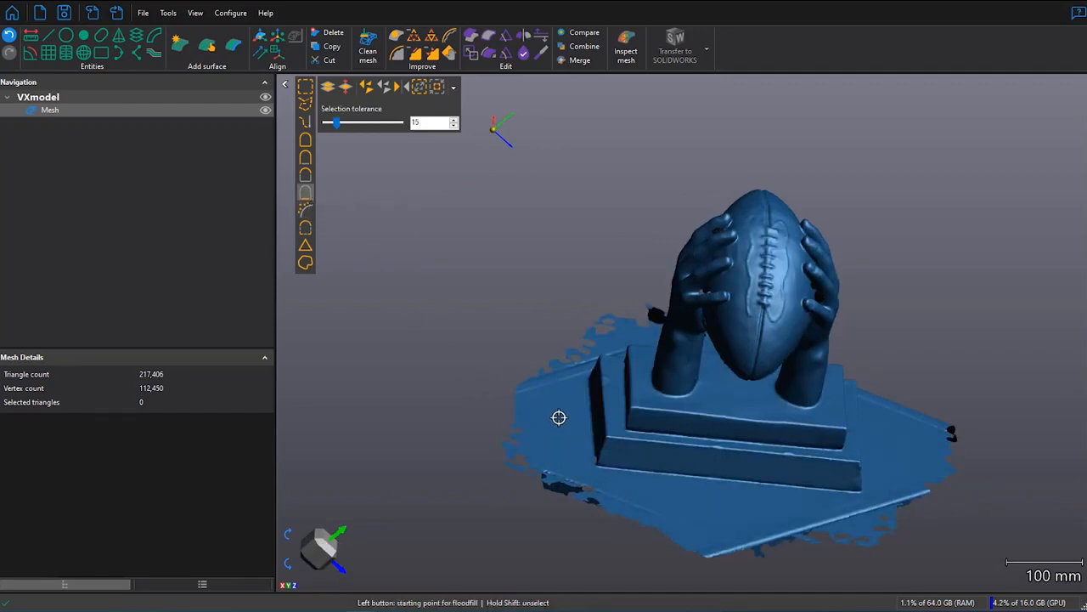
Step: Flood-select the table surface under the base, grow the selection and delete it (163,896 triangles)
{"action": "left_click", "coordinate": [563, 422]}
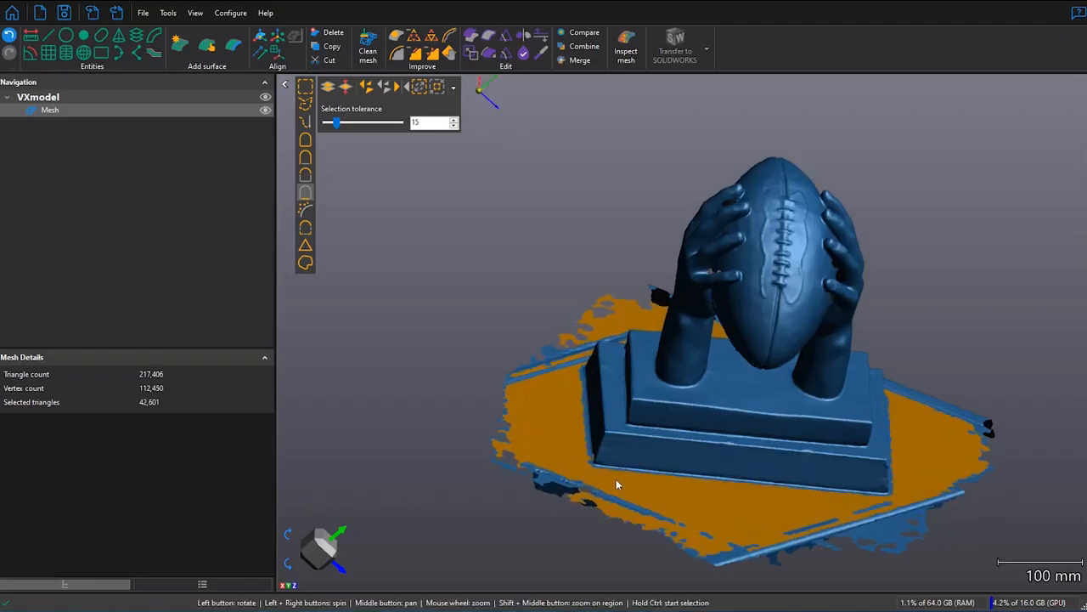
{"action": "scroll", "scroll_direction": "down", "scroll_amount": 3}
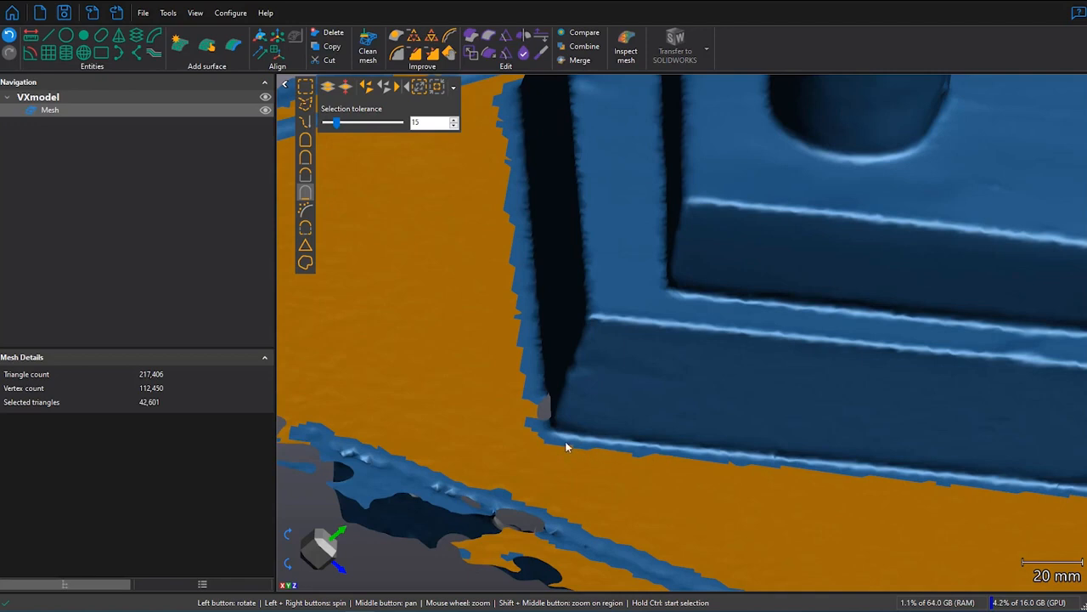
{"action": "mouse_move", "coordinate": [571, 442]}
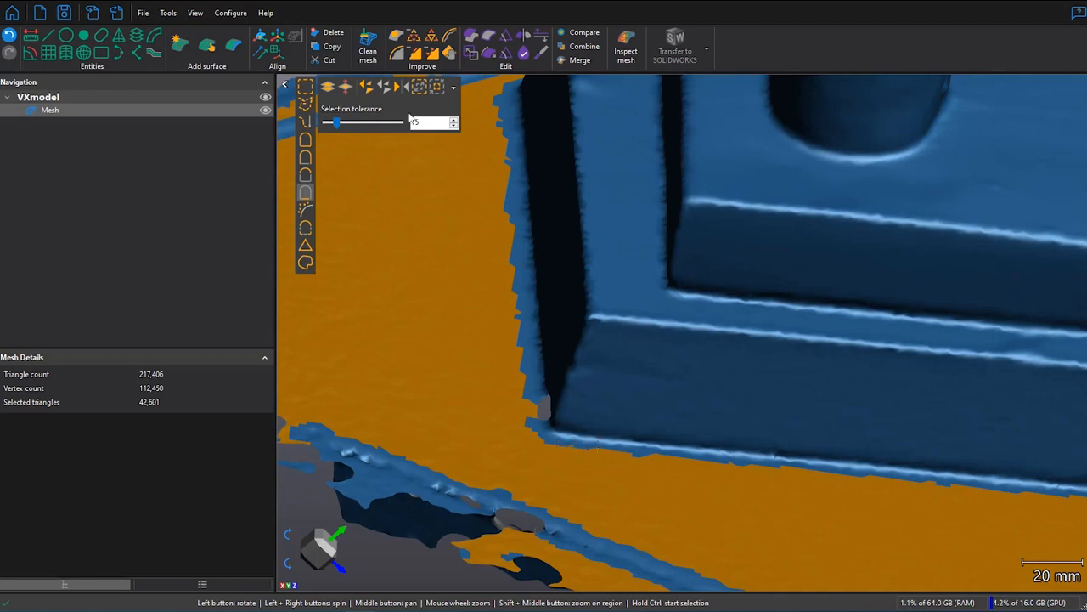
{"action": "mouse_move", "coordinate": [419, 86]}
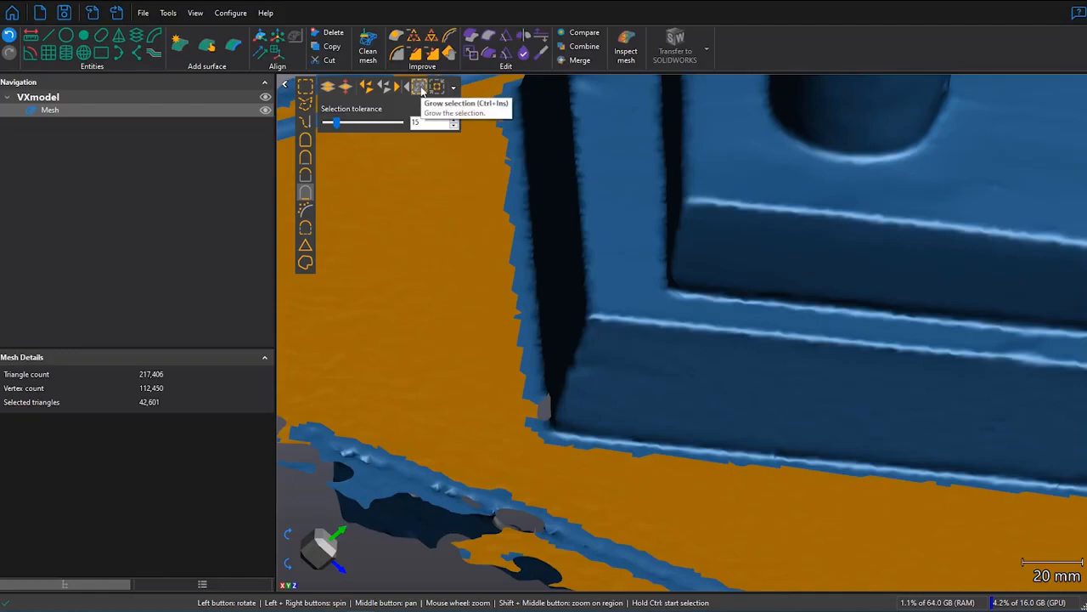
{"action": "left_click", "coordinate": [419, 86]}
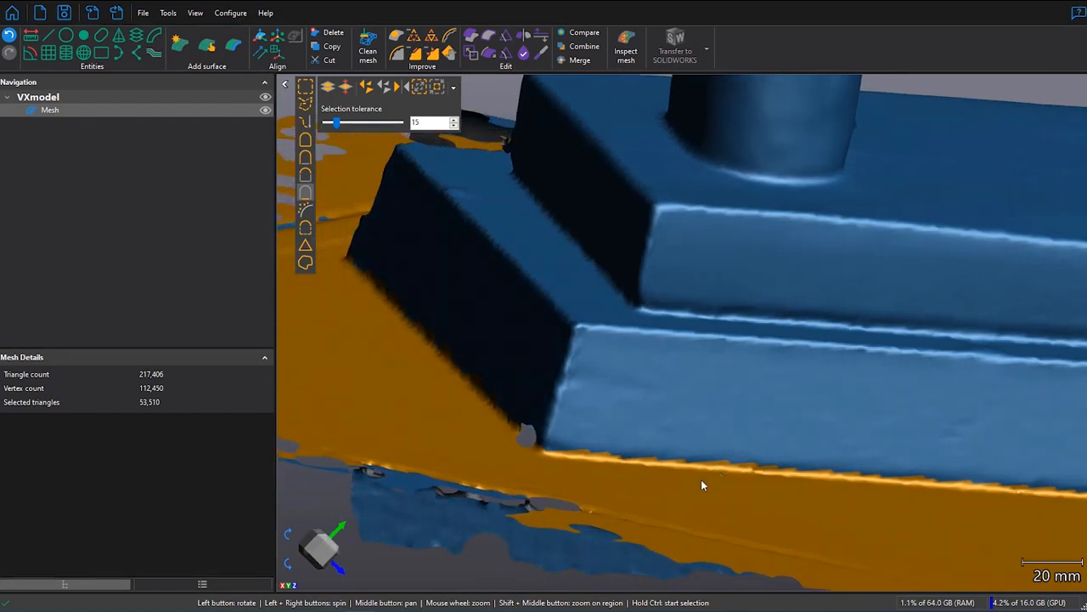
{"action": "scroll", "scroll_direction": "down", "scroll_amount": 3}
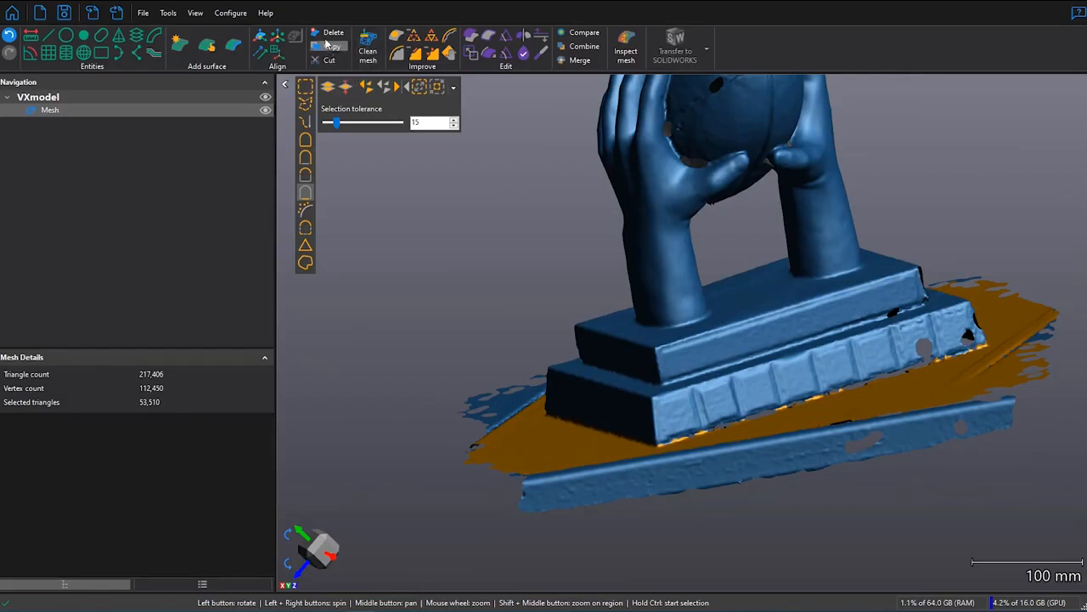
{"action": "mouse_move", "coordinate": [327, 39]}
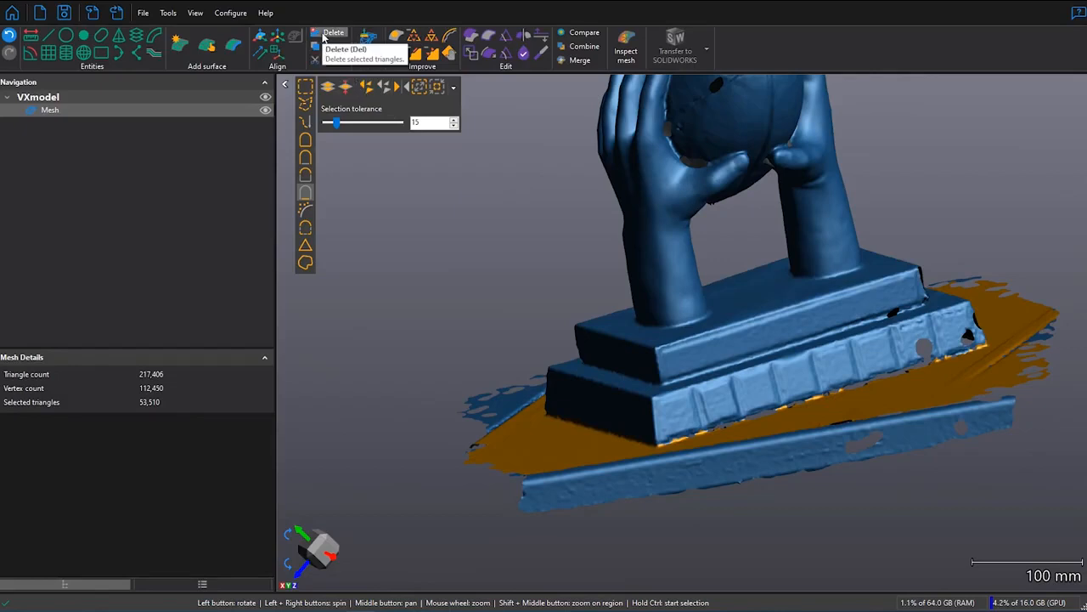
{"action": "left_click", "coordinate": [333, 32]}
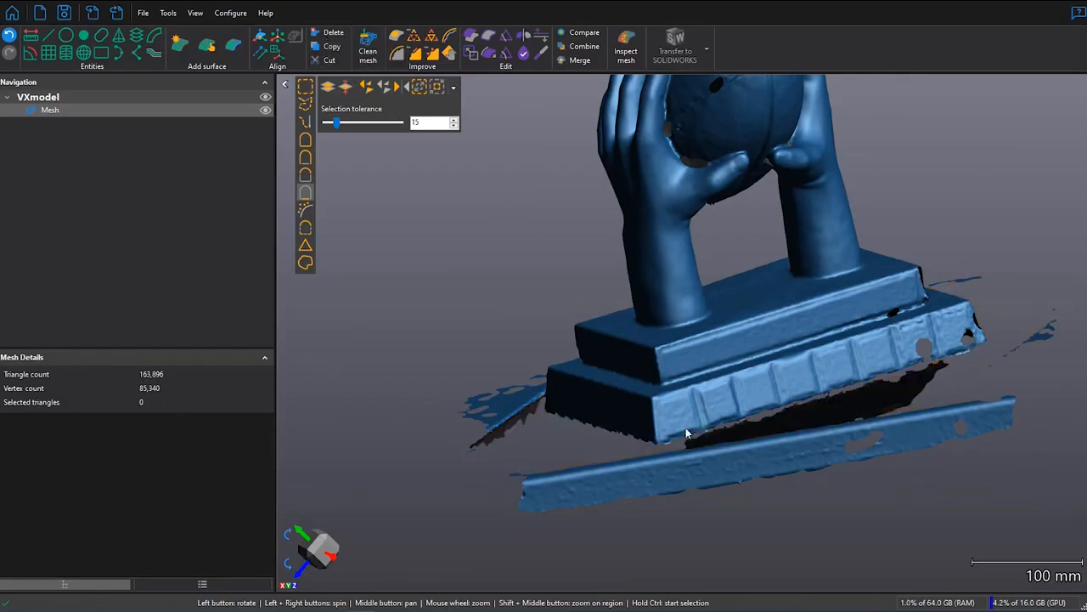
{"action": "left_click_drag", "start_coordinate": [688, 433], "coordinate": [733, 429]}
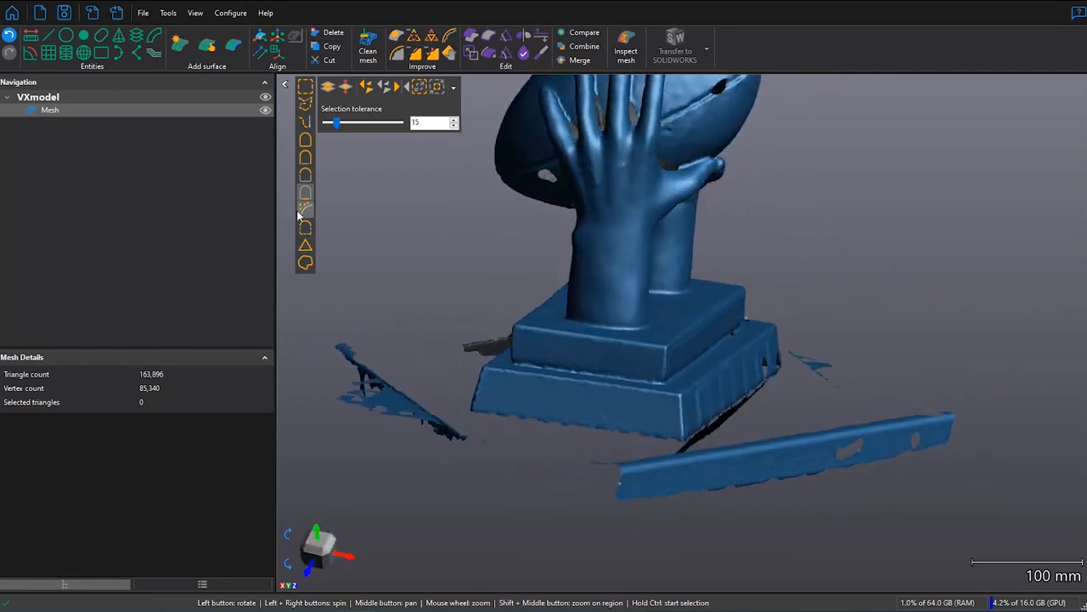
{"action": "left_click", "coordinate": [305, 210]}
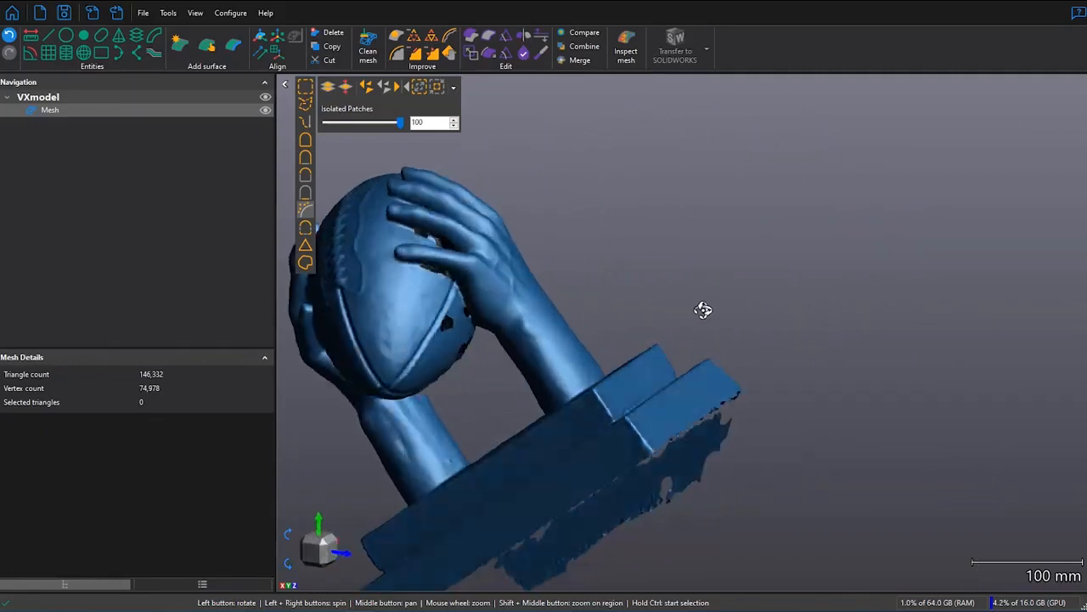
{"action": "left_click_drag", "start_coordinate": [704, 308], "coordinate": [478, 461]}
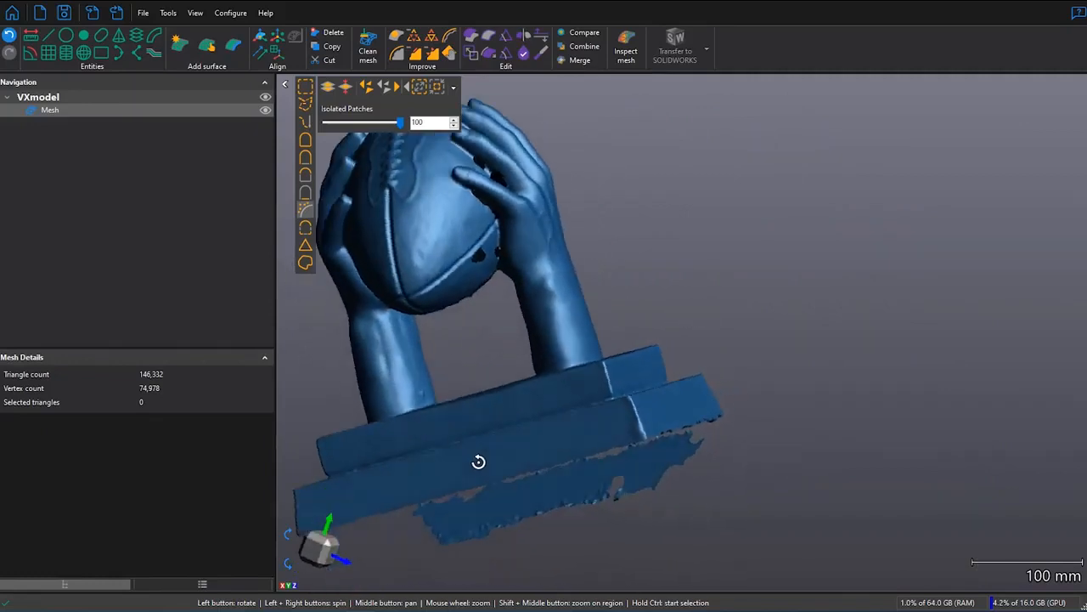
{"action": "left_click_drag", "start_coordinate": [478, 462], "coordinate": [489, 447]}
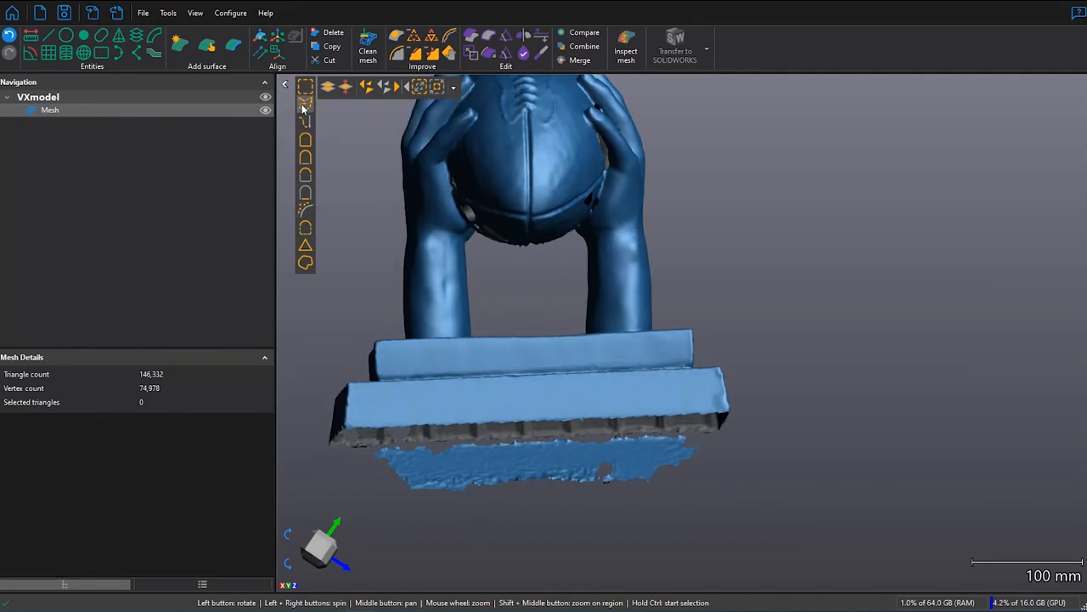
{"action": "mouse_move", "coordinate": [328, 87]}
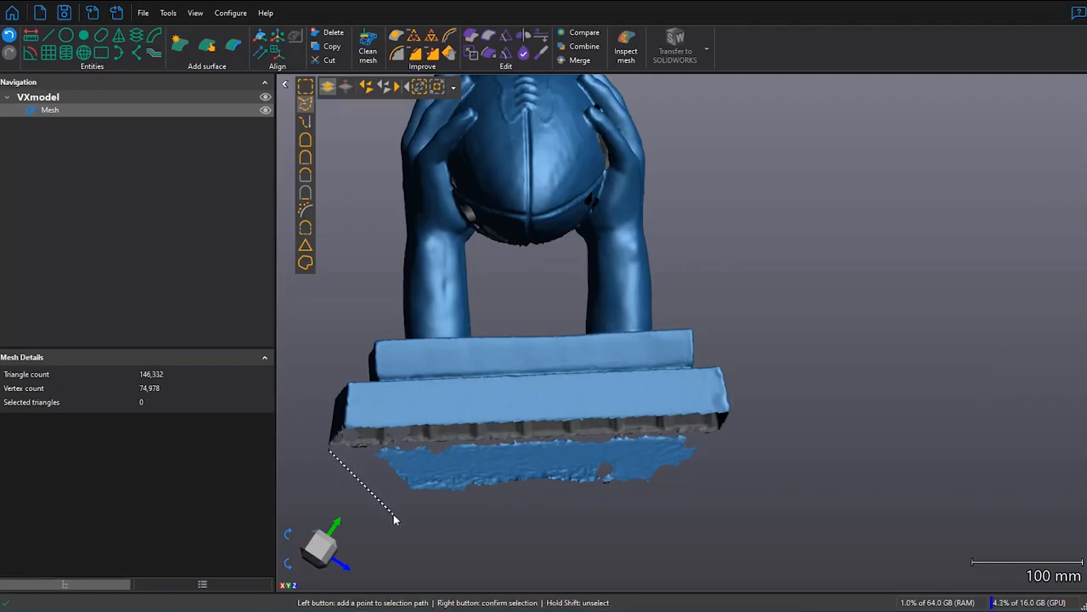
Step: Freeform-select and delete the debris patch below the base, then inspect the trophy all round
{"action": "left_click", "coordinate": [738, 440]}
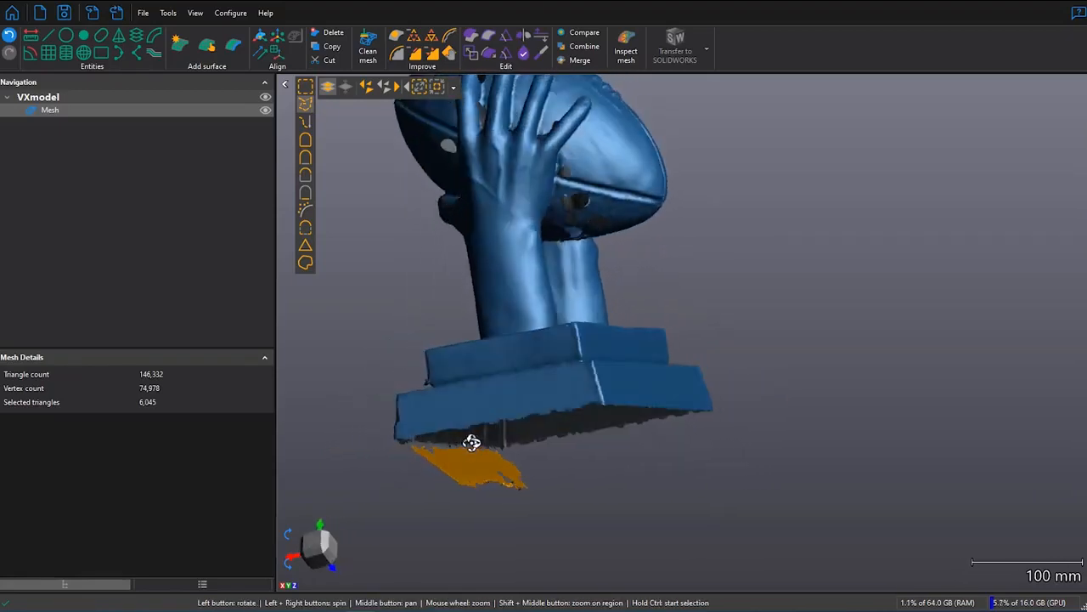
{"action": "left_click_drag", "start_coordinate": [472, 442], "coordinate": [777, 389]}
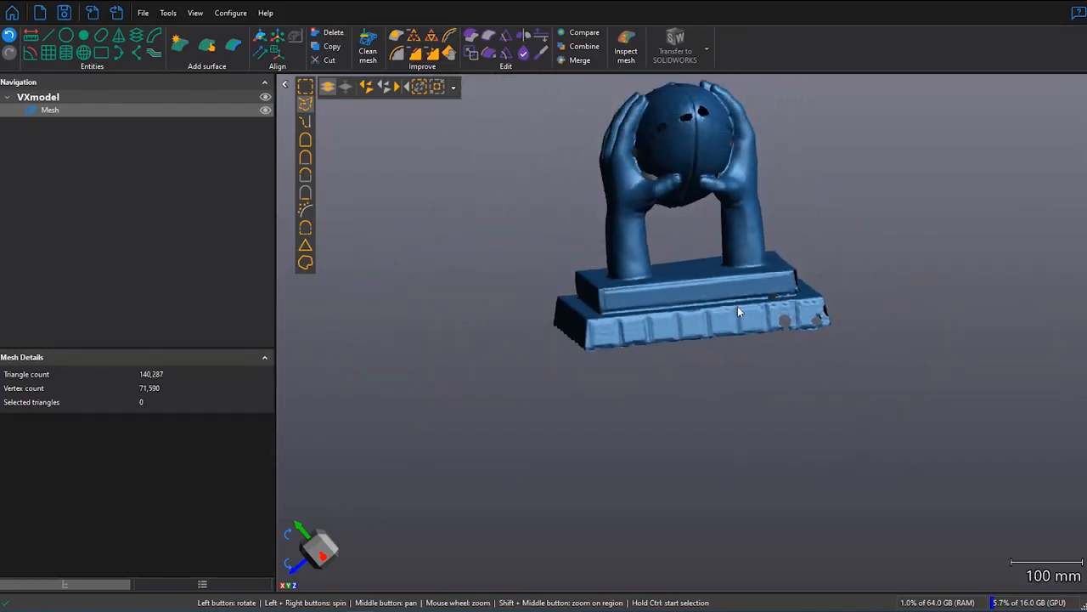
{"action": "left_click_drag", "start_coordinate": [737, 311], "coordinate": [724, 414]}
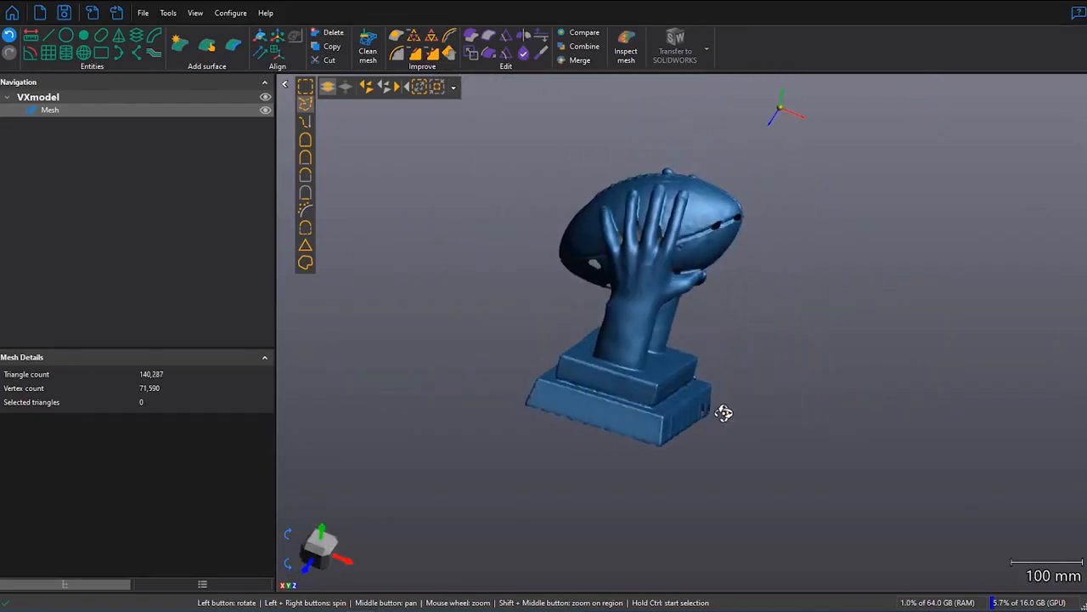
{"action": "left_click_drag", "start_coordinate": [723, 413], "coordinate": [760, 450]}
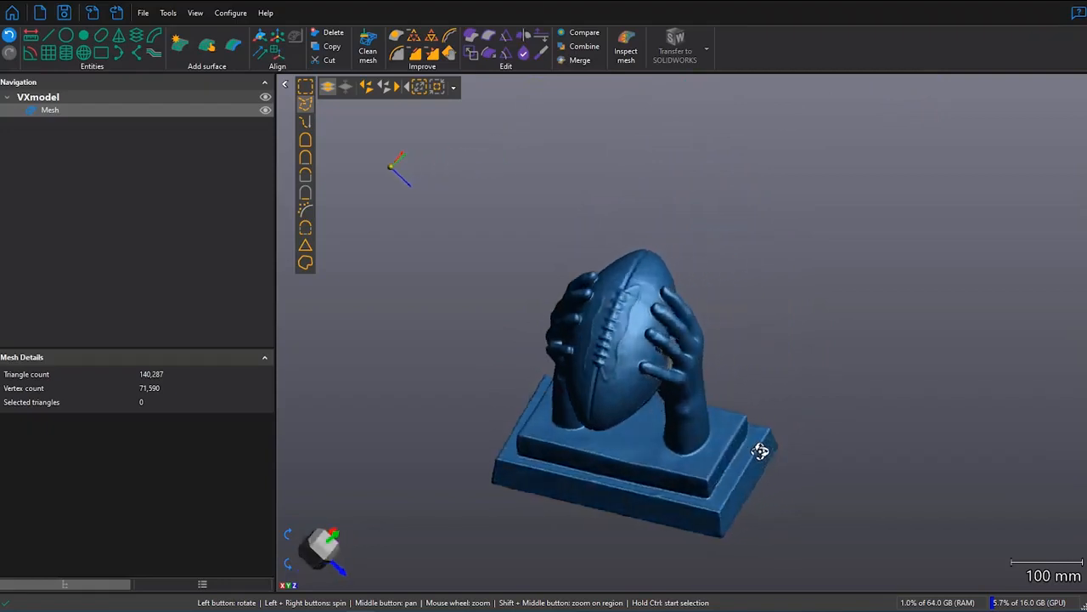
{"action": "left_click_drag", "start_coordinate": [760, 450], "coordinate": [586, 323]}
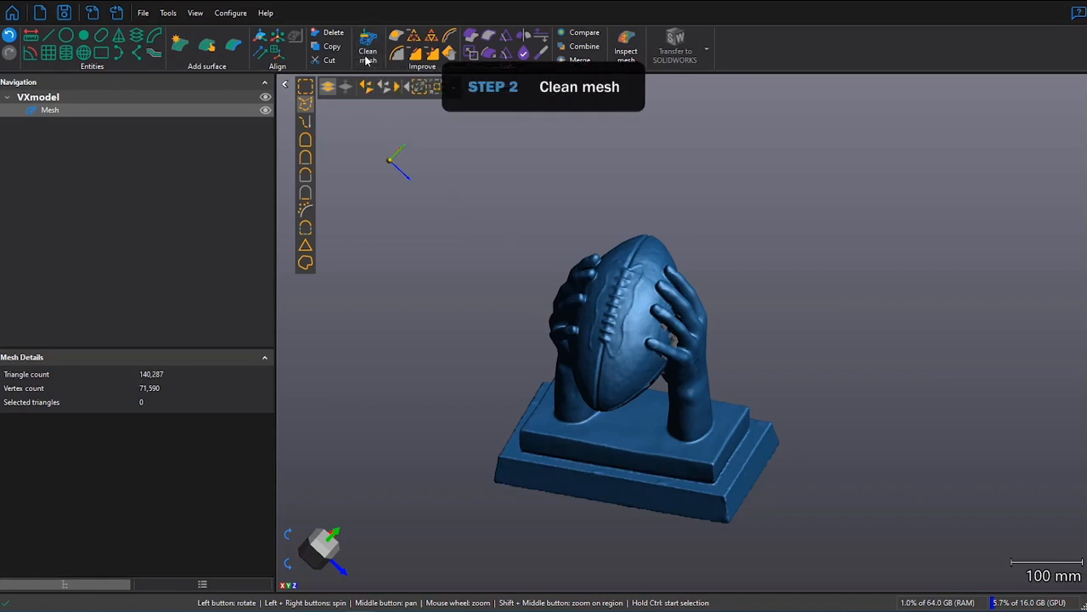
Step: Run Clean mesh with default parameters, clearing all spikes, small holes and creased edges
{"action": "left_click", "coordinate": [367, 47]}
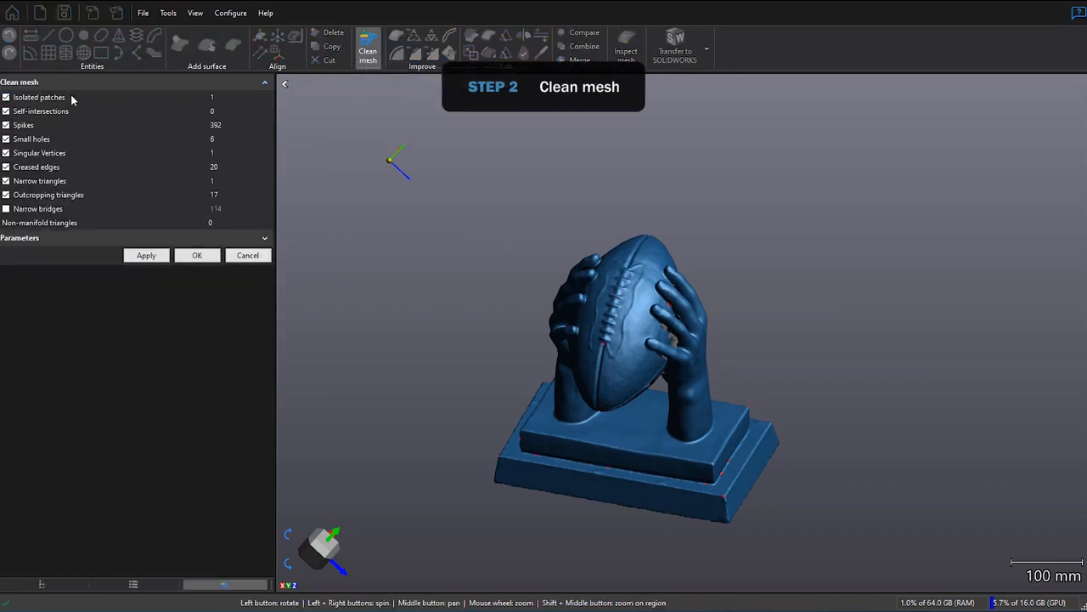
{"action": "mouse_move", "coordinate": [202, 231]}
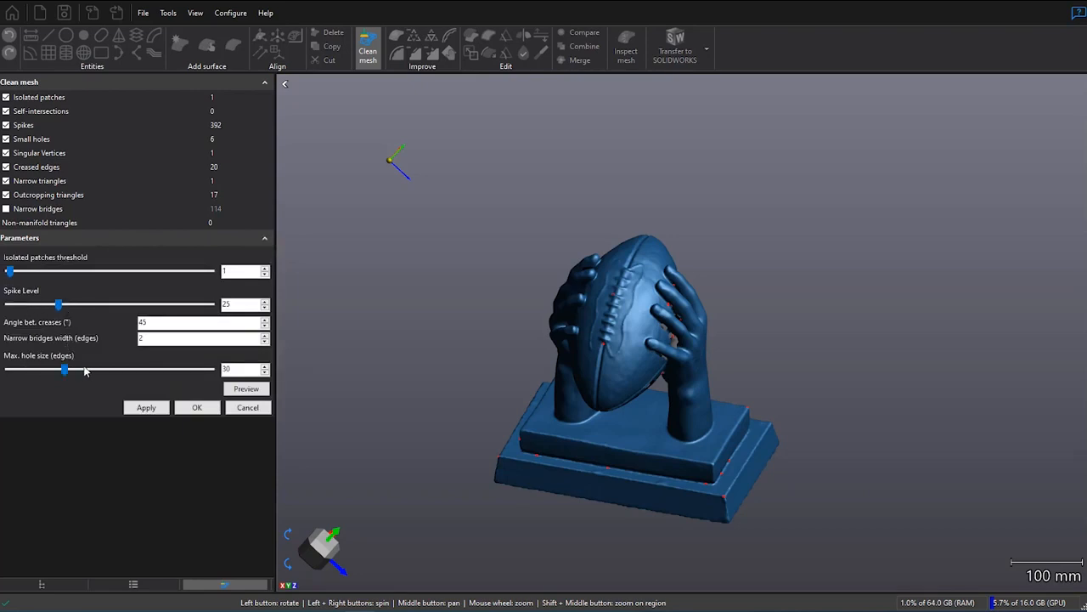
{"action": "left_click", "coordinate": [145, 407]}
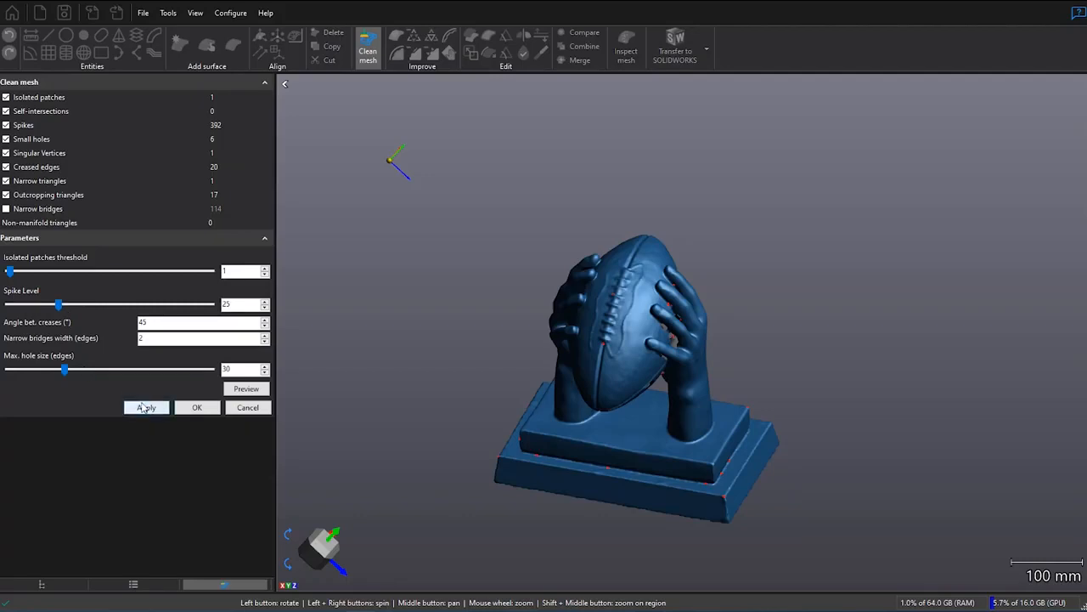
{"action": "mouse_move", "coordinate": [146, 412]}
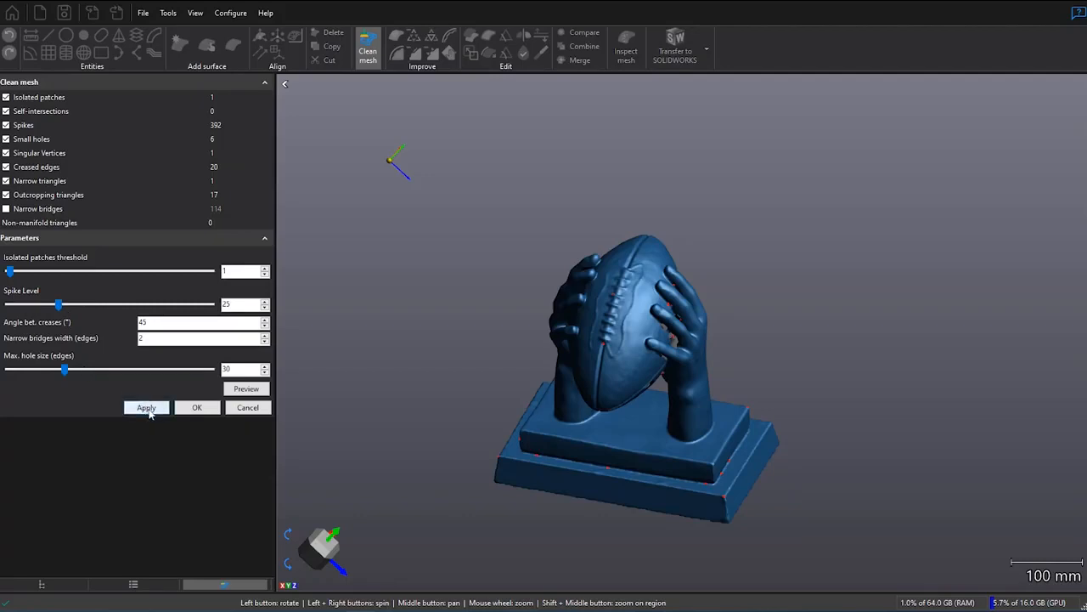
{"action": "left_click", "coordinate": [145, 407]}
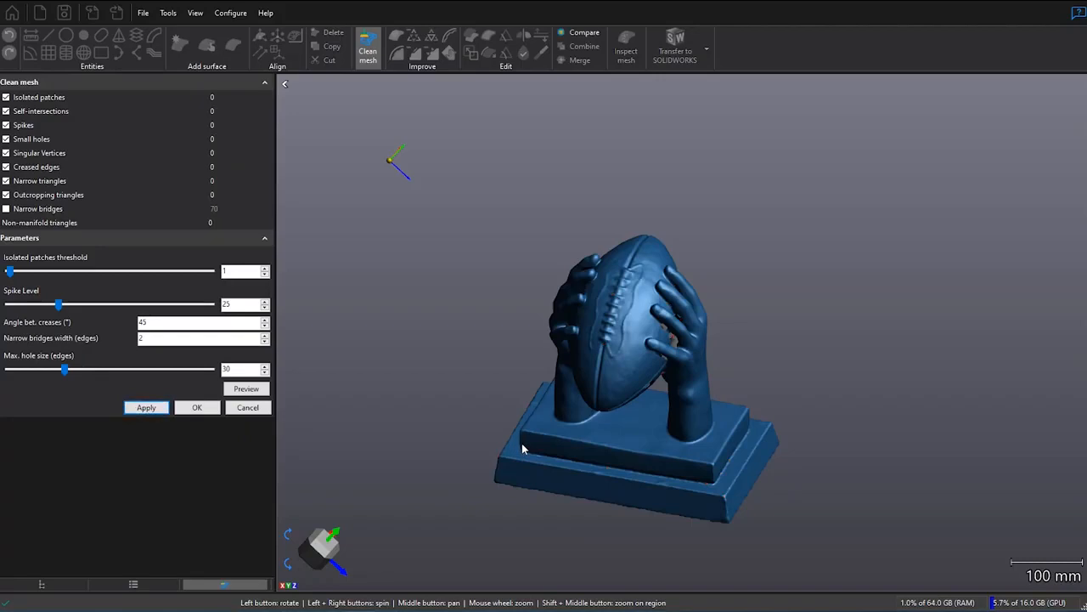
{"action": "mouse_move", "coordinate": [561, 466]}
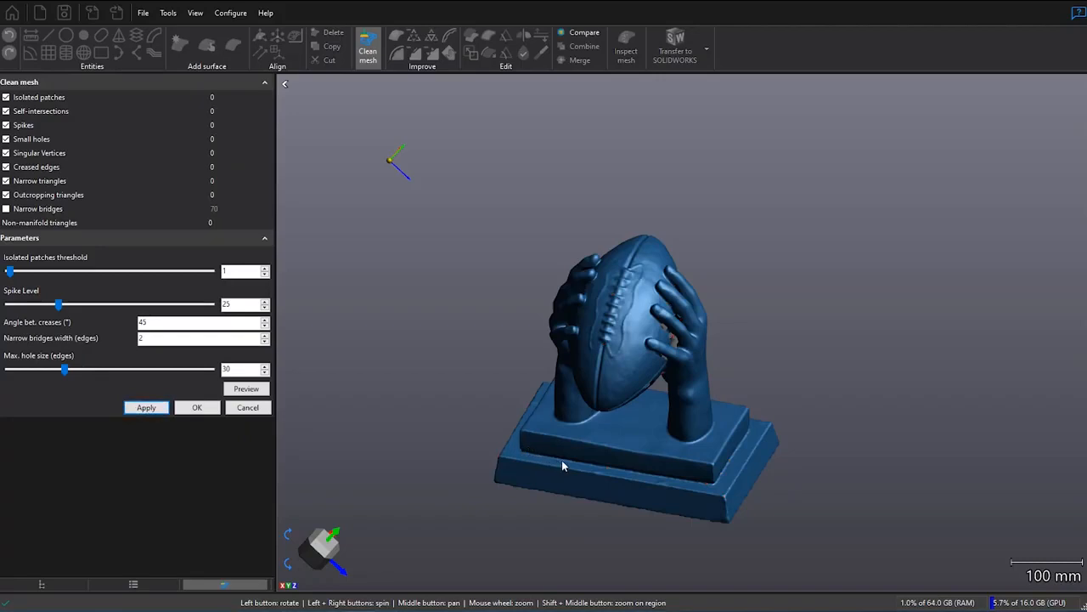
{"action": "mouse_move", "coordinate": [254, 448]}
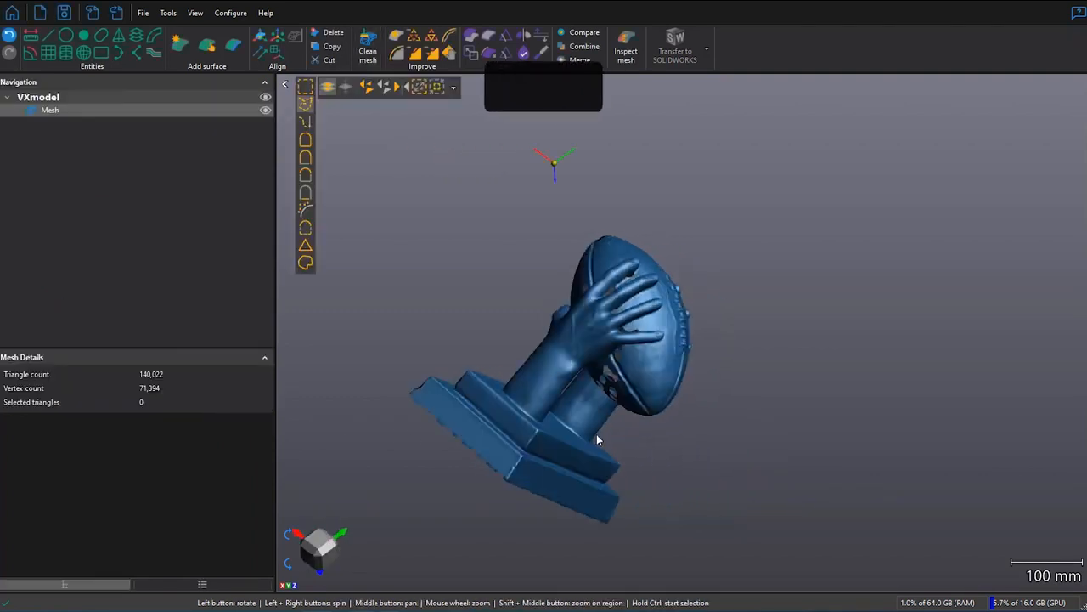
{"action": "left_click_drag", "start_coordinate": [597, 439], "coordinate": [586, 462]}
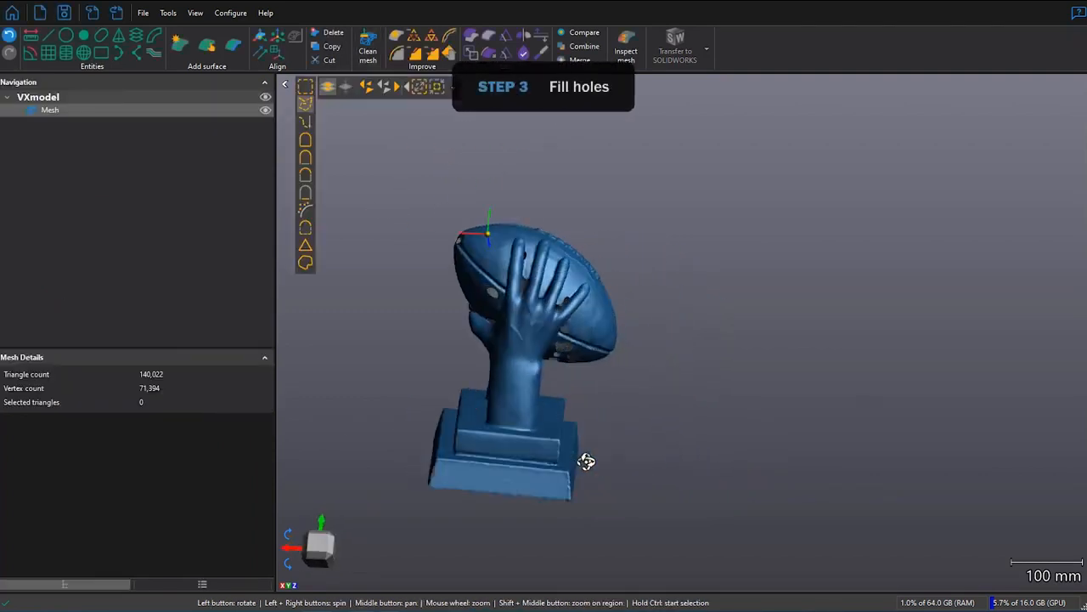
{"action": "left_click_drag", "start_coordinate": [586, 461], "coordinate": [442, 475]}
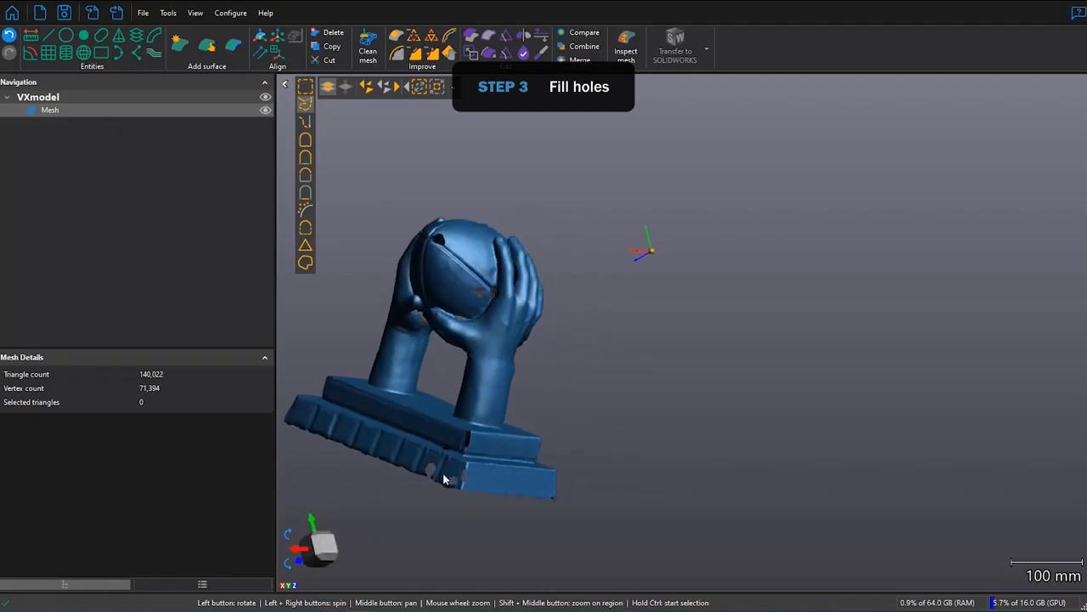
{"action": "left_click_drag", "start_coordinate": [441, 475], "coordinate": [607, 351]}
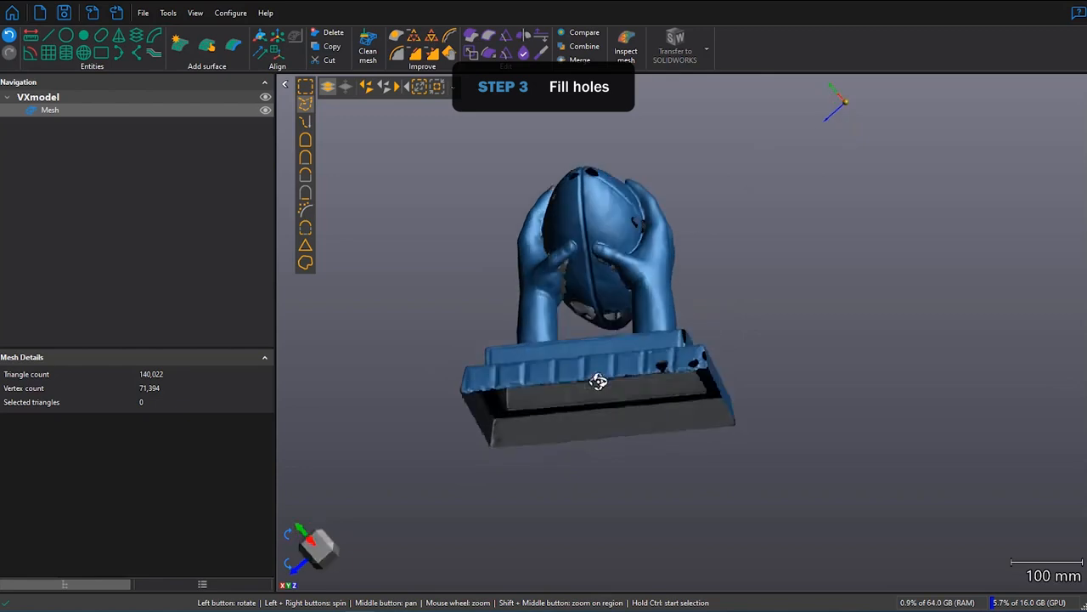
{"action": "left_click_drag", "start_coordinate": [599, 380], "coordinate": [575, 352]}
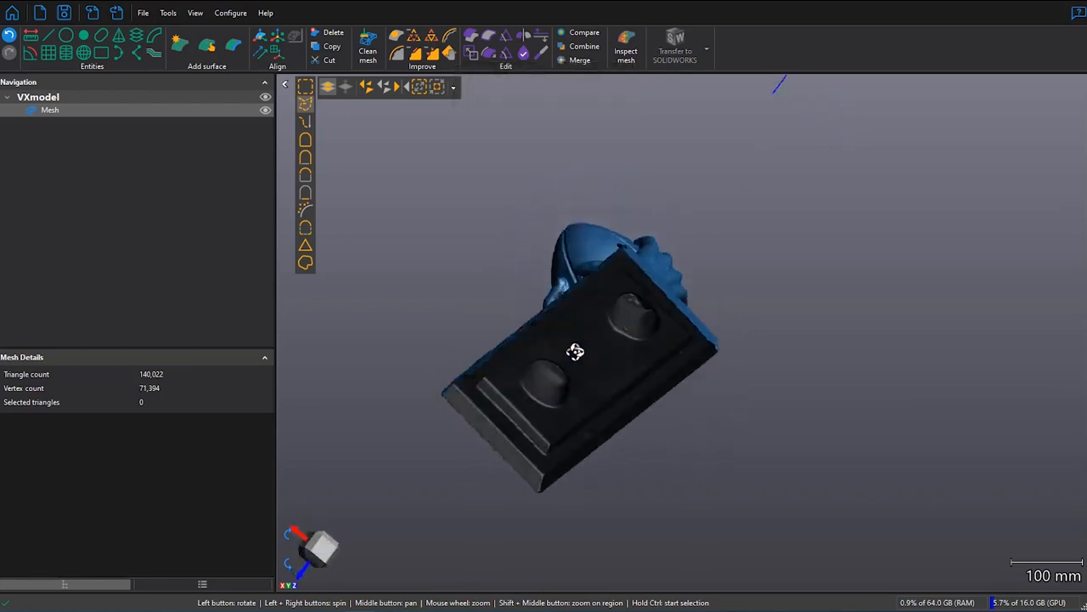
{"action": "left_click_drag", "start_coordinate": [575, 352], "coordinate": [608, 385]}
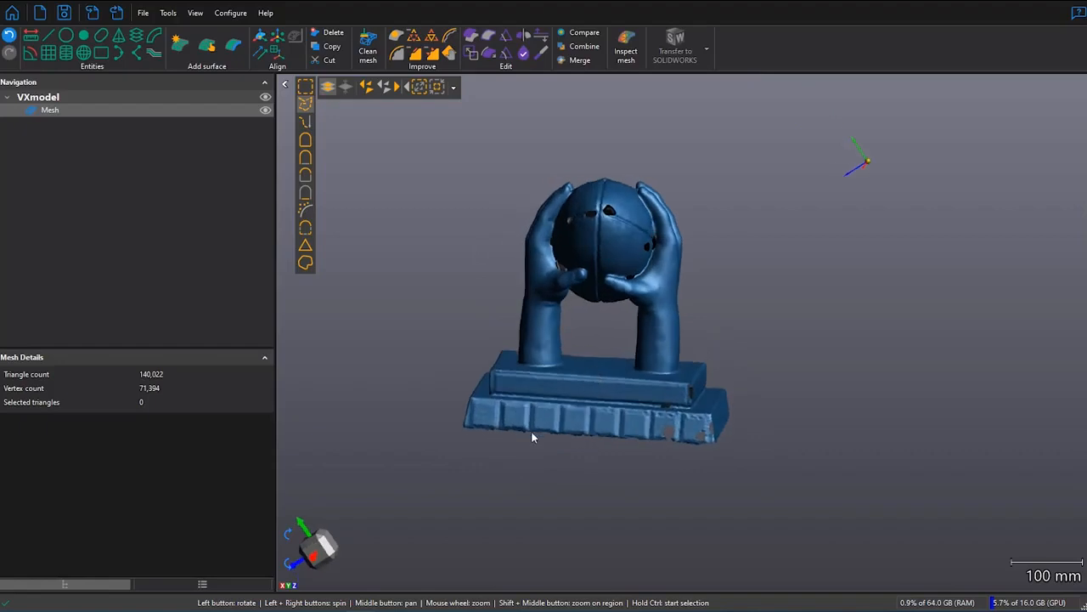
{"action": "mouse_move", "coordinate": [671, 445]}
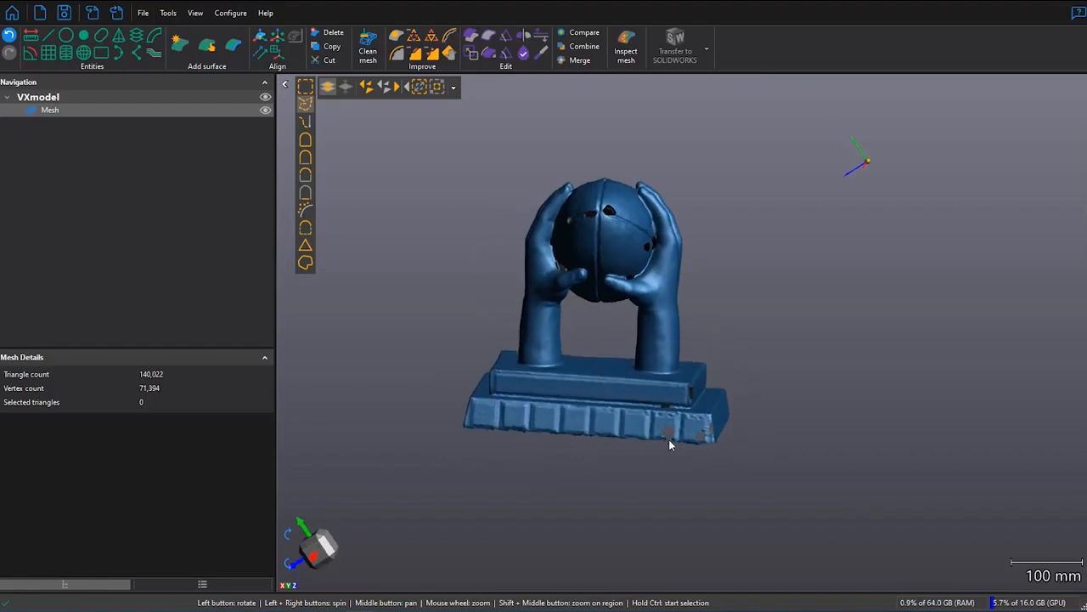
{"action": "scroll", "scroll_direction": "down", "scroll_amount": 3}
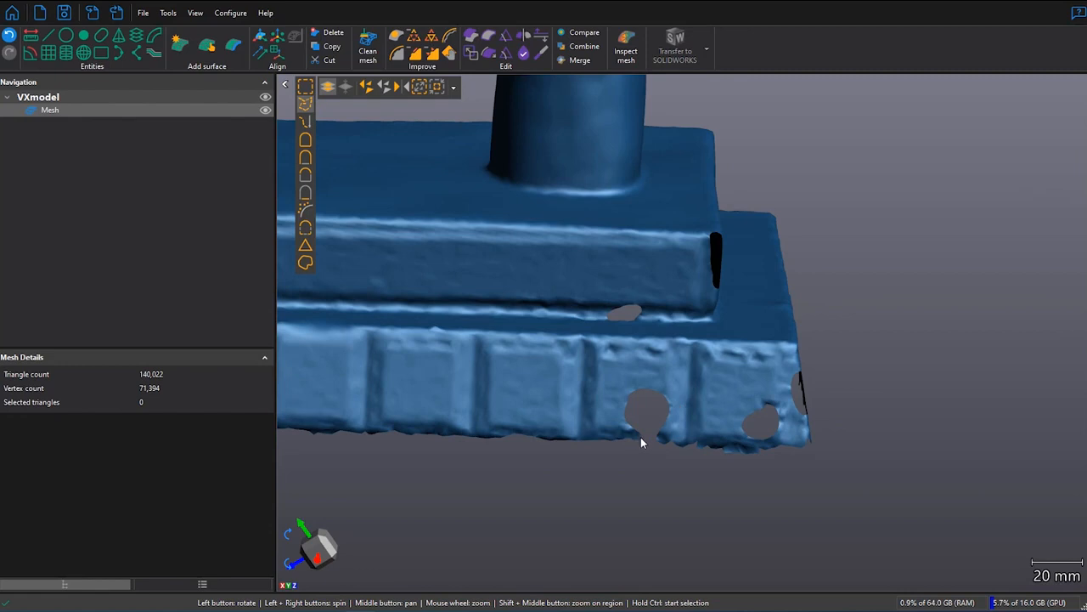
{"action": "mouse_move", "coordinate": [661, 442]}
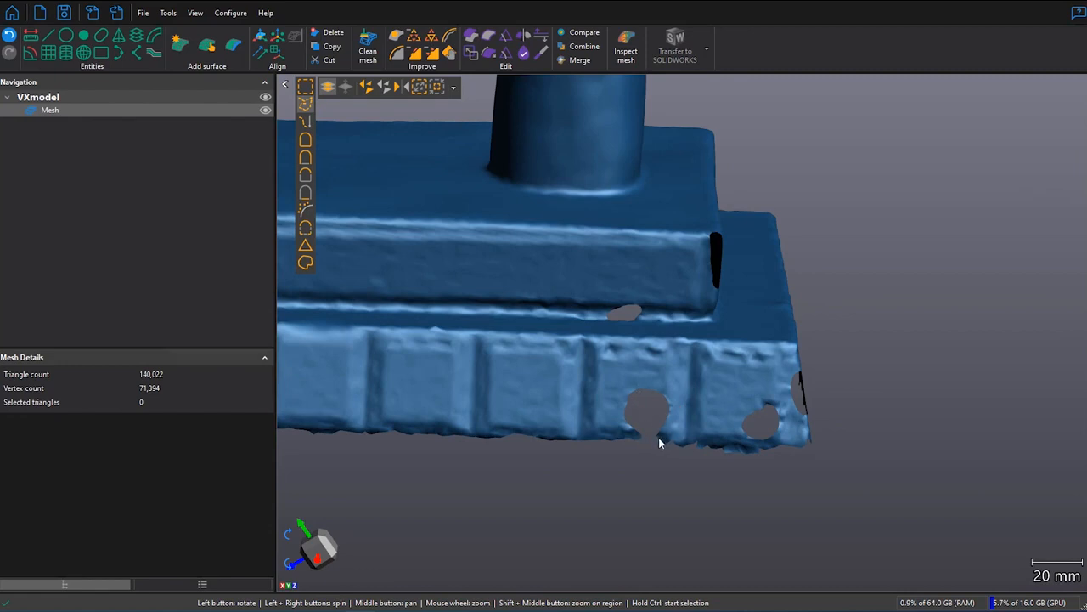
{"action": "mouse_move", "coordinate": [396, 35]}
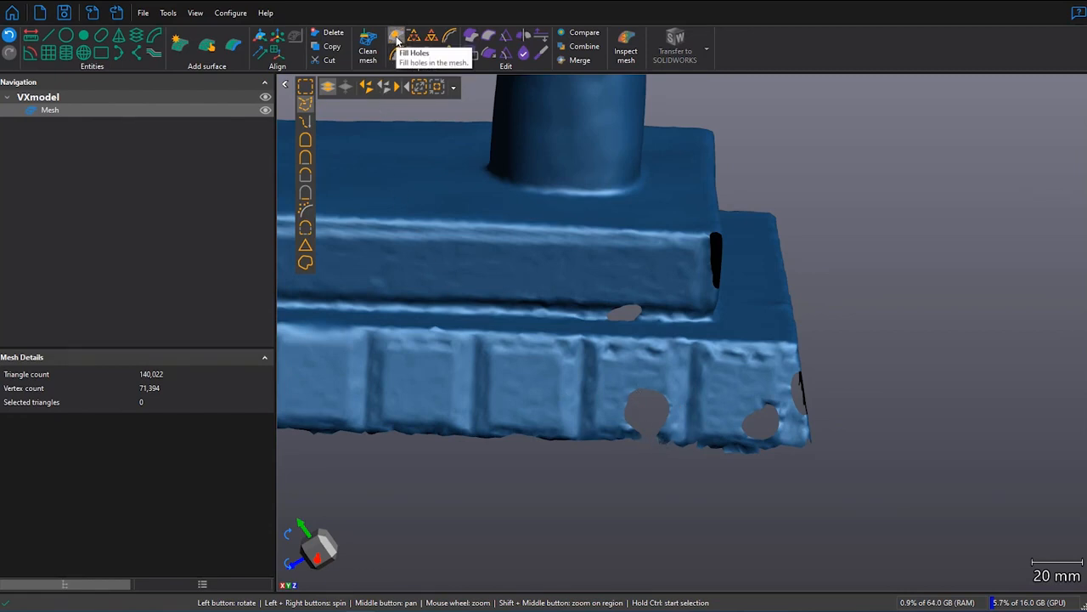
Step: Fill the selected base holes with Flat filling, smoothing 0, and commit the fills
{"action": "left_click", "coordinate": [397, 40]}
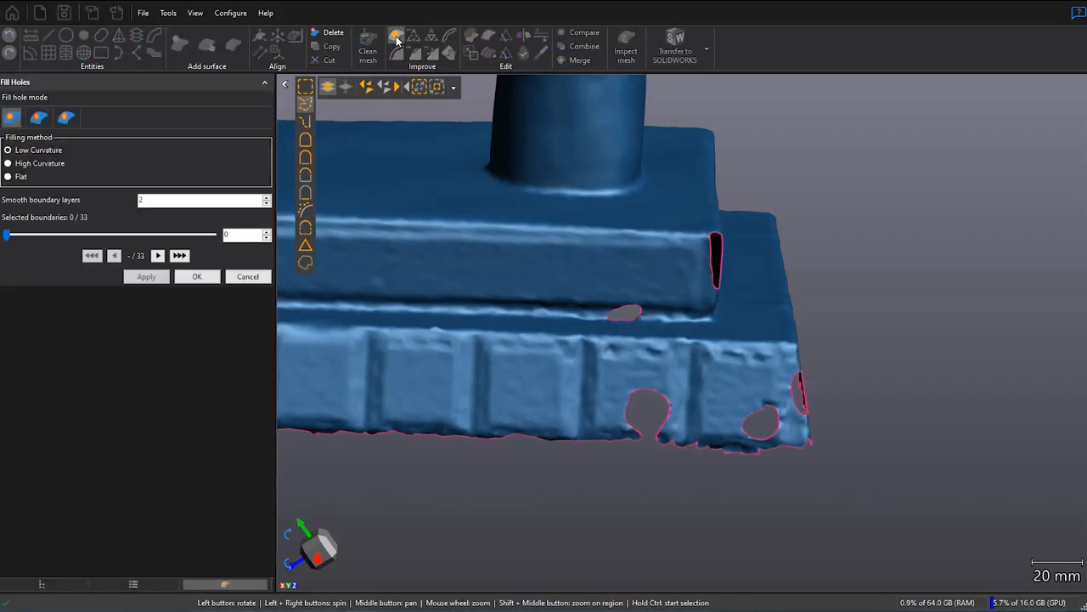
{"action": "left_click", "coordinate": [38, 118]}
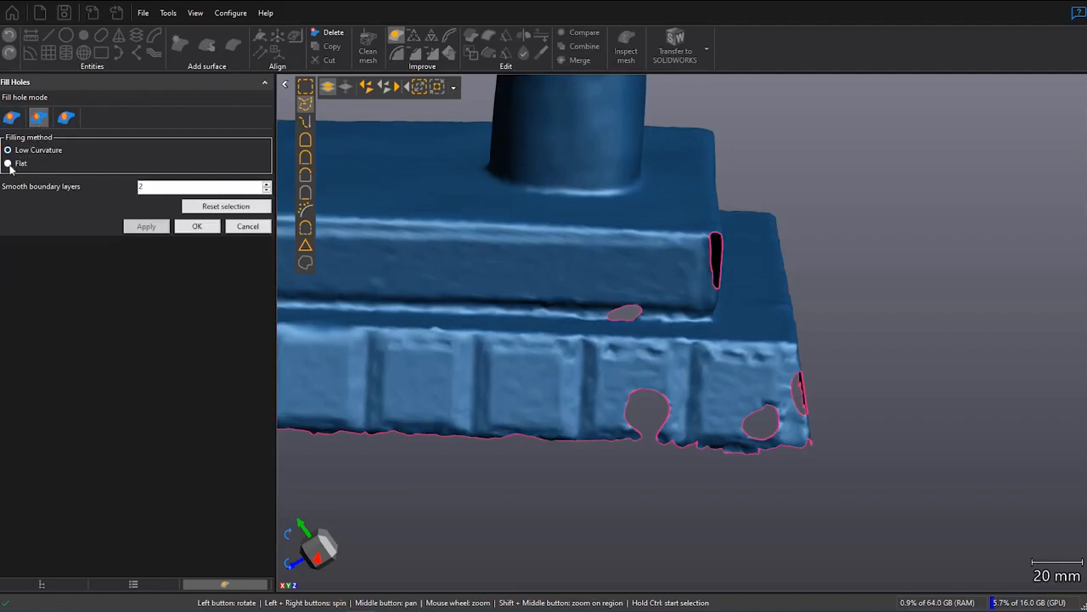
{"action": "left_click", "coordinate": [8, 163]}
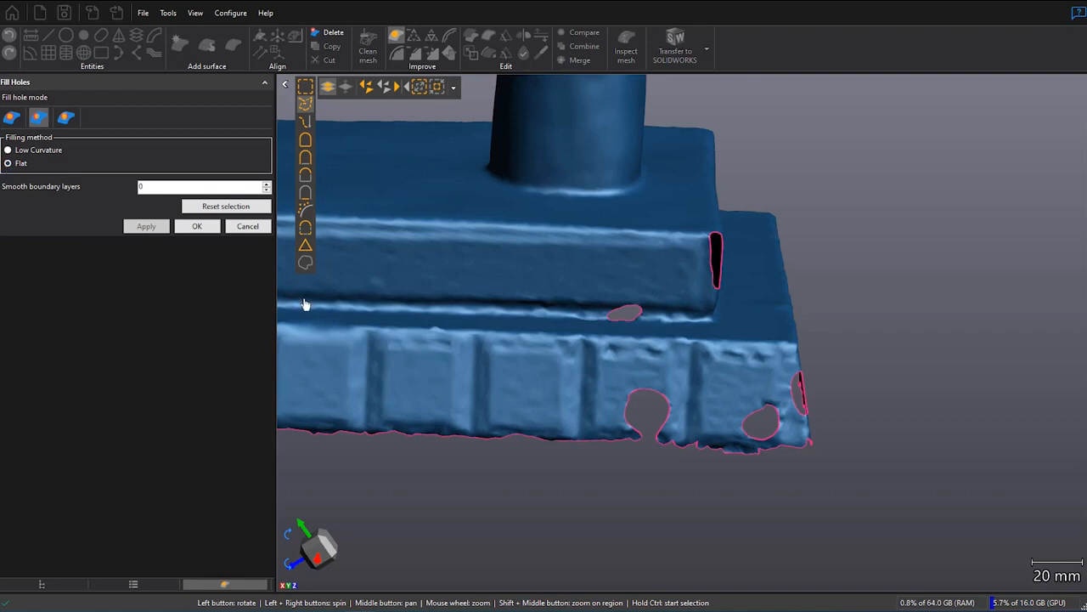
{"action": "mouse_move", "coordinate": [641, 445]}
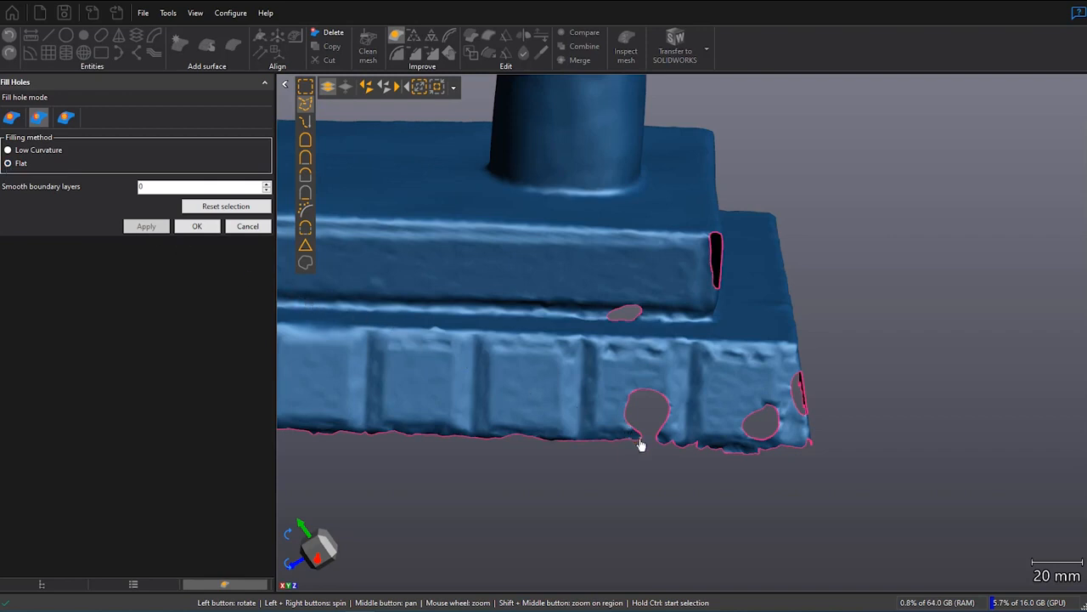
{"action": "mouse_move", "coordinate": [654, 446]}
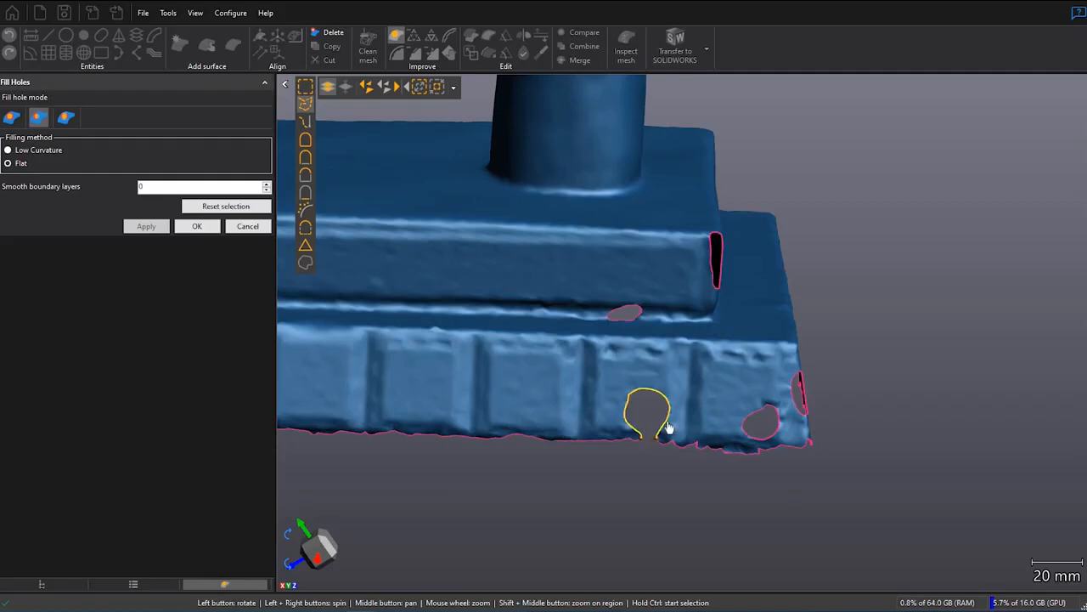
{"action": "mouse_move", "coordinate": [668, 427]}
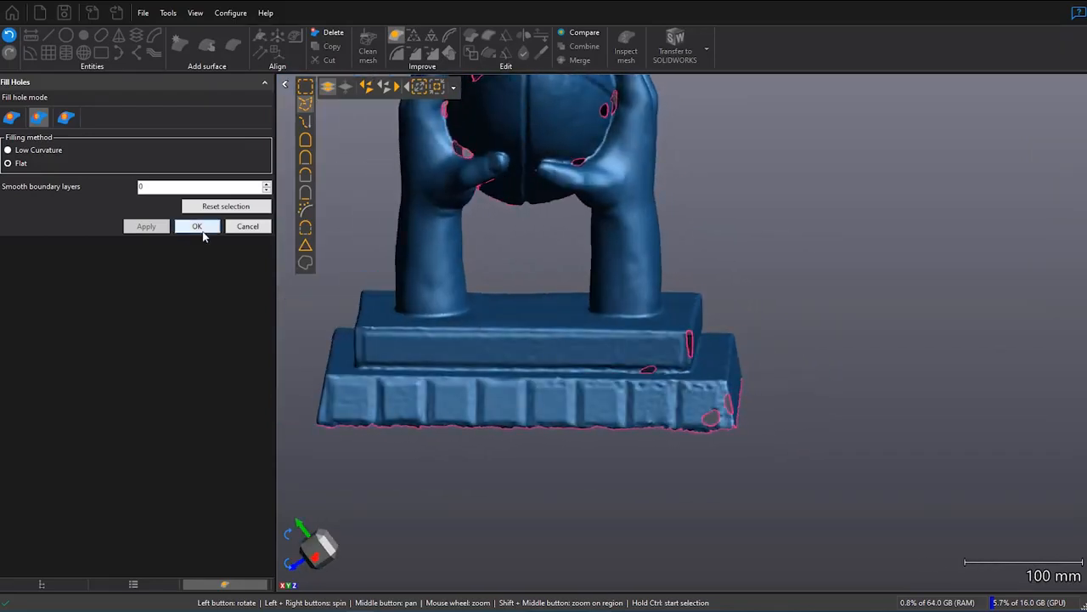
{"action": "left_click", "coordinate": [196, 226]}
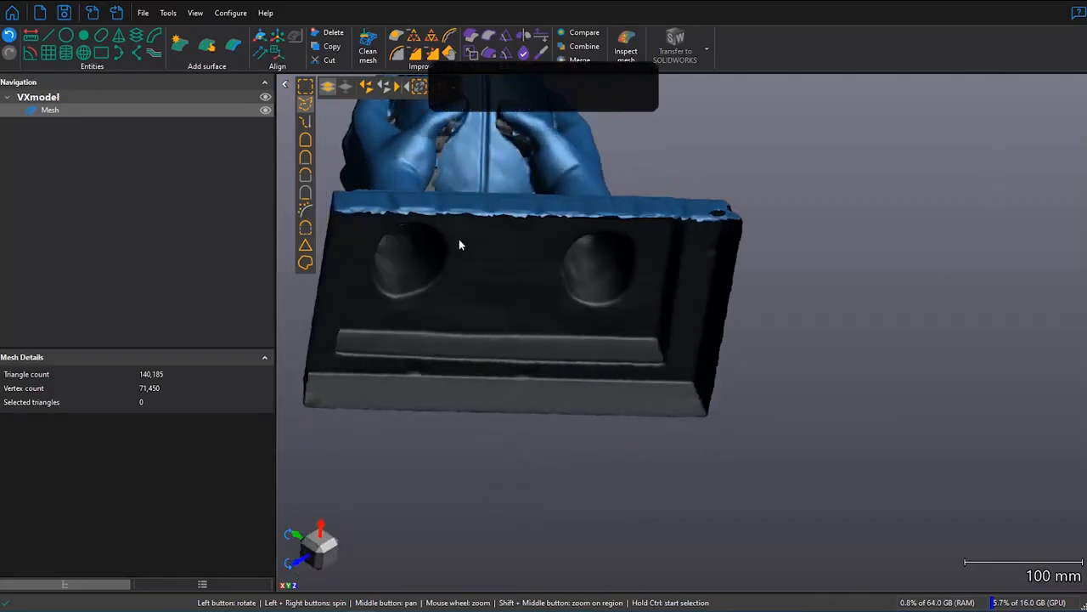
{"action": "mouse_move", "coordinate": [450, 41]}
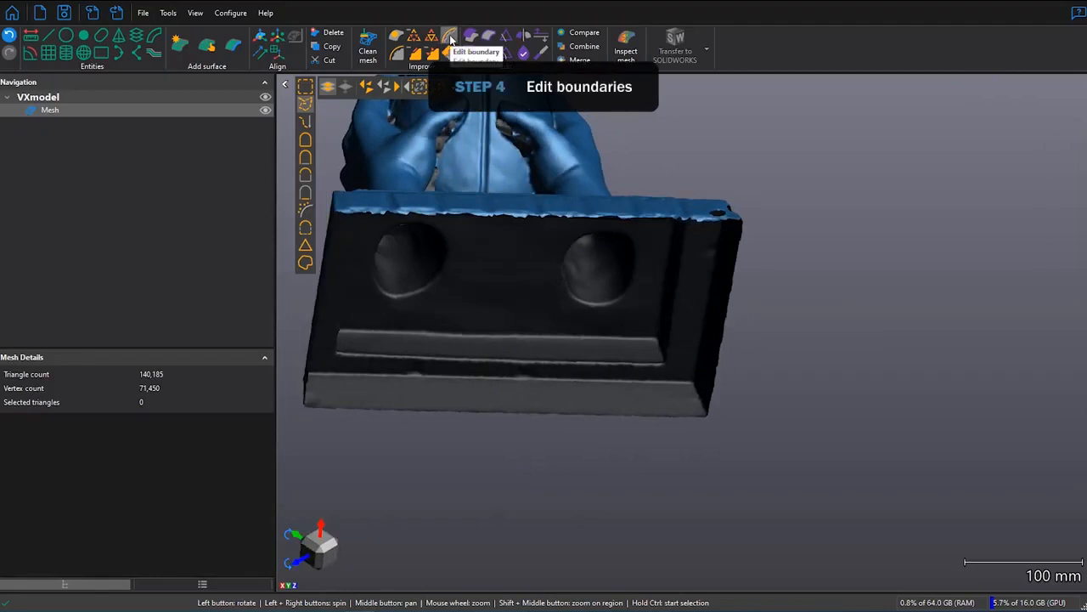
Step: Fit a straight boundary to the jagged lower edge of the base with Edit boundary
{"action": "left_click", "coordinate": [450, 38]}
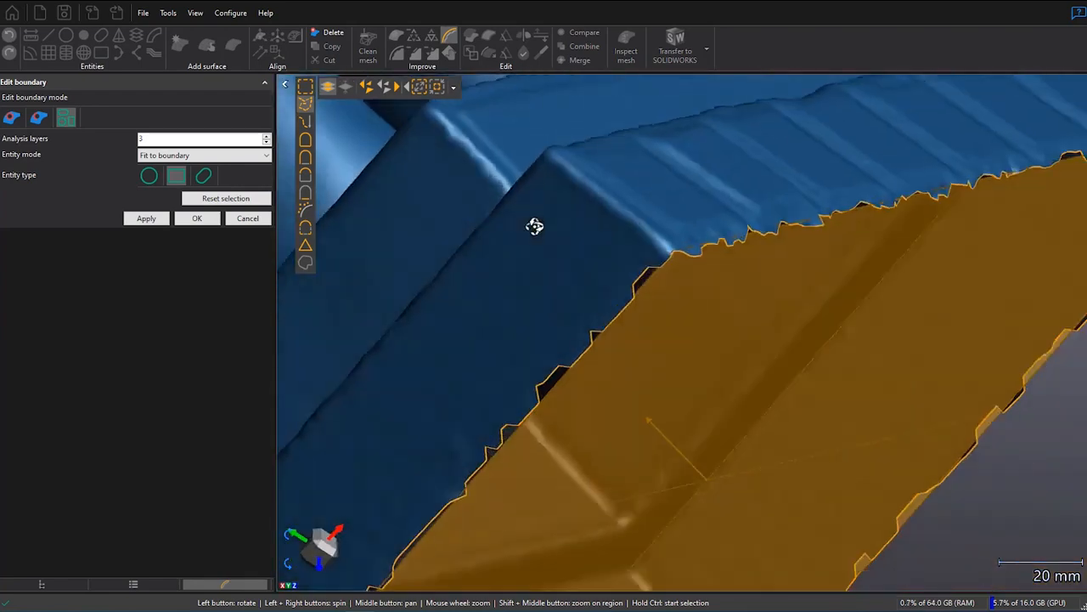
{"action": "left_click_drag", "start_coordinate": [534, 226], "coordinate": [705, 261]}
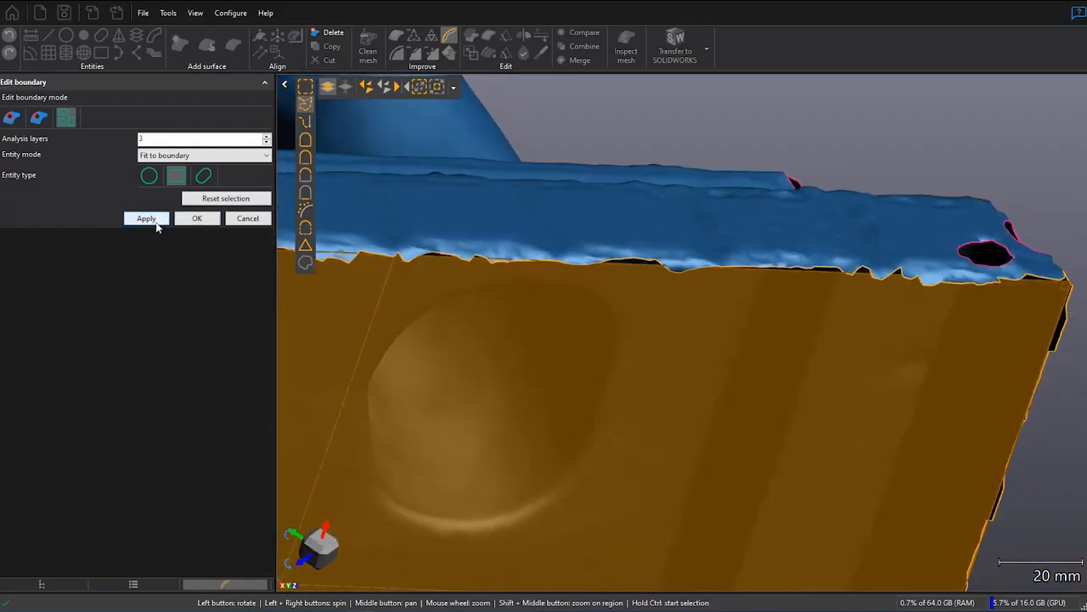
{"action": "left_click", "coordinate": [146, 218]}
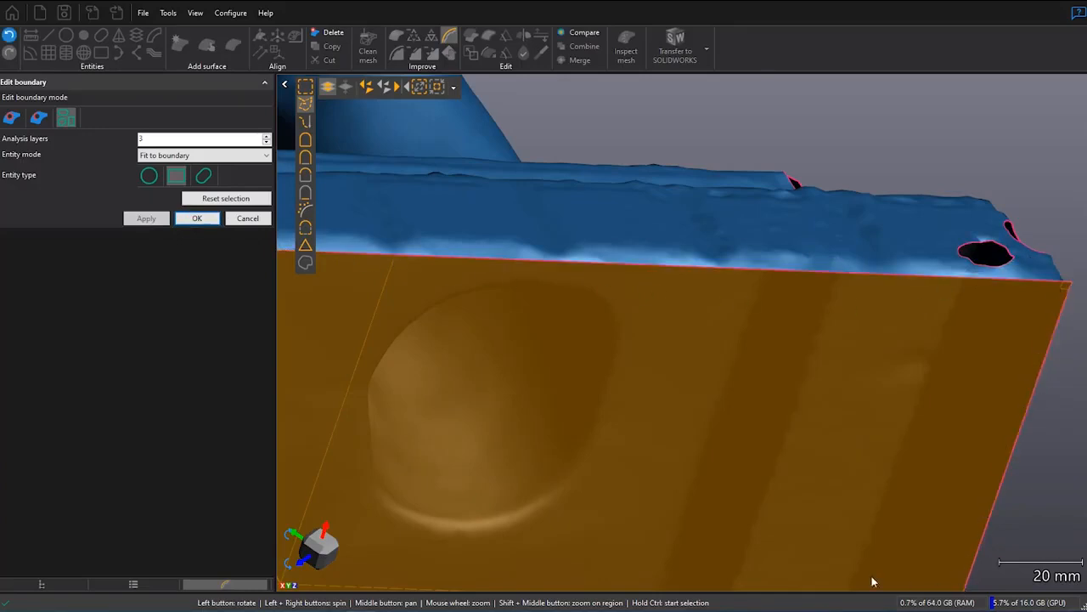
{"action": "left_click", "coordinate": [196, 218]}
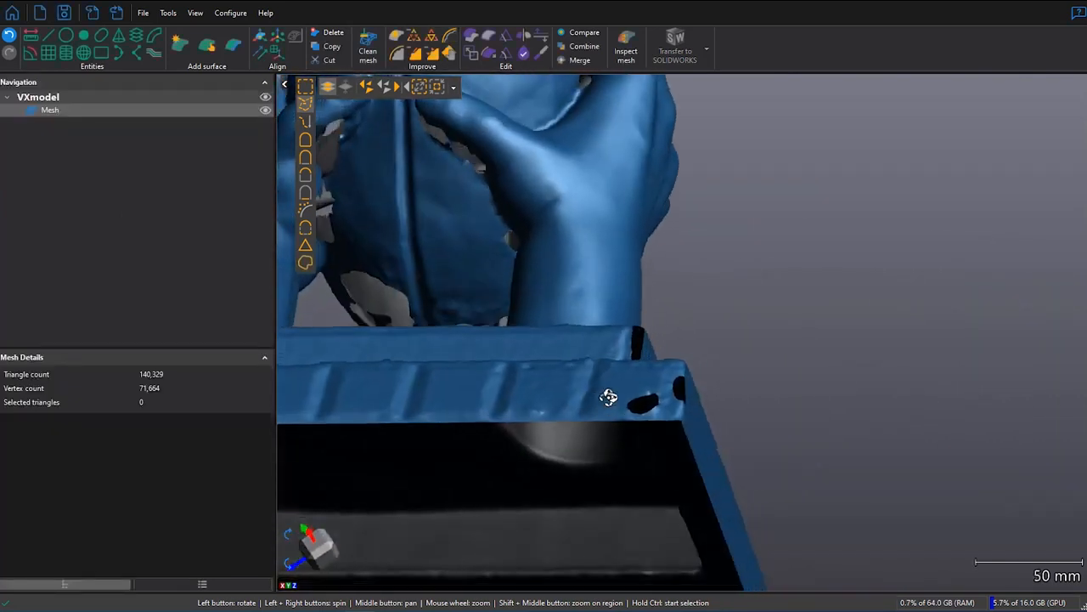
Step: Fill the open bottom of the base and inspect the resulting rounded patch
{"action": "left_click_drag", "start_coordinate": [609, 398], "coordinate": [675, 457]}
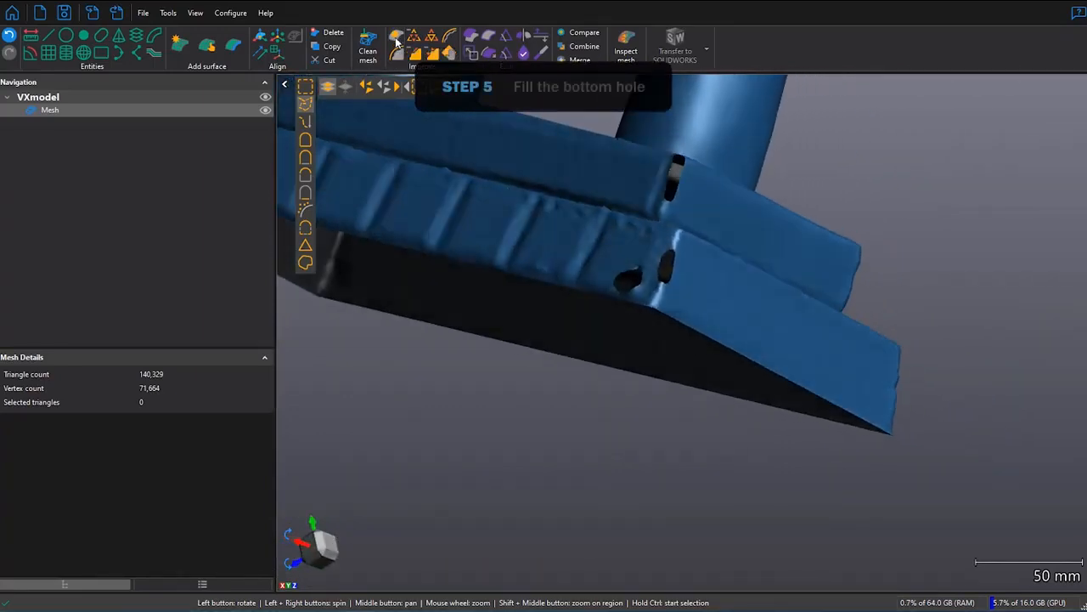
{"action": "left_click", "coordinate": [396, 44]}
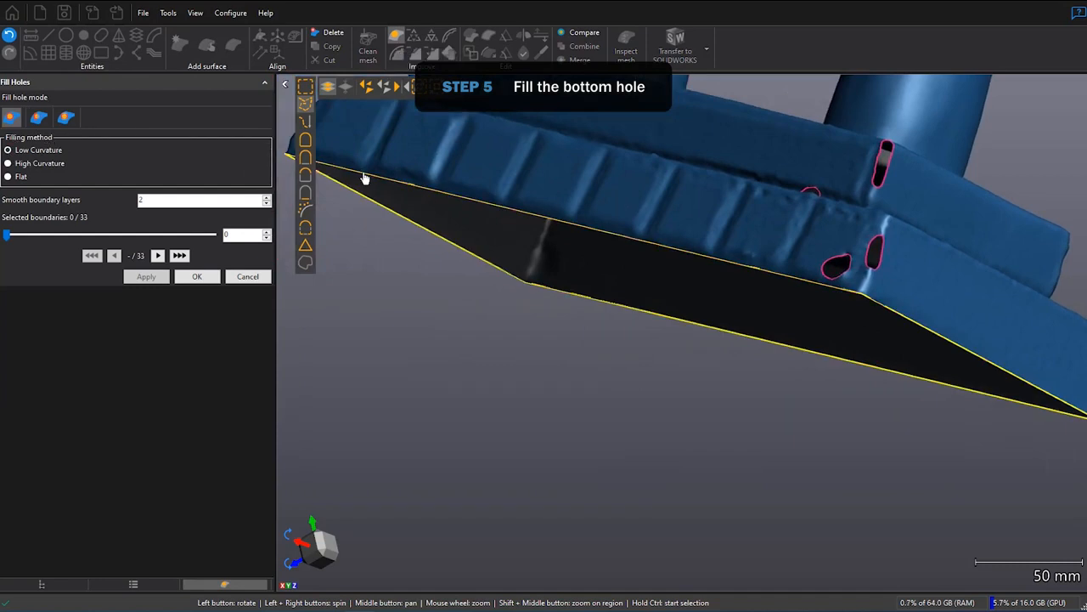
{"action": "left_click", "coordinate": [146, 276]}
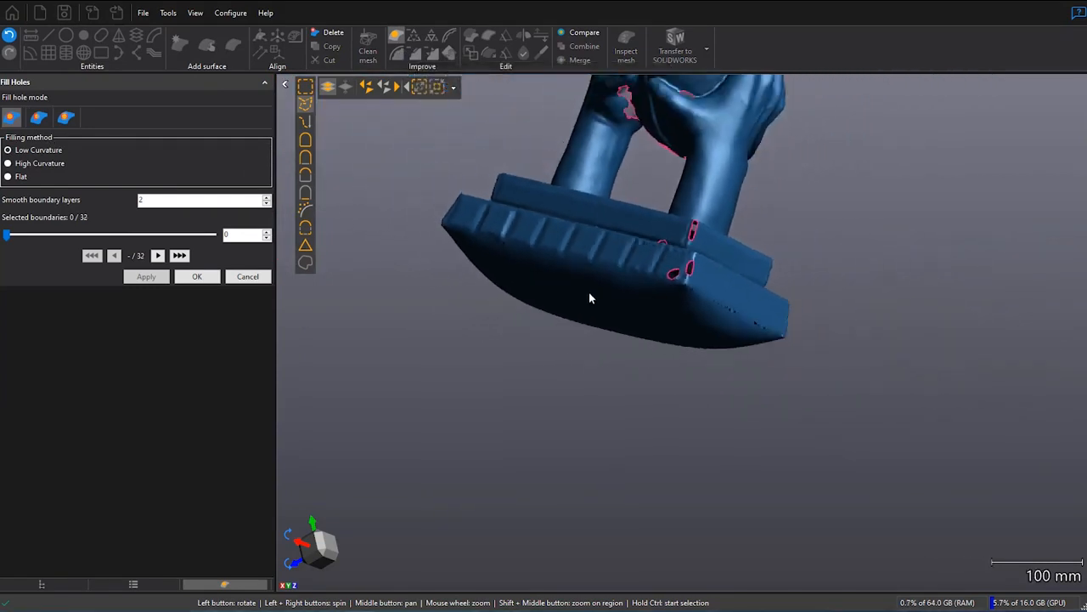
{"action": "left_click_drag", "start_coordinate": [591, 297], "coordinate": [522, 280]}
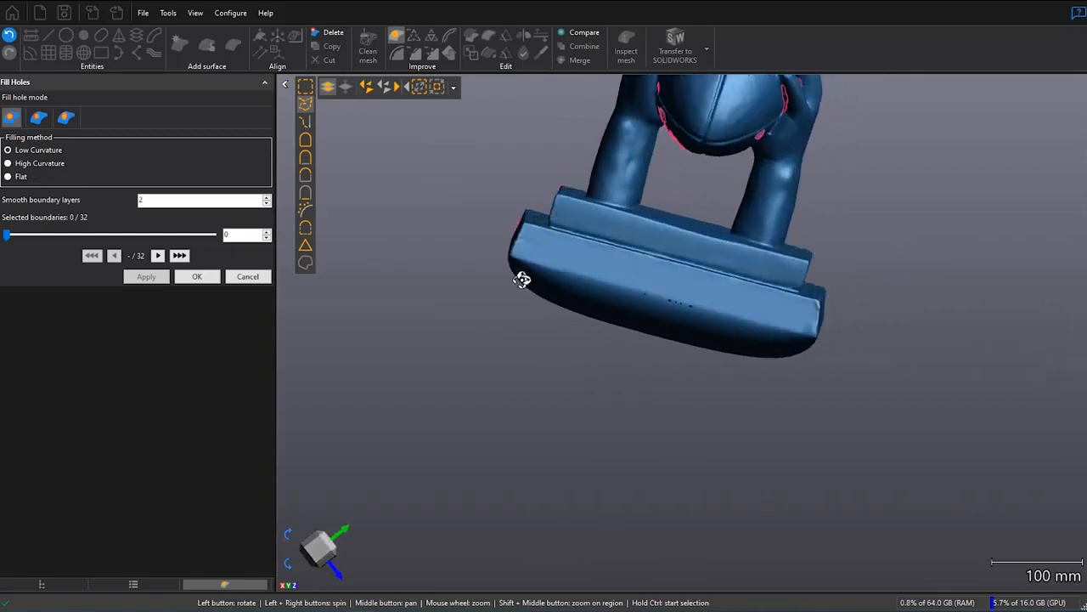
{"action": "left_click_drag", "start_coordinate": [523, 281], "coordinate": [631, 306]}
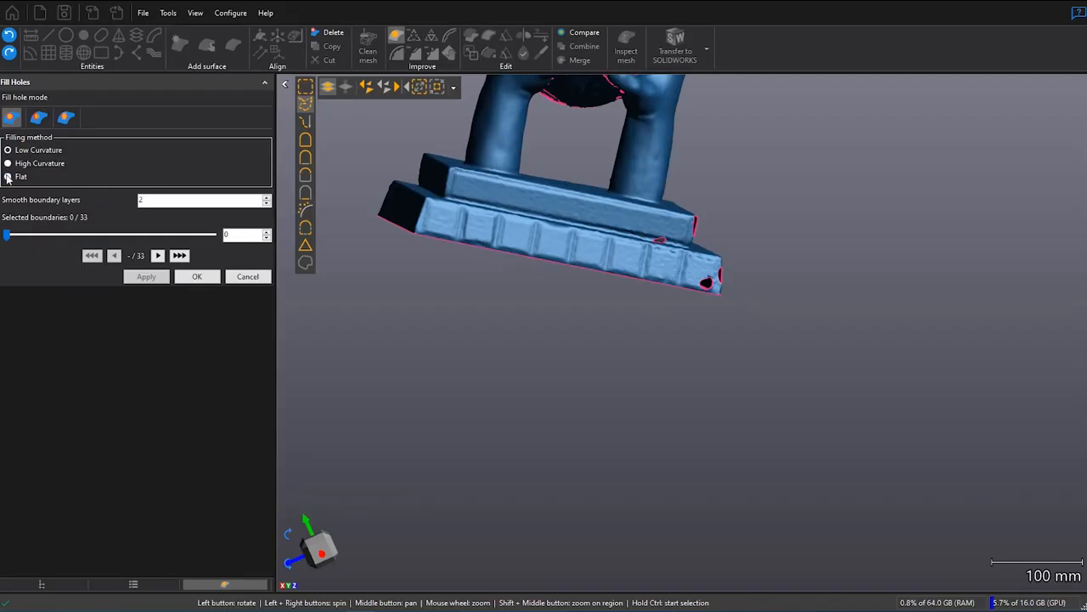
Step: Redo the bottom fill with Flat method and smoothing 0, giving a flat underside
{"action": "left_click", "coordinate": [8, 176]}
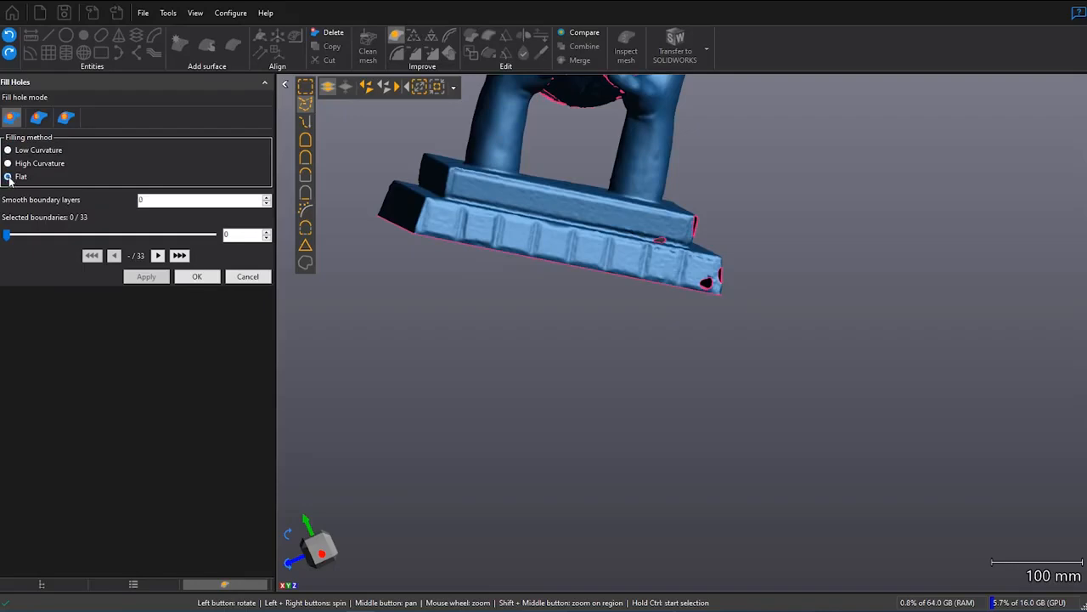
{"action": "left_click", "coordinate": [8, 175]}
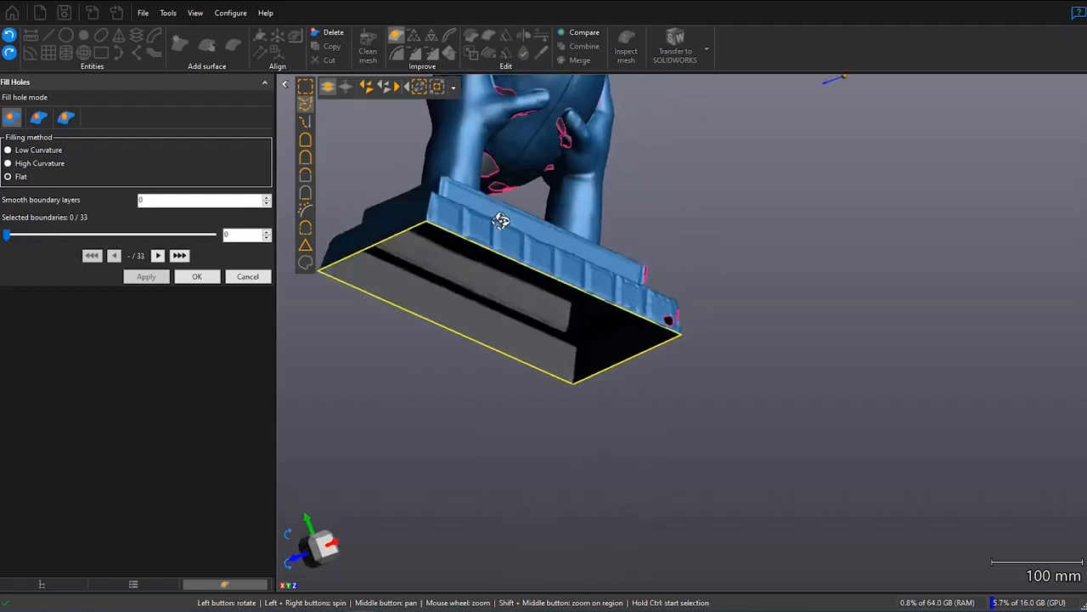
{"action": "mouse_move", "coordinate": [431, 231]}
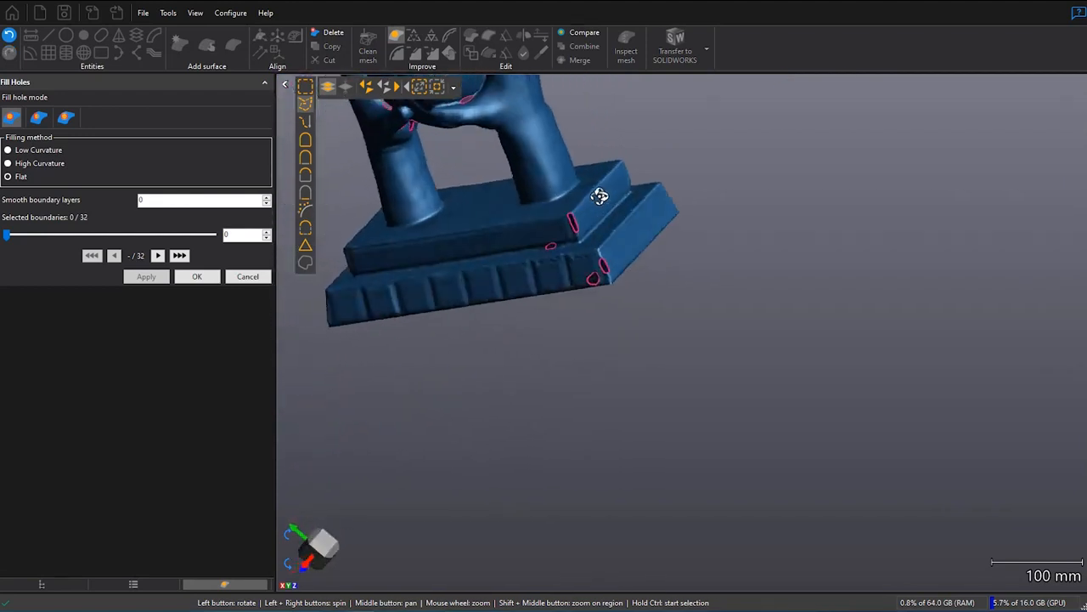
{"action": "left_click_drag", "start_coordinate": [599, 196], "coordinate": [643, 153]}
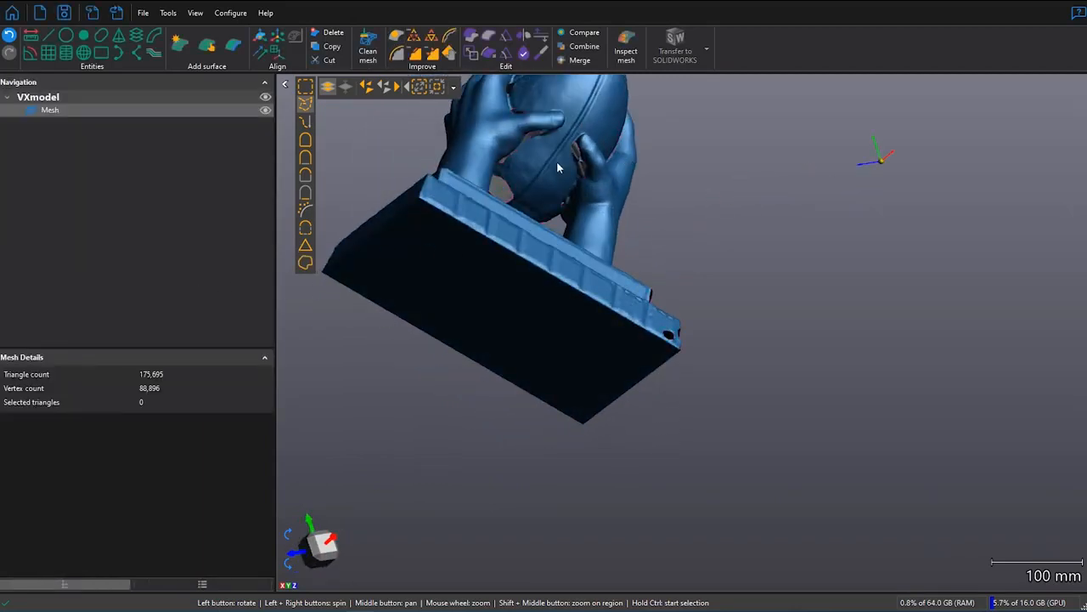
{"action": "left_click_drag", "start_coordinate": [558, 167], "coordinate": [567, 263]}
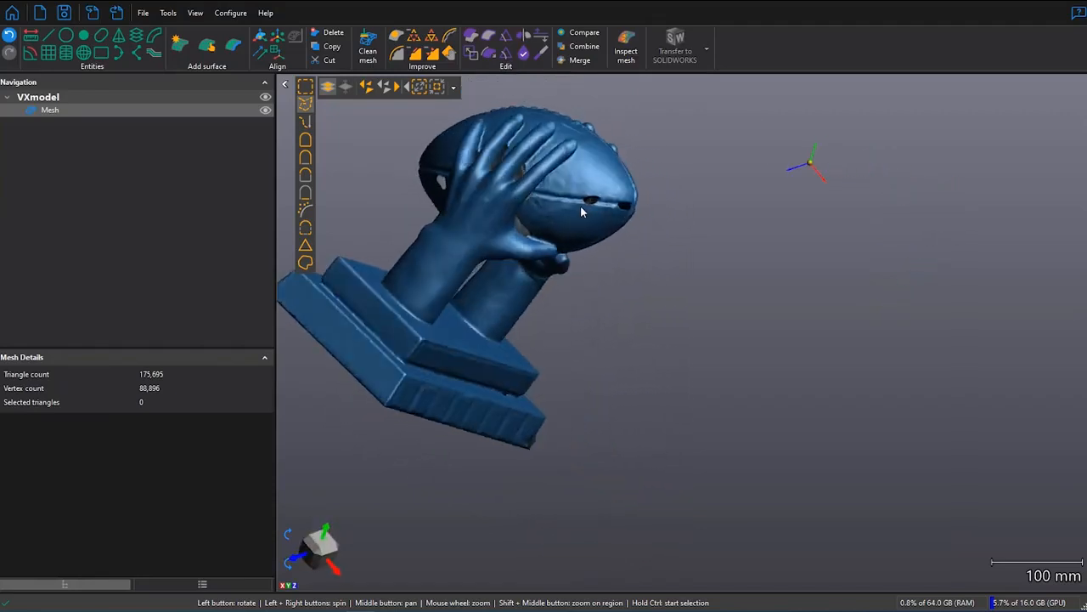
{"action": "scroll", "scroll_direction": "down", "scroll_amount": 3}
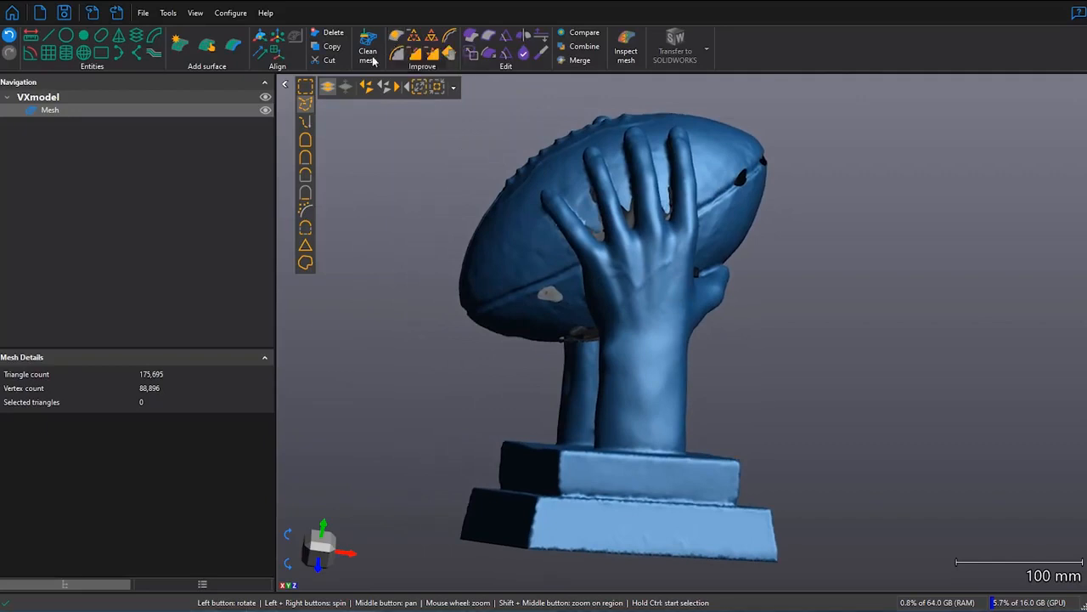
Step: Fill all 32 remaining holes with Low Curvature patches
{"action": "left_click", "coordinate": [396, 36]}
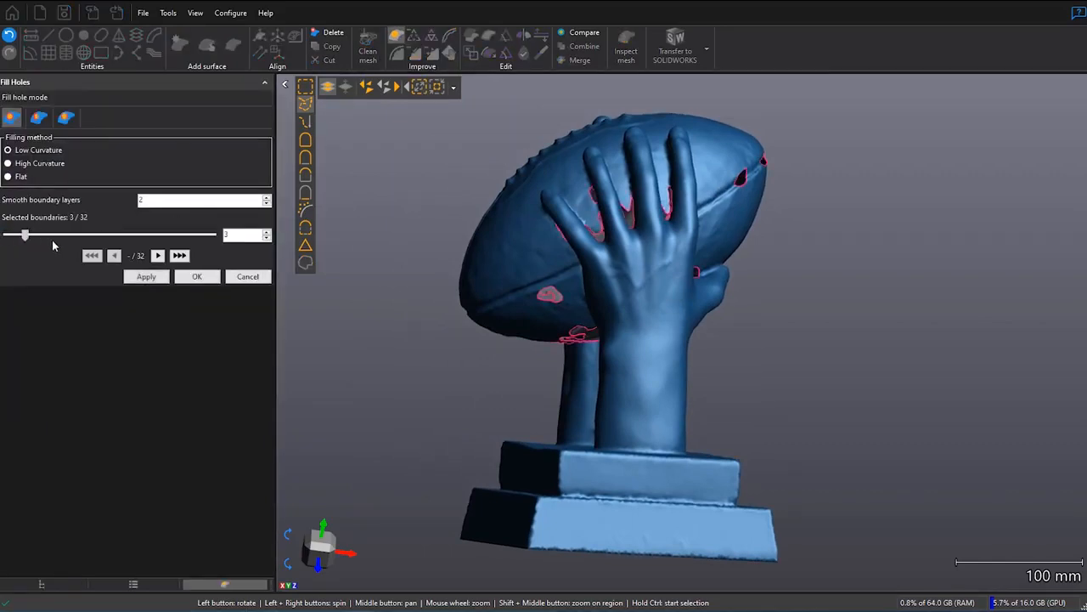
{"action": "left_click_drag", "start_coordinate": [24, 234], "coordinate": [212, 234]}
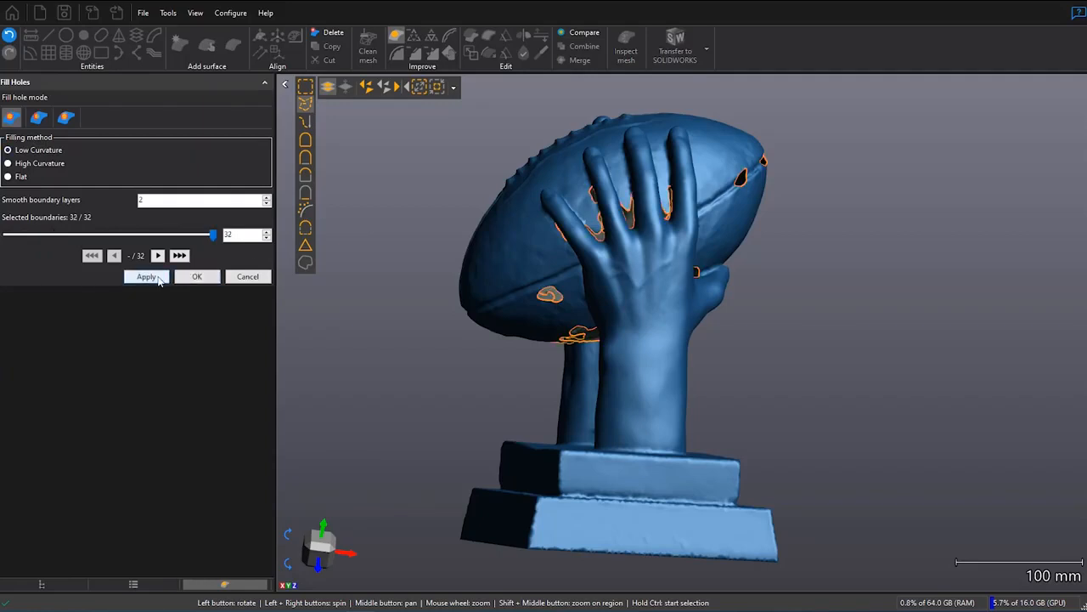
{"action": "left_click", "coordinate": [146, 276]}
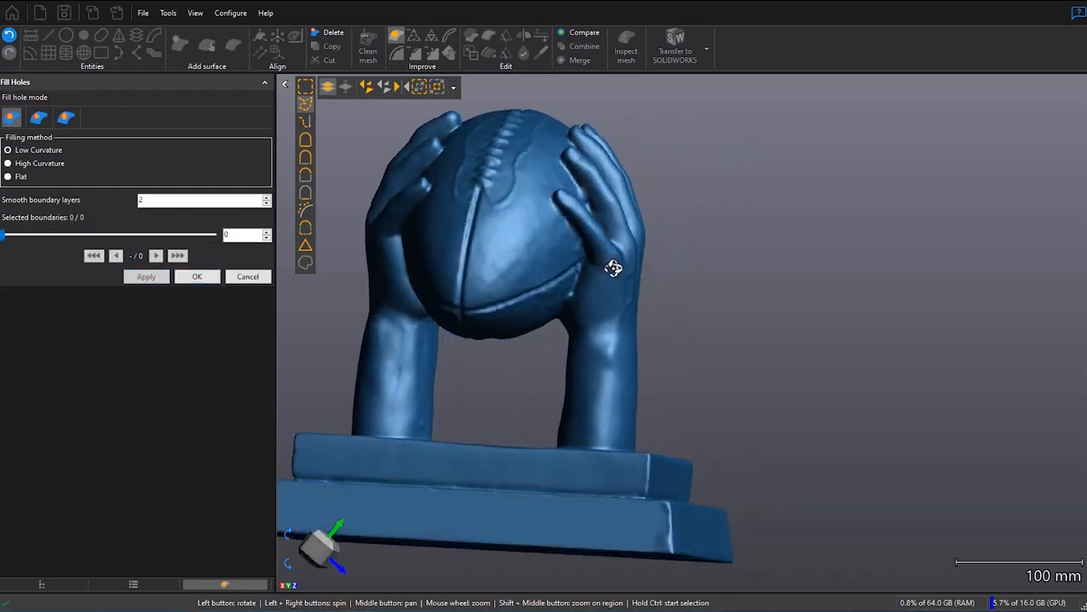
Step: Orbit around the ball and base to inspect the filled holes
{"action": "left_click_drag", "start_coordinate": [614, 268], "coordinate": [692, 272]}
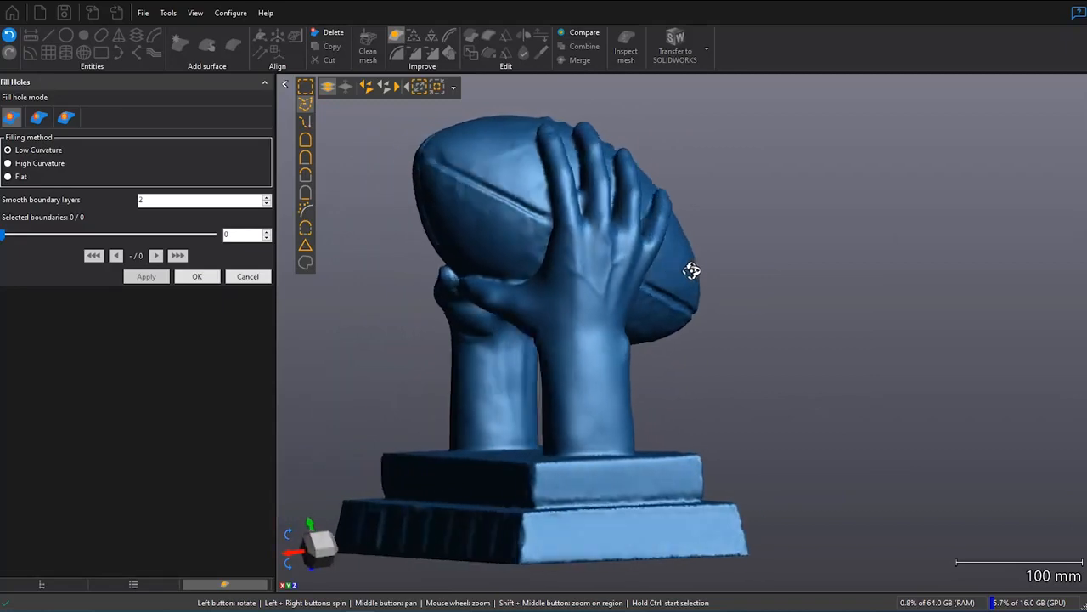
{"action": "left_click_drag", "start_coordinate": [692, 270], "coordinate": [772, 272]}
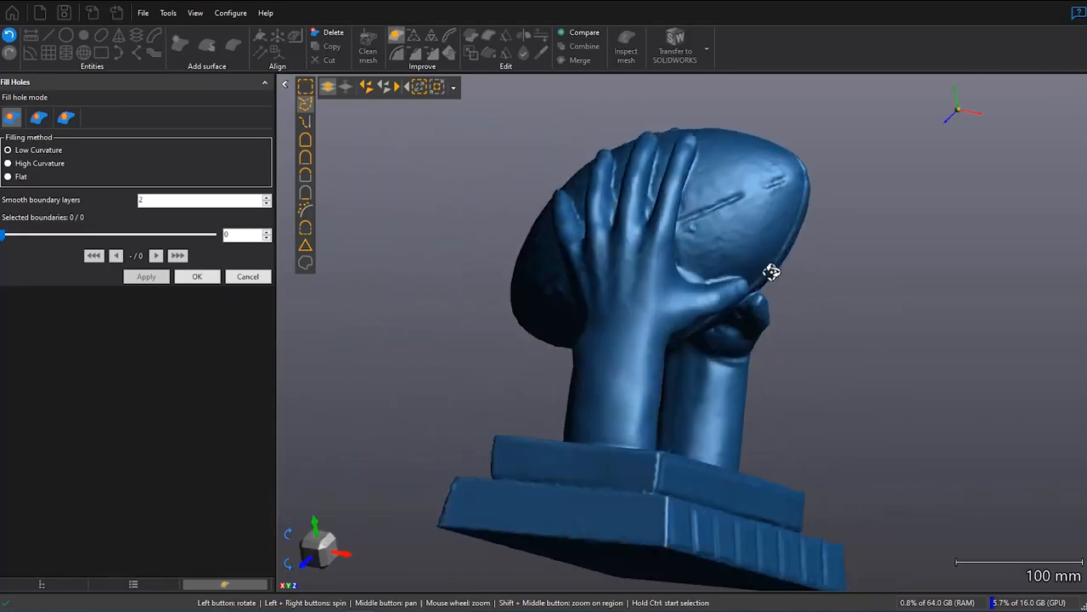
{"action": "left_click_drag", "start_coordinate": [771, 272], "coordinate": [831, 274]}
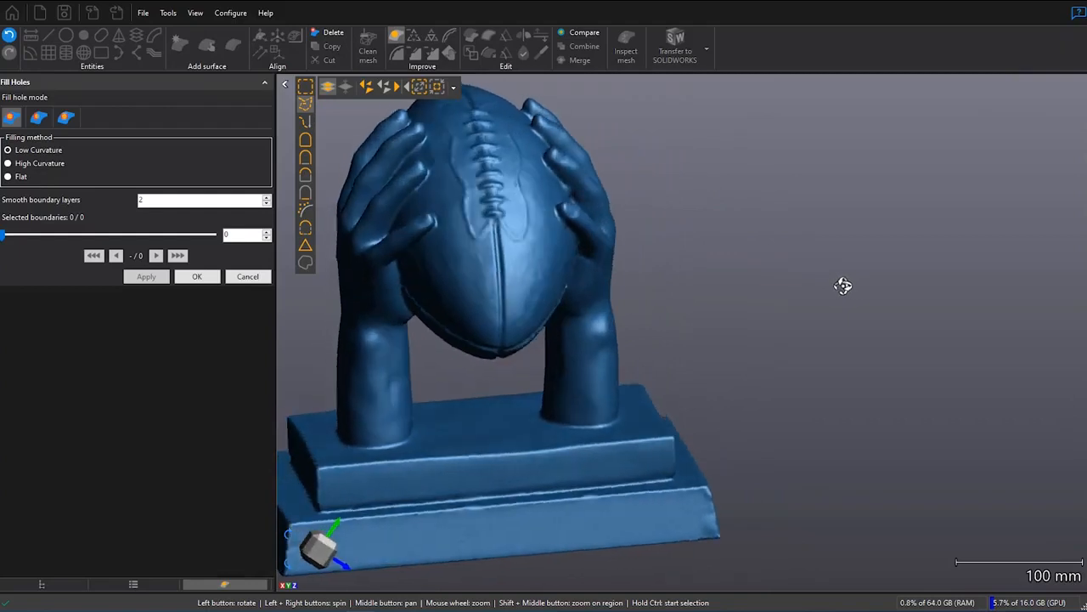
{"action": "left_click_drag", "start_coordinate": [841, 285], "coordinate": [790, 295]}
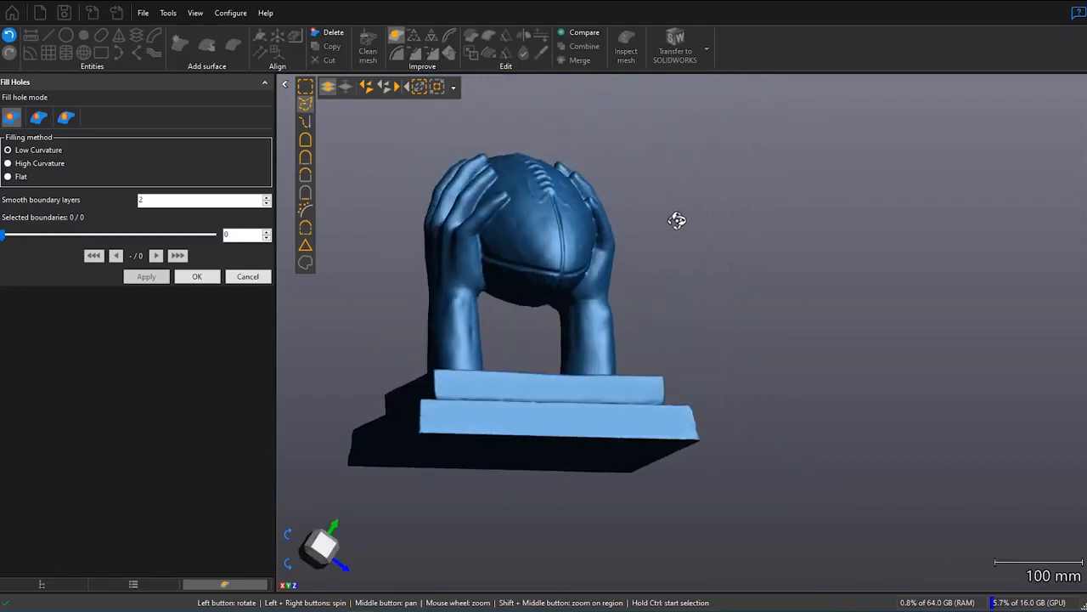
{"action": "left_click_drag", "start_coordinate": [677, 221], "coordinate": [761, 204]}
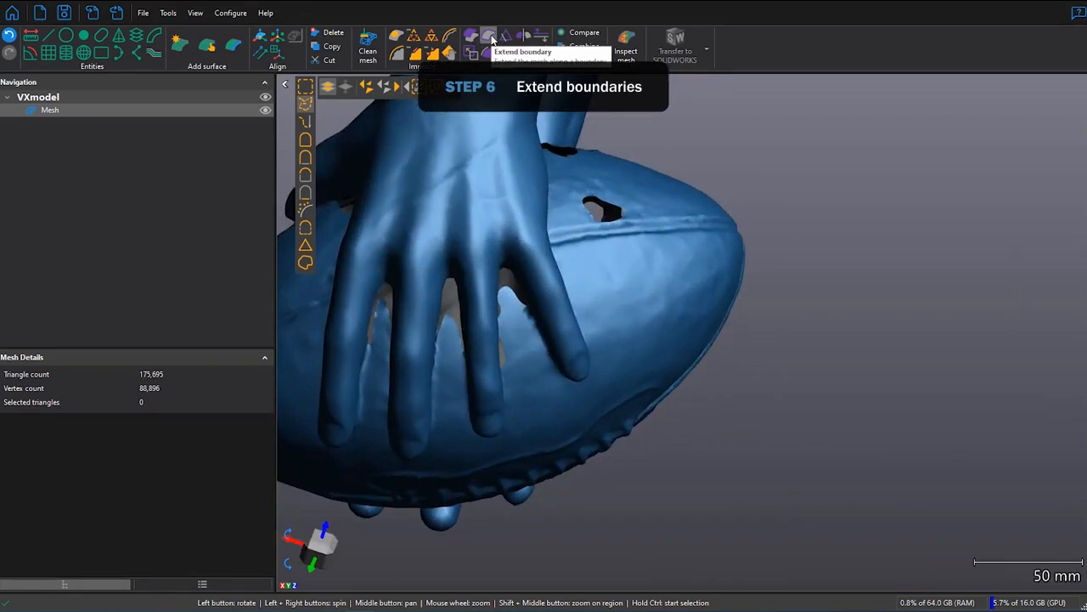
Step: Extend the first finger-gap boundary section by 6 mm, picking its start, end and middle points
{"action": "left_click", "coordinate": [487, 38]}
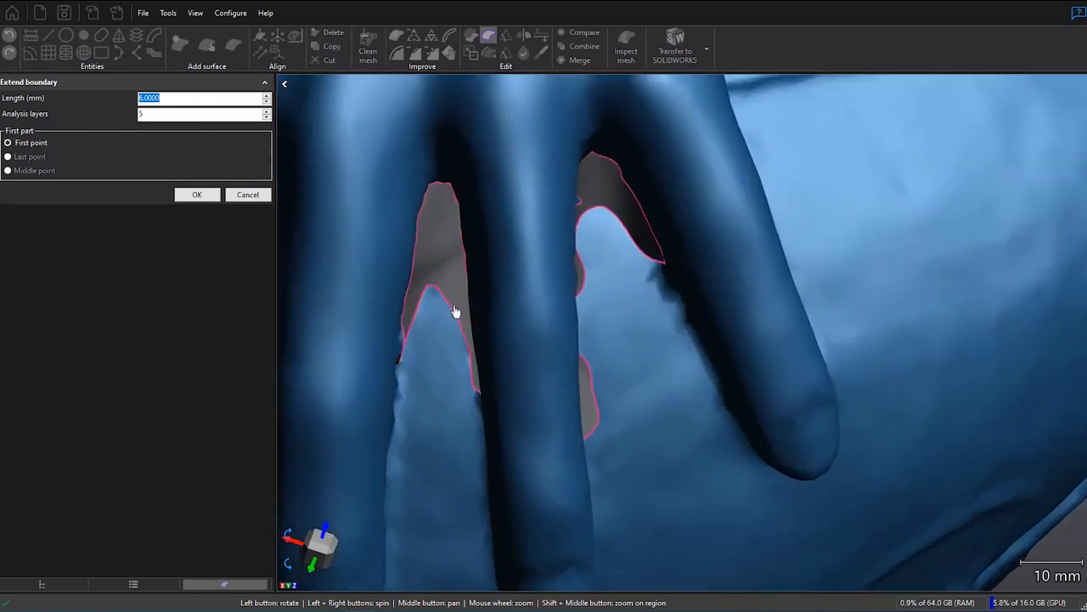
{"action": "mouse_move", "coordinate": [437, 250]}
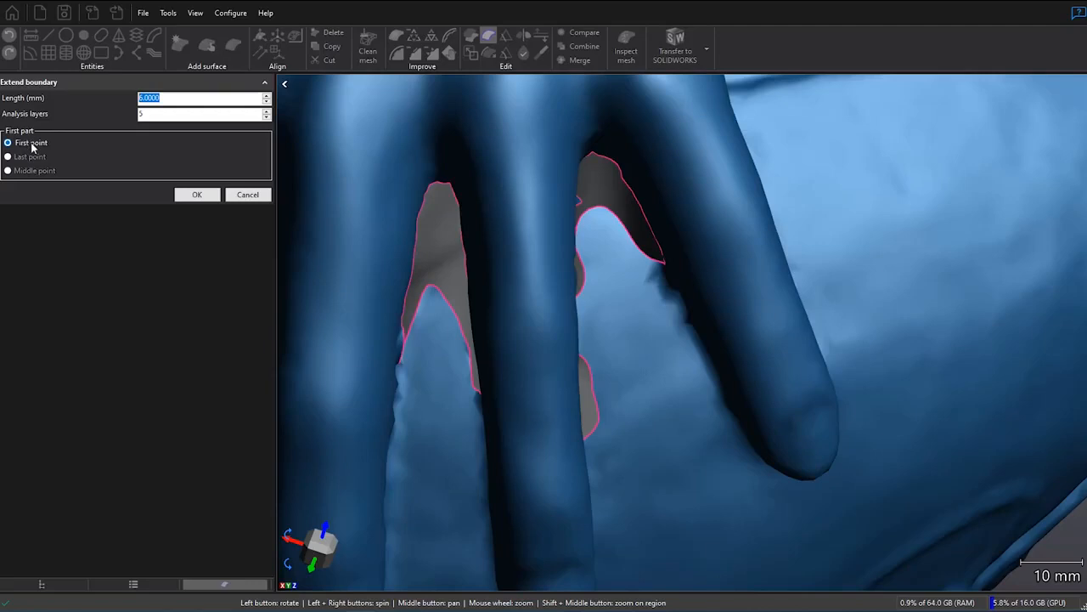
{"action": "mouse_move", "coordinate": [47, 179]}
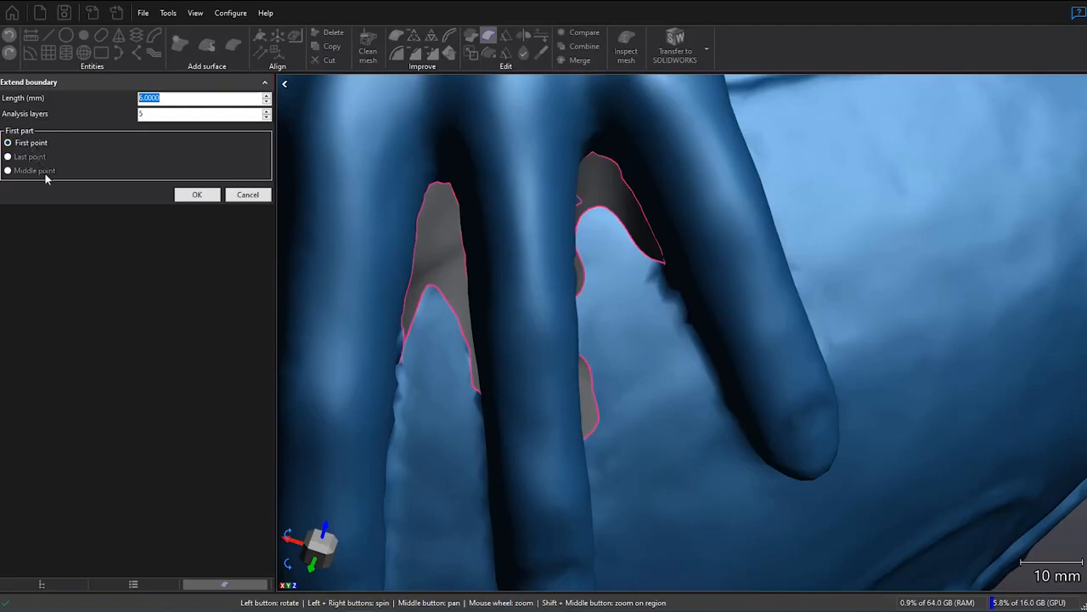
{"action": "left_click", "coordinate": [414, 328]}
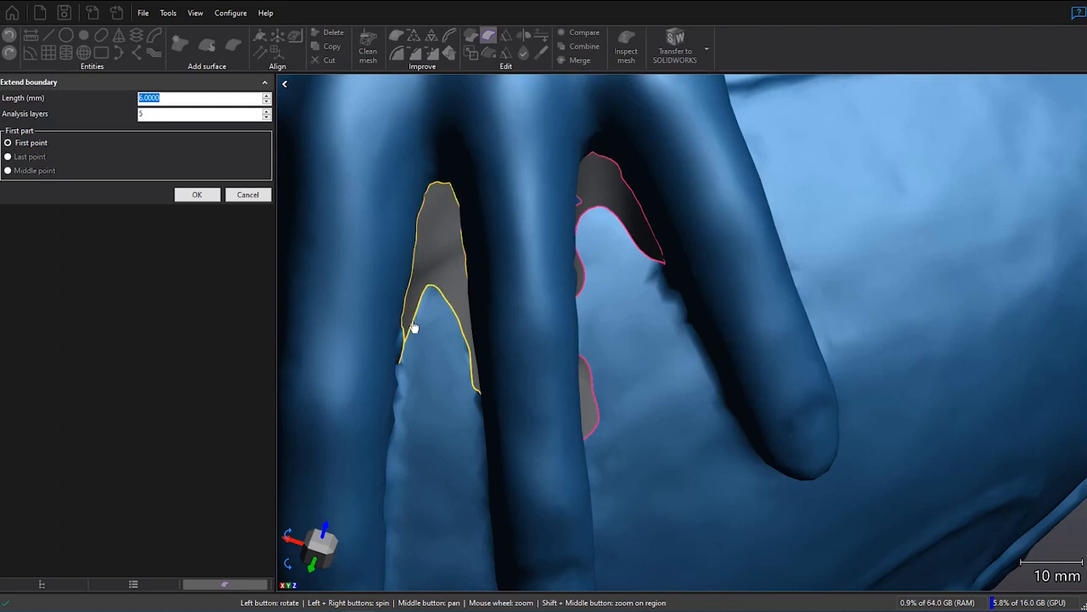
{"action": "type", "text": "6.0000"}
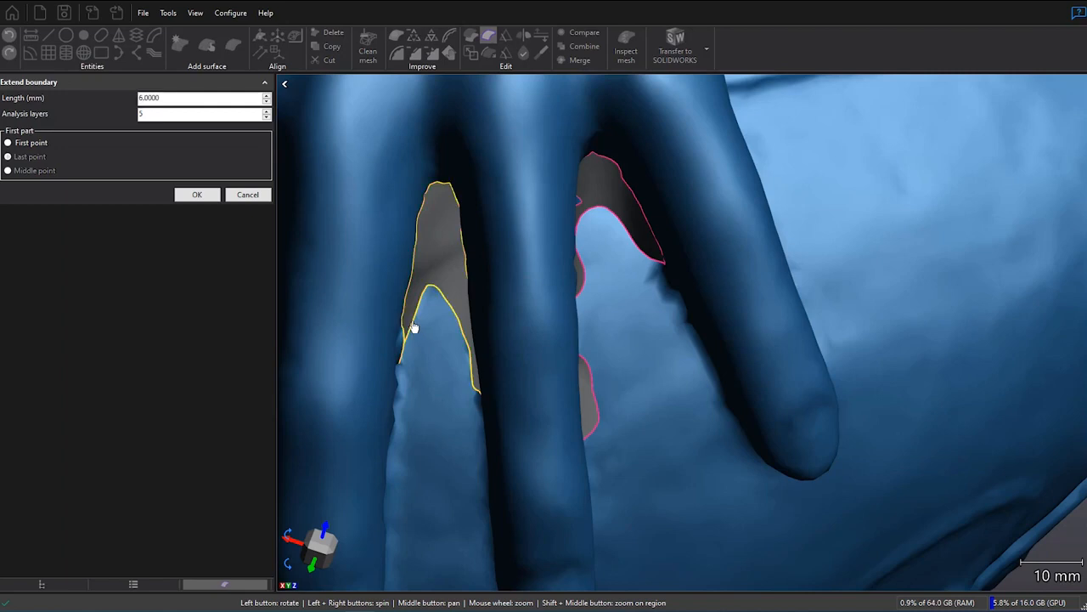
{"action": "left_click", "coordinate": [8, 156]}
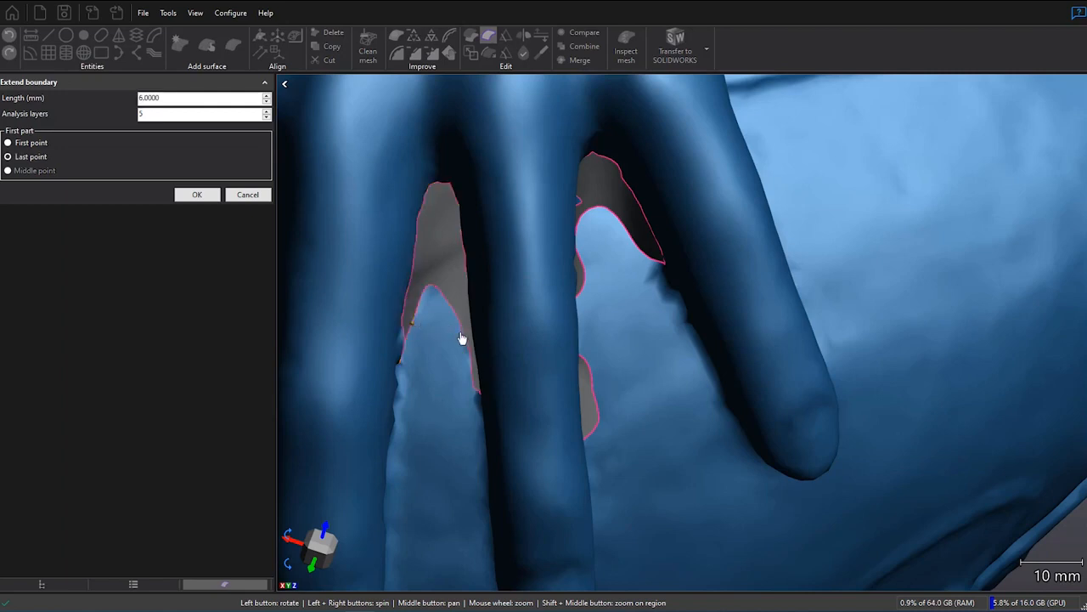
{"action": "left_click", "coordinate": [8, 169]}
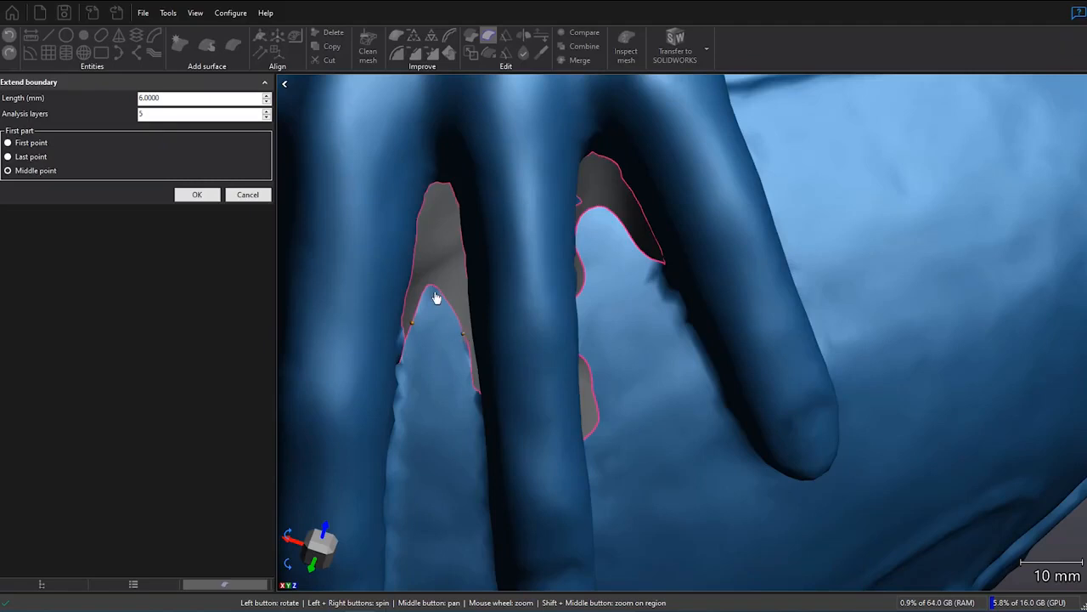
{"action": "left_click", "coordinate": [8, 141]}
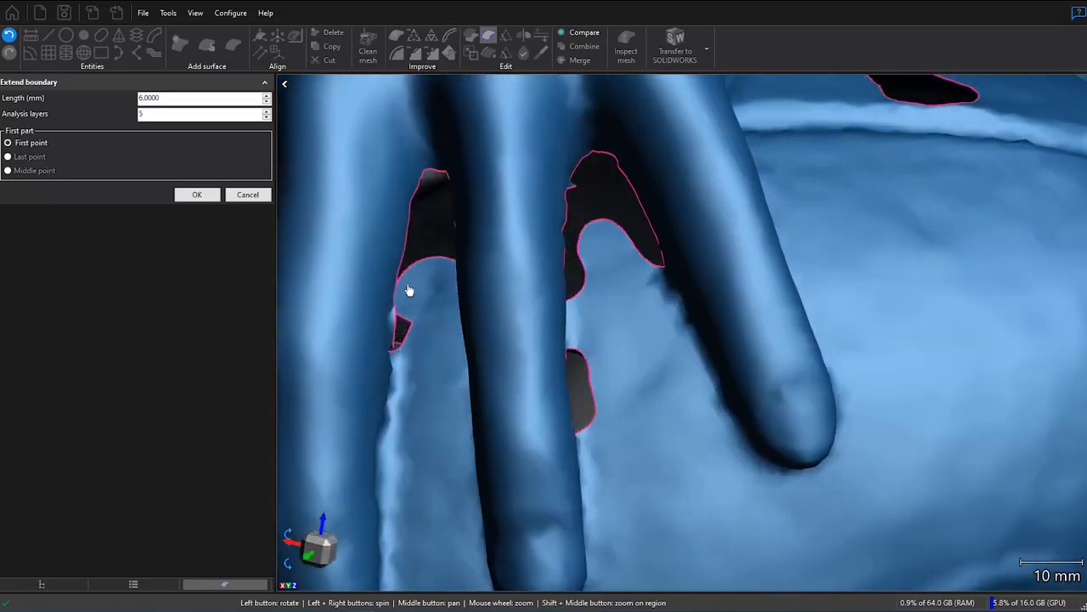
Step: Extend the other hole edges between the fingers the same way and confirm the extension
{"action": "left_click", "coordinate": [8, 157]}
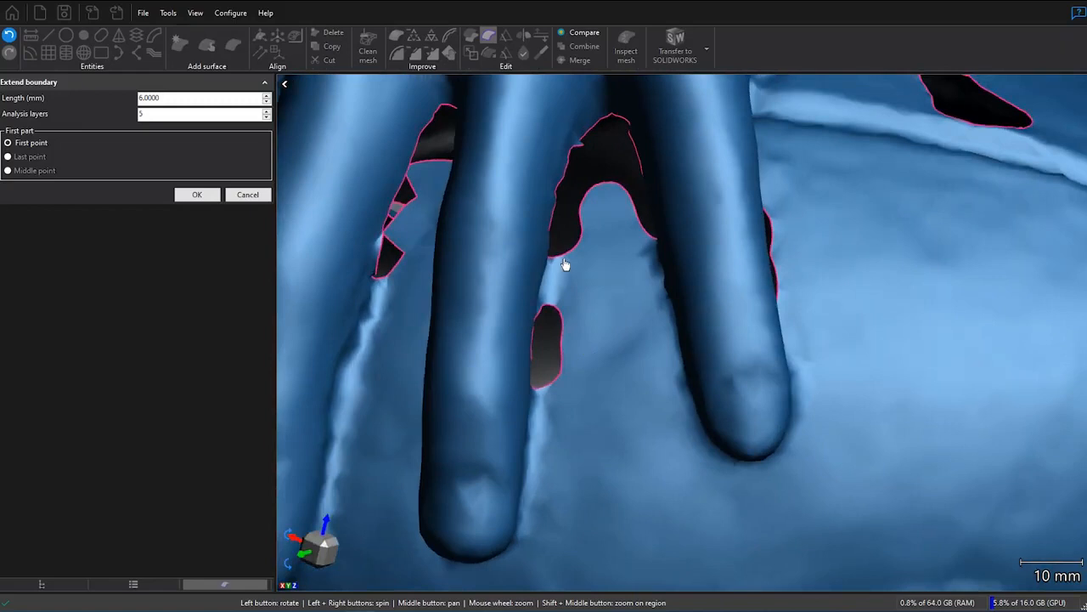
{"action": "left_click", "coordinate": [8, 157]}
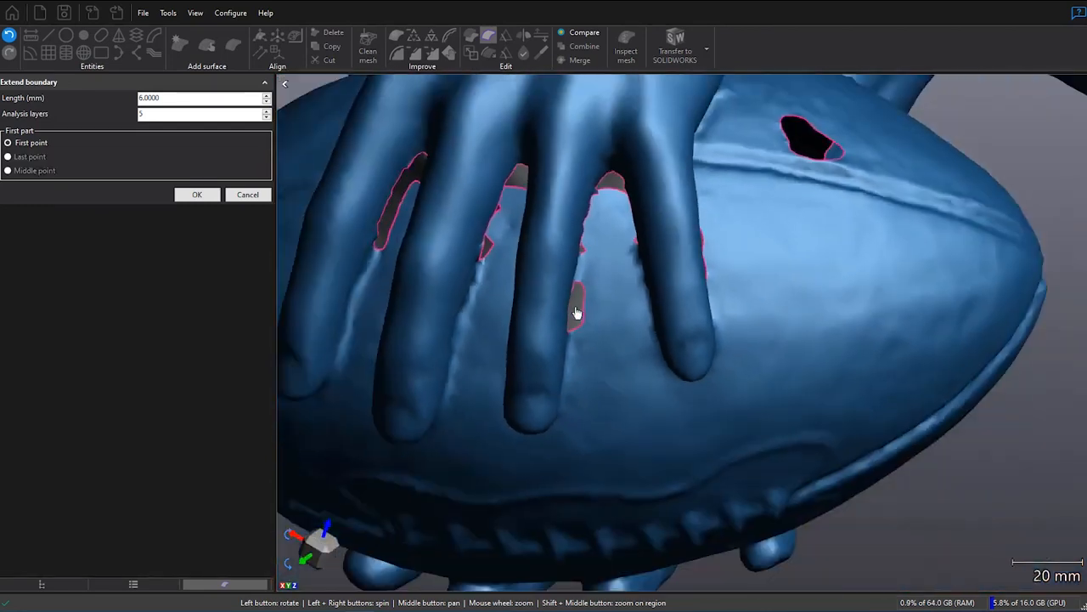
{"action": "left_click_drag", "start_coordinate": [576, 313], "coordinate": [493, 328]}
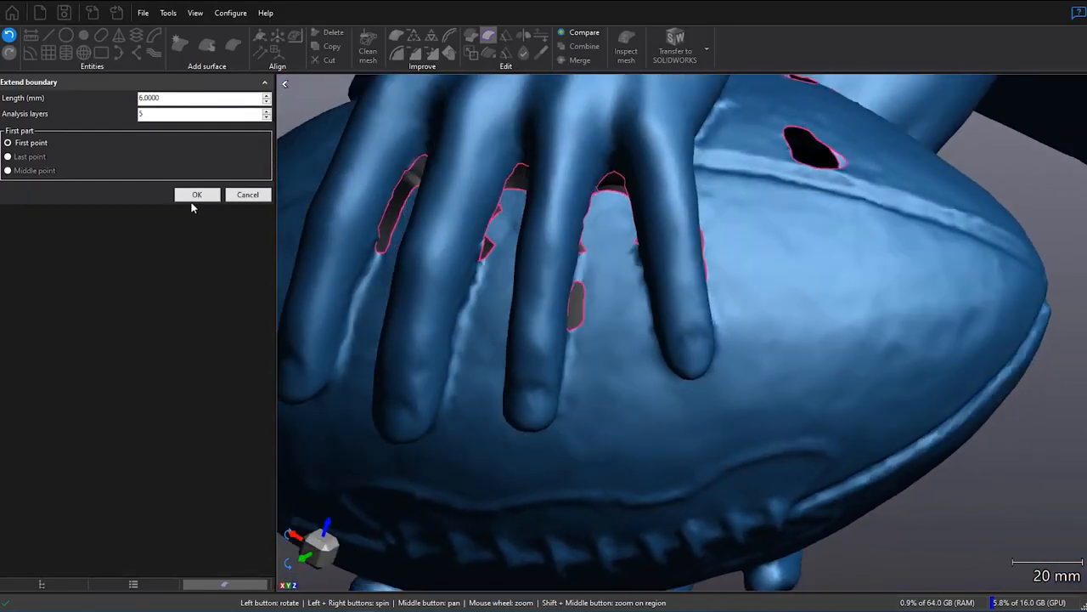
{"action": "left_click", "coordinate": [197, 195]}
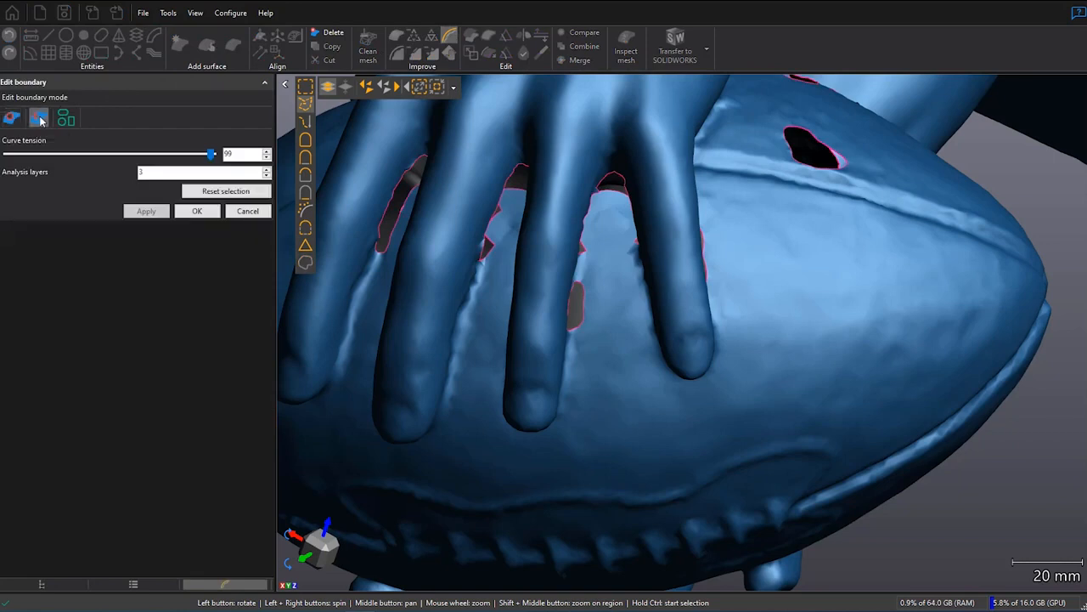
{"action": "mouse_move", "coordinate": [518, 189]}
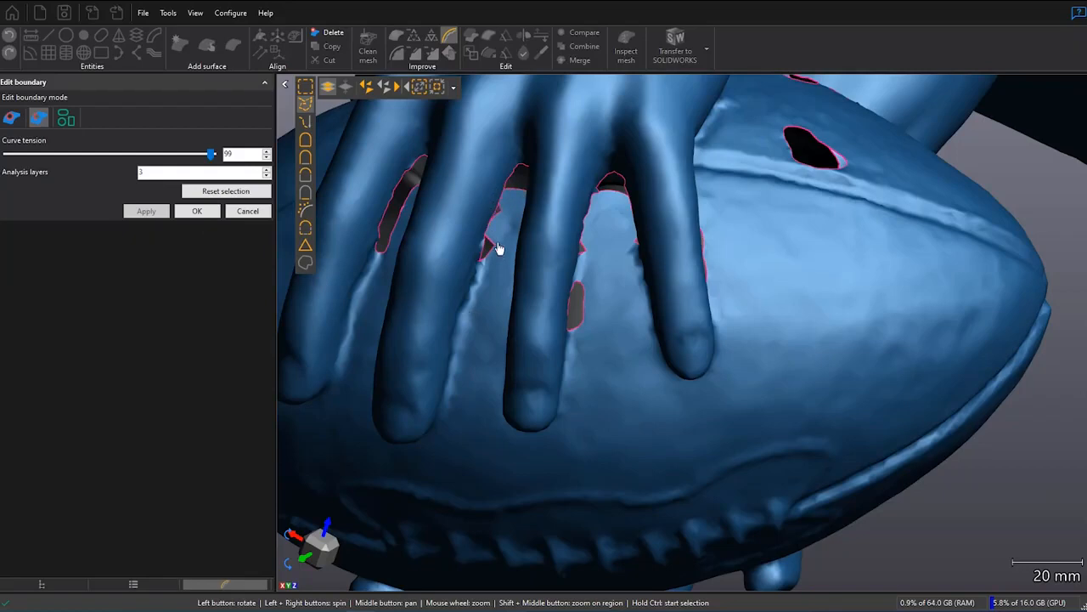
{"action": "mouse_move", "coordinate": [500, 259]}
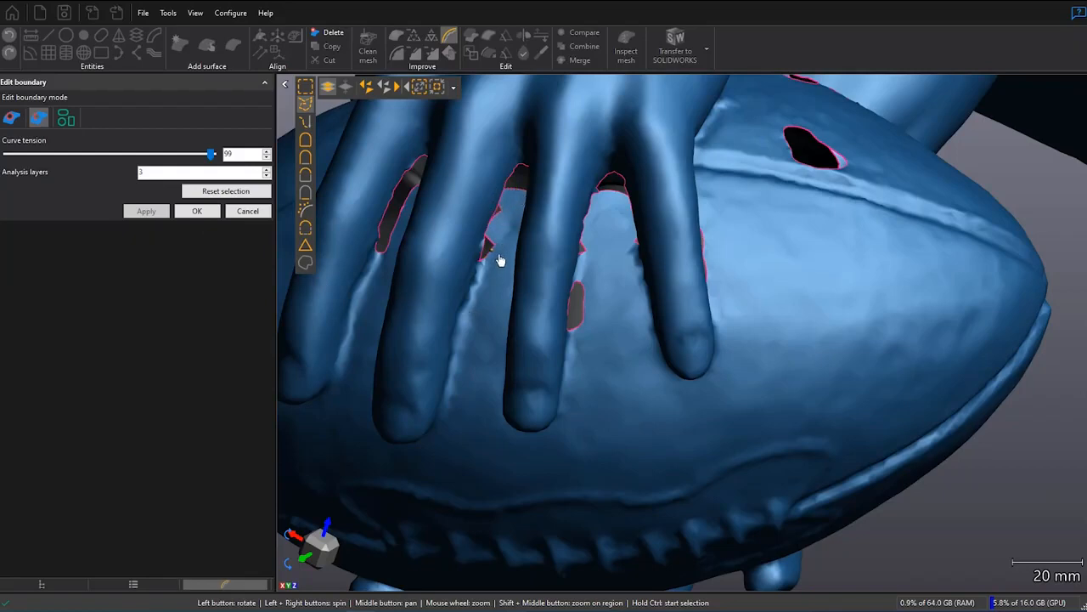
{"action": "mouse_move", "coordinate": [520, 193]}
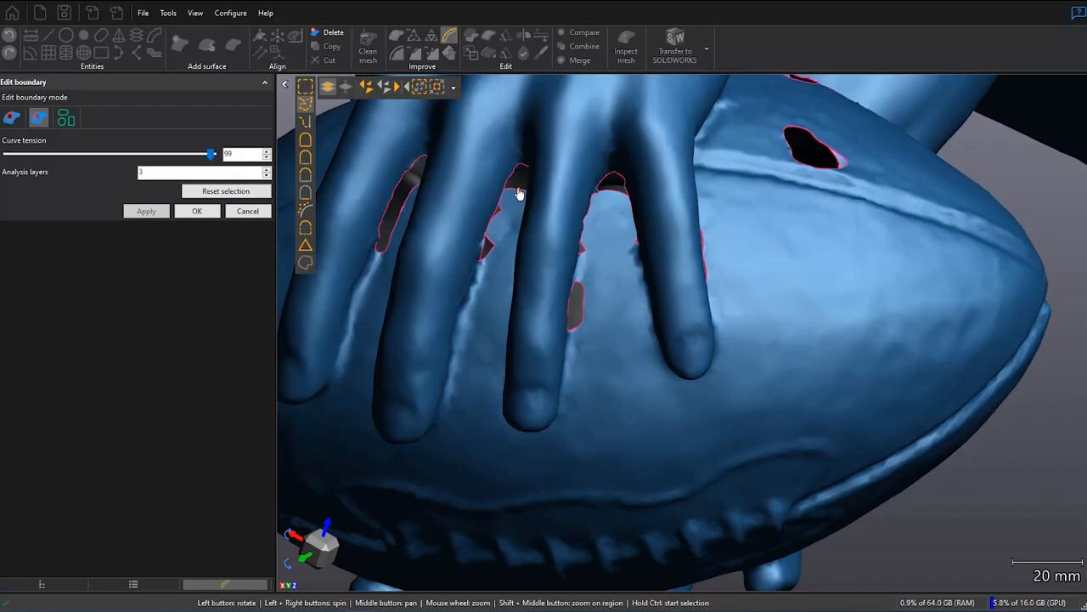
{"action": "mouse_move", "coordinate": [499, 255]}
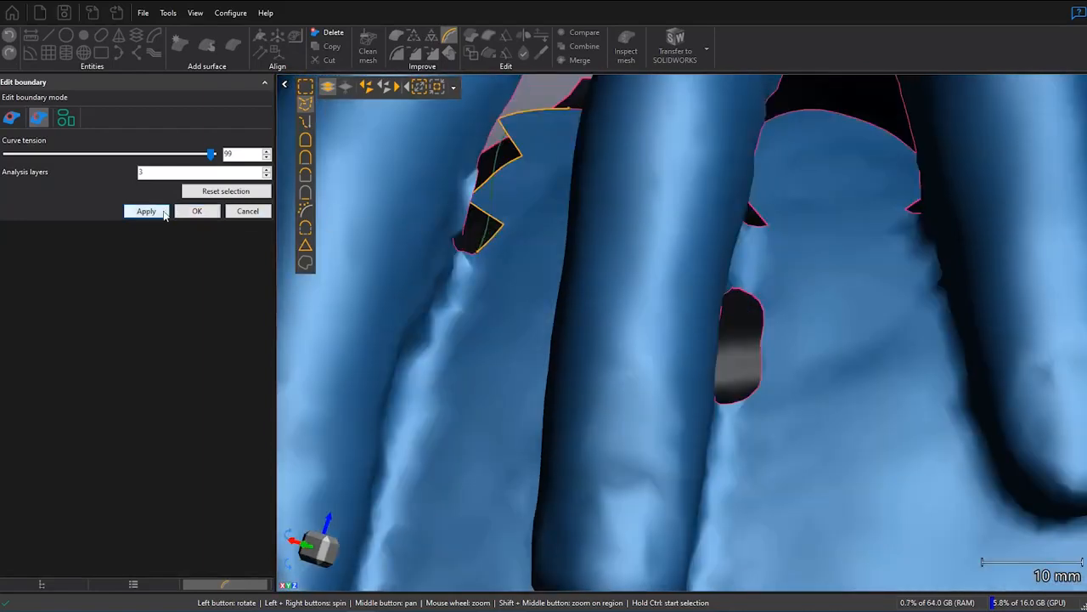
Step: Smooth the jagged boundary sections between the fingers with tension 99 and accept the edit
{"action": "left_click", "coordinate": [145, 211]}
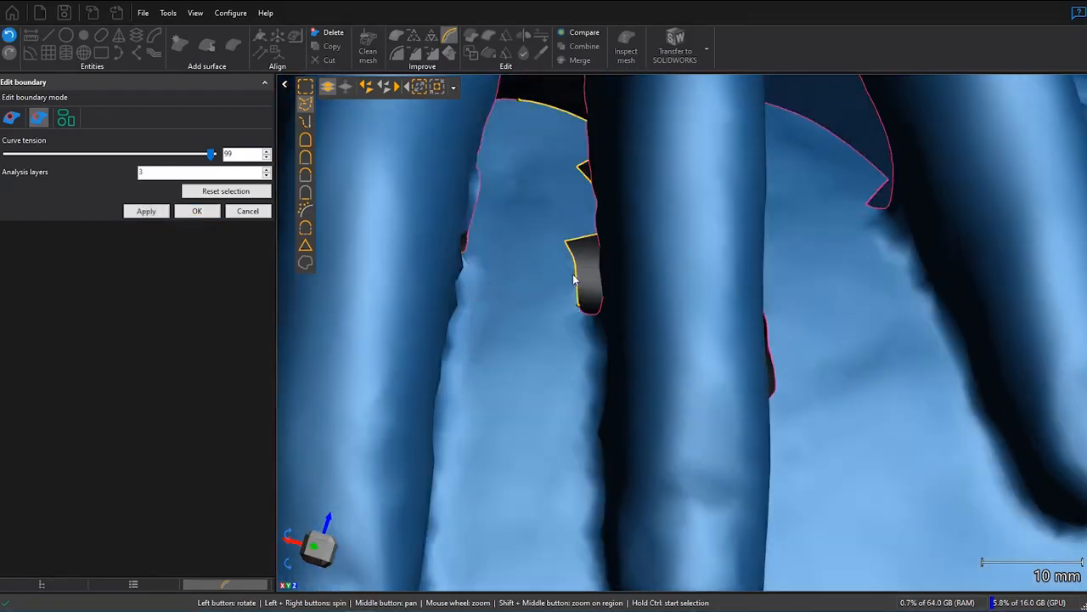
{"action": "left_click", "coordinate": [146, 210]}
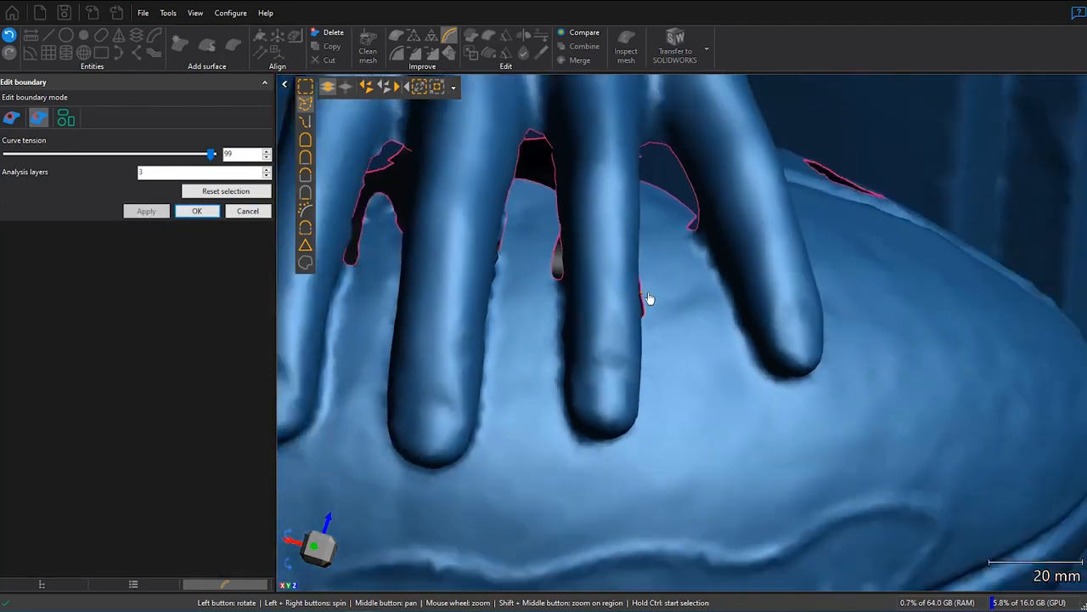
{"action": "left_click_drag", "start_coordinate": [650, 297], "coordinate": [659, 195]}
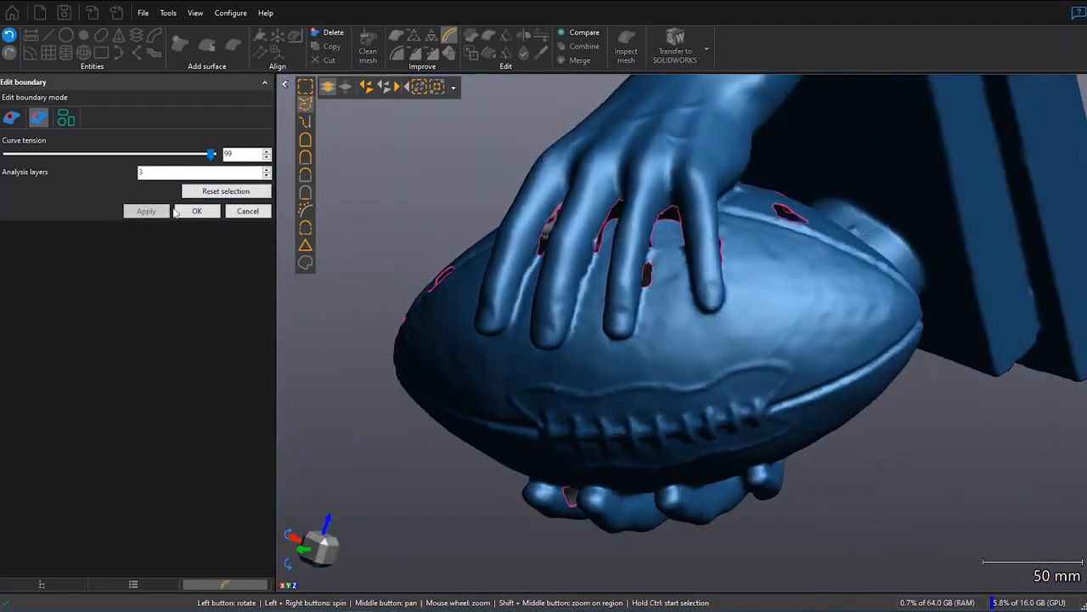
{"action": "left_click", "coordinate": [197, 211]}
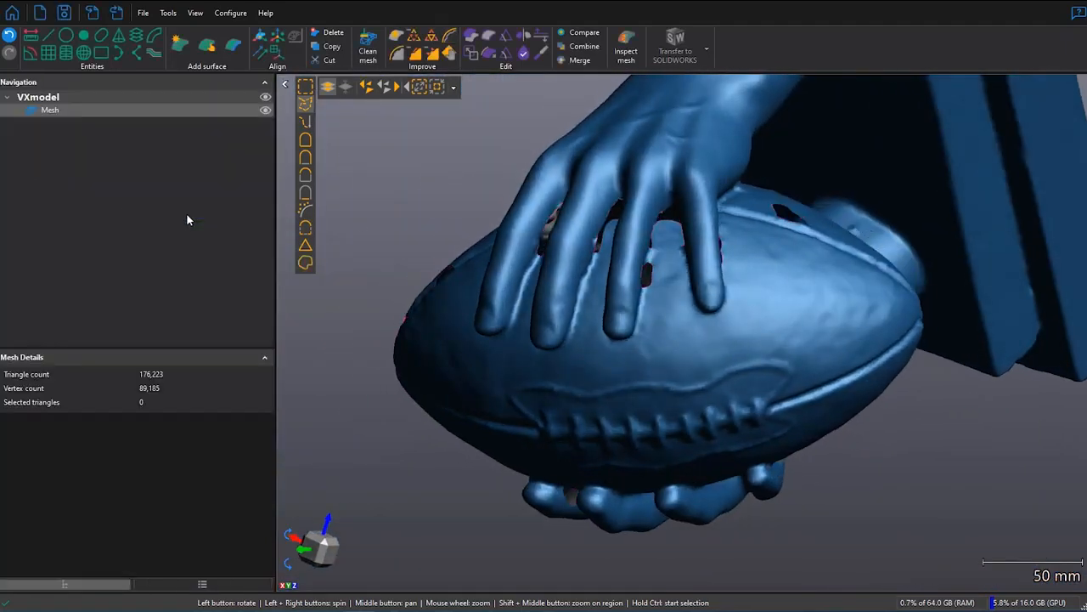
{"action": "mouse_move", "coordinate": [396, 40]}
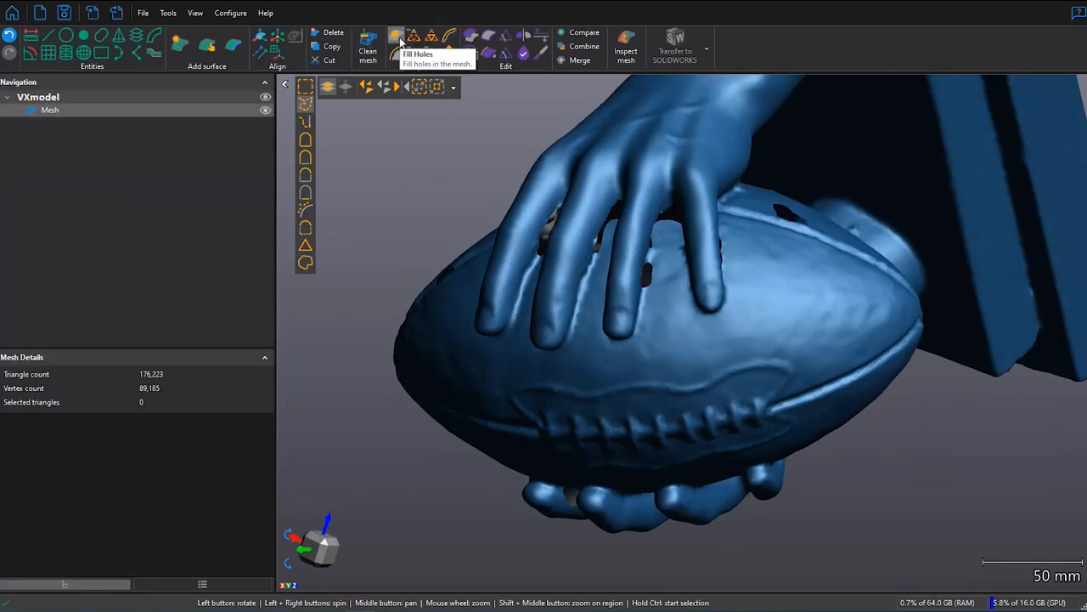
Step: Fill the hole between two fingers with a low-curvature patch and confirm
{"action": "left_click", "coordinate": [396, 36]}
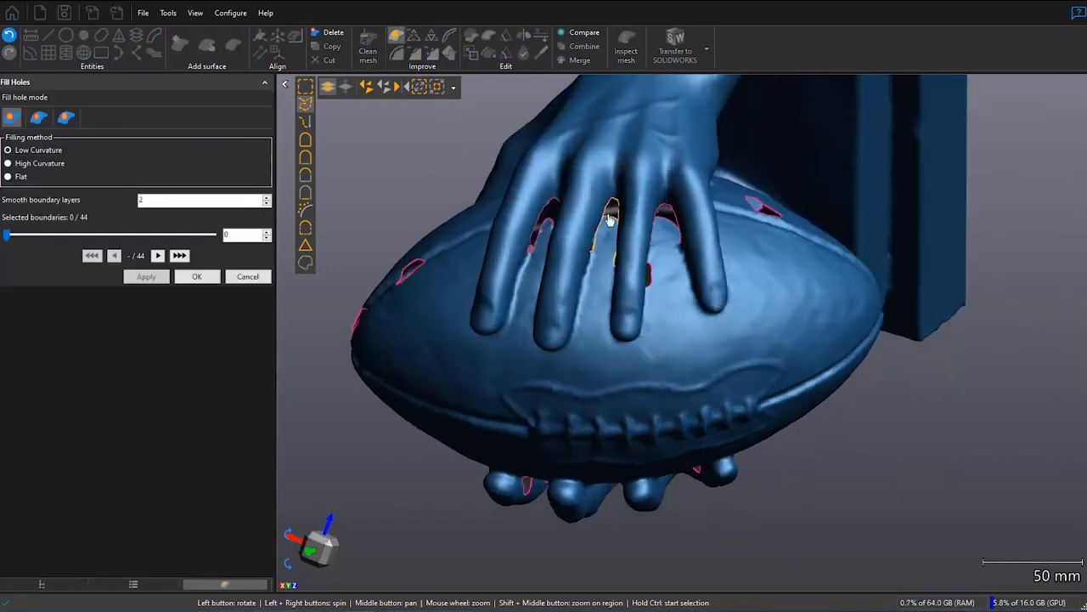
{"action": "left_click", "coordinate": [610, 213]}
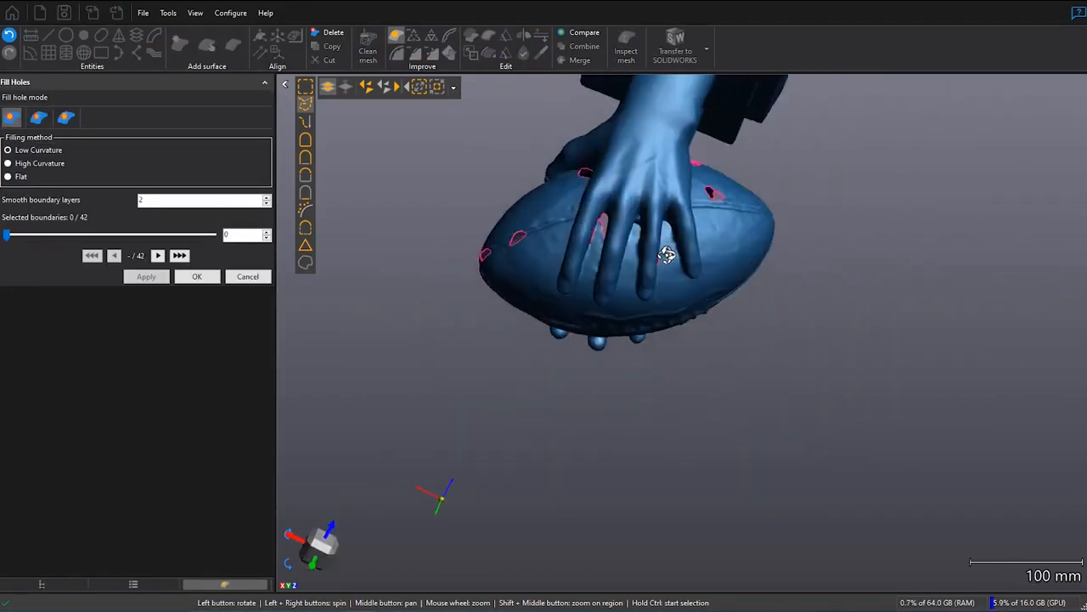
{"action": "scroll", "scroll_direction": "down", "scroll_amount": 3}
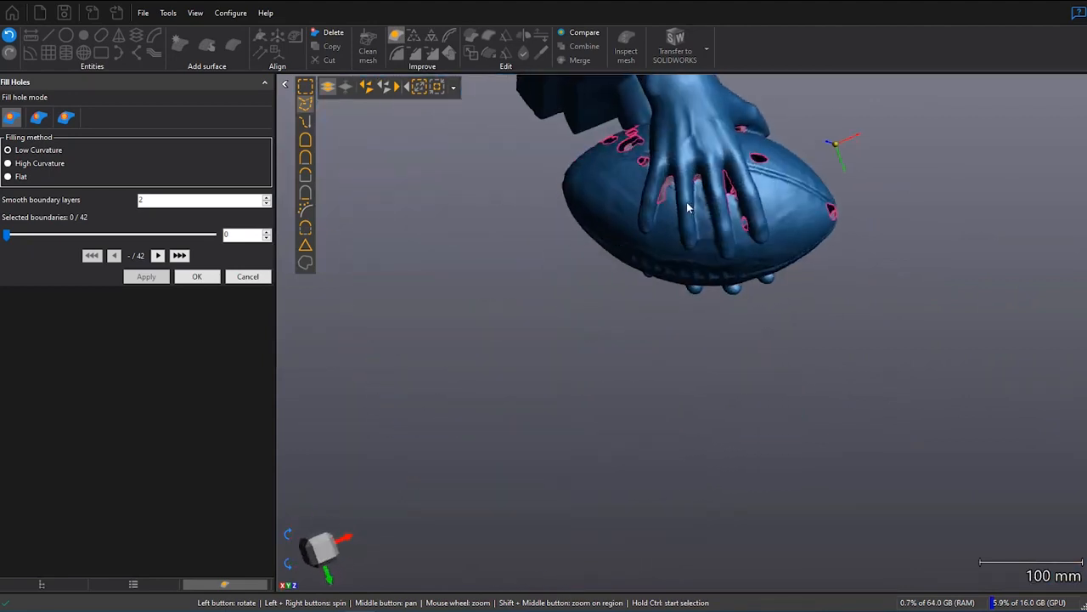
{"action": "scroll", "scroll_direction": "down", "scroll_amount": 3}
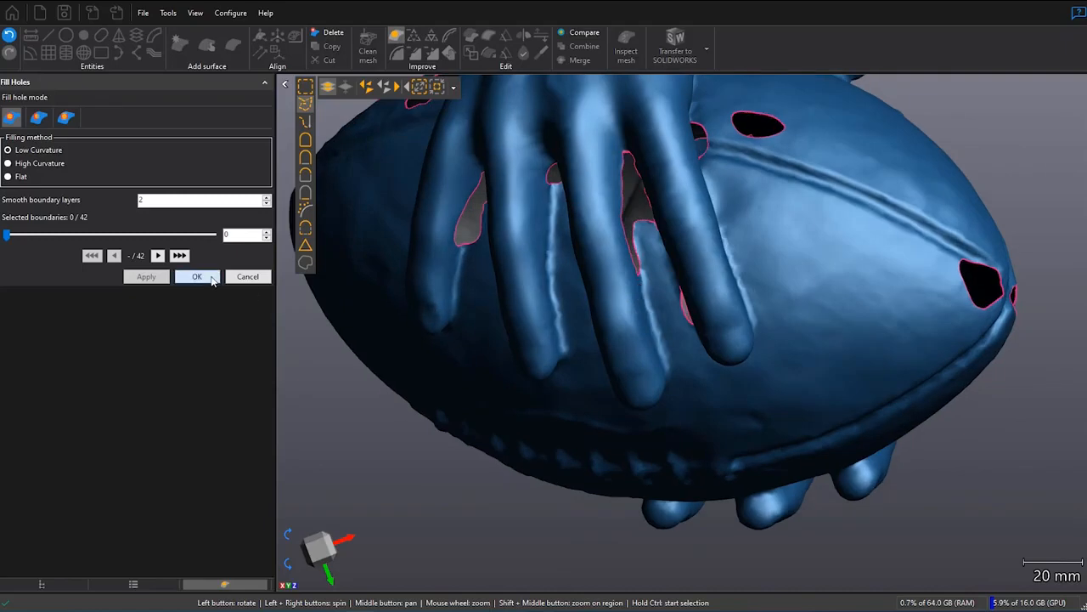
{"action": "left_click", "coordinate": [196, 276]}
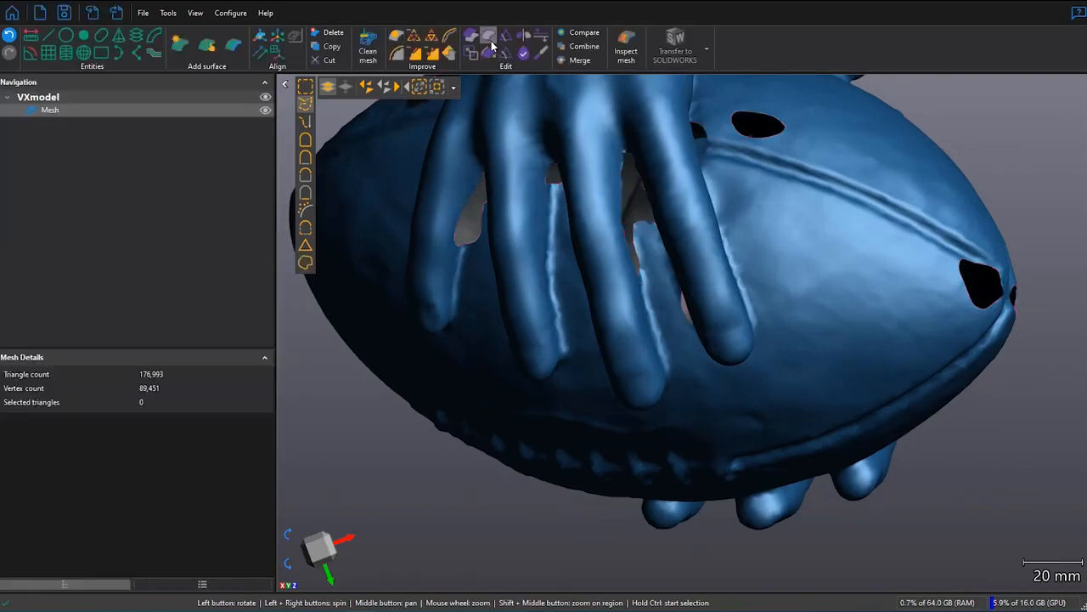
Step: Extend the finger-gap hole edges outward by 3 mm with 5 analysis layers and confirm
{"action": "left_click", "coordinate": [488, 37]}
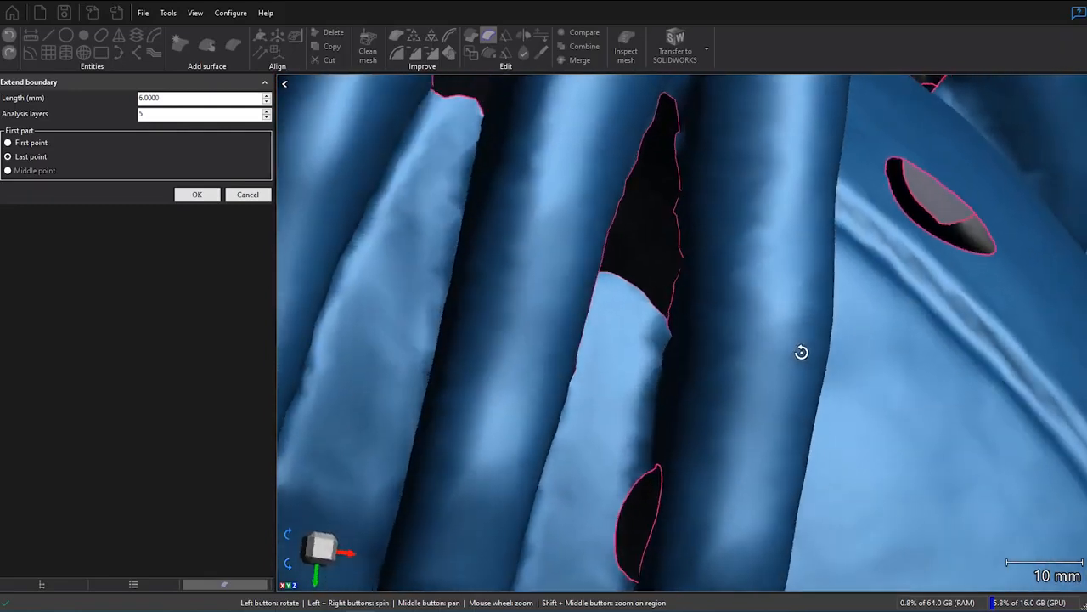
{"action": "left_click_drag", "start_coordinate": [801, 353], "coordinate": [642, 334]}
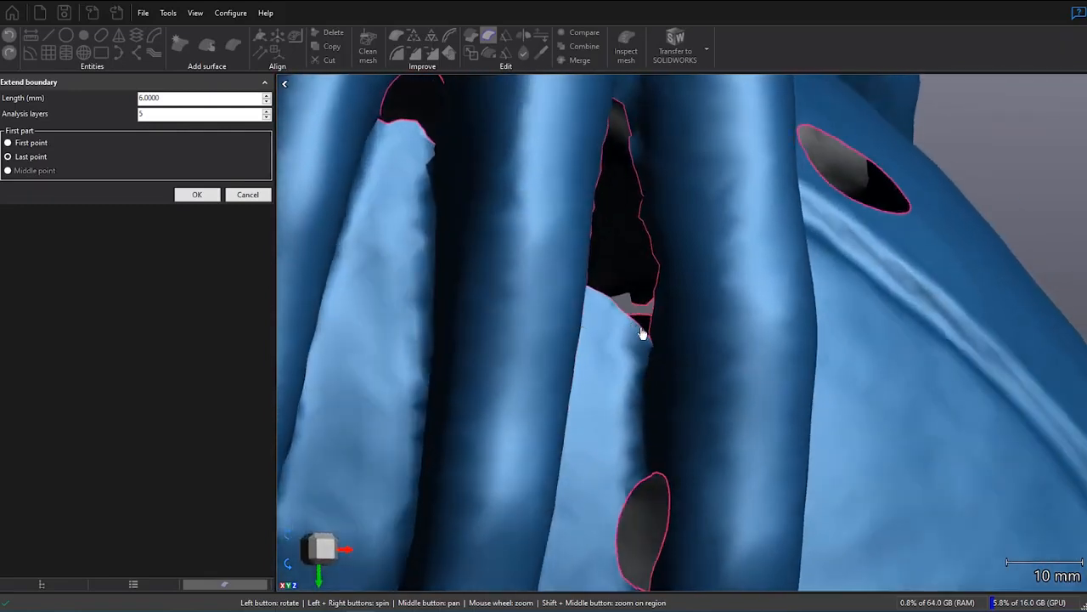
{"action": "left_click", "coordinate": [8, 170]}
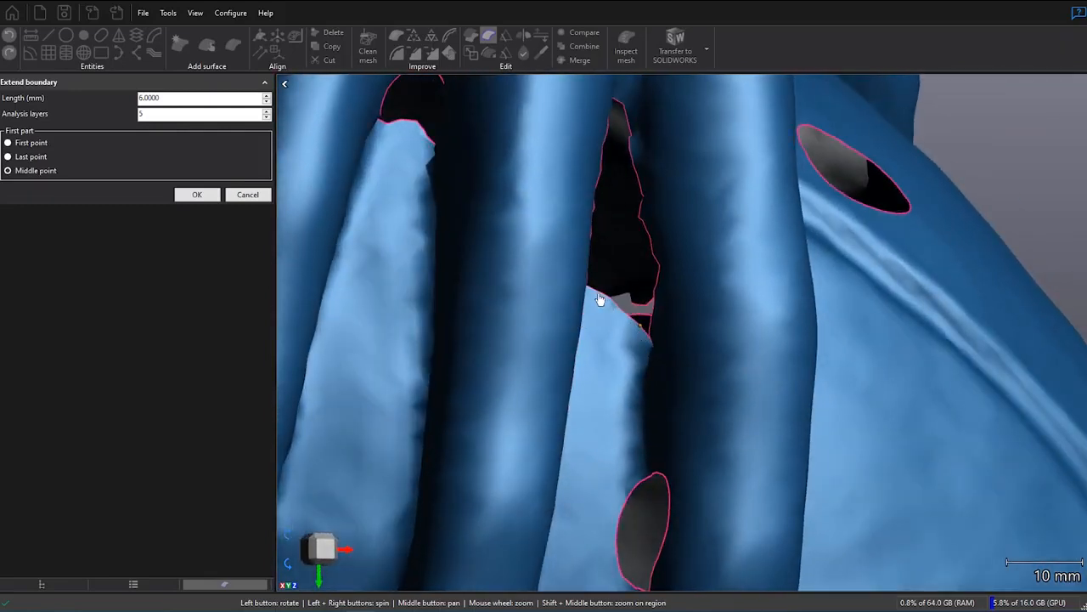
{"action": "left_click", "coordinate": [8, 142]}
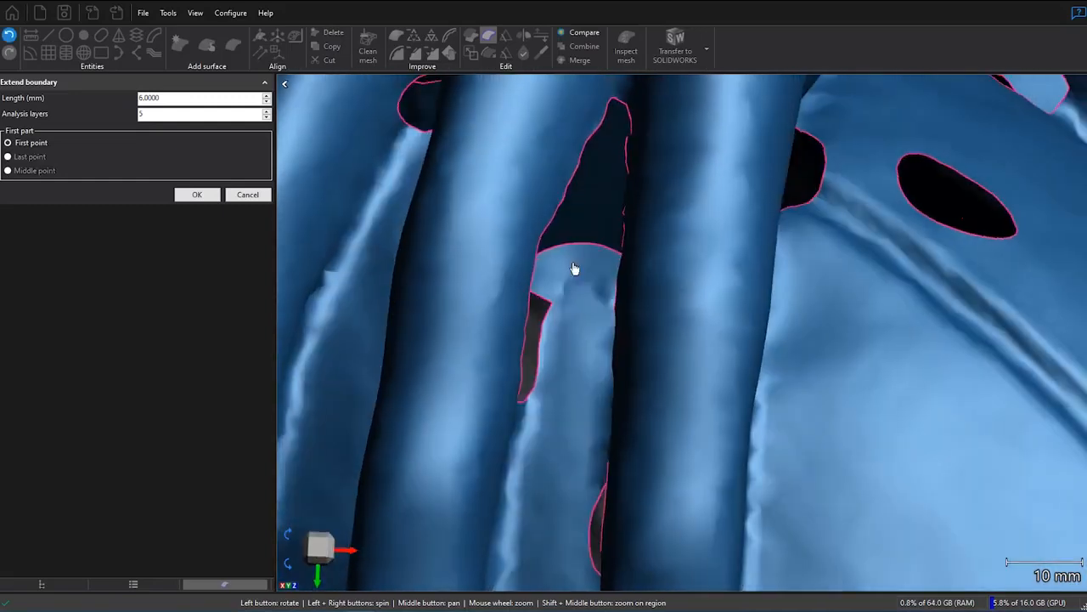
{"action": "left_click", "coordinate": [9, 156]}
{"action": "type", "text": "3"}
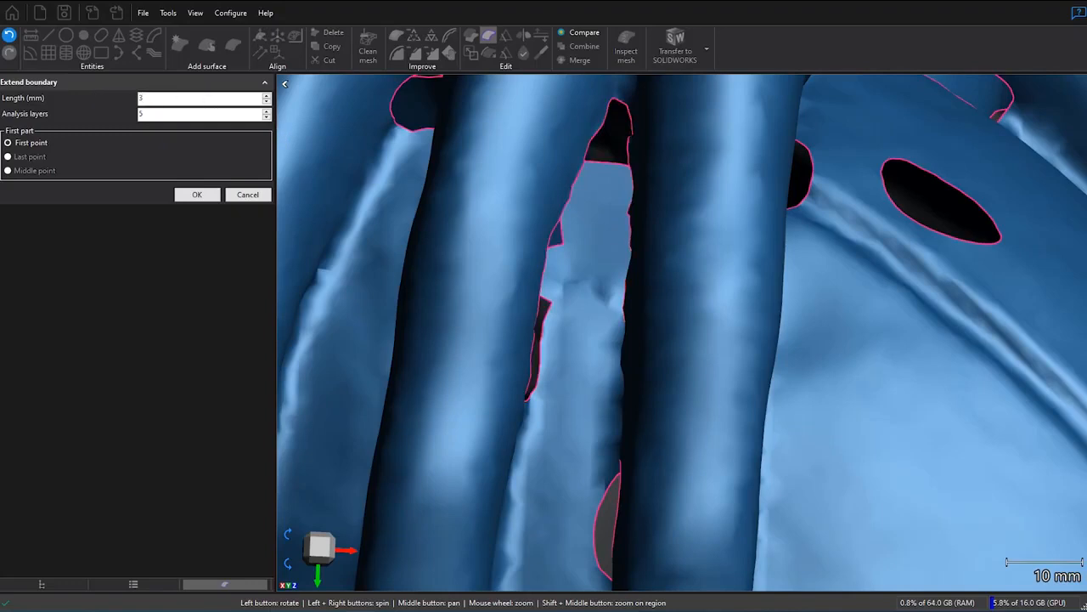
{"action": "left_click", "coordinate": [8, 156]}
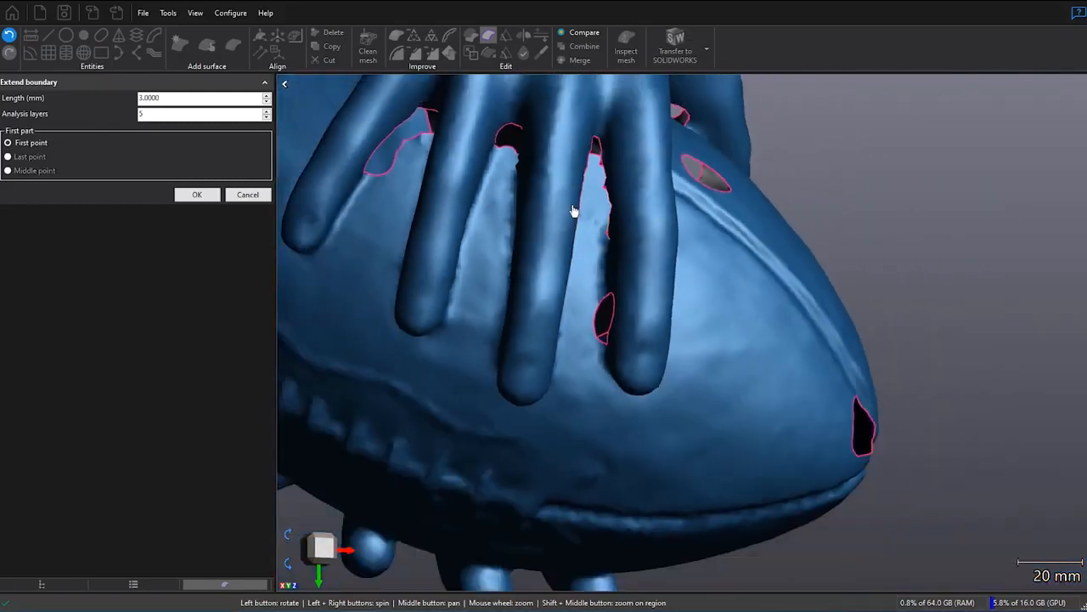
{"action": "scroll", "scroll_direction": "down", "scroll_amount": 3}
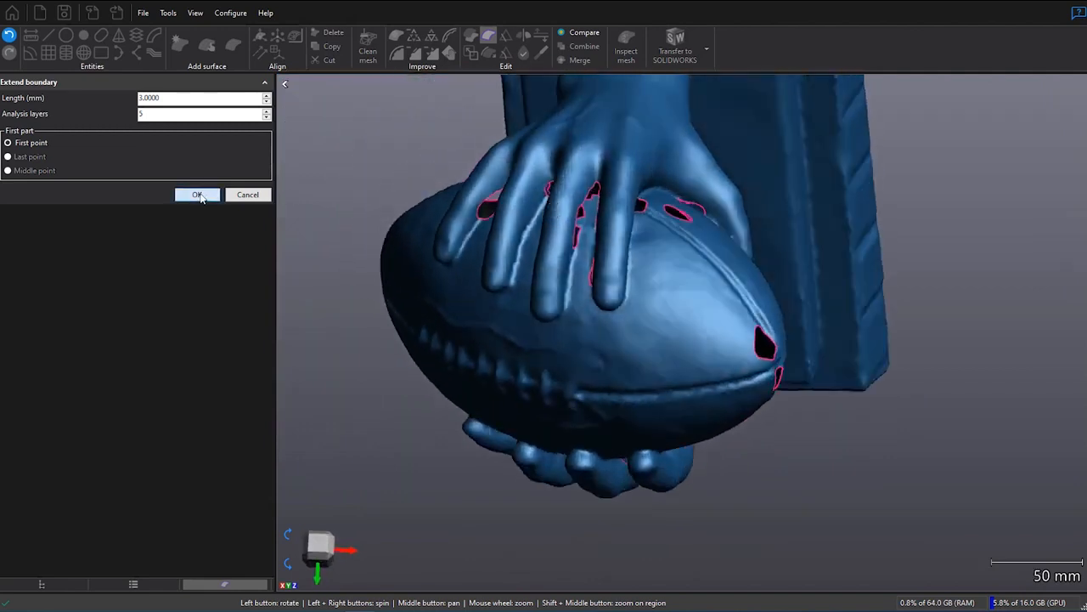
{"action": "left_click", "coordinate": [198, 194]}
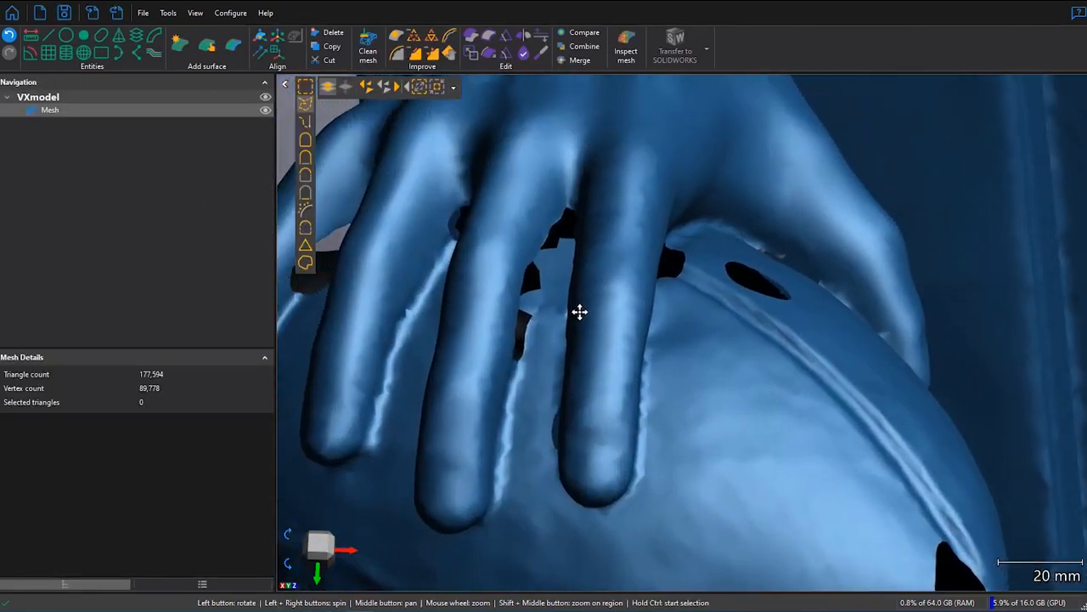
Step: Select and delete the stray triangle patch floating between the fingers and the ball
{"action": "scroll", "scroll_direction": "down", "scroll_amount": 3}
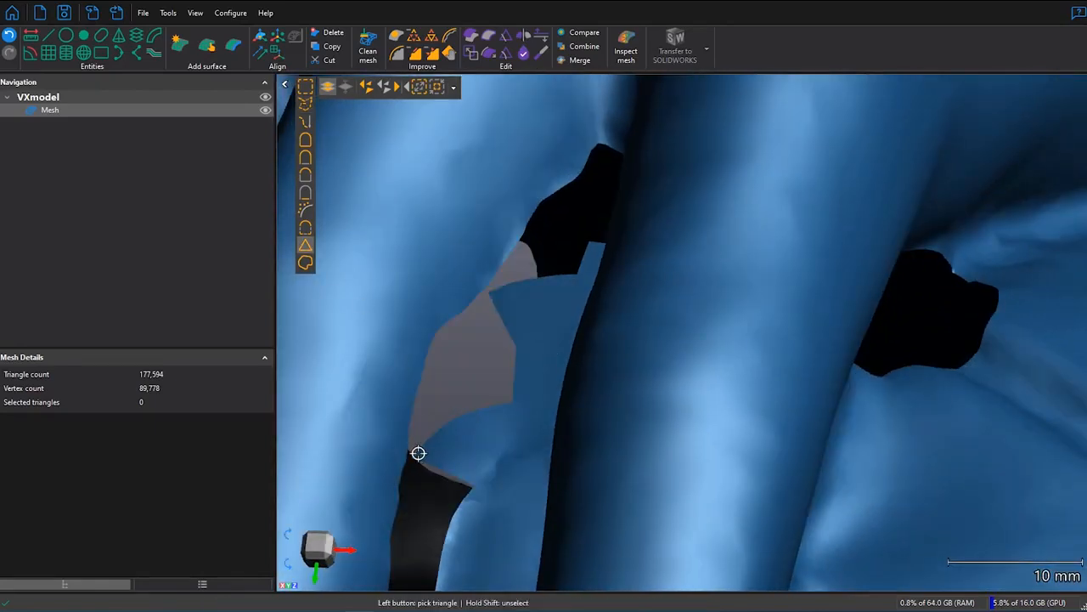
{"action": "left_click", "coordinate": [495, 293]}
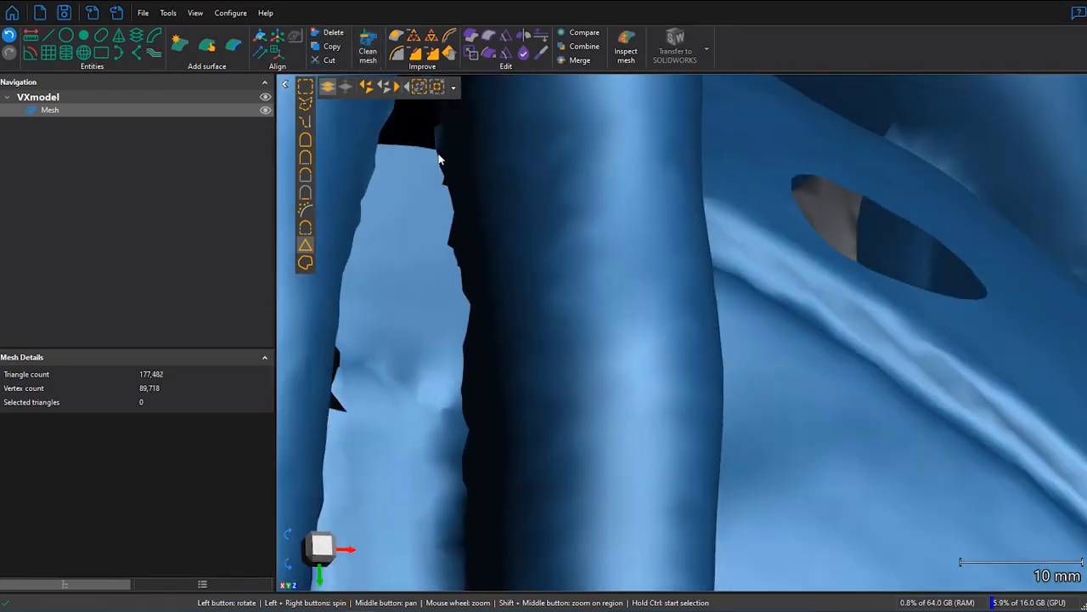
{"action": "left_click_drag", "start_coordinate": [440, 159], "coordinate": [518, 321]}
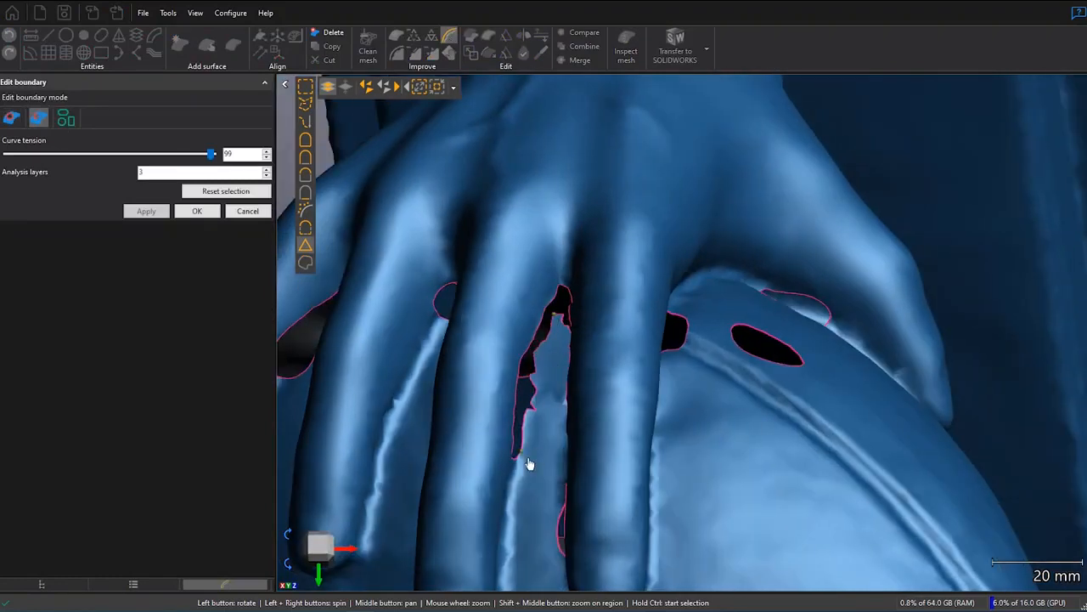
Step: Smooth the jagged boundary between the fingers with tension 99 and accept it
{"action": "left_click", "coordinate": [529, 408]}
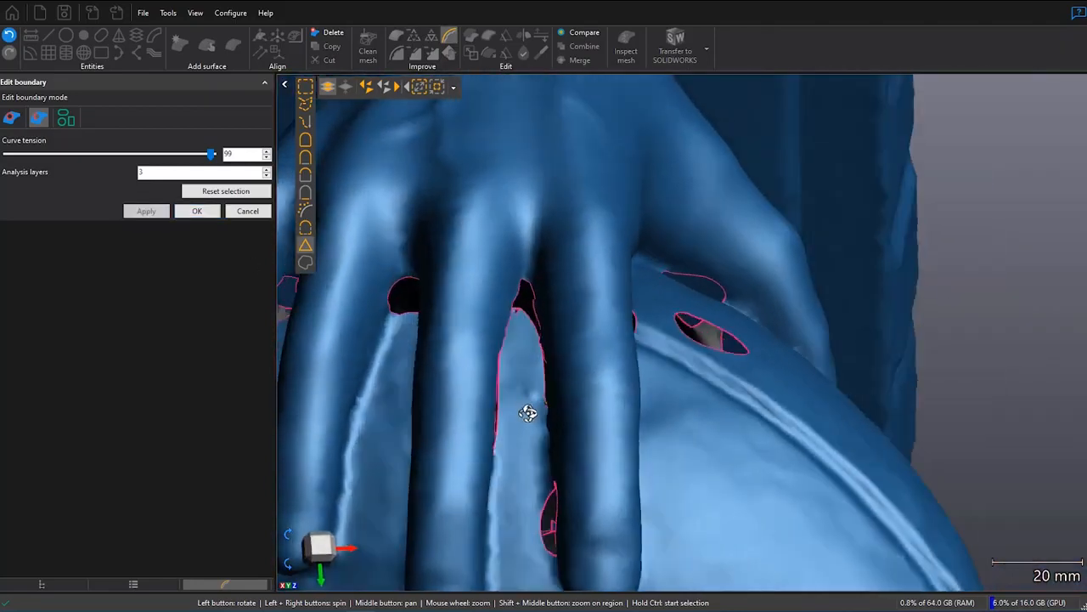
{"action": "scroll", "scroll_direction": "down", "scroll_amount": 3}
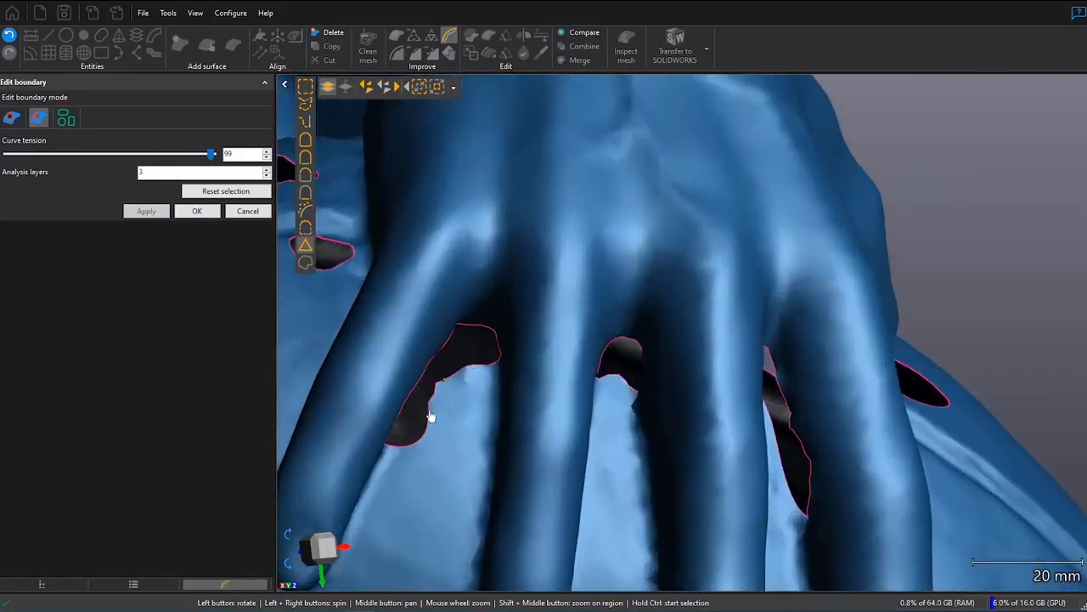
{"action": "left_click", "coordinate": [197, 211]}
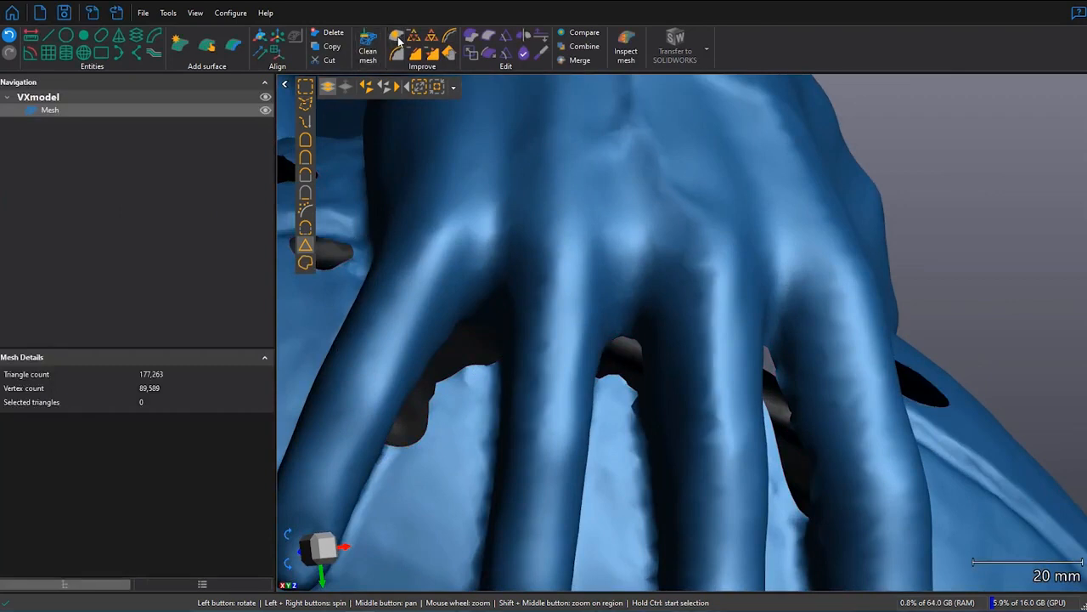
Step: Fill a hole beside the fingers in single-hole mode, dropping open boundaries to 39
{"action": "left_click", "coordinate": [396, 36]}
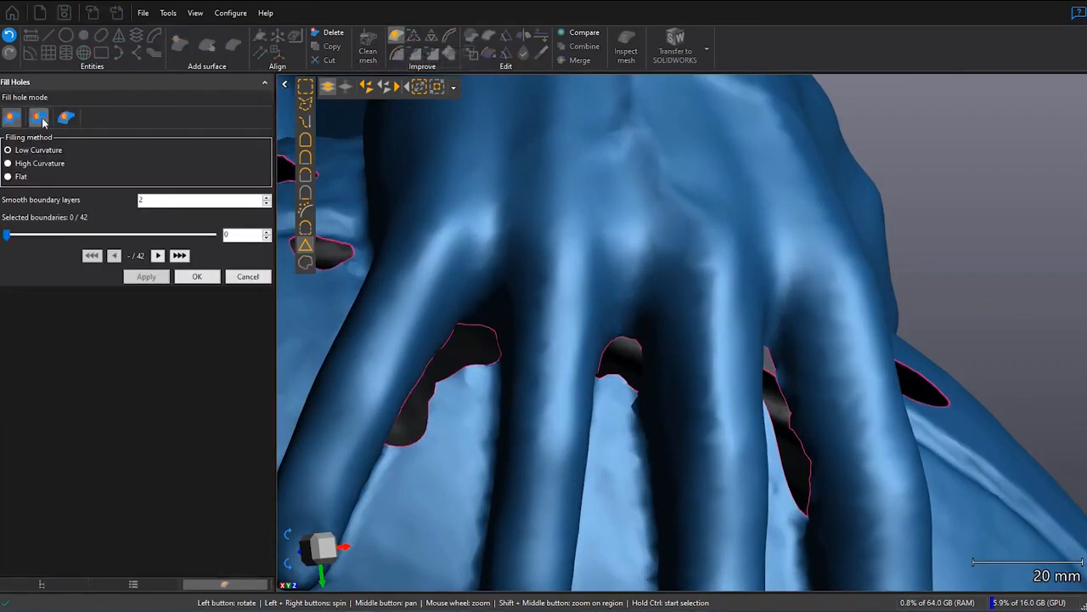
{"action": "left_click", "coordinate": [39, 118]}
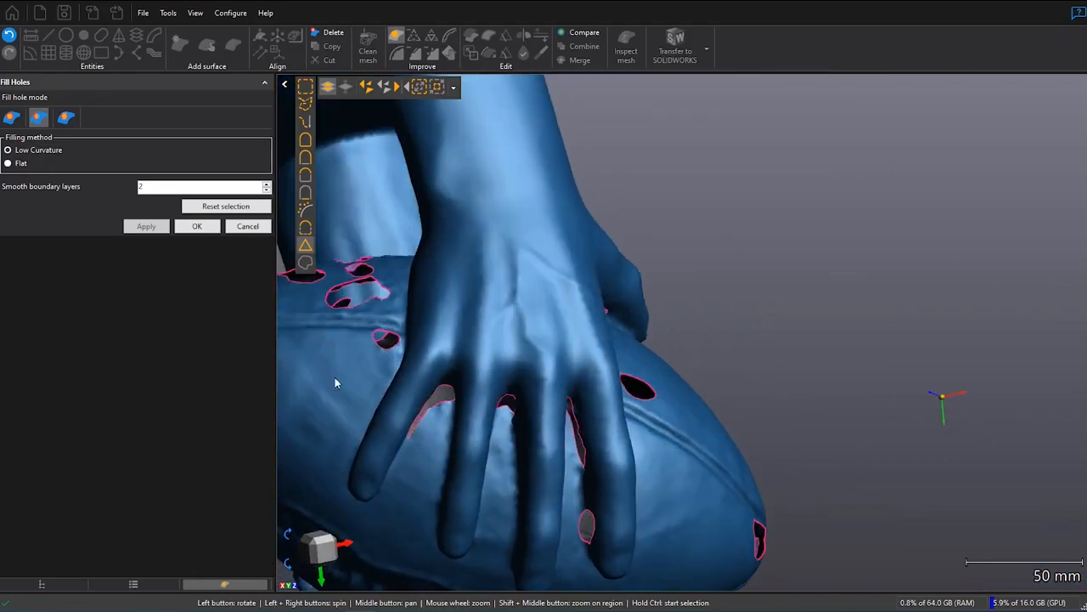
{"action": "left_click", "coordinate": [12, 117]}
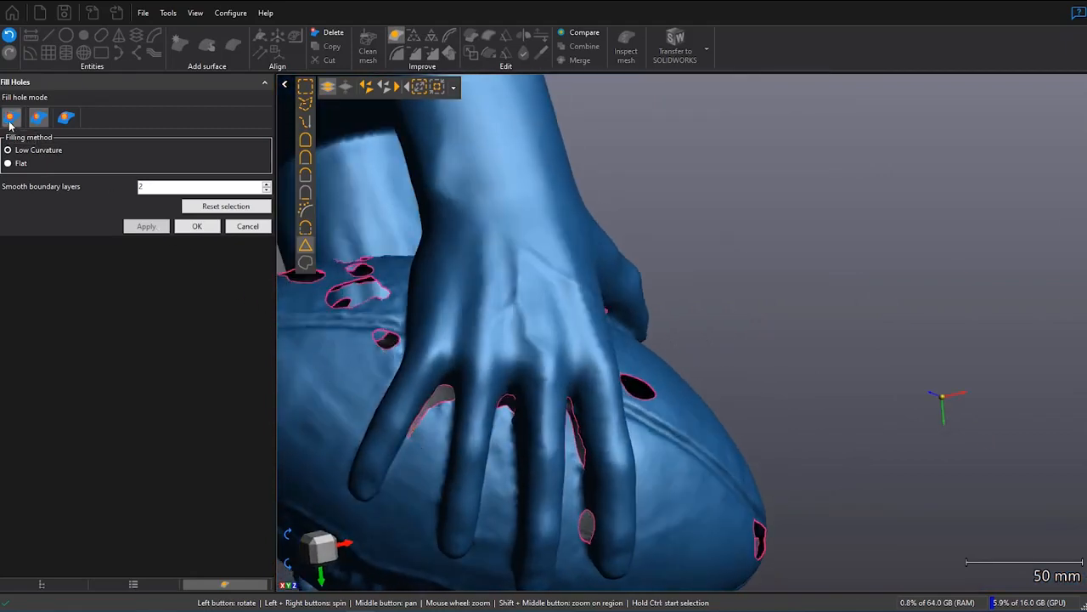
{"action": "left_click", "coordinate": [38, 118]}
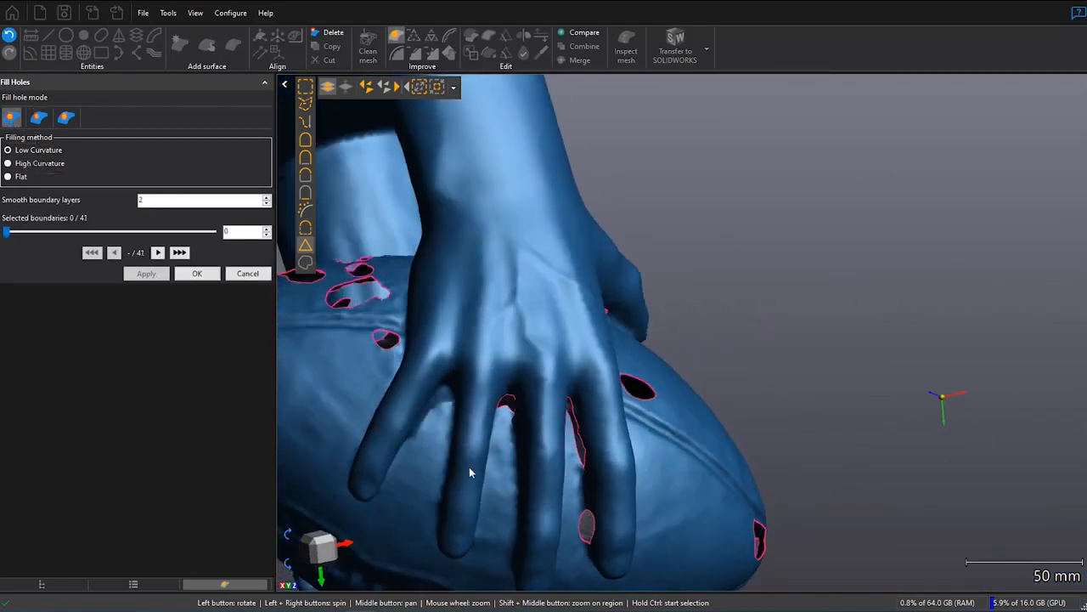
{"action": "left_click_drag", "start_coordinate": [471, 472], "coordinate": [508, 404]}
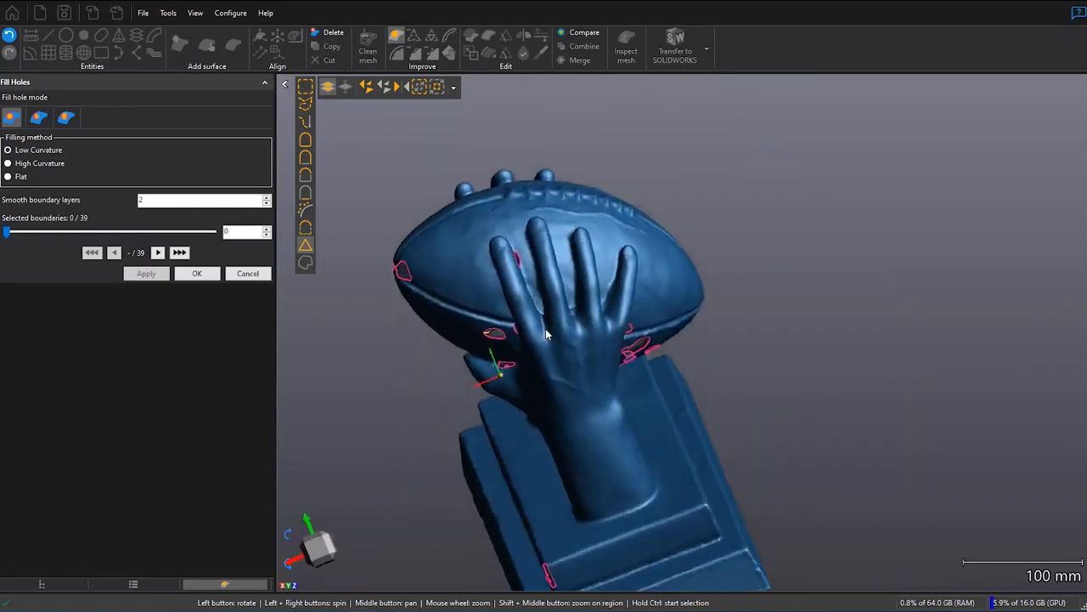
{"action": "left_click_drag", "start_coordinate": [544, 340], "coordinate": [552, 380]}
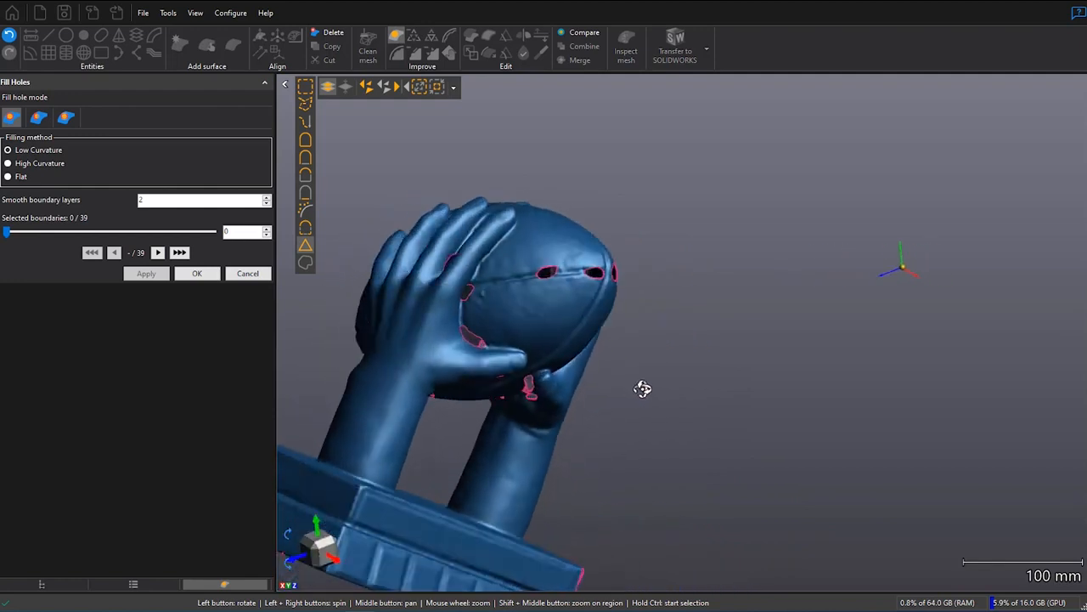
{"action": "scroll", "scroll_direction": "down", "scroll_amount": 3}
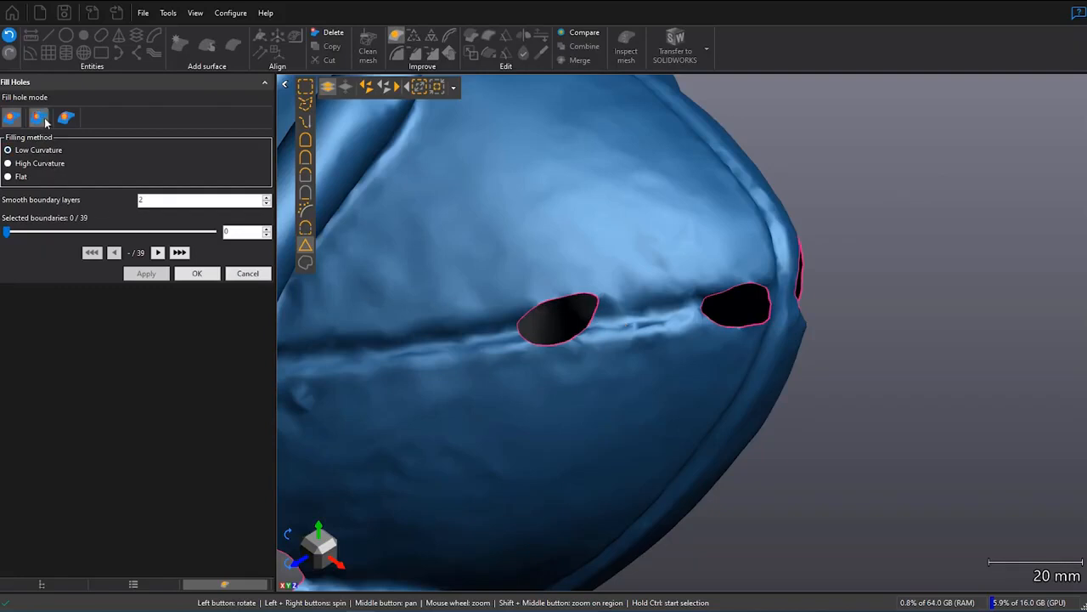
Step: Flat-fill the seam hole and most of the hole on the ball's end, leaving a slit
{"action": "left_click", "coordinate": [39, 117]}
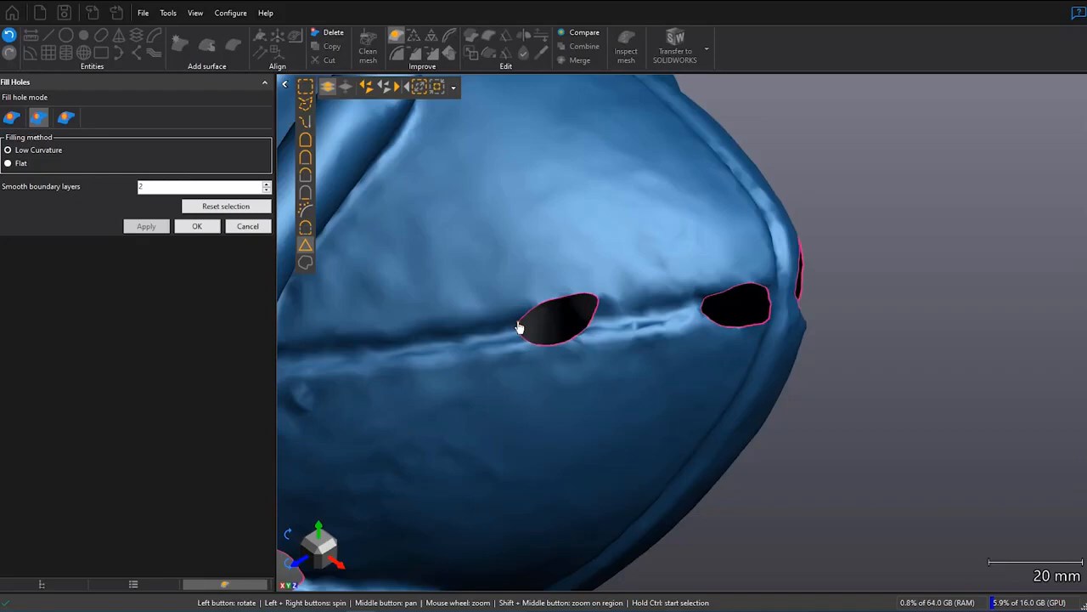
{"action": "mouse_move", "coordinate": [595, 304]}
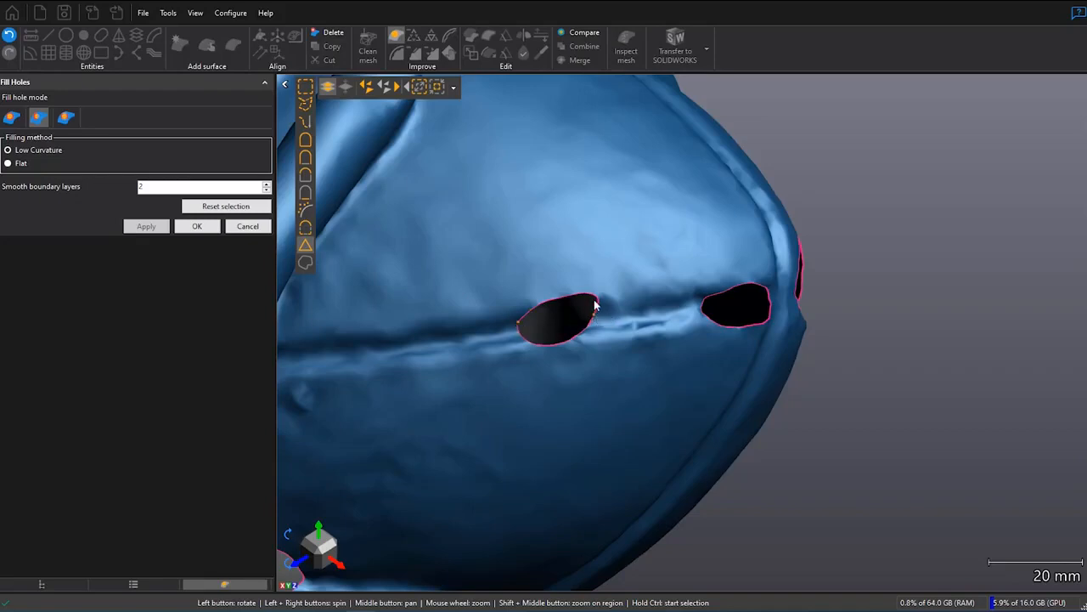
{"action": "left_click", "coordinate": [560, 323]}
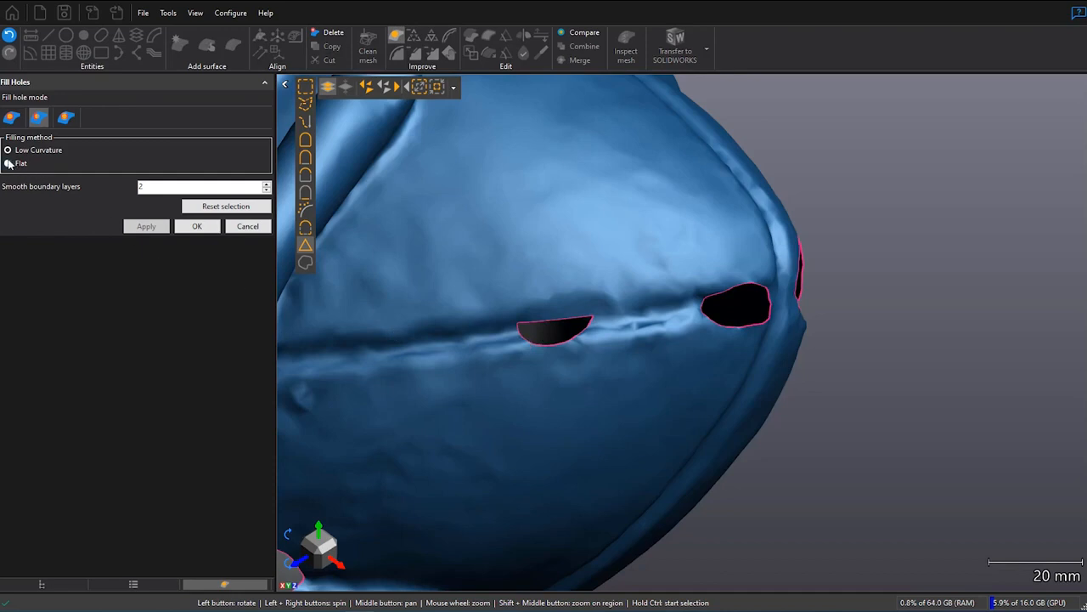
{"action": "left_click", "coordinate": [8, 163]}
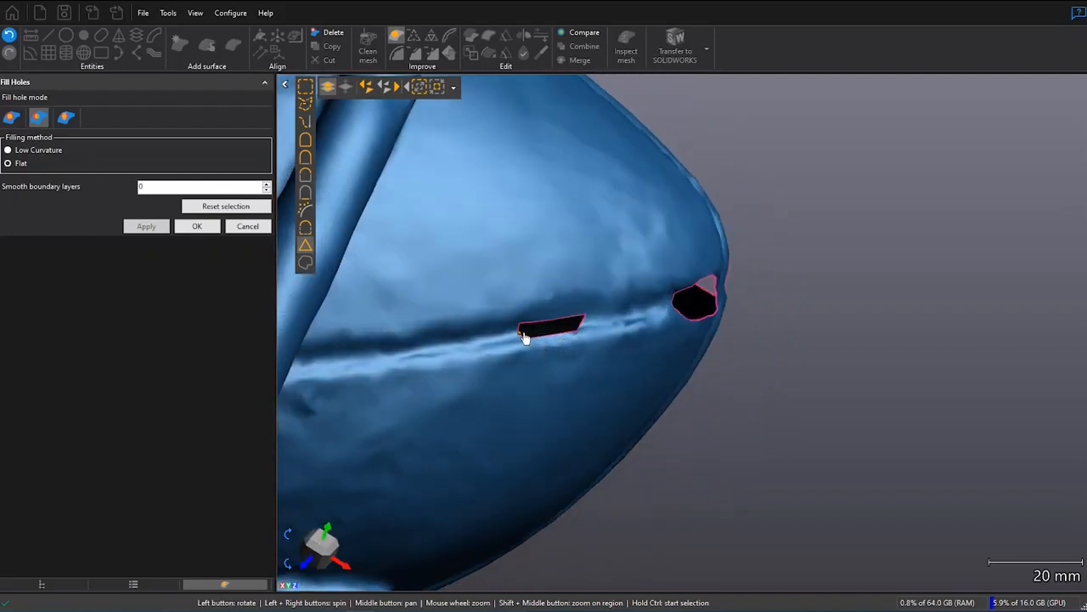
{"action": "left_click", "coordinate": [552, 327]}
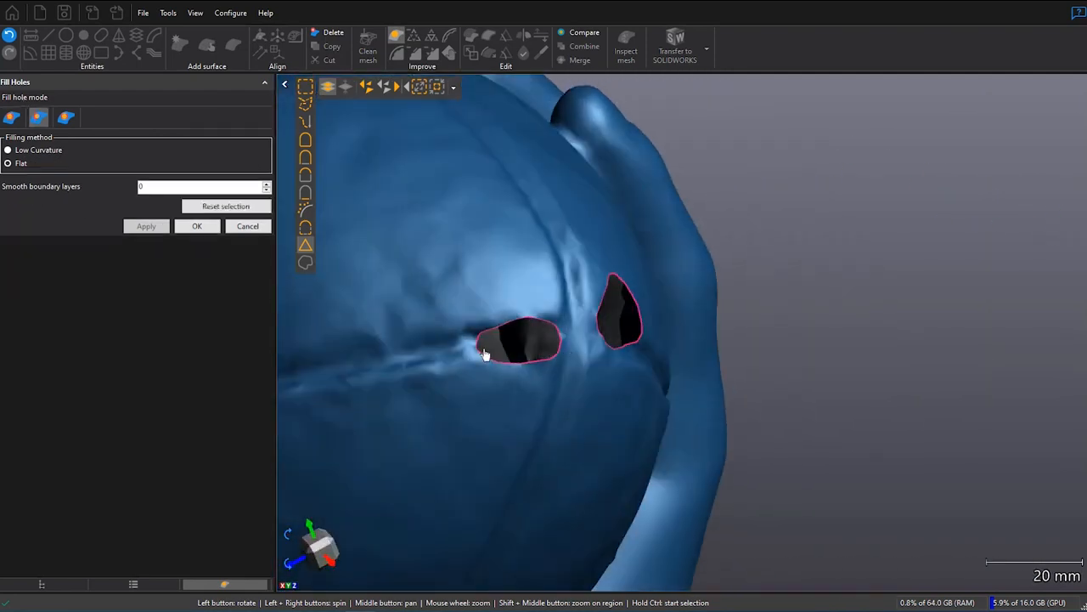
{"action": "left_click", "coordinate": [487, 352]}
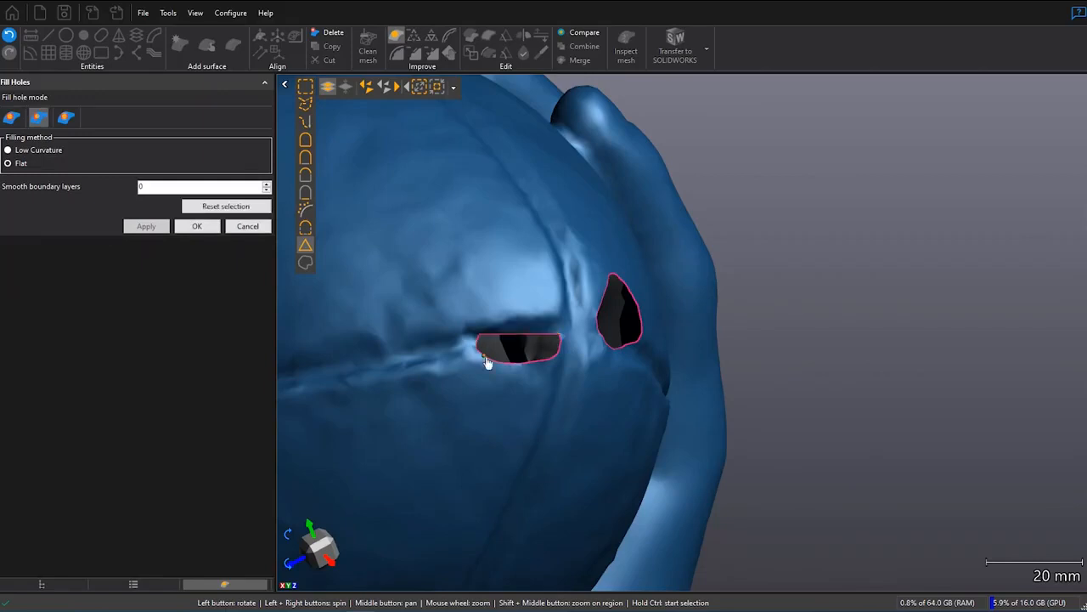
{"action": "left_click", "coordinate": [518, 347]}
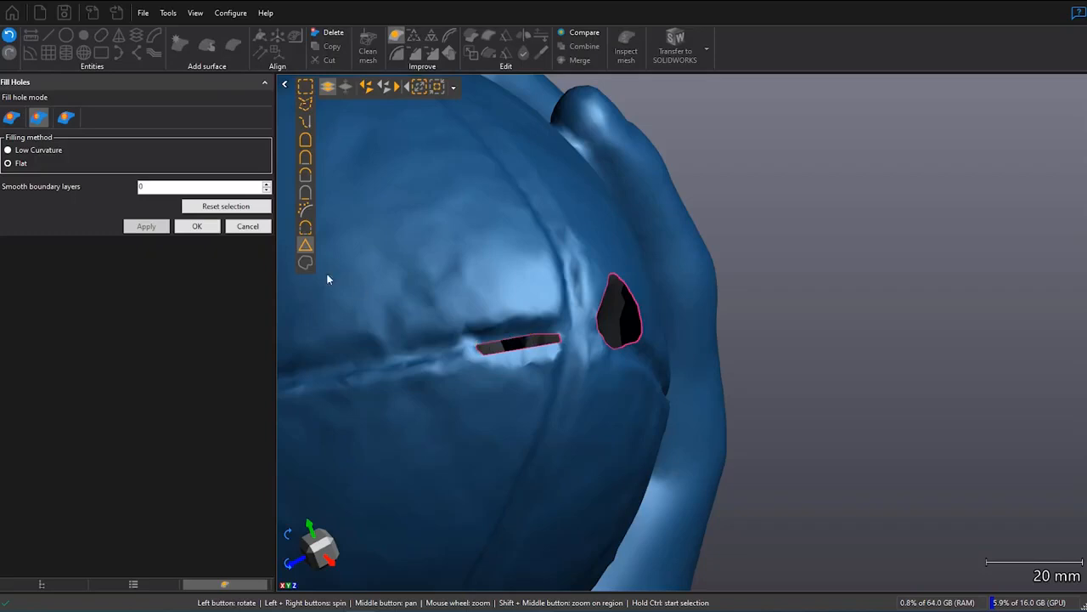
Step: Fill the remaining slit, undo a bad fill, and reselect the flat method for the seam holes
{"action": "left_click", "coordinate": [12, 117]}
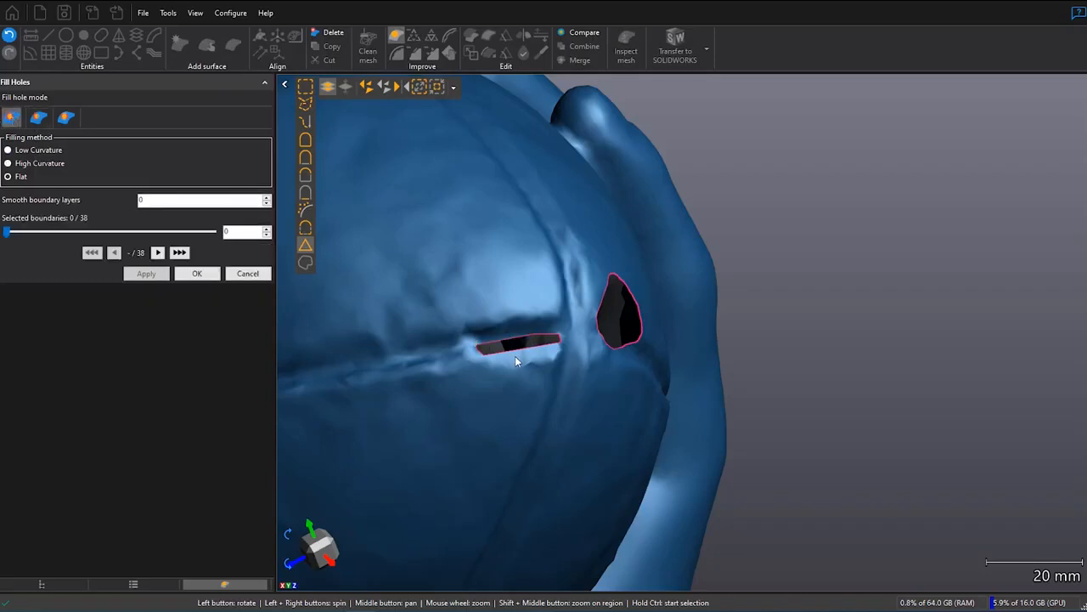
{"action": "left_click", "coordinate": [514, 348]}
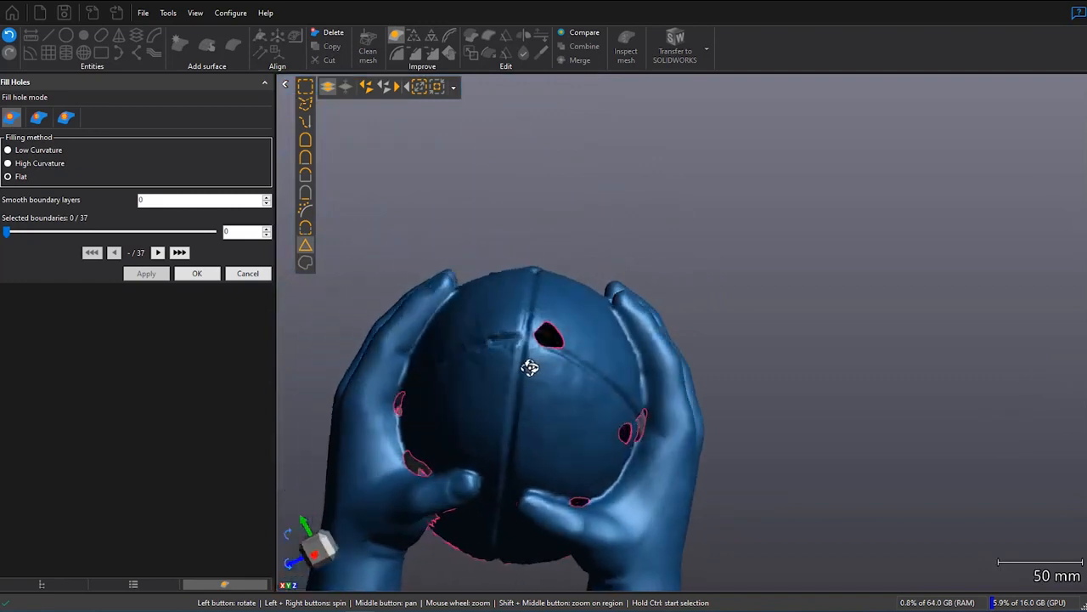
{"action": "scroll", "scroll_direction": "down", "scroll_amount": 3}
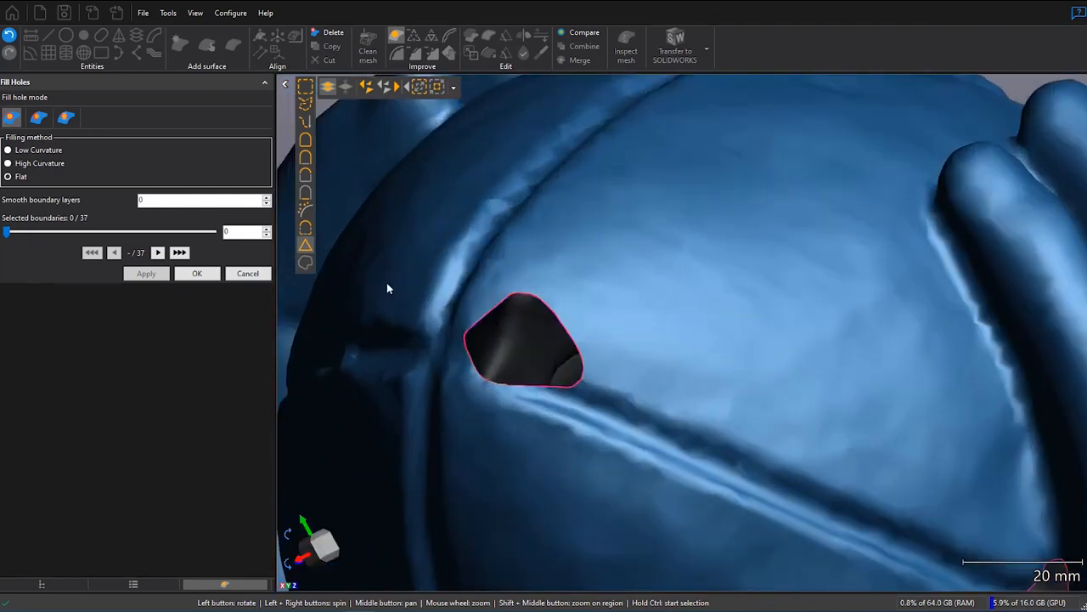
{"action": "left_click", "coordinate": [38, 118]}
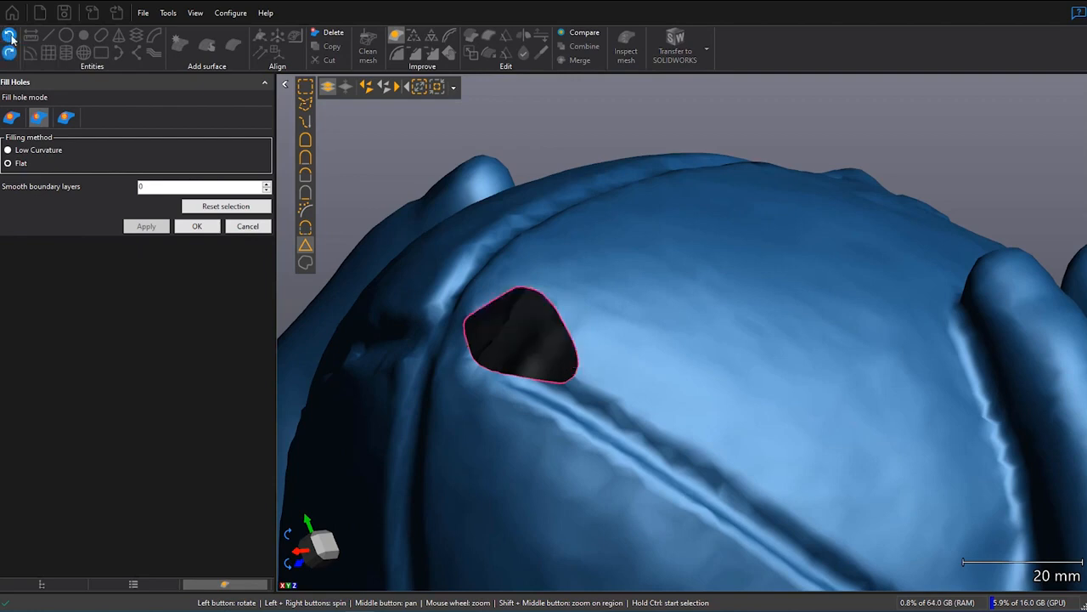
{"action": "left_click", "coordinate": [8, 149]}
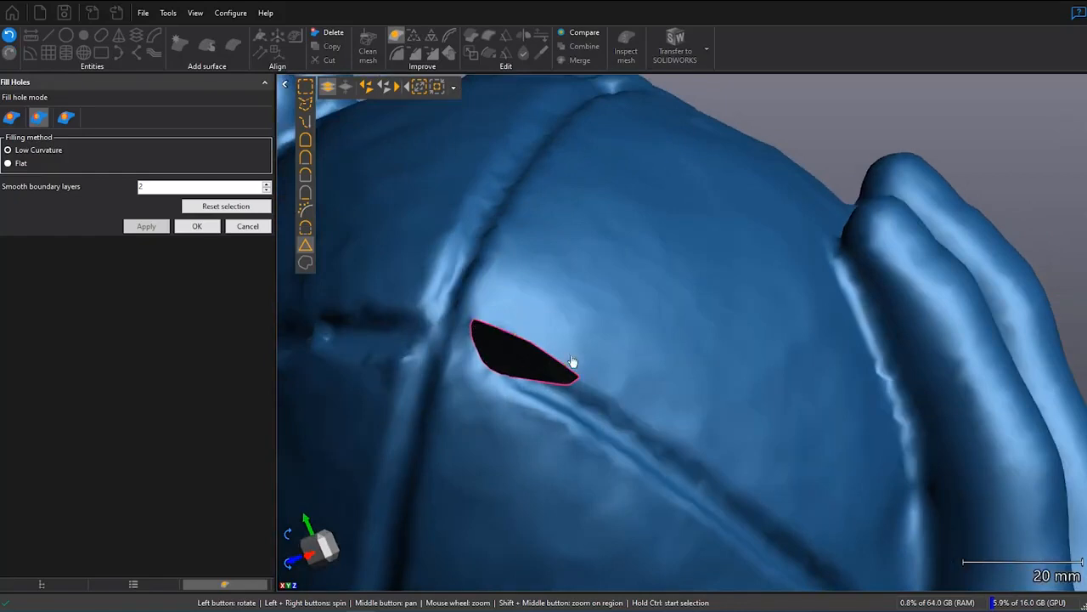
{"action": "left_click_drag", "start_coordinate": [570, 361], "coordinate": [565, 344]}
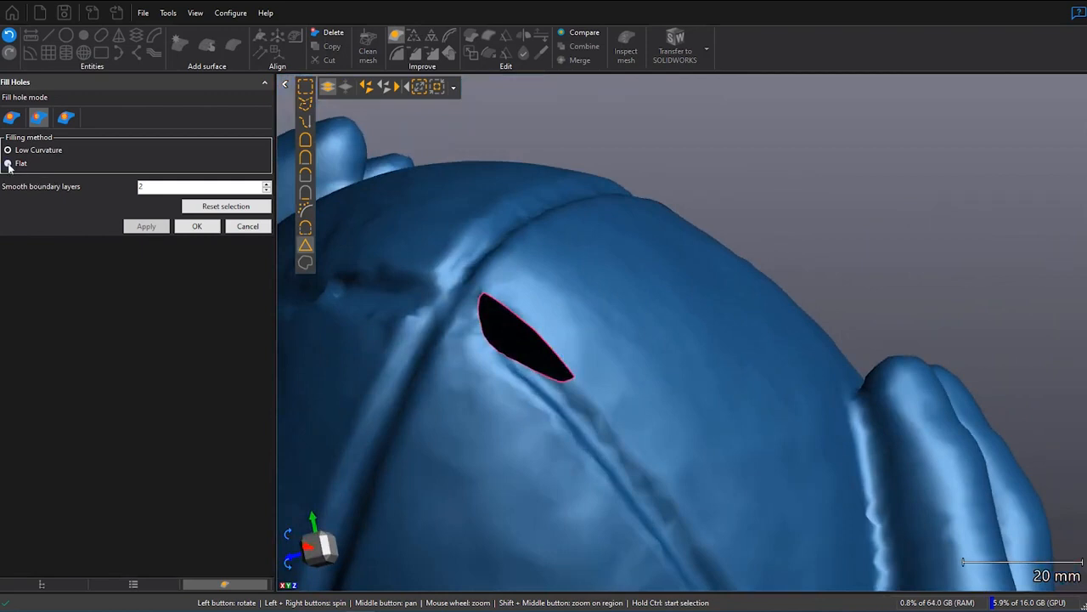
{"action": "left_click", "coordinate": [8, 162]}
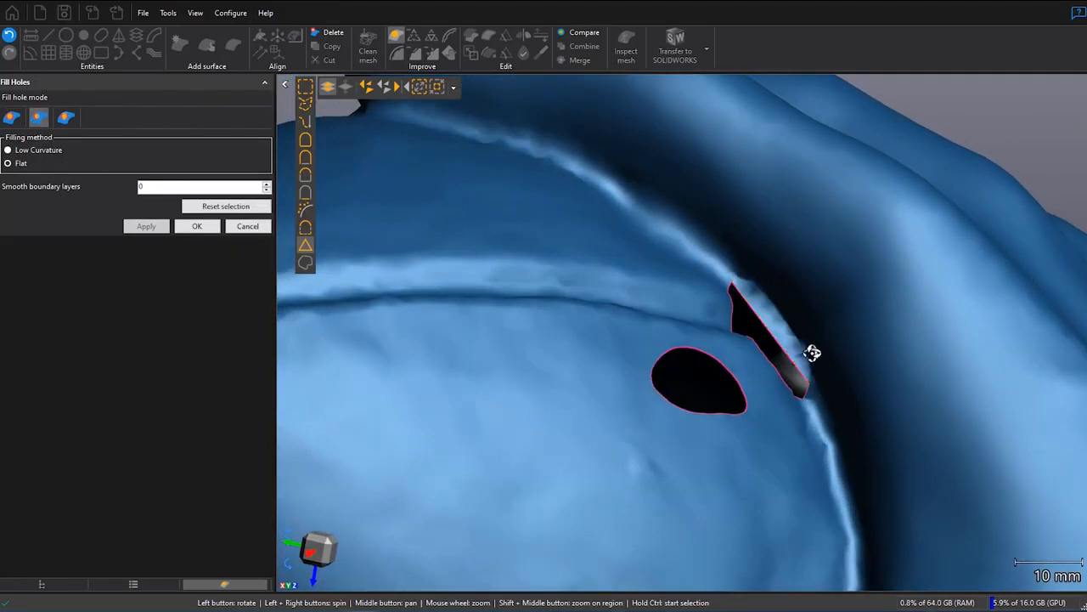
{"action": "left_click_drag", "start_coordinate": [811, 352], "coordinate": [805, 368]}
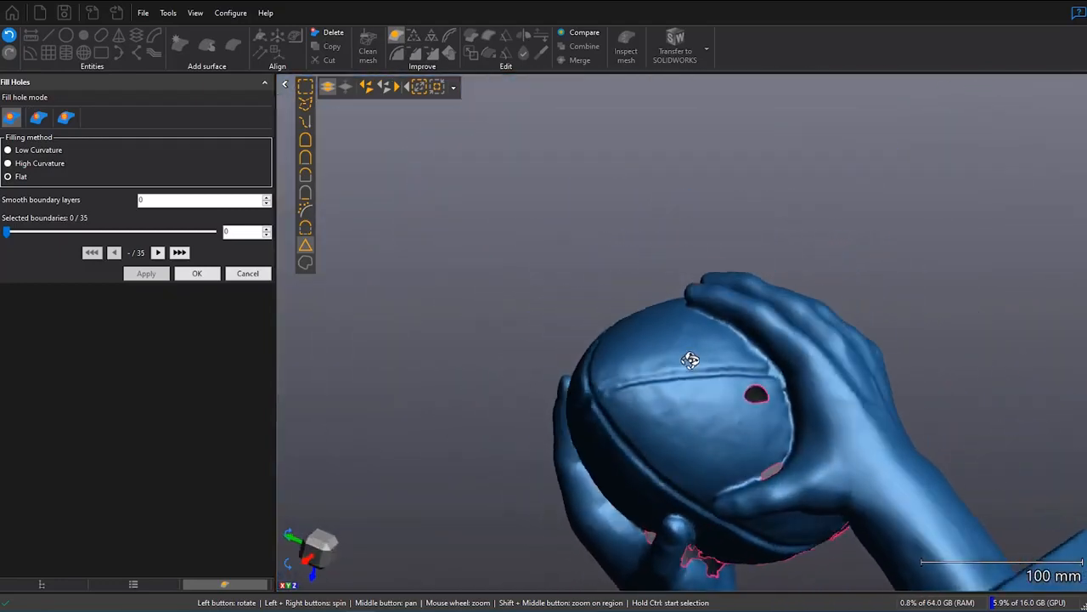
Step: Orbit the trophy to inspect the remaining open holes around the ball, hands and base
{"action": "left_click_drag", "start_coordinate": [690, 359], "coordinate": [678, 436]}
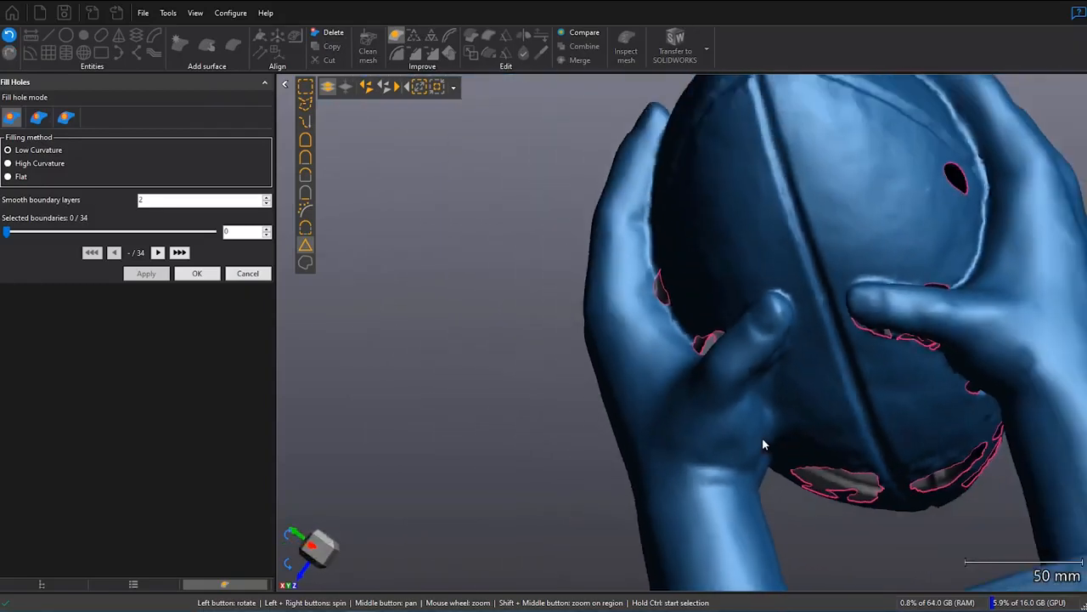
{"action": "left_click_drag", "start_coordinate": [763, 444], "coordinate": [745, 429]}
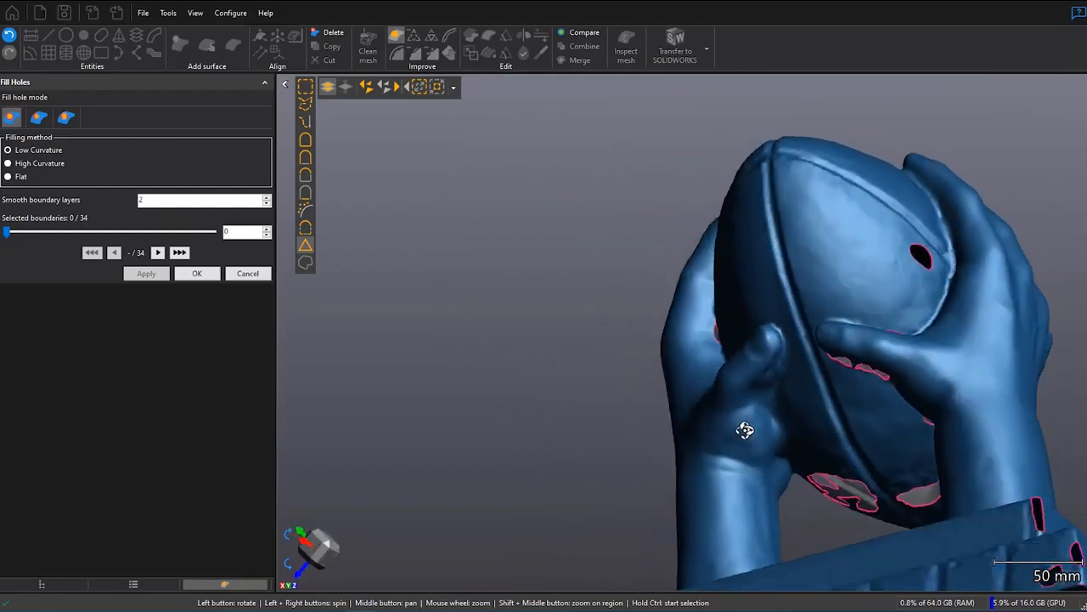
{"action": "left_click_drag", "start_coordinate": [745, 429], "coordinate": [731, 425]}
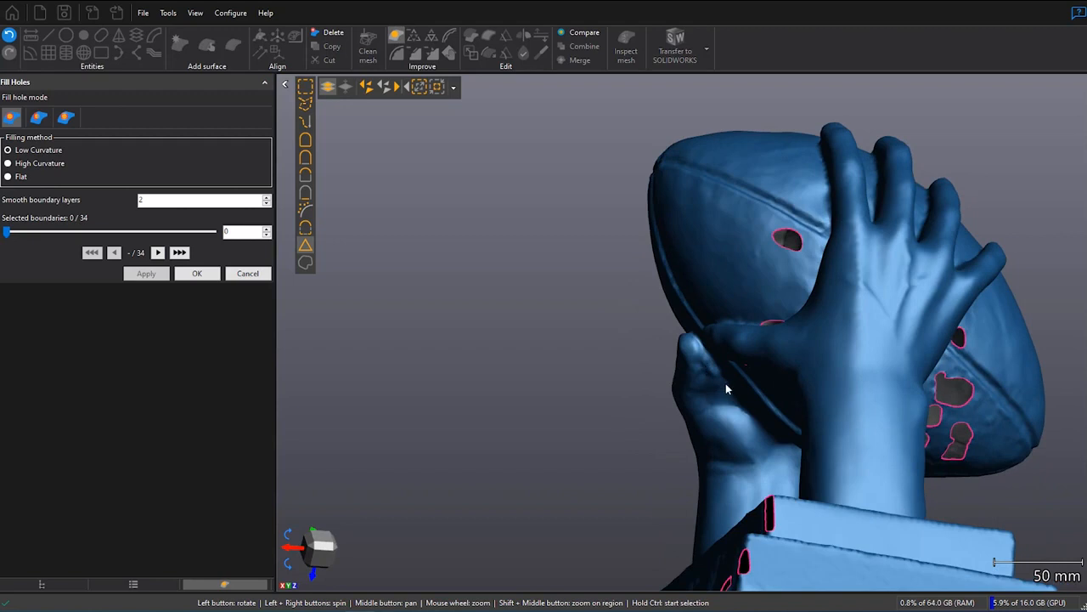
{"action": "left_click_drag", "start_coordinate": [726, 389], "coordinate": [748, 442]}
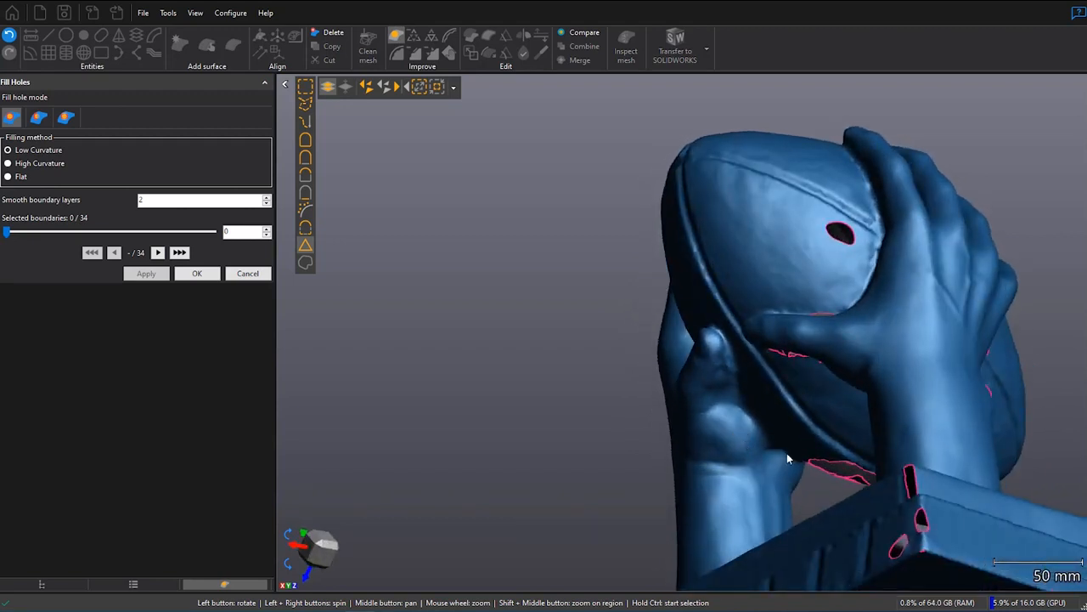
{"action": "left_click_drag", "start_coordinate": [790, 459], "coordinate": [781, 437]}
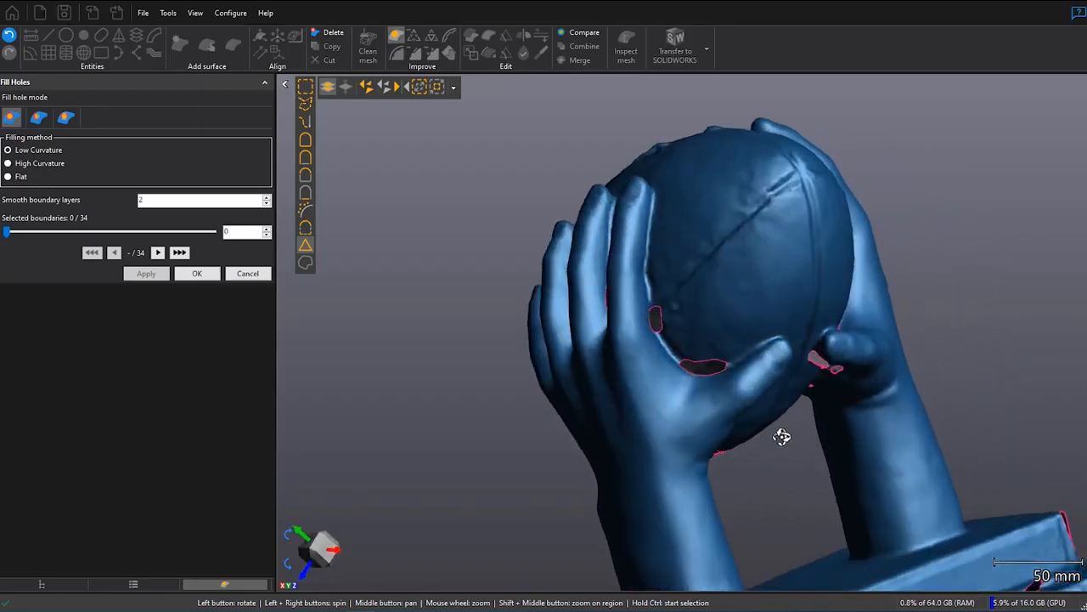
{"action": "mouse_move", "coordinate": [97, 220]}
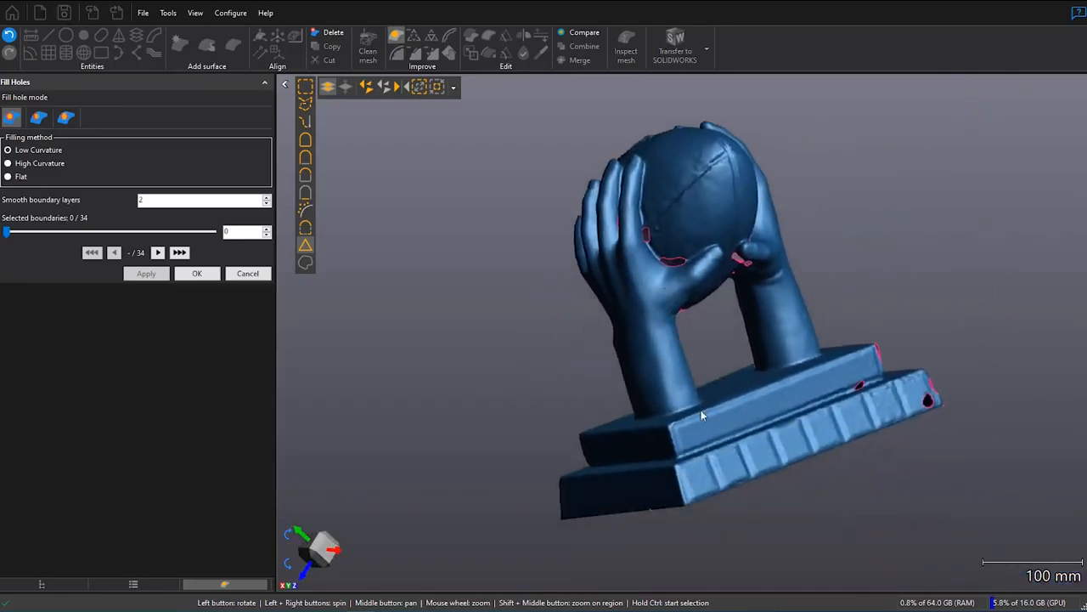
{"action": "left_click_drag", "start_coordinate": [701, 414], "coordinate": [578, 425]}
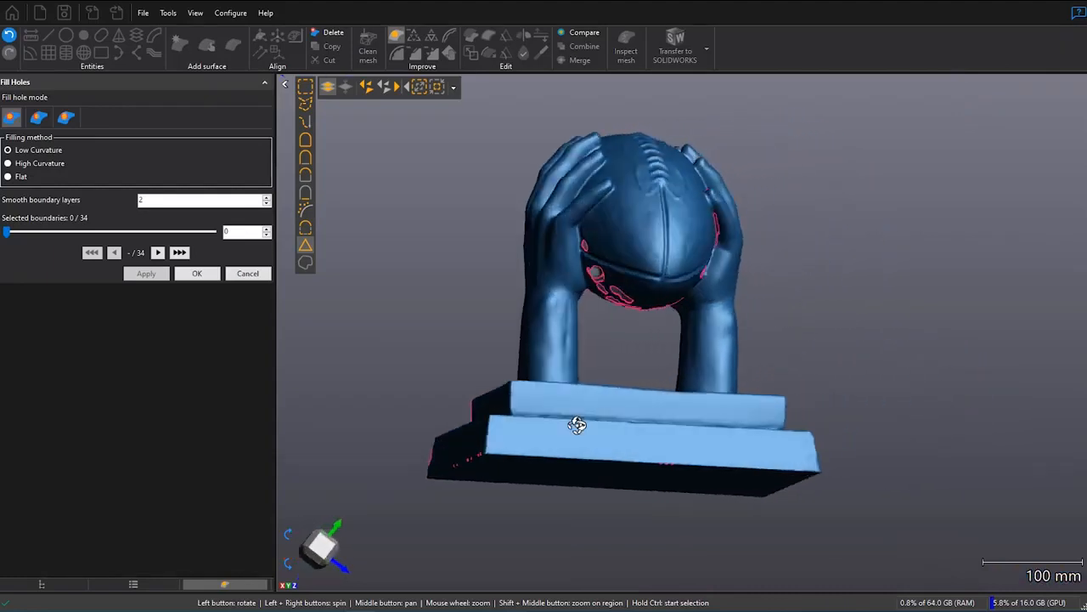
{"action": "left_click_drag", "start_coordinate": [577, 425], "coordinate": [556, 441]}
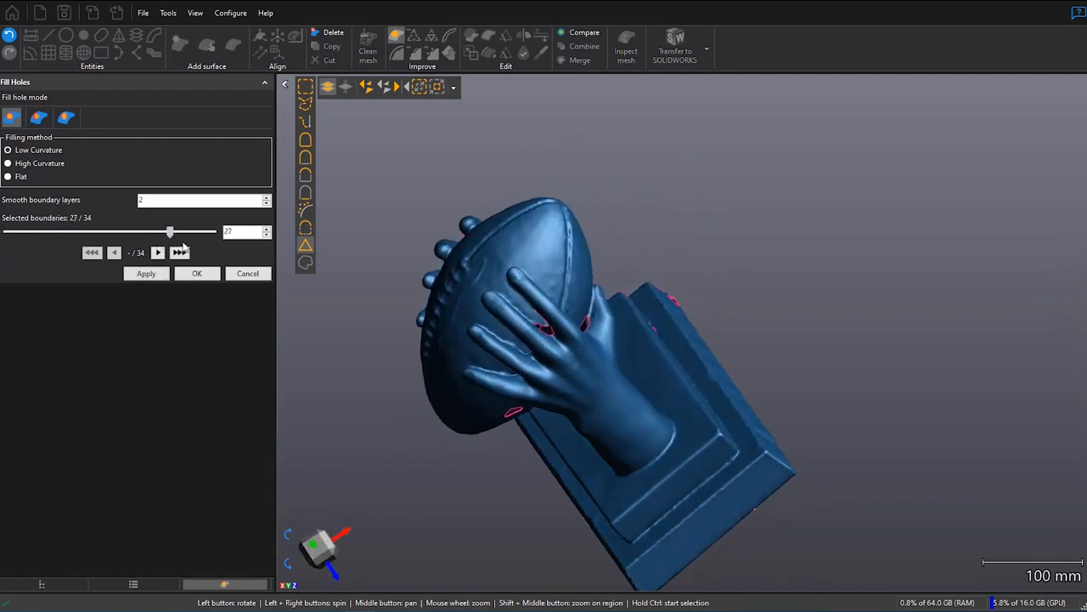
Step: Select all 34 boundaries, fill them with low-curvature patches blending 2 layers, and finish
{"action": "left_click_drag", "start_coordinate": [169, 231], "coordinate": [212, 231]}
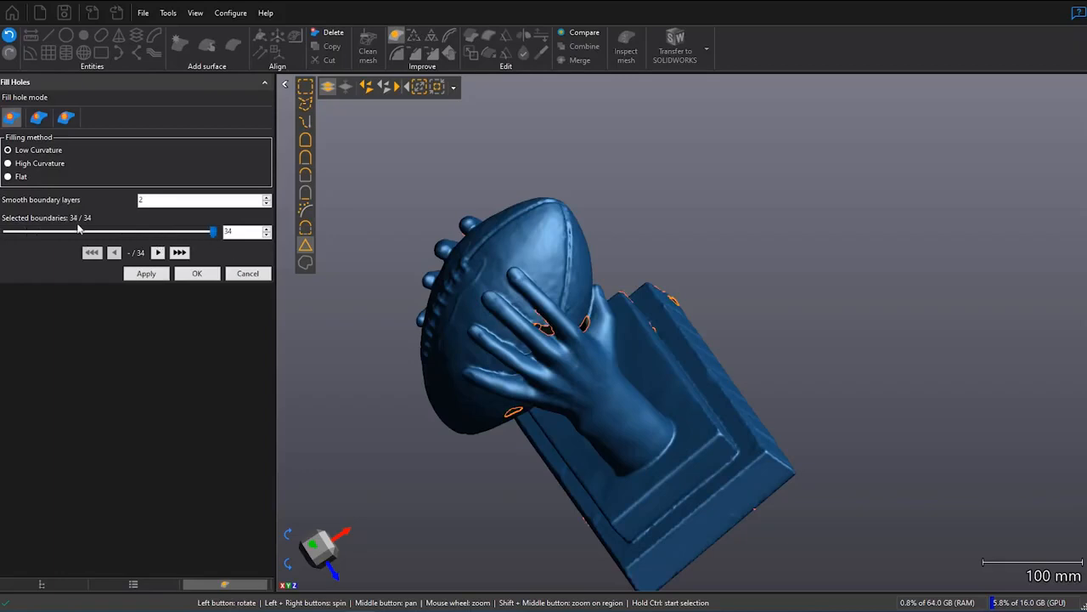
{"action": "mouse_move", "coordinate": [440, 400]}
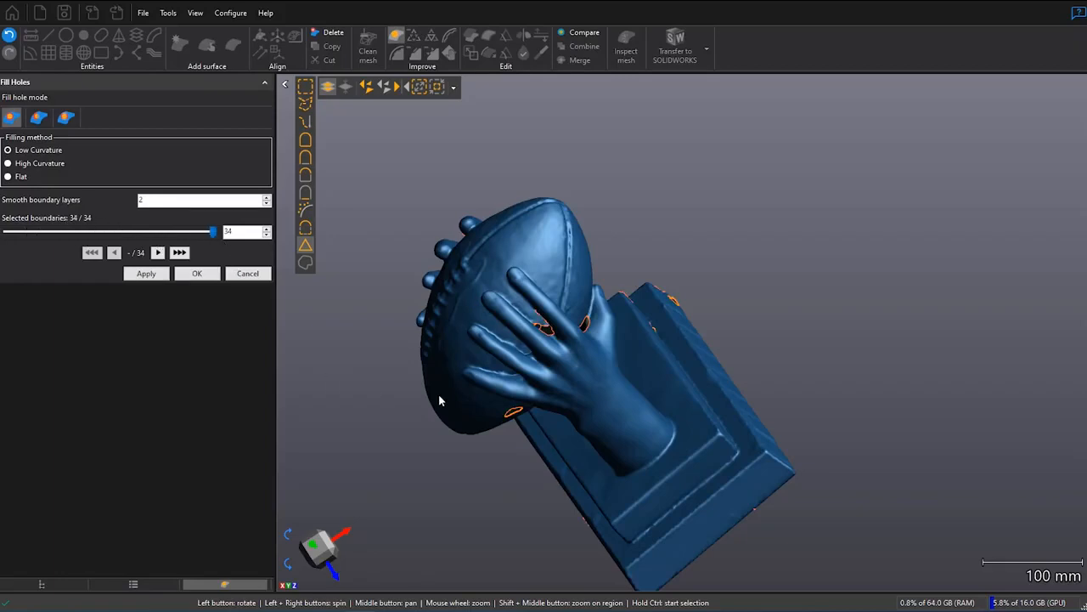
{"action": "left_click_drag", "start_coordinate": [440, 400], "coordinate": [543, 466]}
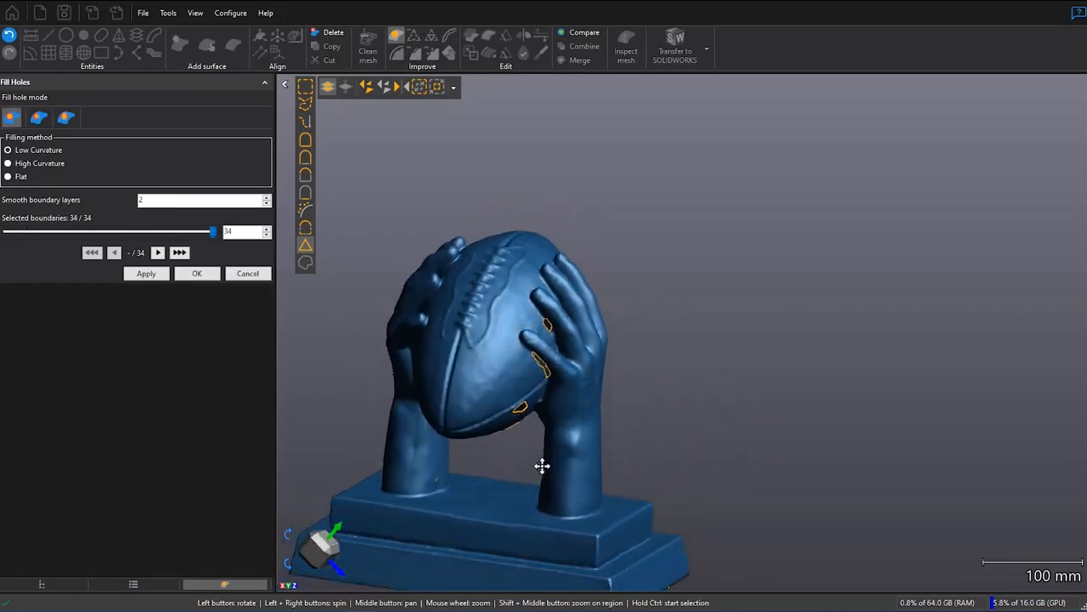
{"action": "left_click_drag", "start_coordinate": [542, 465], "coordinate": [613, 447]}
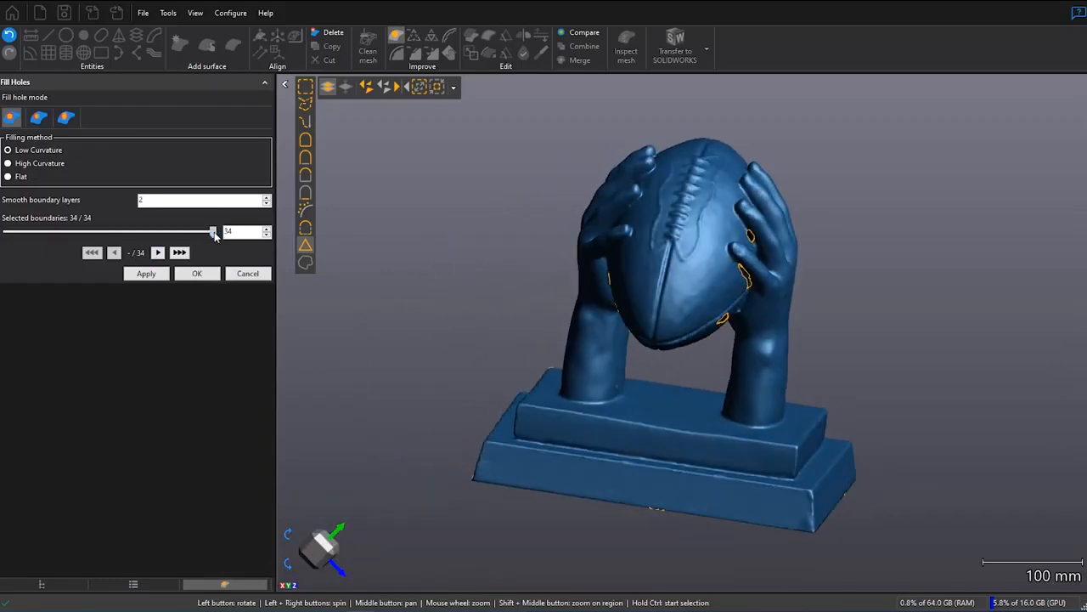
{"action": "left_click_drag", "start_coordinate": [213, 231], "coordinate": [114, 231]}
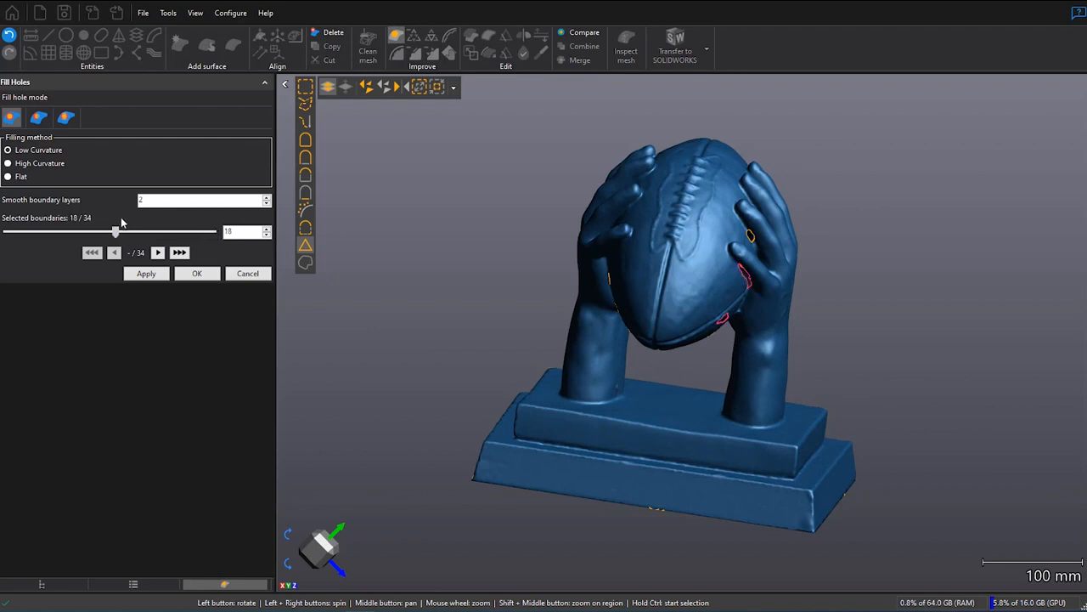
{"action": "left_click_drag", "start_coordinate": [115, 231], "coordinate": [128, 231]}
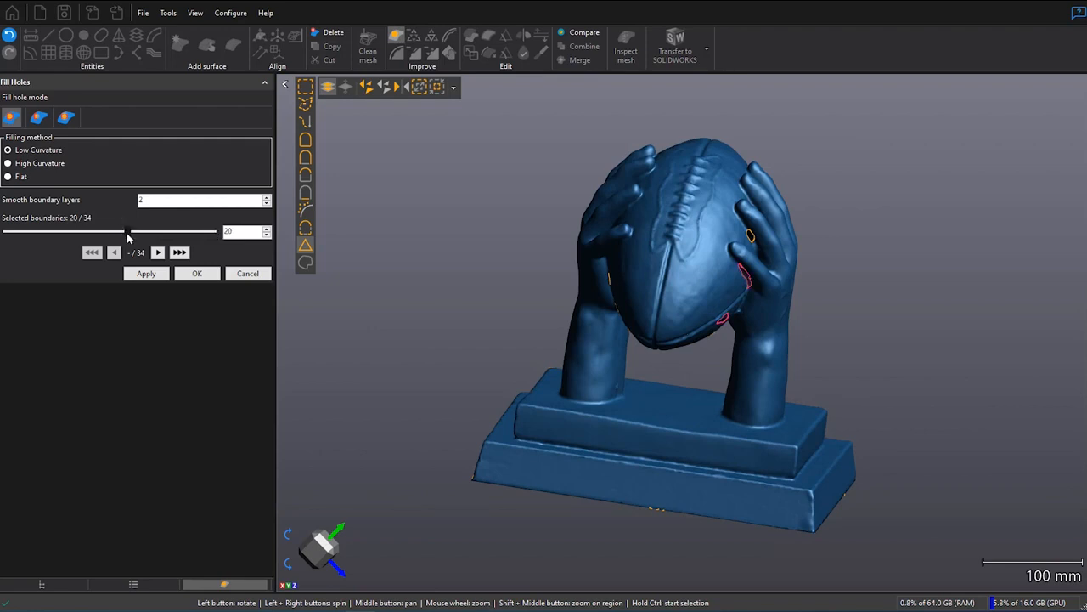
{"action": "left_click_drag", "start_coordinate": [127, 232], "coordinate": [212, 231]}
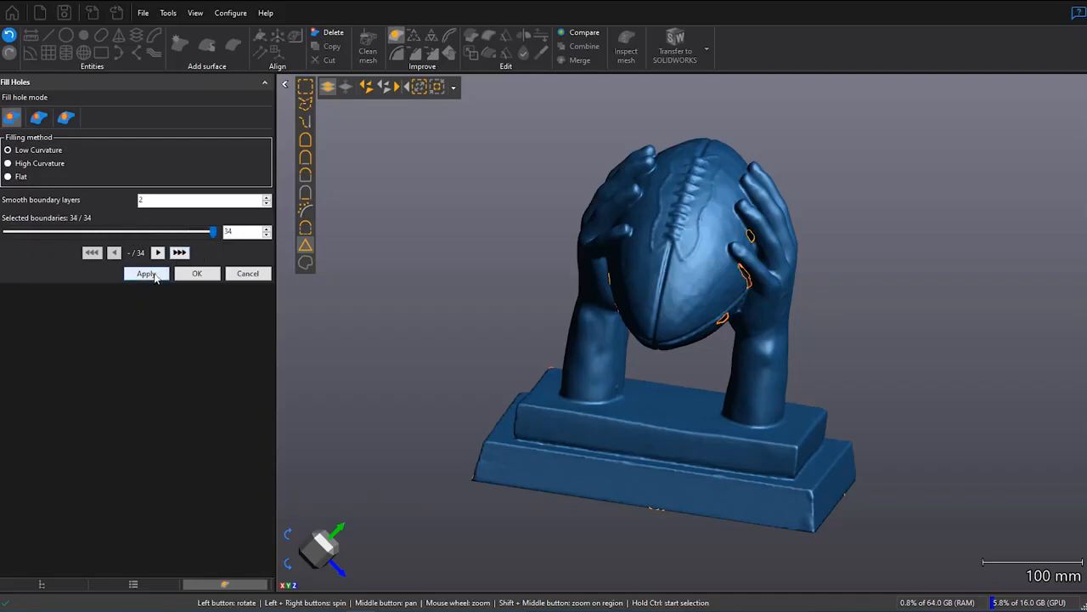
{"action": "left_click", "coordinate": [147, 273]}
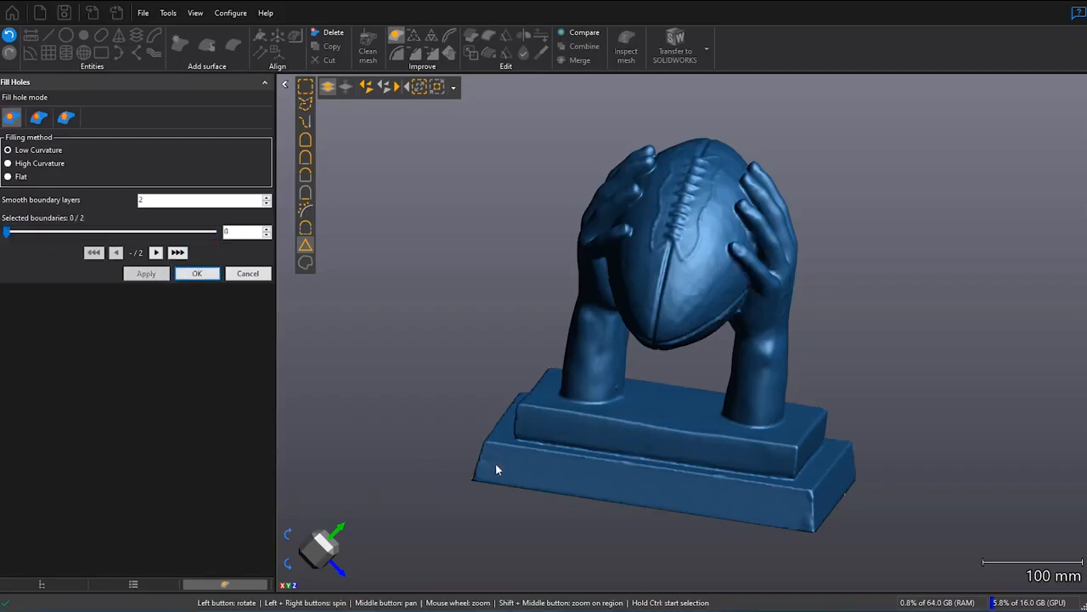
{"action": "left_click_drag", "start_coordinate": [497, 469], "coordinate": [469, 439]}
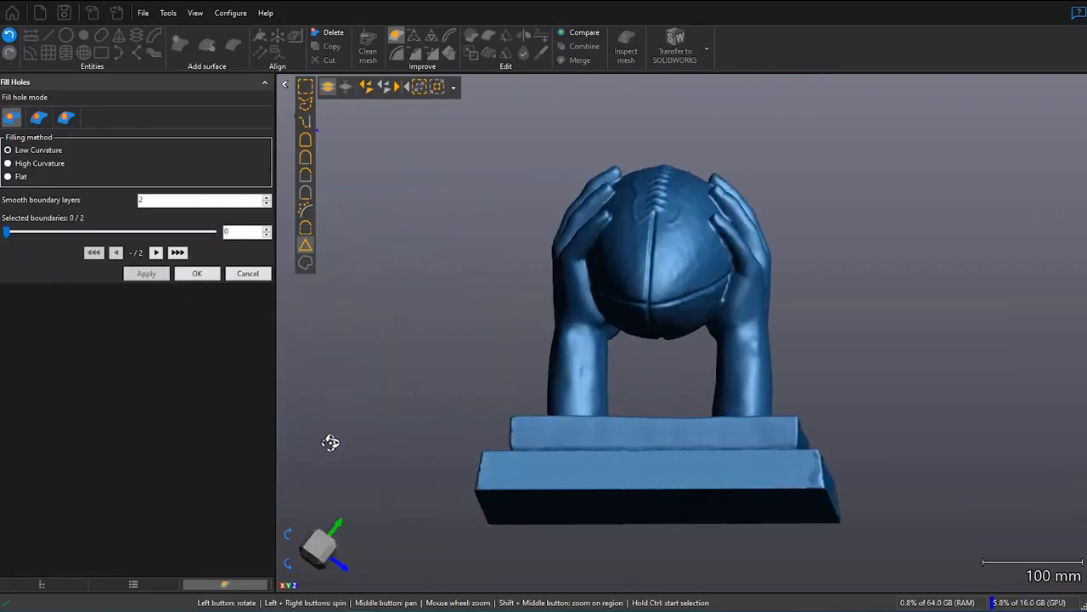
{"action": "left_click_drag", "start_coordinate": [330, 443], "coordinate": [257, 468]}
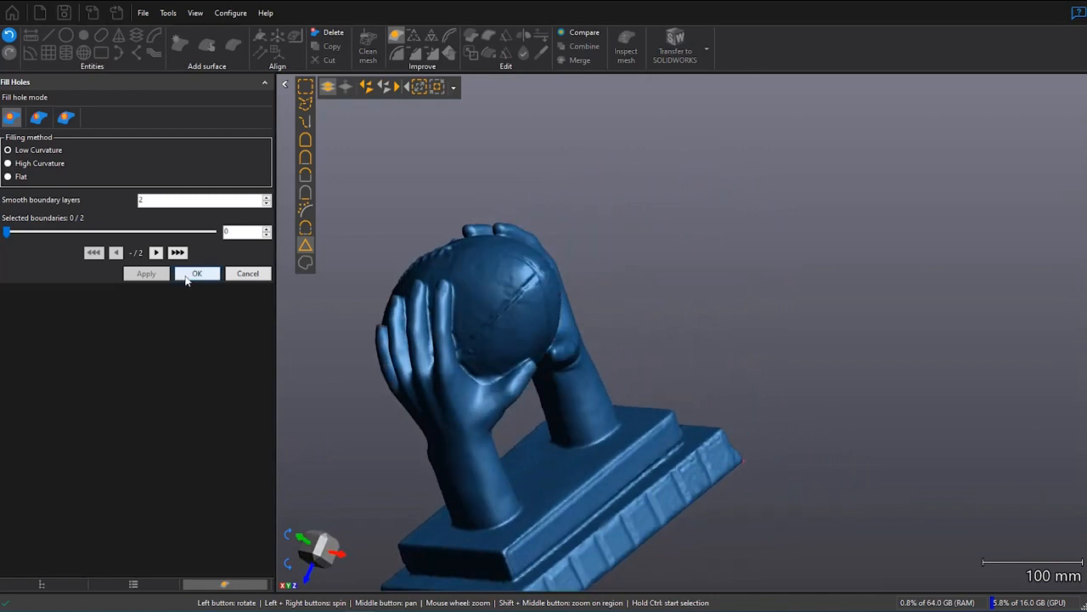
{"action": "left_click", "coordinate": [197, 273]}
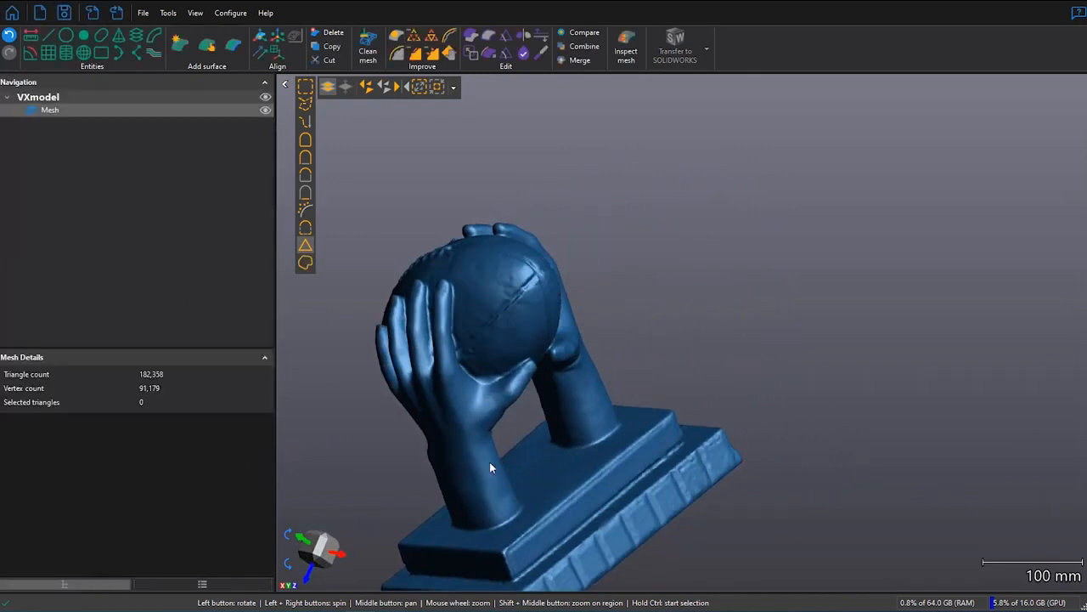
Step: Run Clean mesh with default checks to fix all detected defects and confirm
{"action": "left_click_drag", "start_coordinate": [490, 468], "coordinate": [741, 402]}
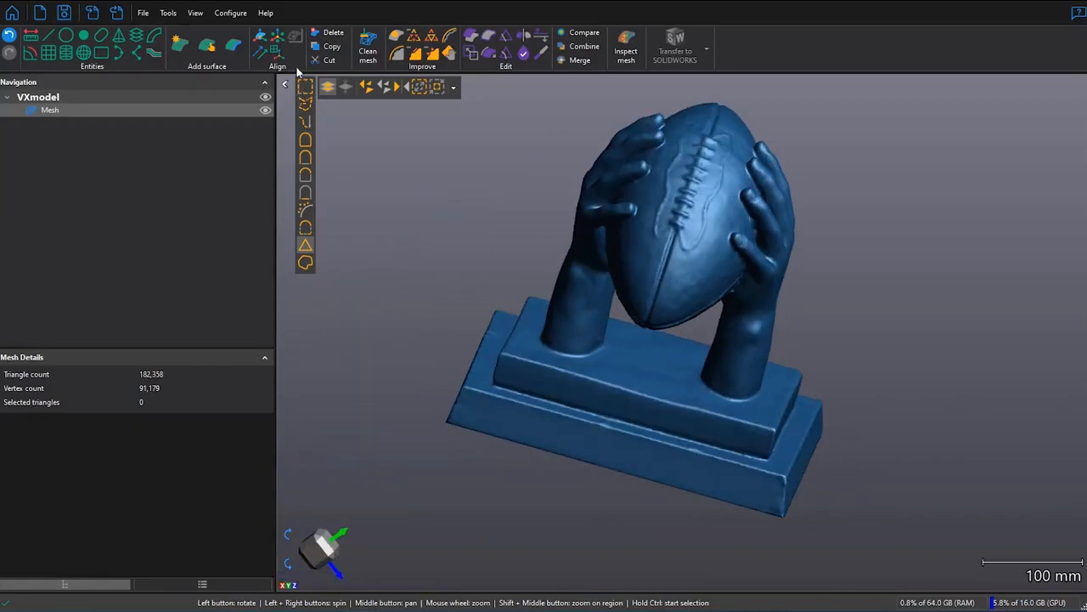
{"action": "mouse_move", "coordinate": [367, 46]}
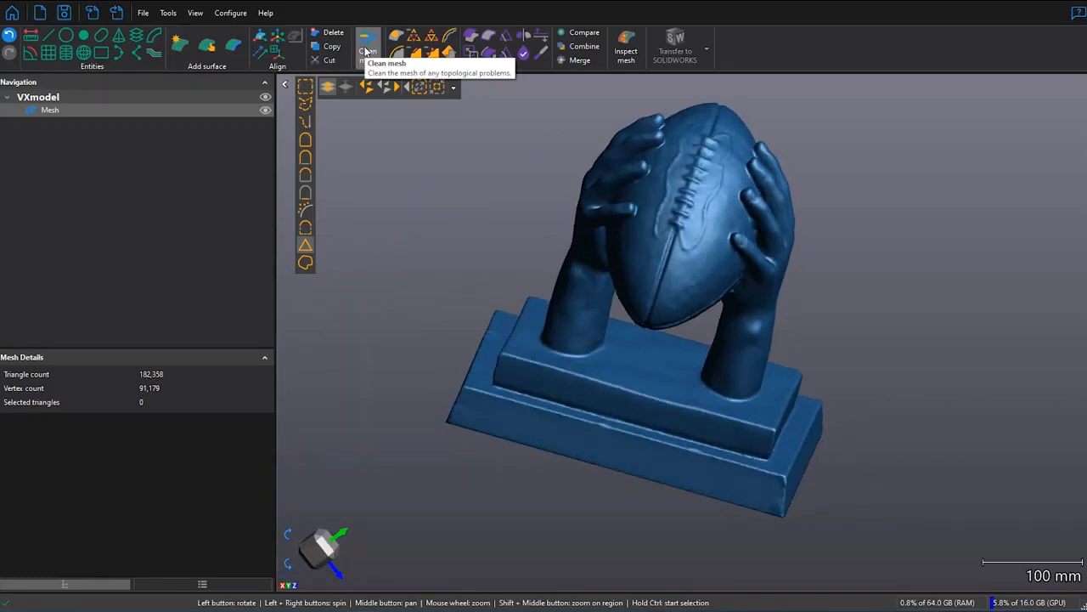
{"action": "left_click", "coordinate": [367, 46]}
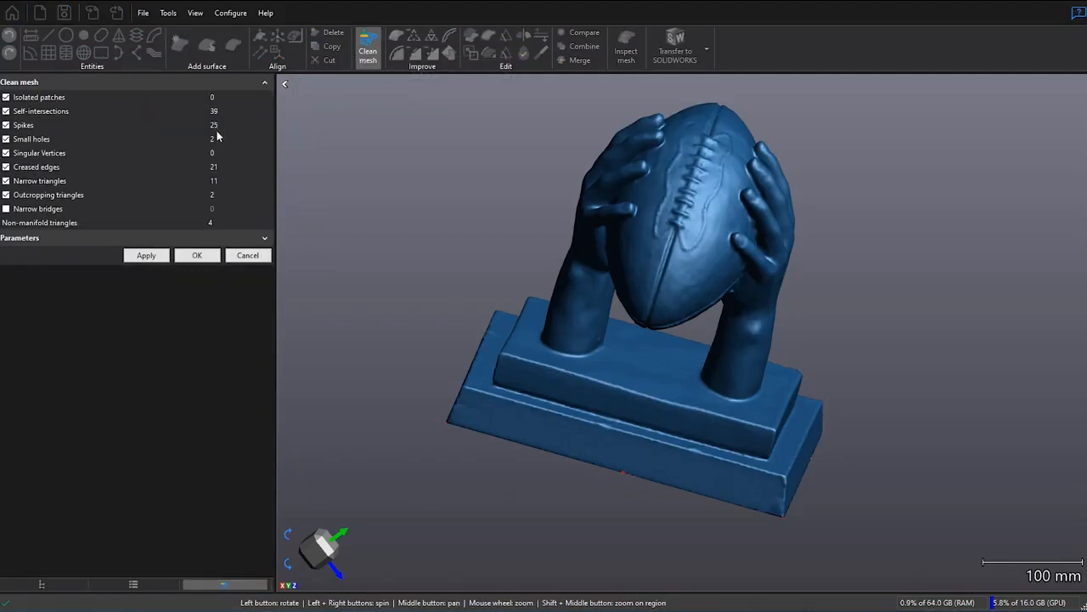
{"action": "left_click", "coordinate": [146, 255]}
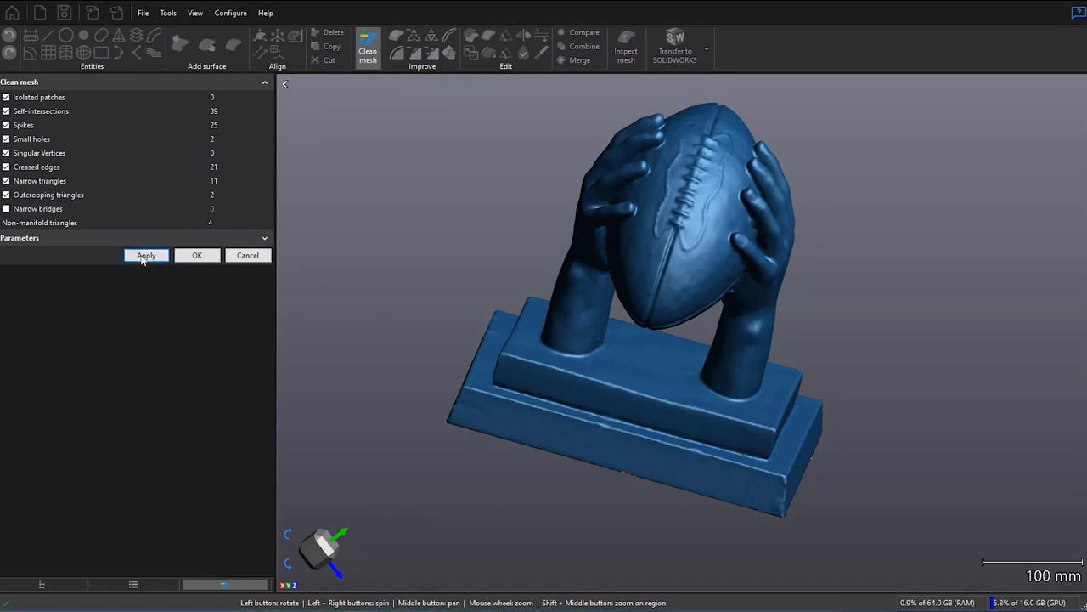
{"action": "left_click", "coordinate": [146, 256]}
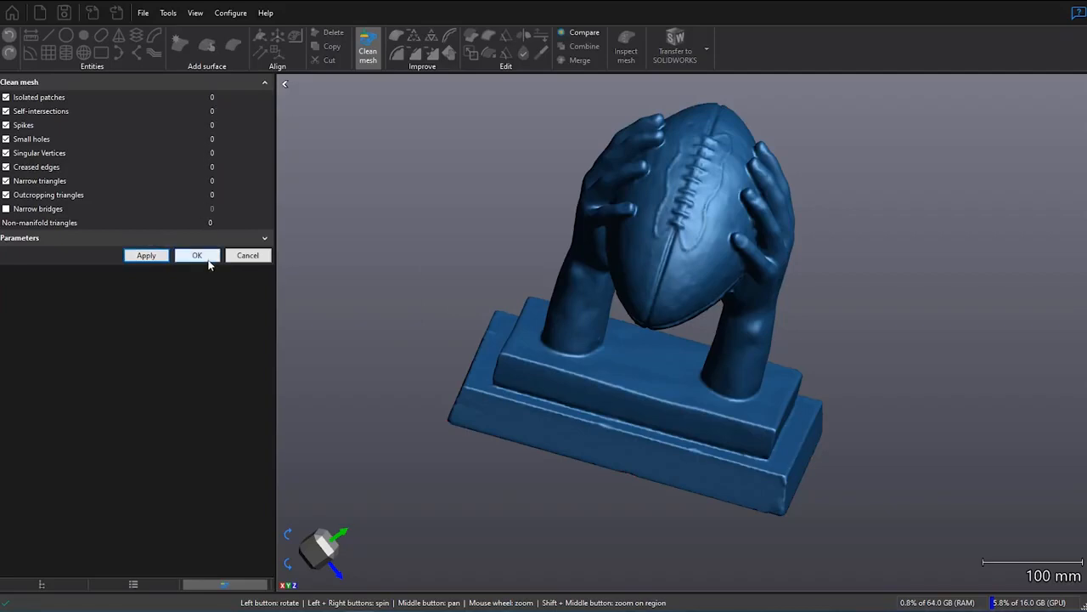
{"action": "left_click", "coordinate": [196, 255]}
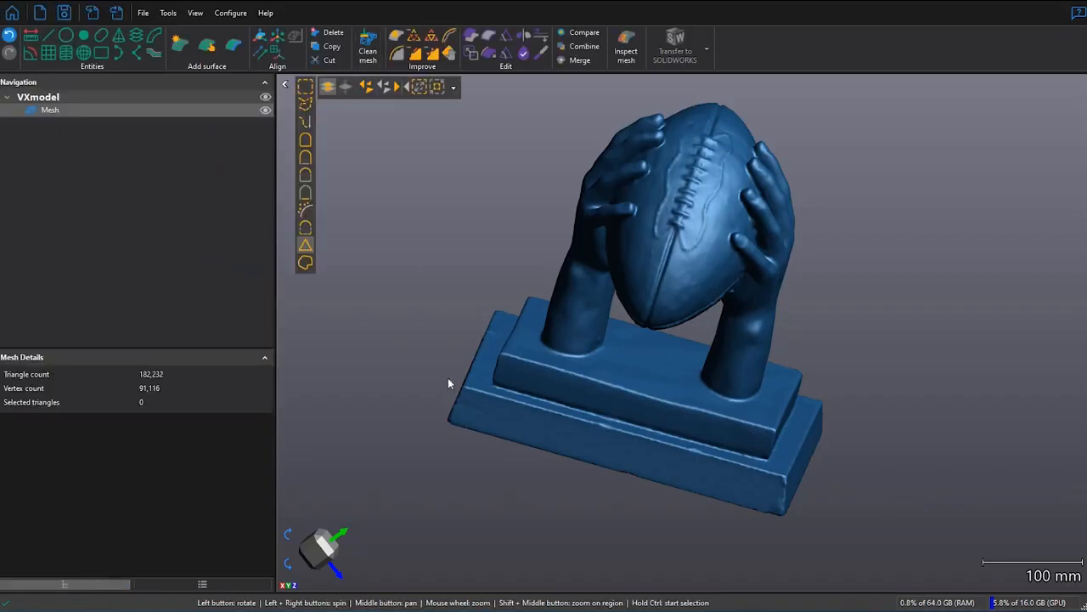
Step: Create Plane 1 fitted to the floodfill-selected bottom face of the trophy base
{"action": "scroll", "scroll_direction": "down", "scroll_amount": 3}
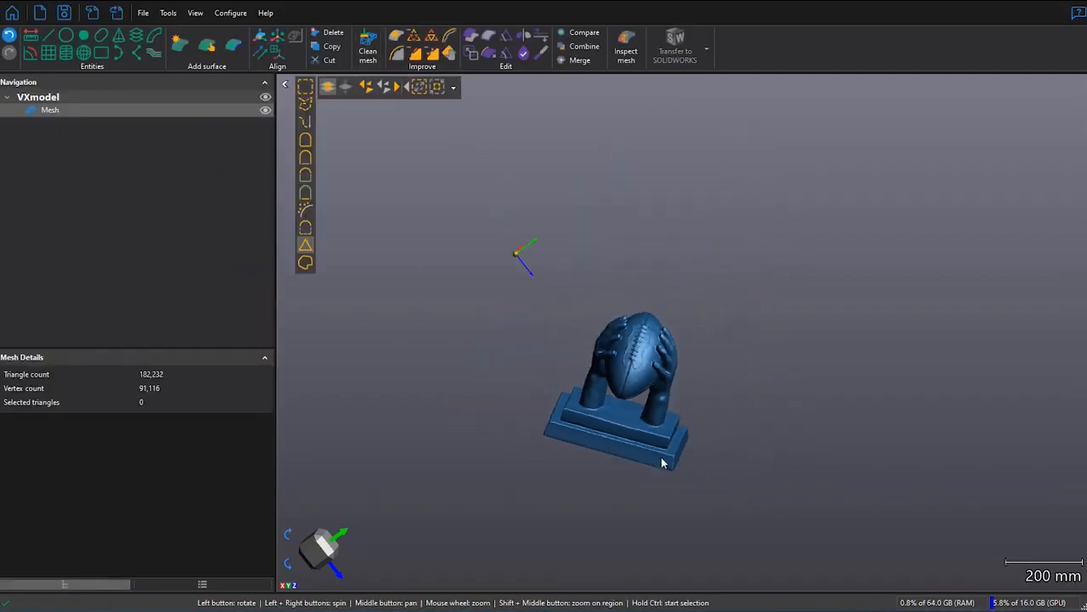
{"action": "left_click_drag", "start_coordinate": [663, 463], "coordinate": [675, 425]}
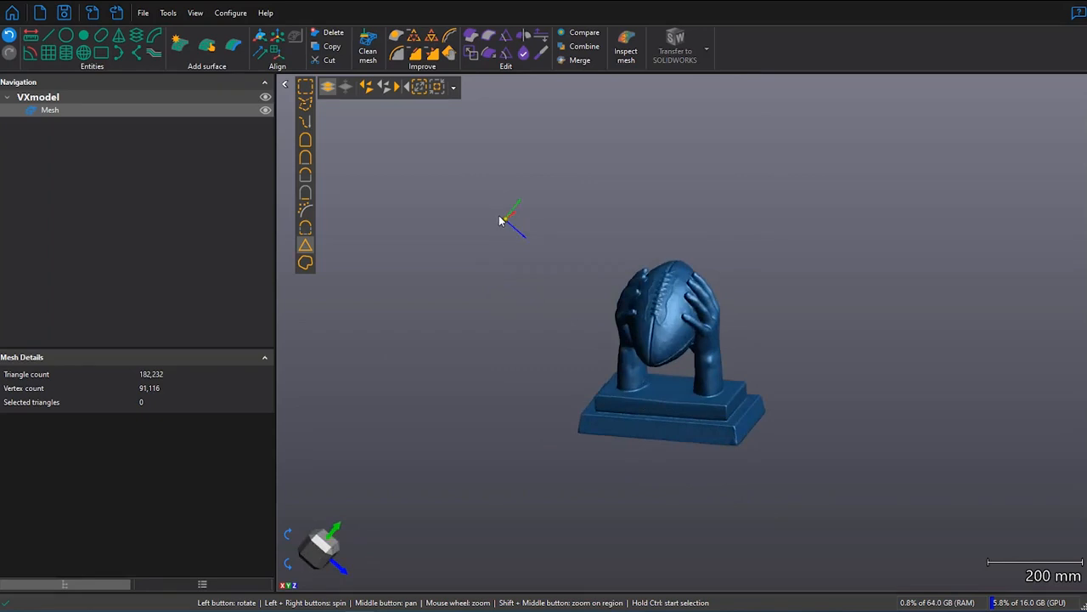
{"action": "mouse_move", "coordinate": [678, 414]}
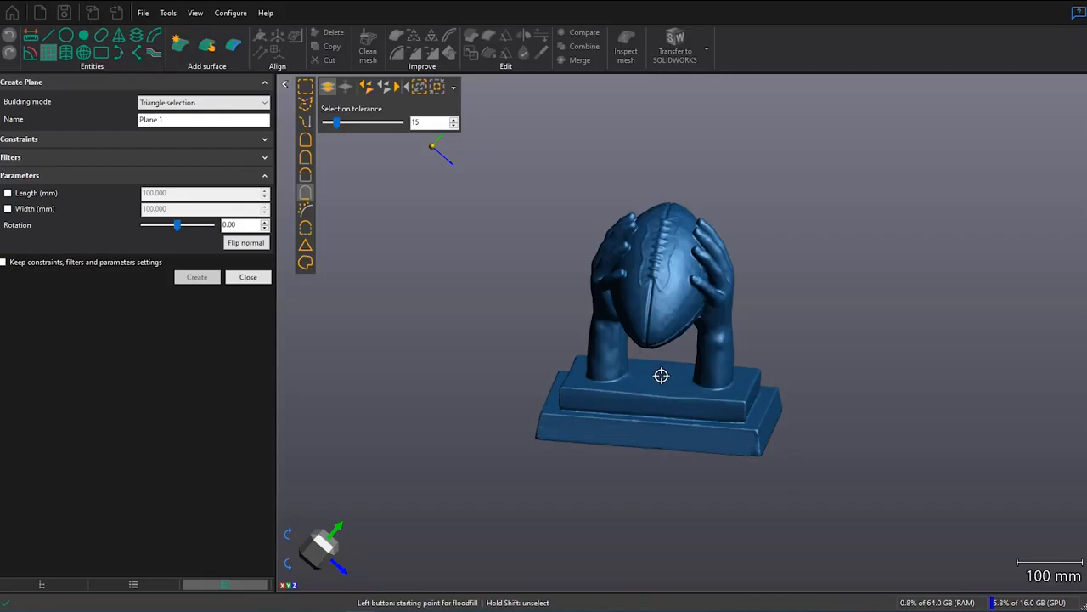
{"action": "mouse_move", "coordinate": [673, 415]}
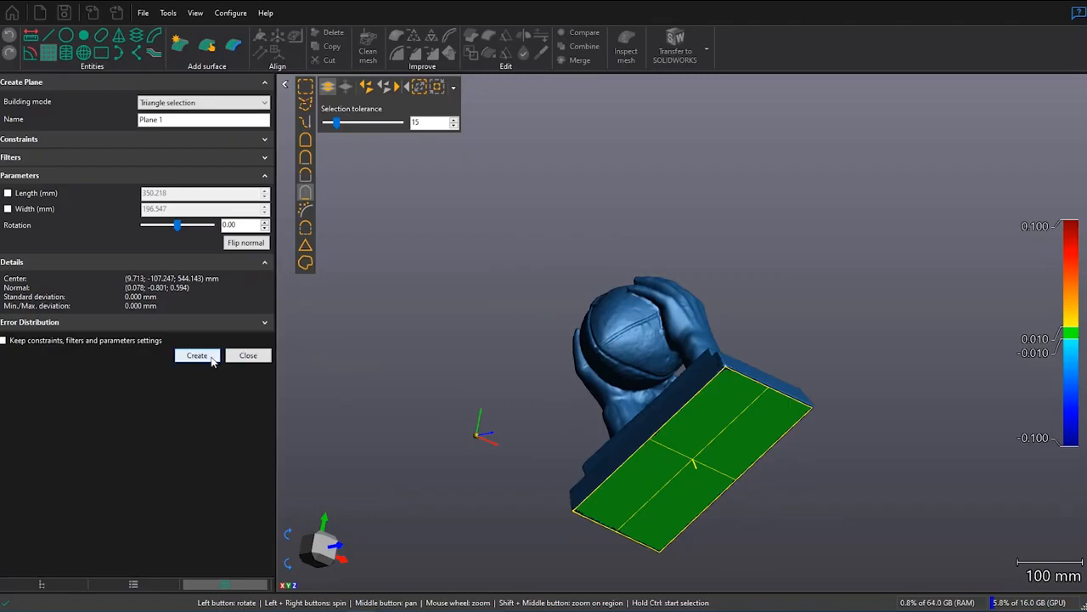
{"action": "left_click", "coordinate": [197, 355]}
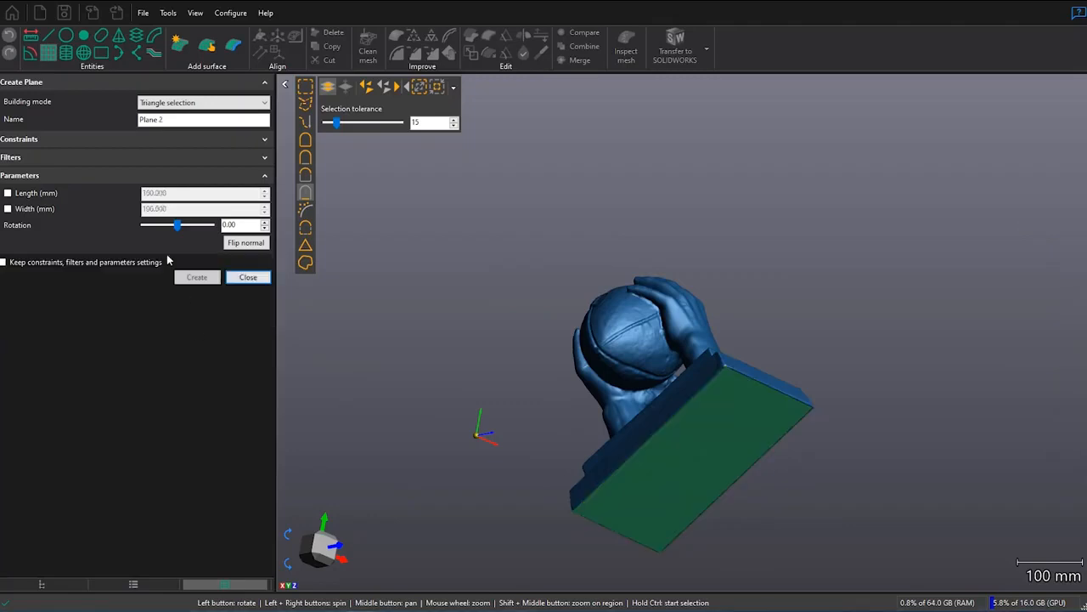
Step: Create reference planes on the left and right side faces of the base's upper tier
{"action": "left_click", "coordinate": [204, 119]}
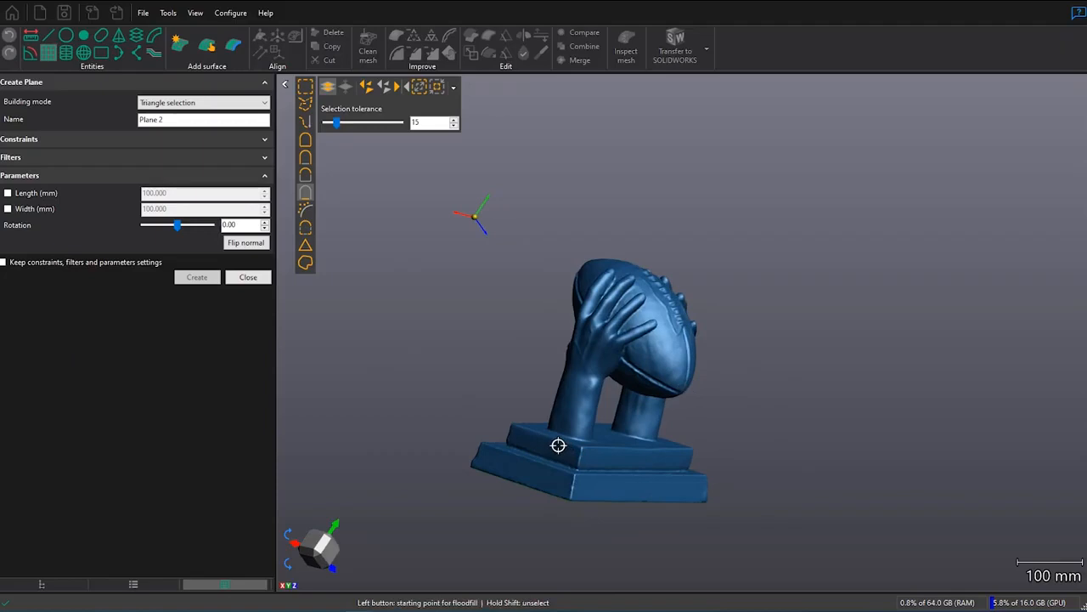
{"action": "left_click", "coordinate": [552, 446]}
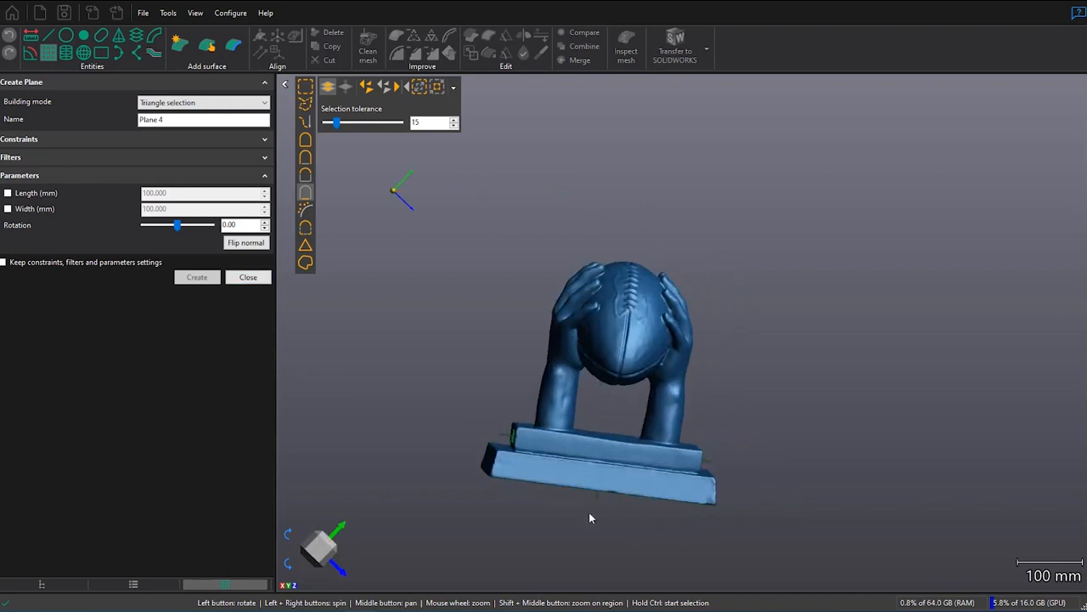
{"action": "mouse_move", "coordinate": [640, 471]}
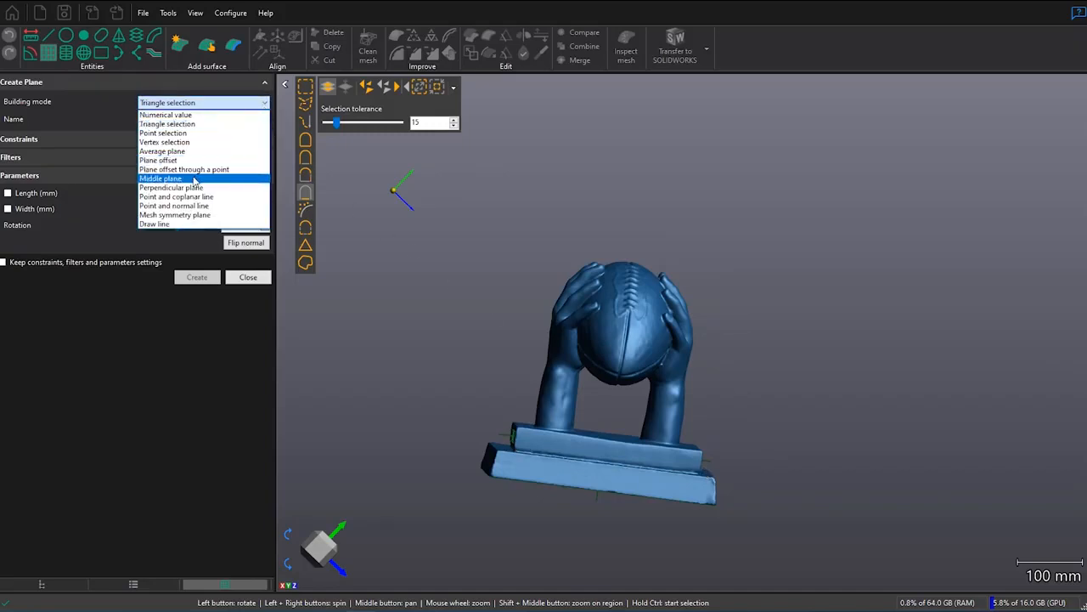
Step: Create Plane 4 midway between Plane 2 and Plane 3, sized 300 mm long by 100 mm wide
{"action": "left_click", "coordinate": [161, 179]}
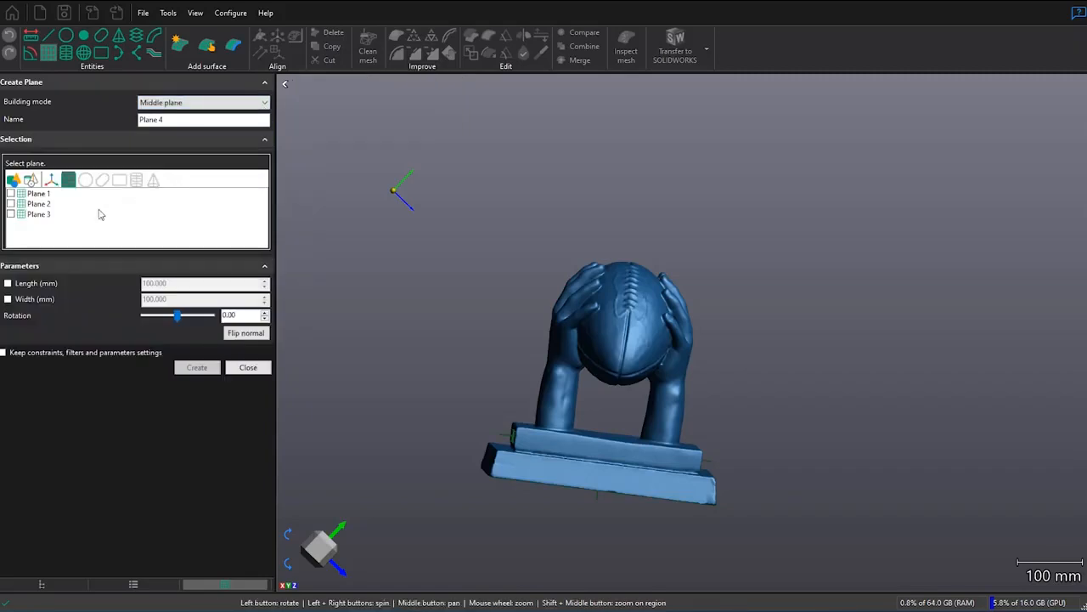
{"action": "left_click", "coordinate": [38, 214]}
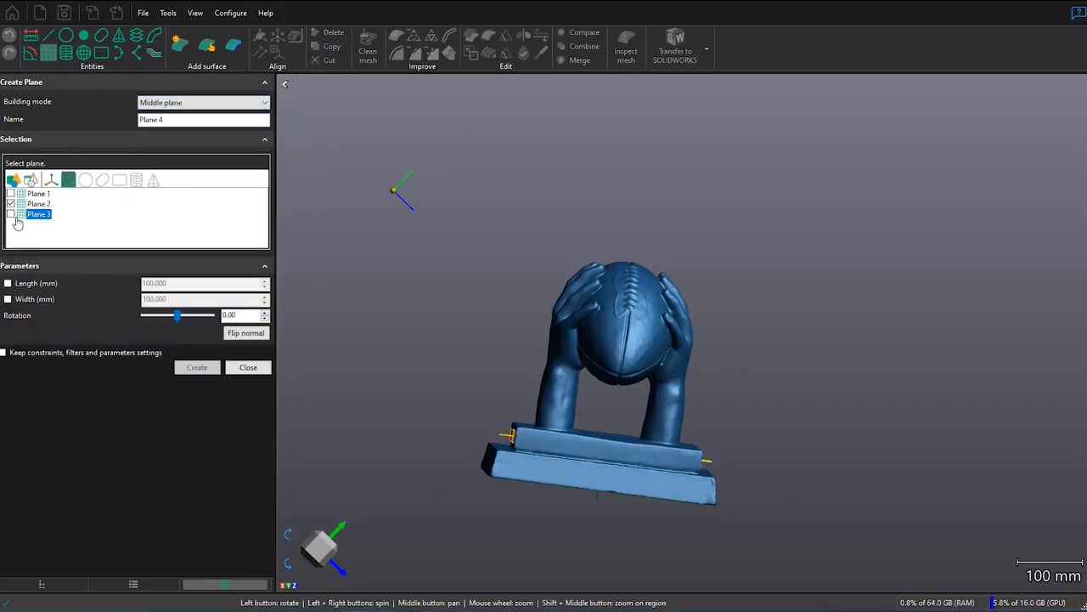
{"action": "left_click", "coordinate": [12, 214]}
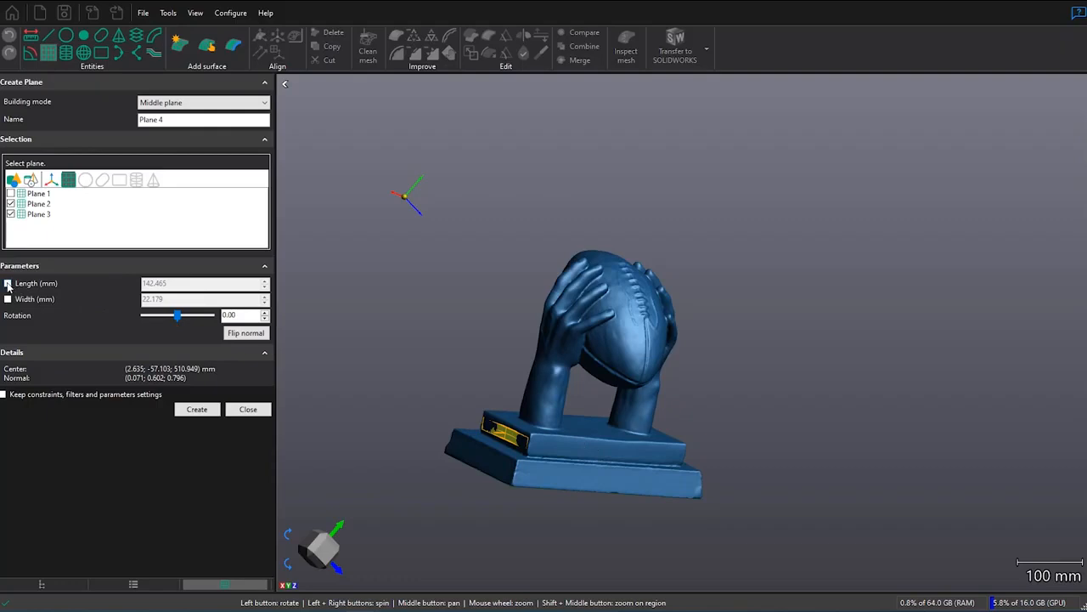
{"action": "left_click", "coordinate": [8, 299]}
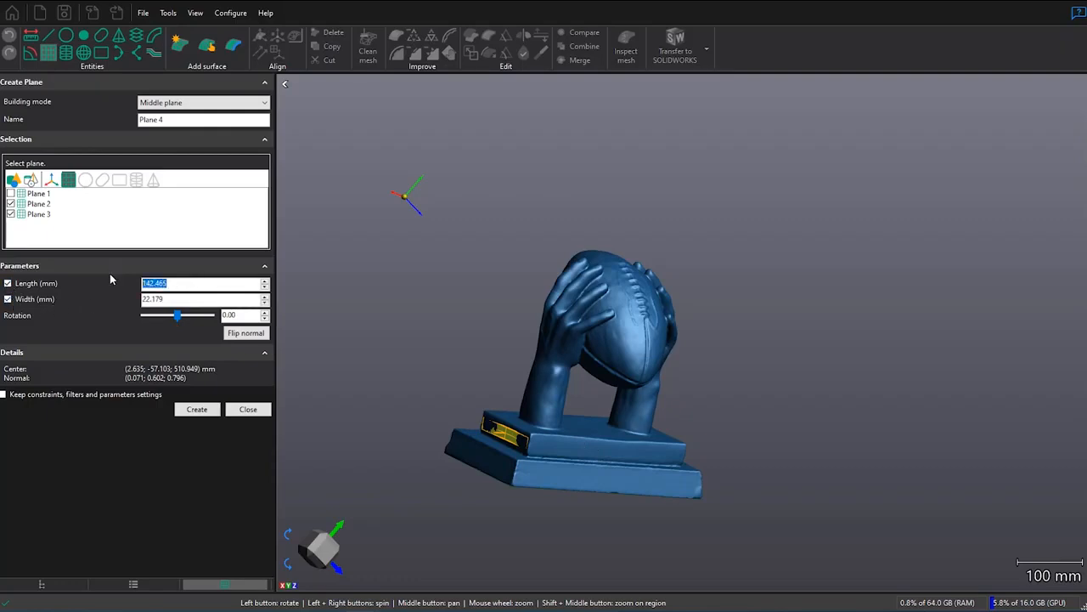
{"action": "type", "text": "3"}
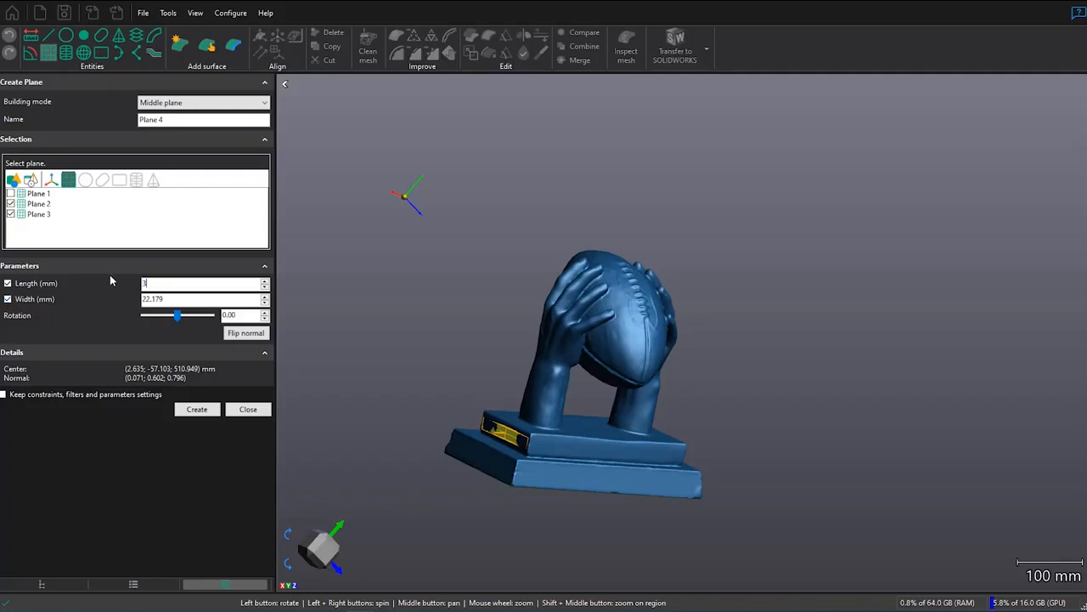
{"action": "type", "text": "00"}
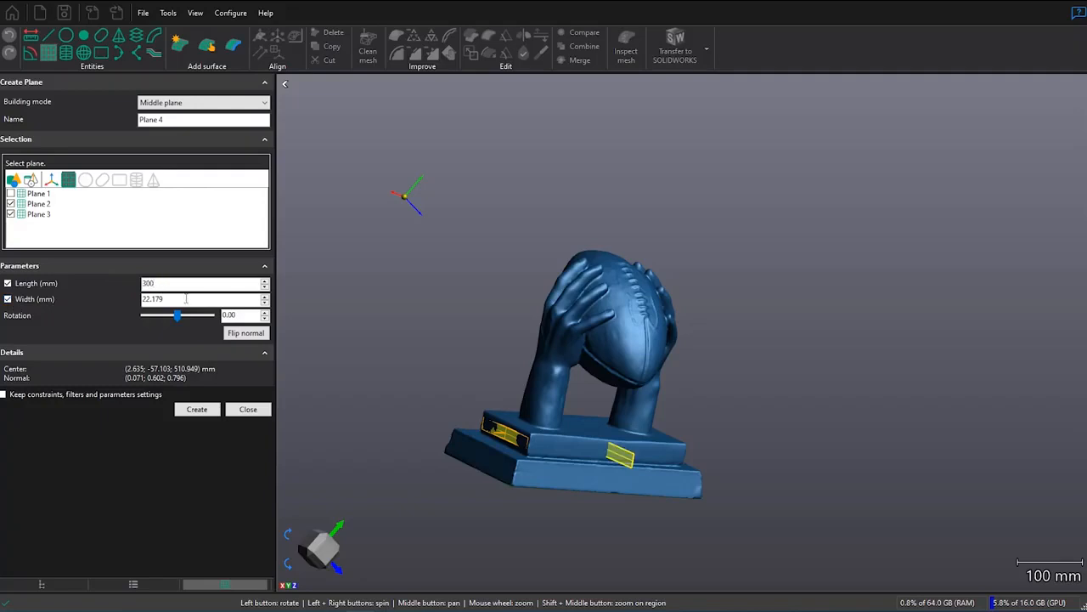
{"action": "left_click", "coordinate": [202, 299]}
{"action": "type", "text": "100.000"}
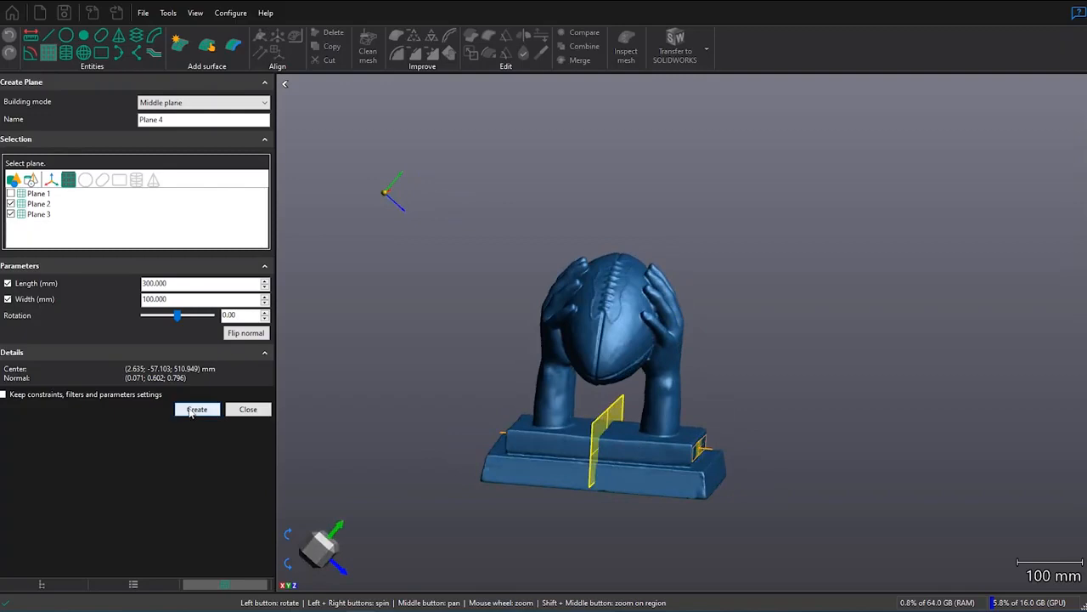
{"action": "left_click", "coordinate": [196, 409]}
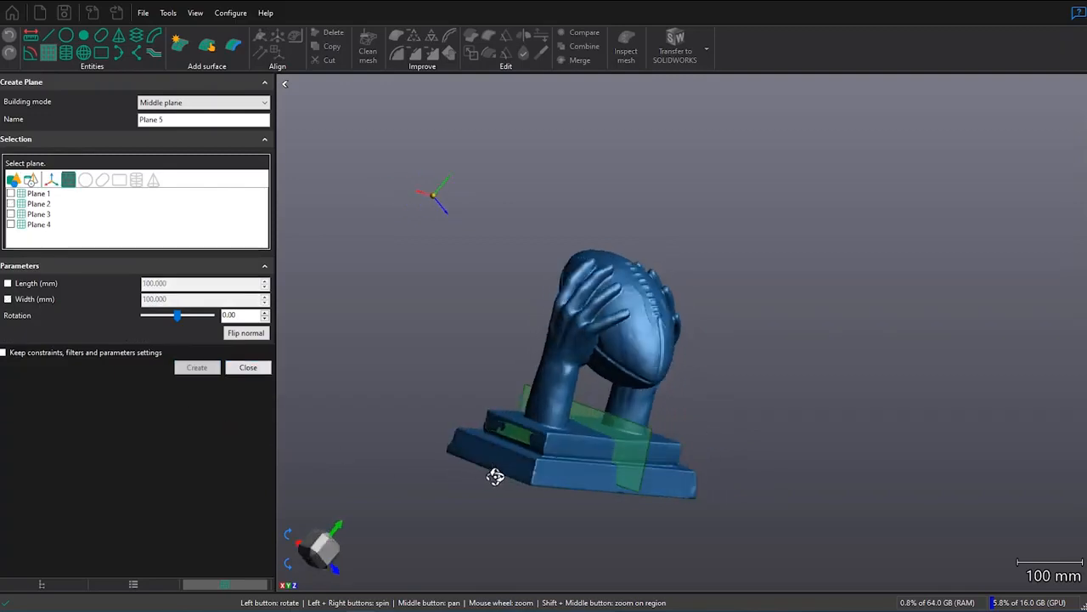
Step: Create Planes 5 and 6 from surface triangles on the base's front and back faces
{"action": "left_click_drag", "start_coordinate": [495, 476], "coordinate": [519, 497]}
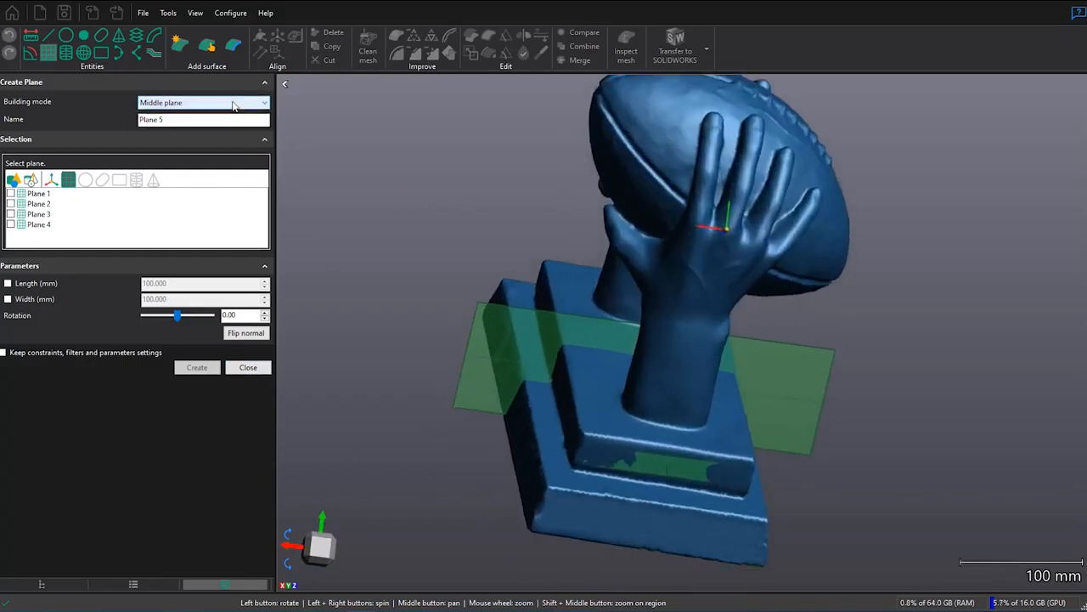
{"action": "left_click", "coordinate": [202, 102]}
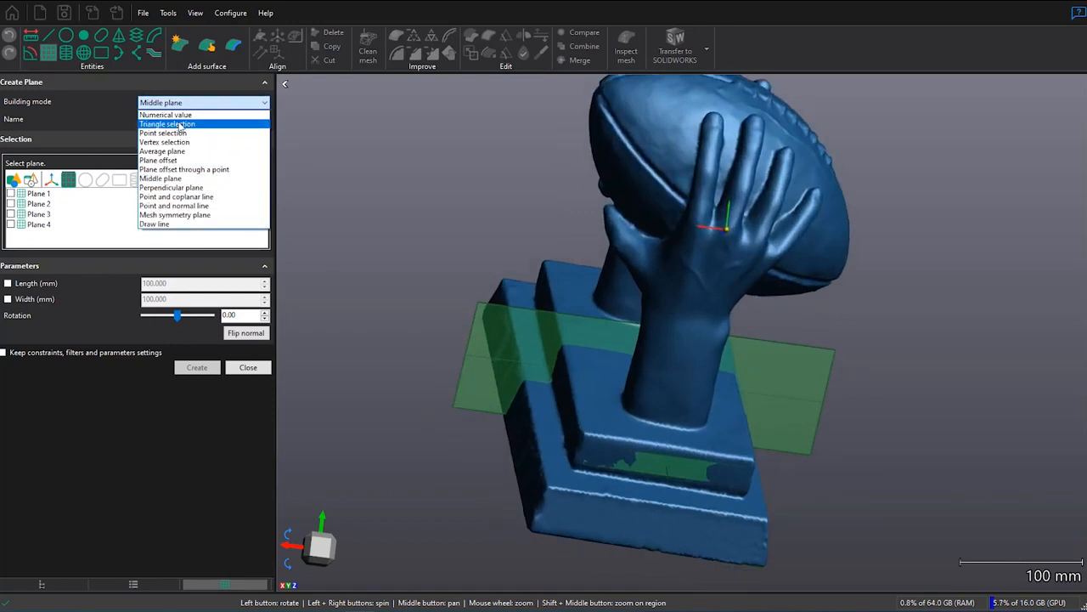
{"action": "left_click", "coordinate": [167, 124]}
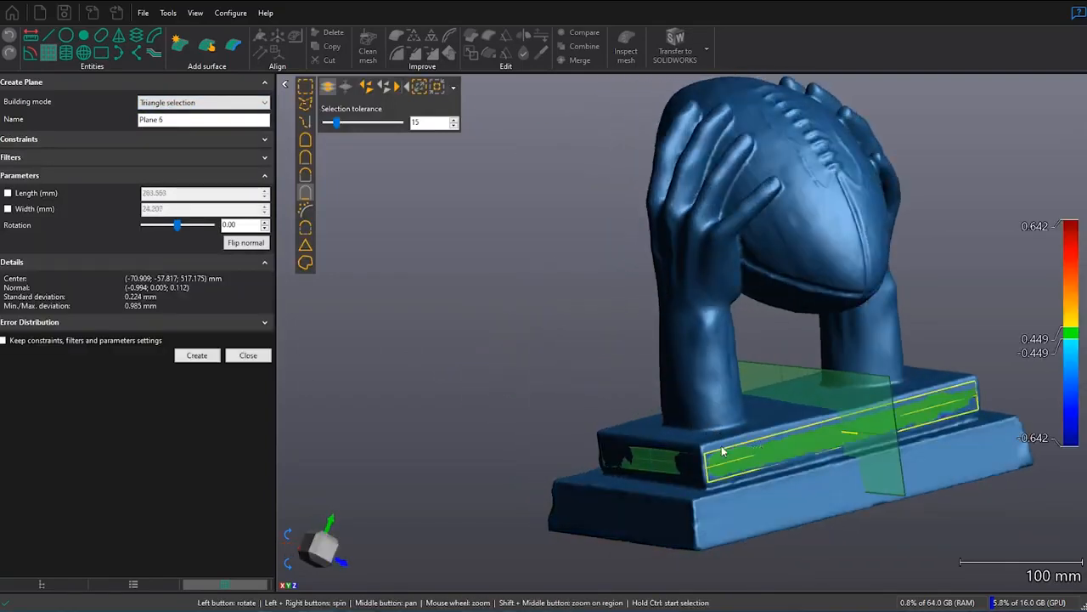
{"action": "mouse_move", "coordinate": [196, 355]}
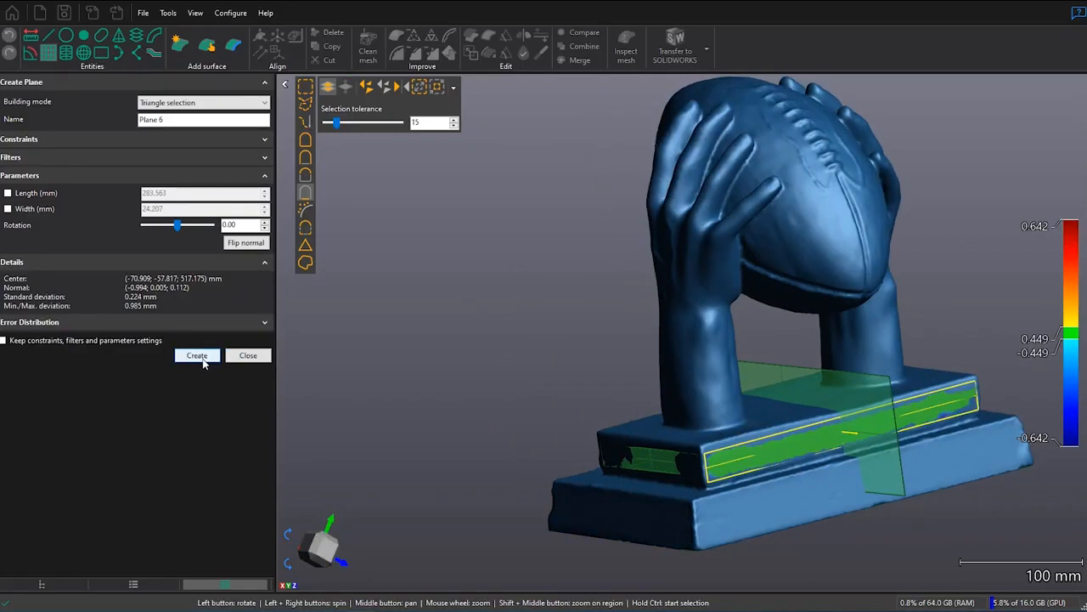
{"action": "left_click", "coordinate": [196, 355]}
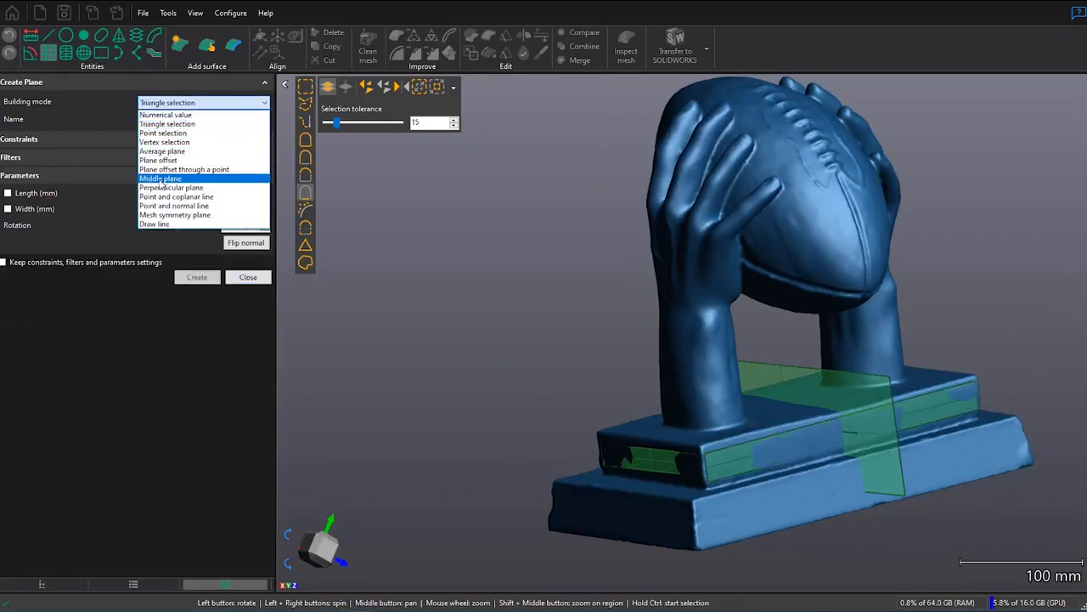
Step: Create Plane 7 as the middle plane between Plane 5 and Plane 6
{"action": "left_click", "coordinate": [159, 178]}
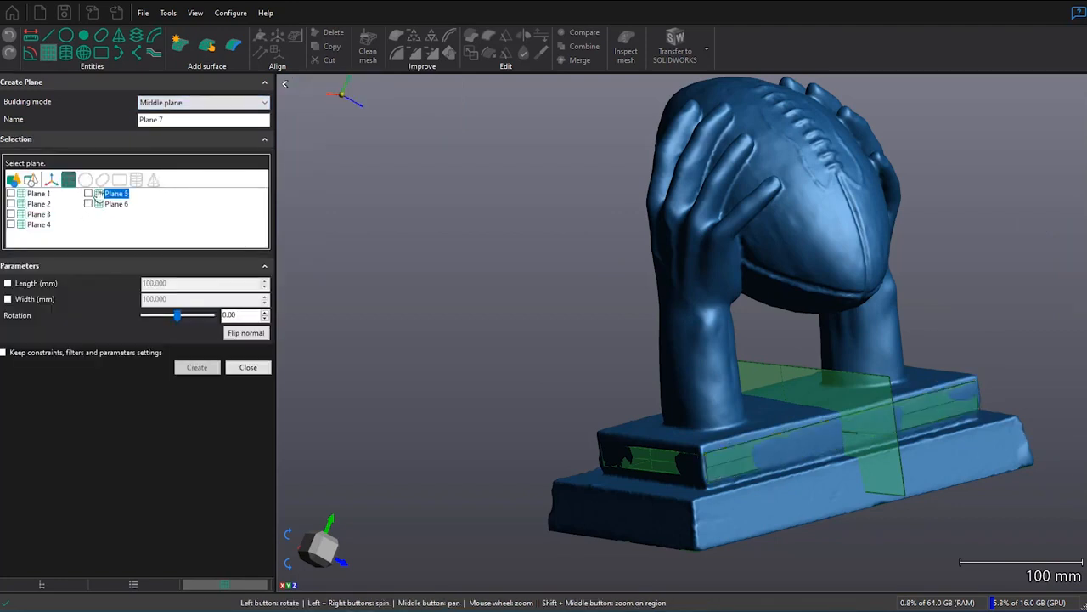
{"action": "left_click", "coordinate": [89, 204]}
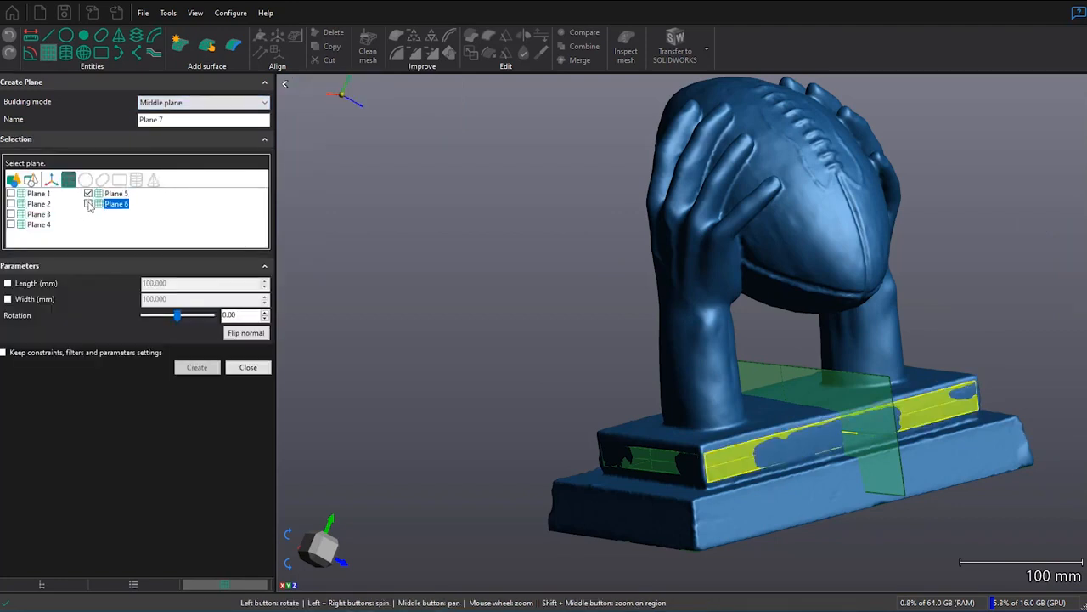
{"action": "left_click", "coordinate": [87, 203]}
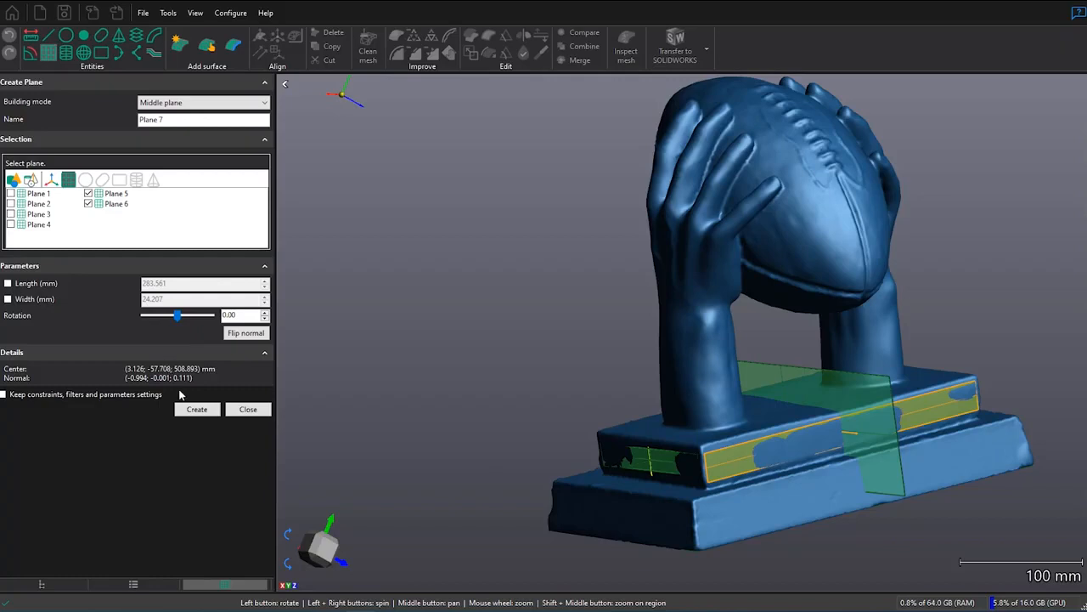
{"action": "left_click", "coordinate": [196, 409]}
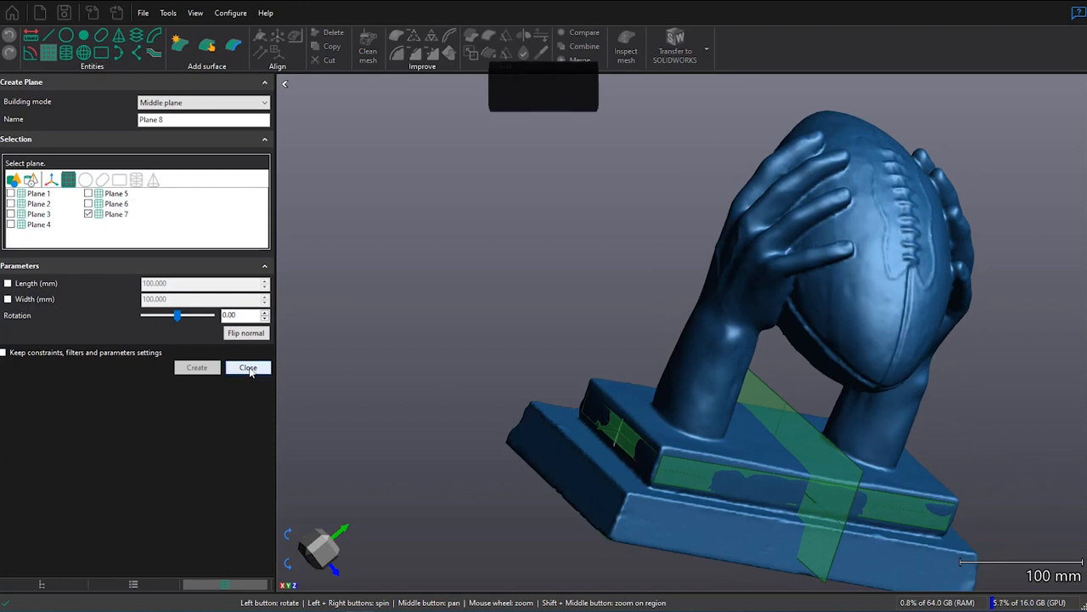
Step: Start Align to origin and constrain Plane 1 to the XY Plane
{"action": "left_click", "coordinate": [247, 367]}
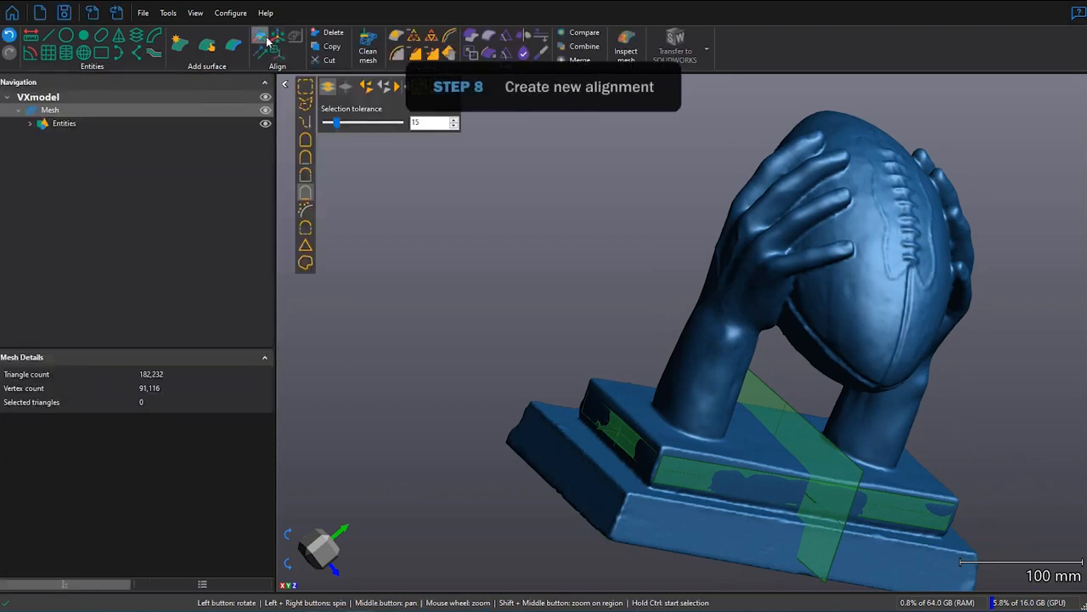
{"action": "mouse_move", "coordinate": [276, 43]}
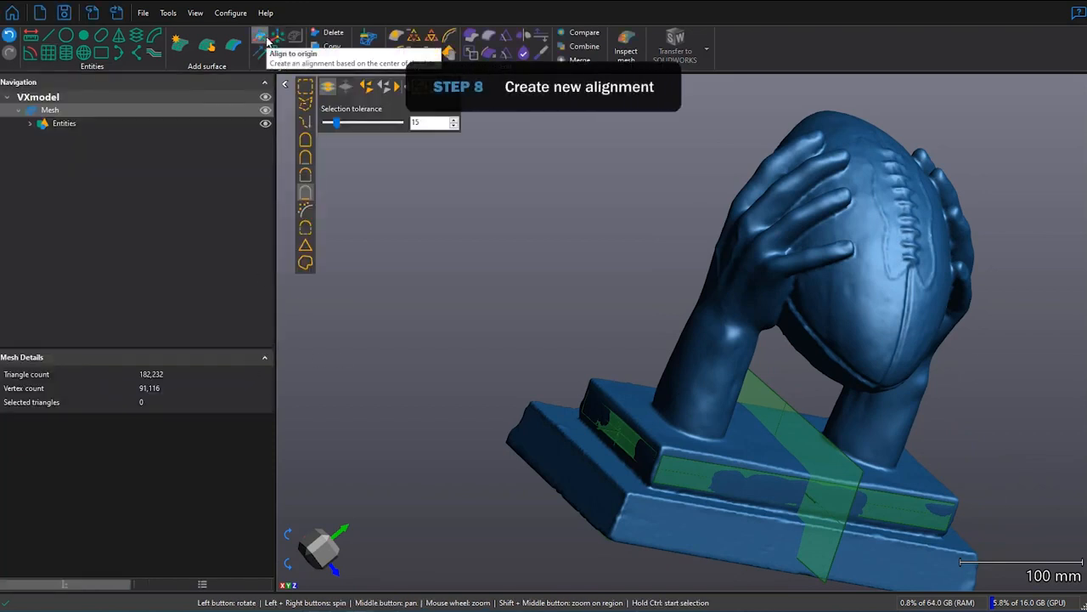
{"action": "left_click", "coordinate": [277, 42]}
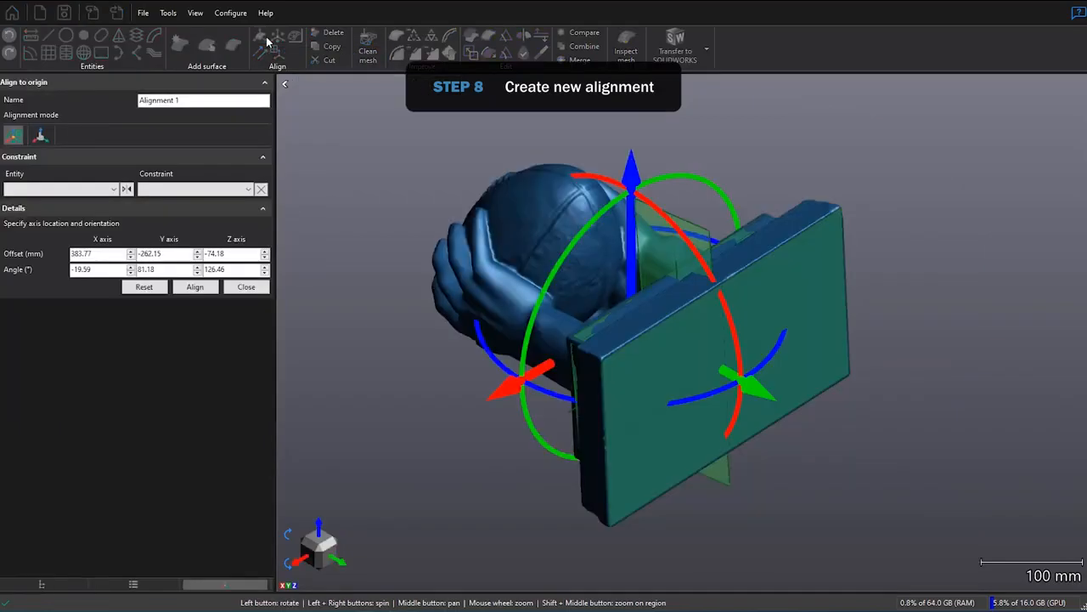
{"action": "left_click", "coordinate": [59, 189]}
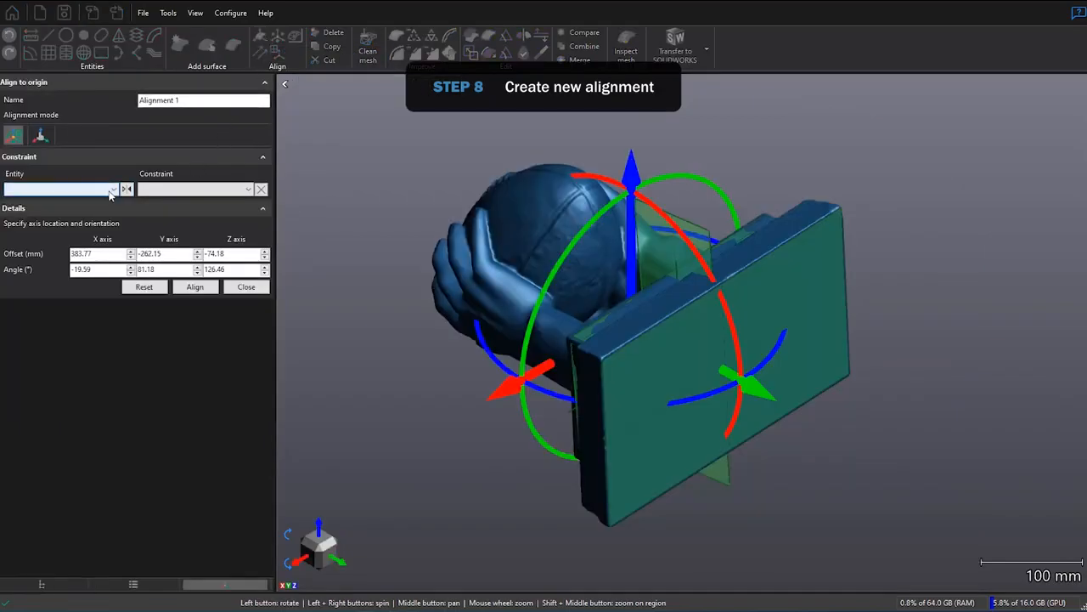
{"action": "left_click", "coordinate": [125, 189]}
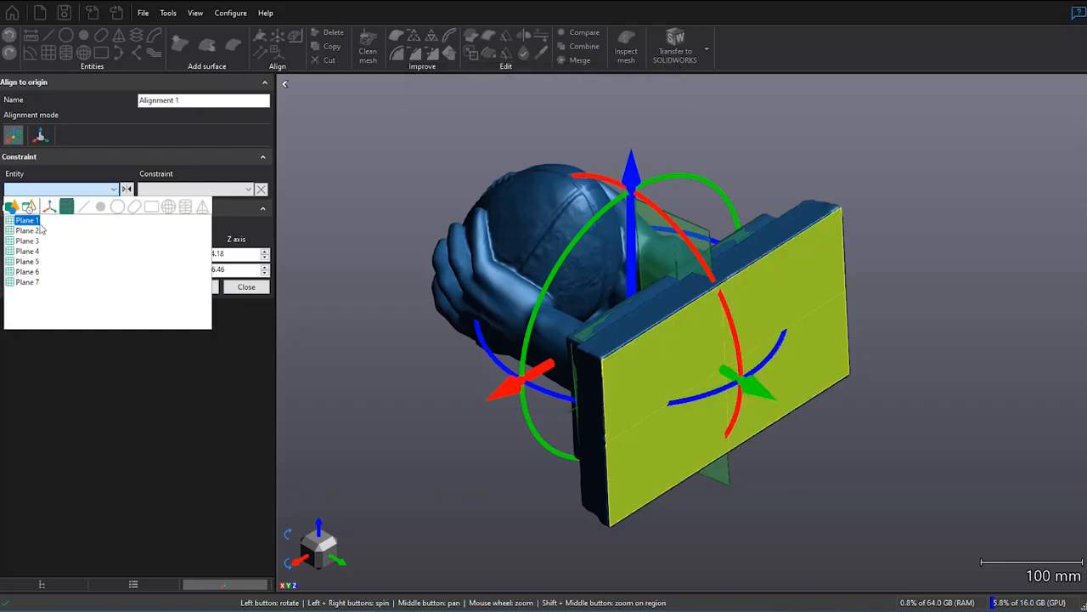
{"action": "left_click", "coordinate": [26, 219]}
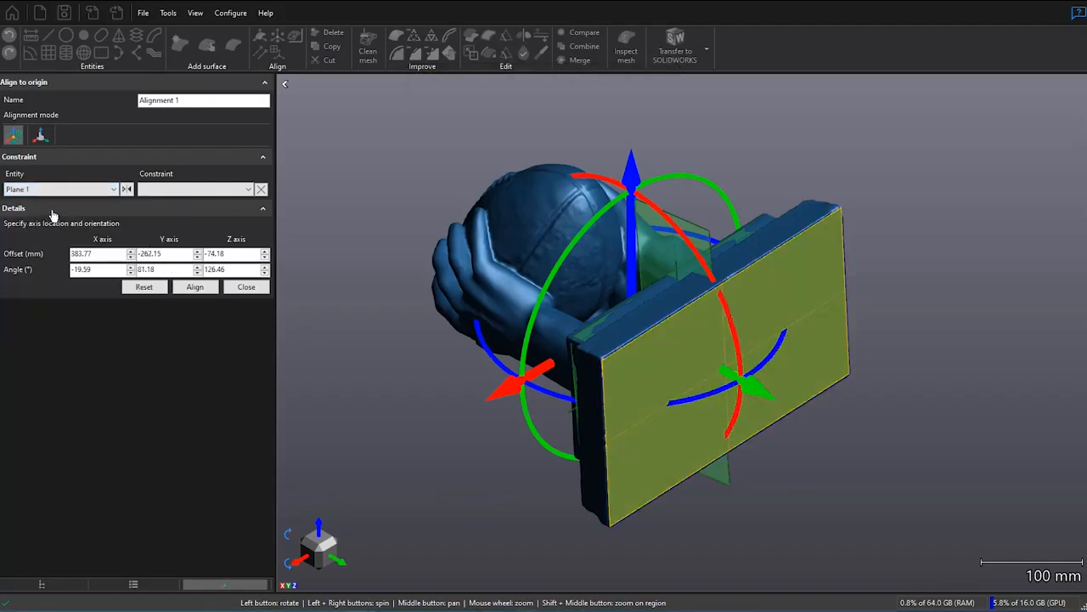
{"action": "left_click", "coordinate": [247, 189]}
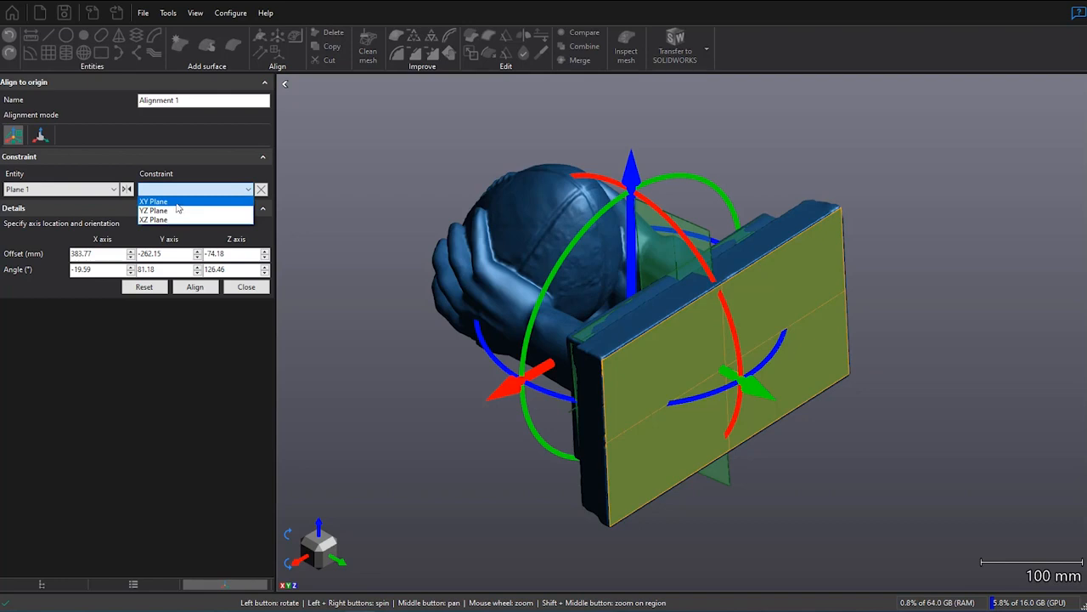
{"action": "left_click", "coordinate": [153, 202]}
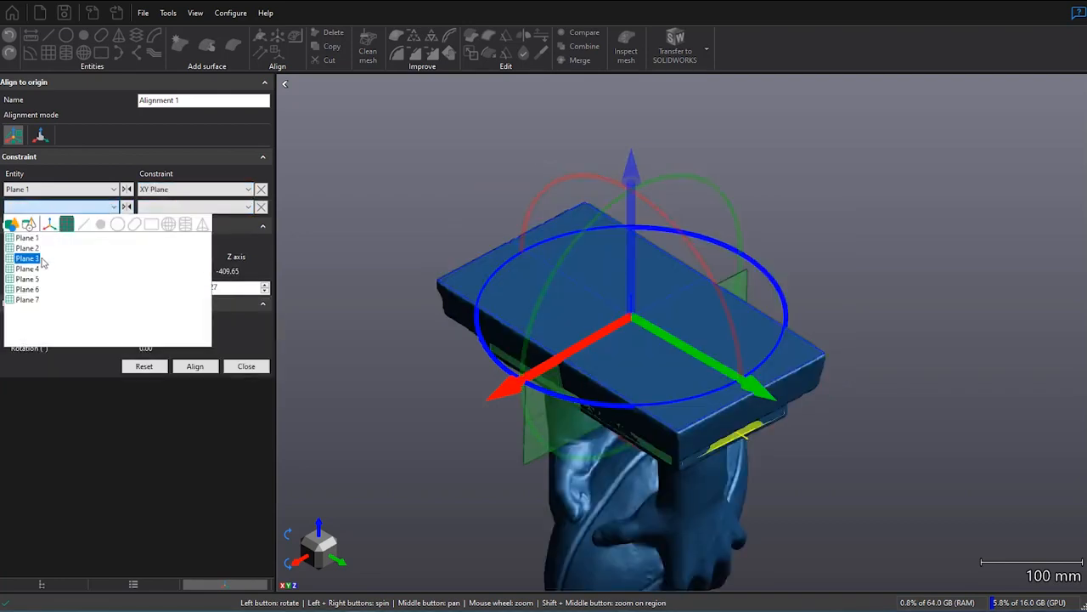
Step: Constrain Plane 4 to the YZ Plane and add Plane 7 for the XZ constraint
{"action": "left_click", "coordinate": [26, 268]}
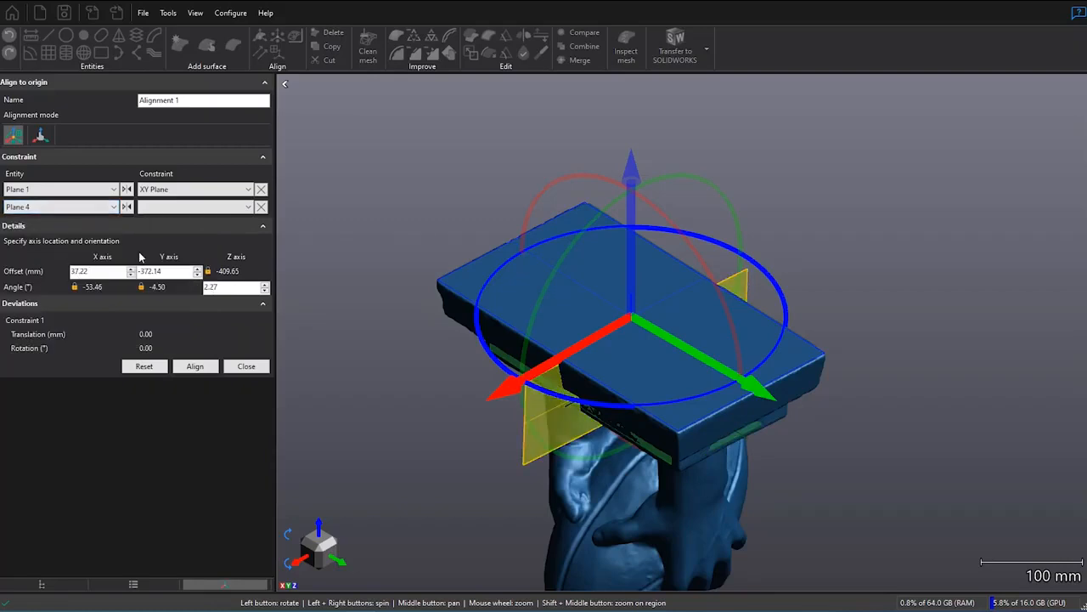
{"action": "left_click", "coordinate": [195, 206]}
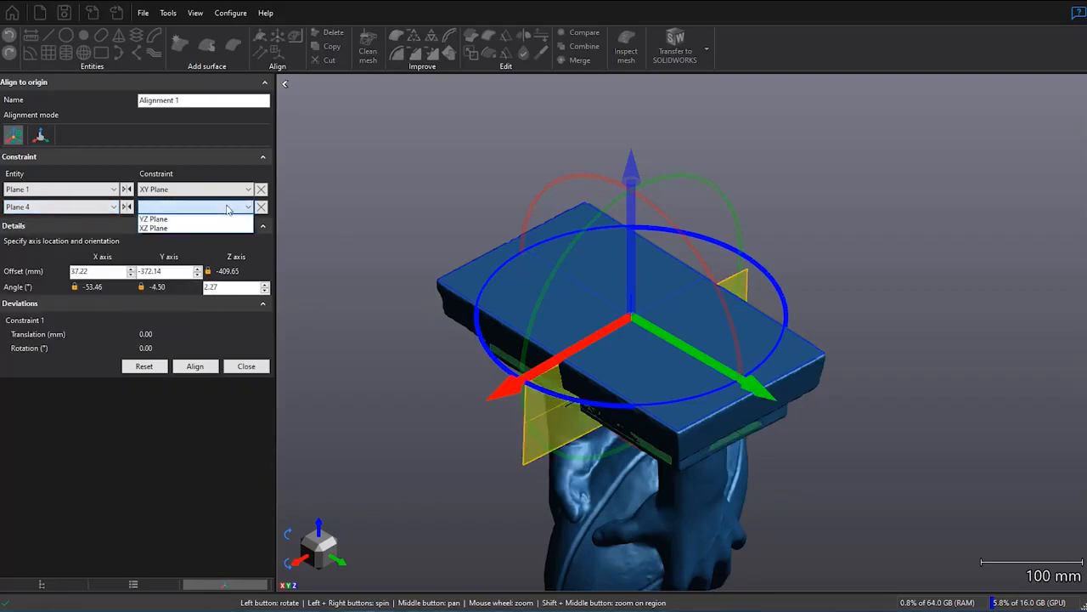
{"action": "left_click", "coordinate": [154, 219]}
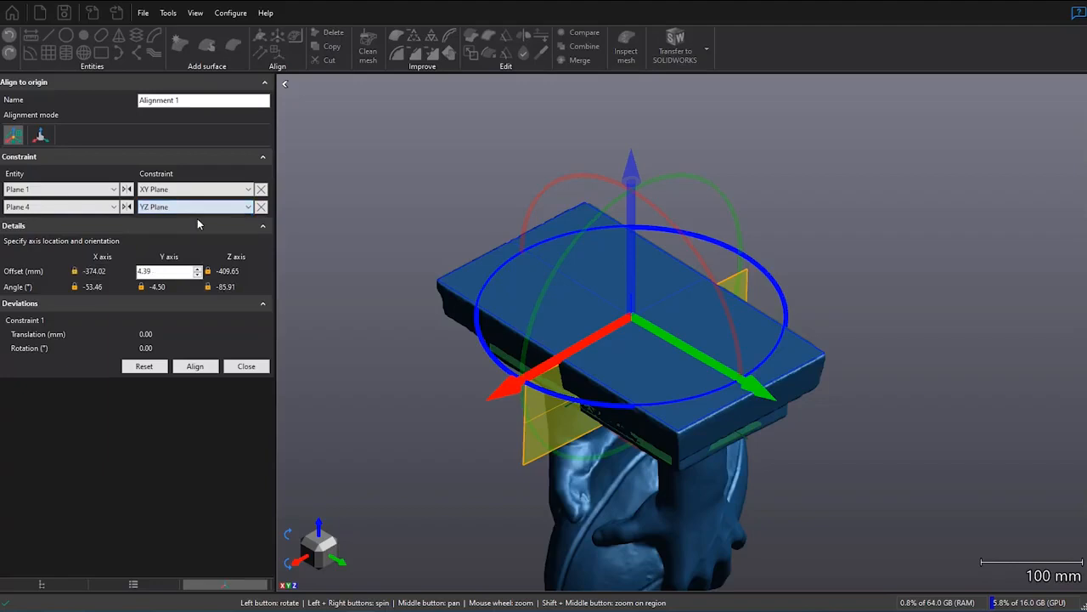
{"action": "left_click", "coordinate": [111, 224]}
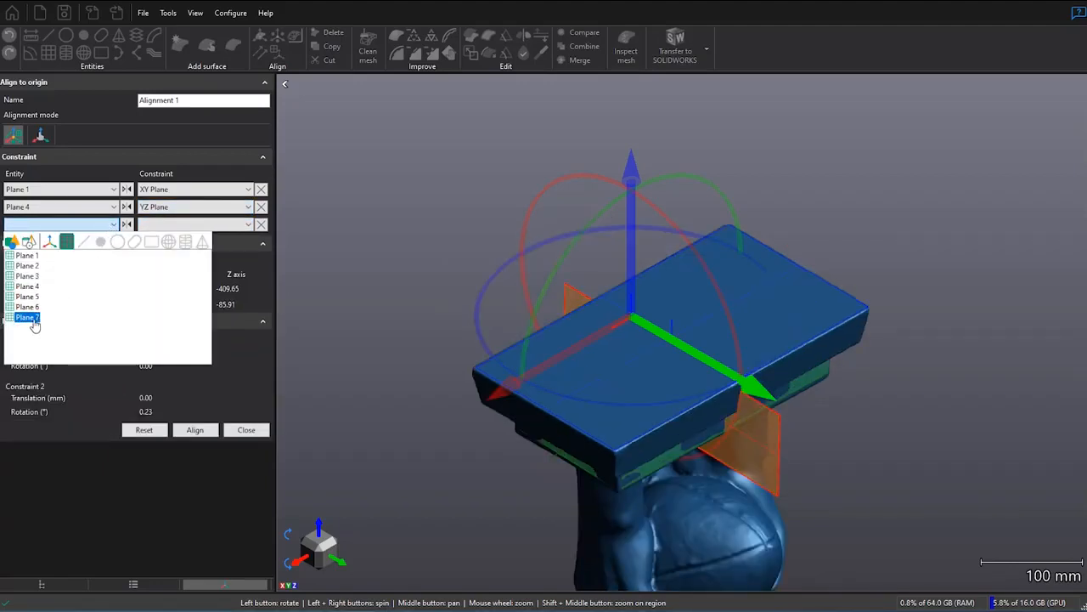
{"action": "left_click", "coordinate": [27, 317]}
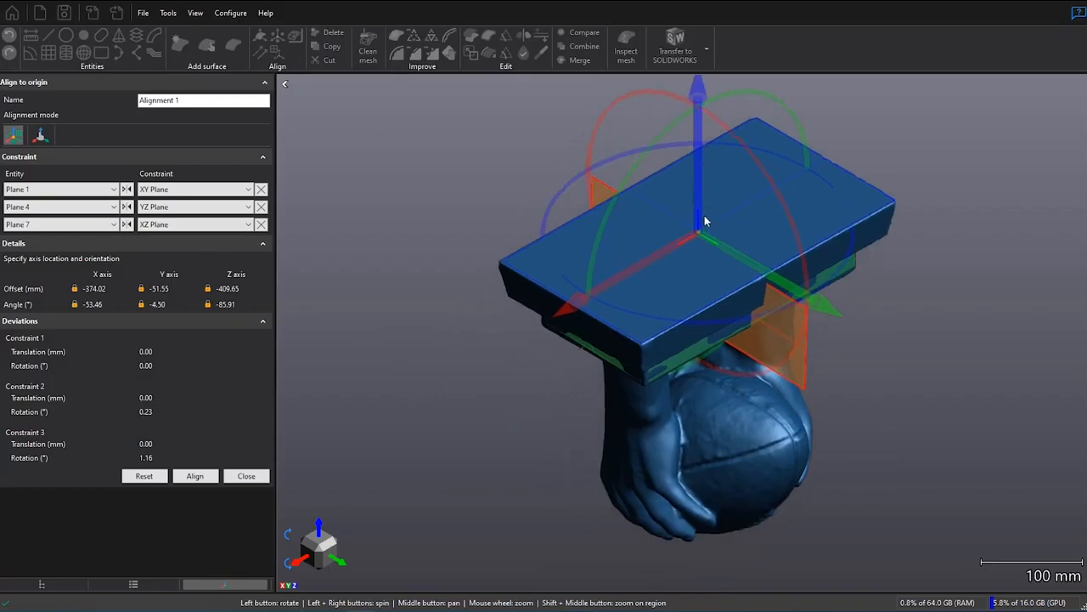
{"action": "mouse_move", "coordinate": [561, 310]}
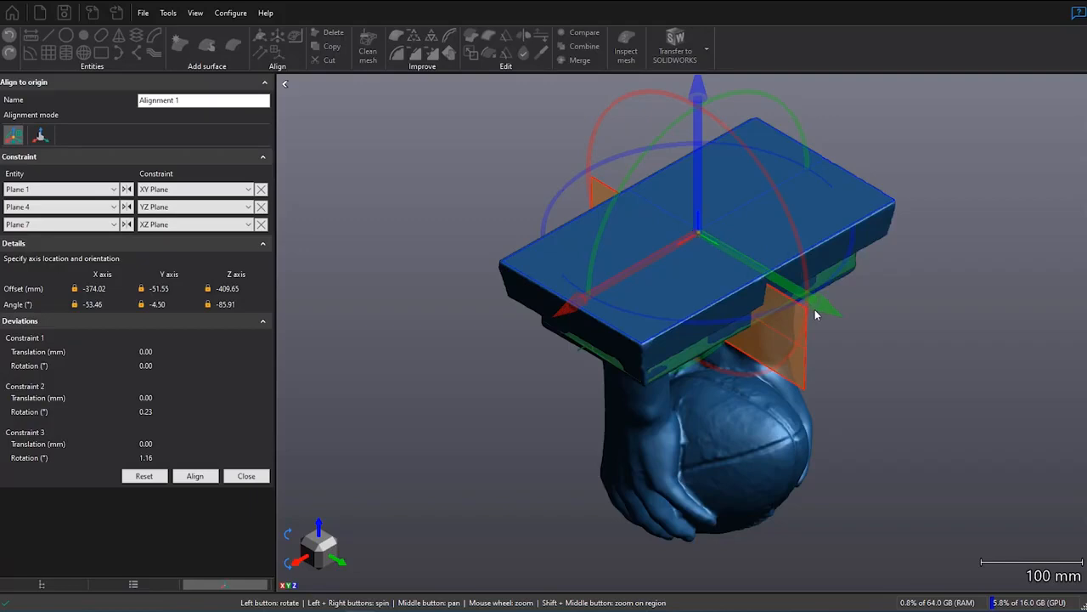
{"action": "mouse_move", "coordinate": [744, 432]}
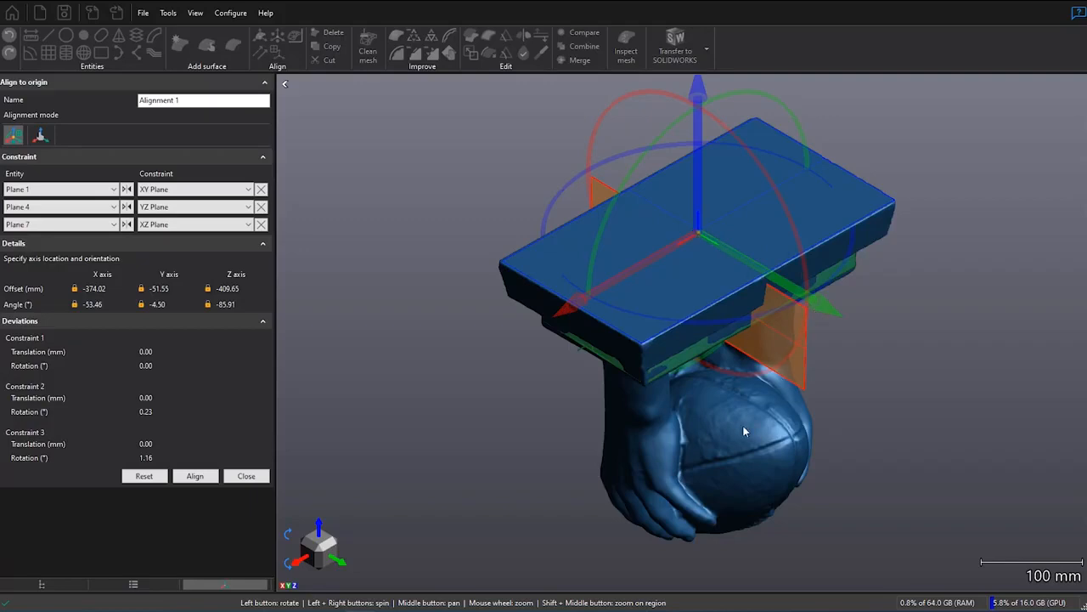
Step: Flip the Plane 1 and Plane 4 constraint directions so the trophy stands upright, then apply the alignment
{"action": "left_click_drag", "start_coordinate": [743, 431], "coordinate": [829, 426]}
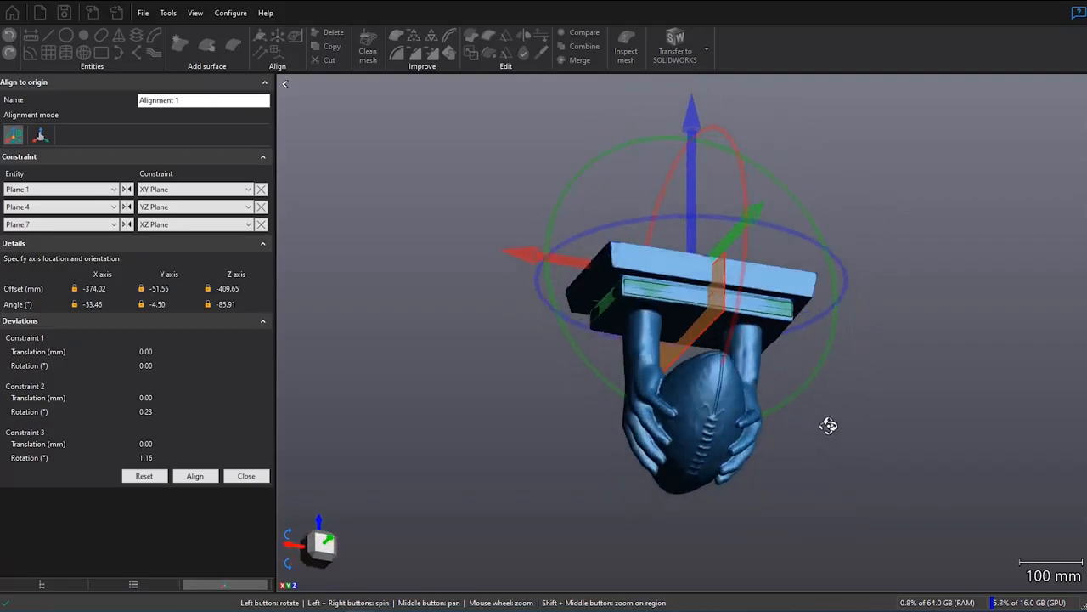
{"action": "left_click_drag", "start_coordinate": [828, 425], "coordinate": [442, 376]}
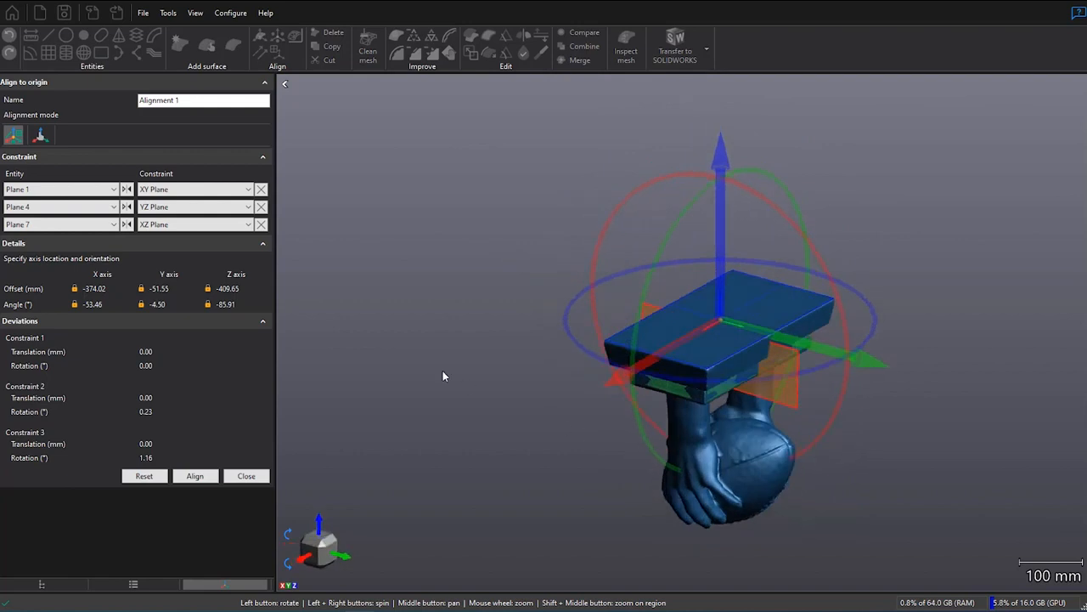
{"action": "left_click", "coordinate": [194, 189]}
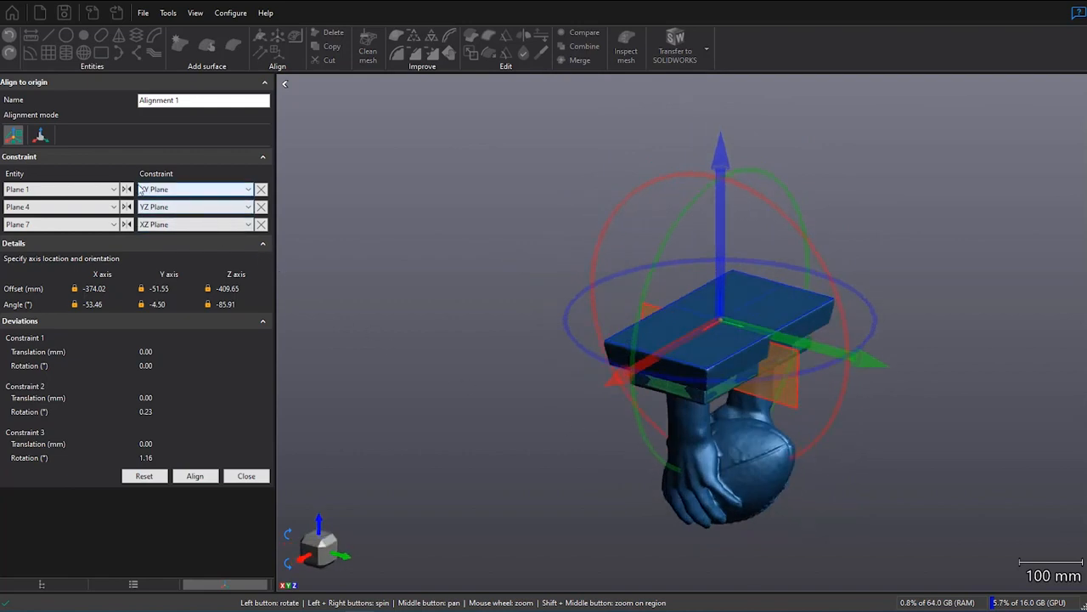
{"action": "left_click", "coordinate": [127, 189]}
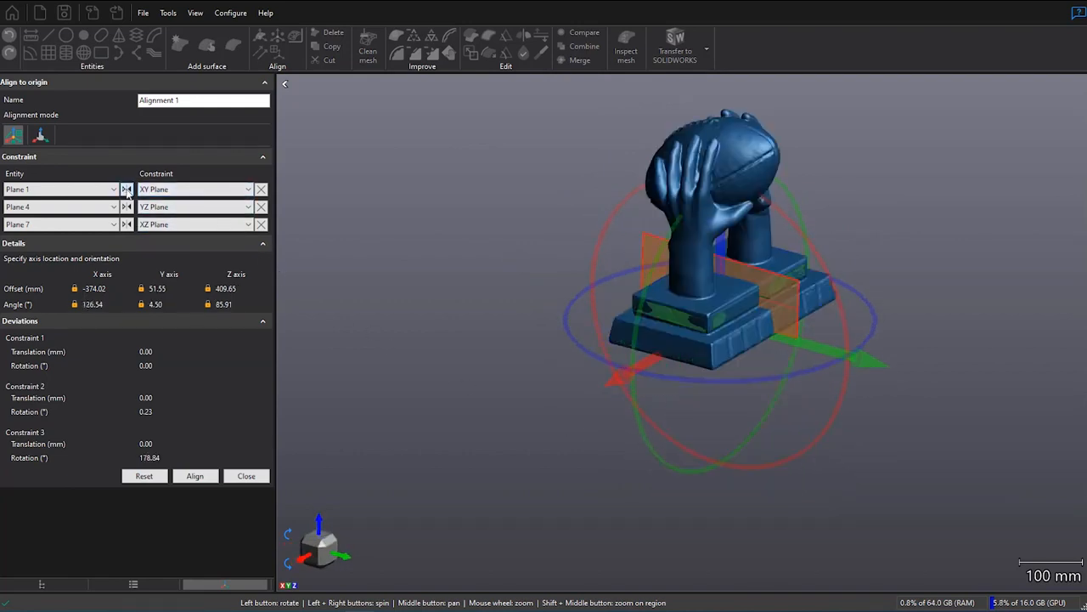
{"action": "left_click_drag", "start_coordinate": [722, 254], "coordinate": [512, 317]}
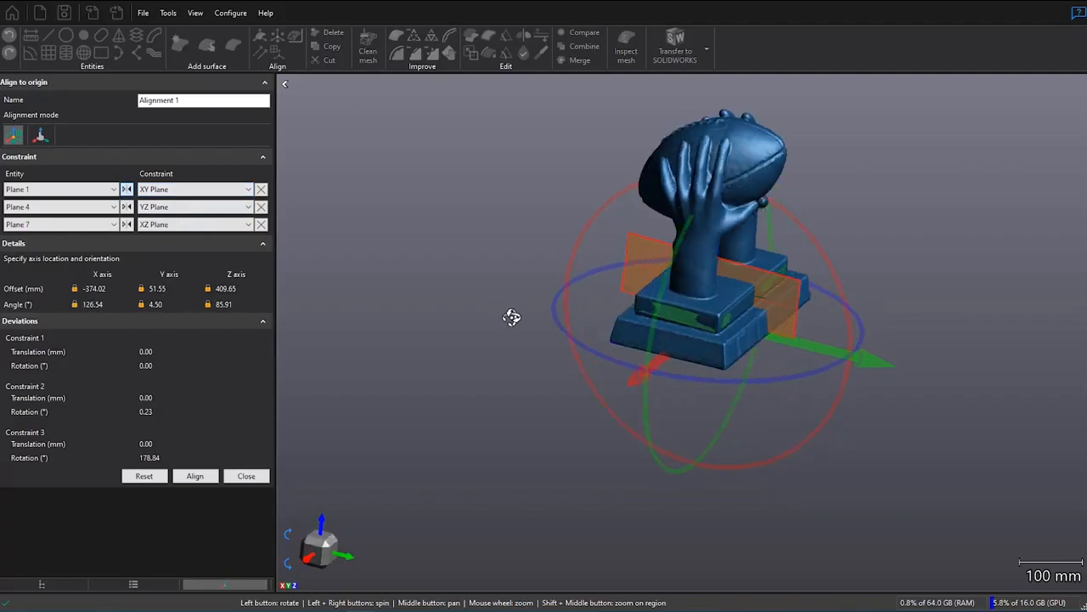
{"action": "left_click_drag", "start_coordinate": [512, 317], "coordinate": [490, 312]}
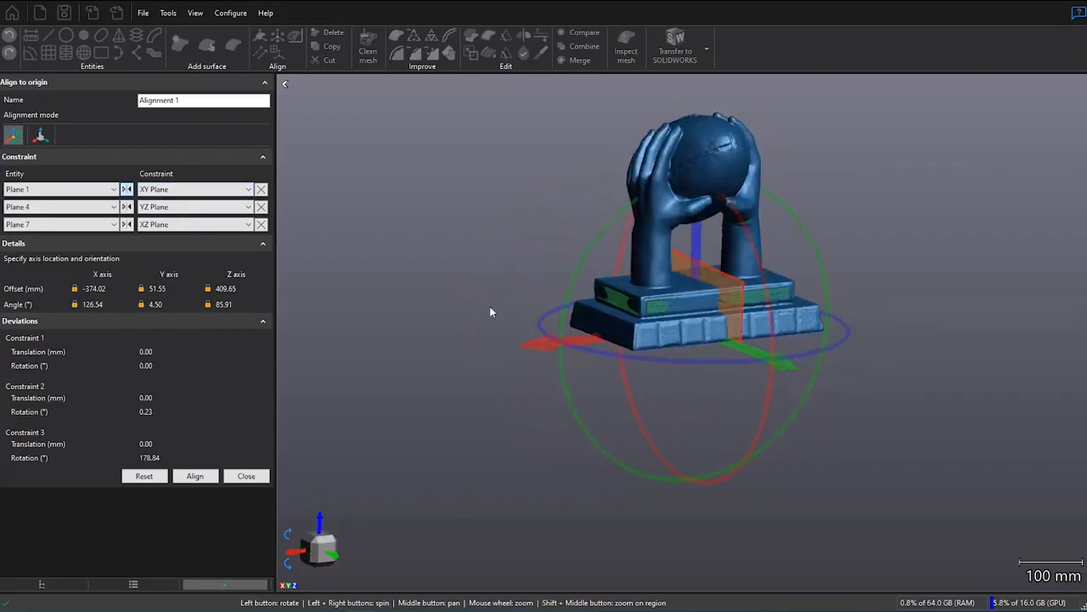
{"action": "left_click", "coordinate": [59, 207]}
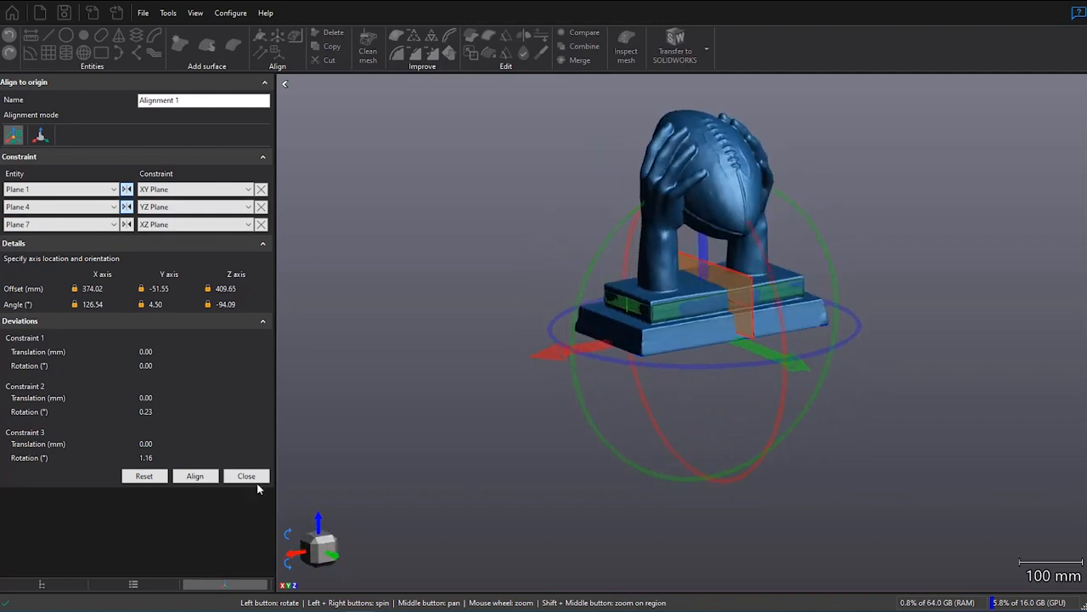
{"action": "left_click", "coordinate": [246, 476]}
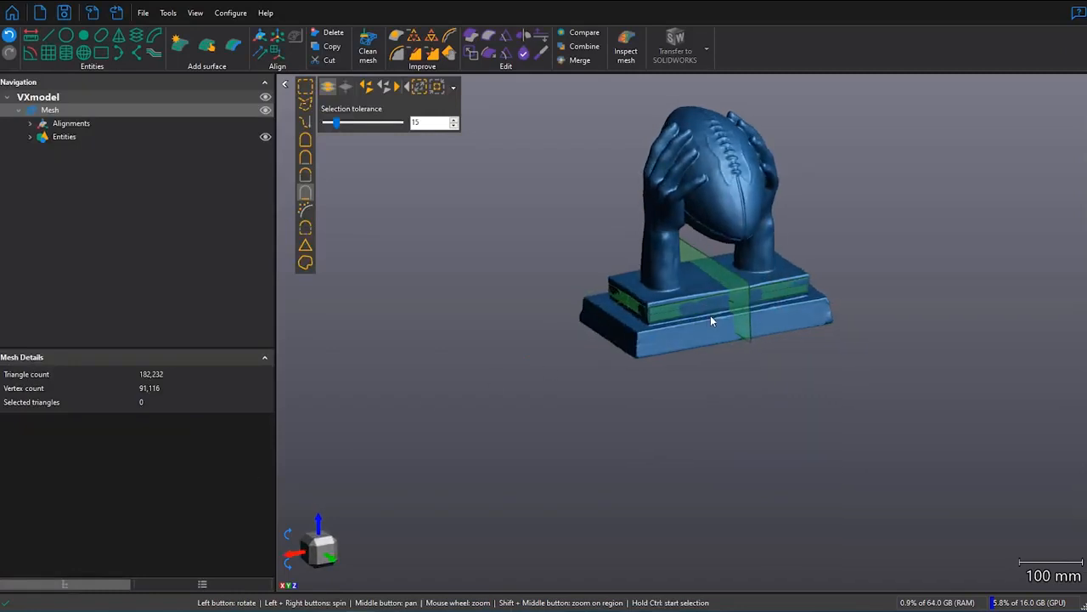
{"action": "left_click_drag", "start_coordinate": [712, 321], "coordinate": [702, 342]}
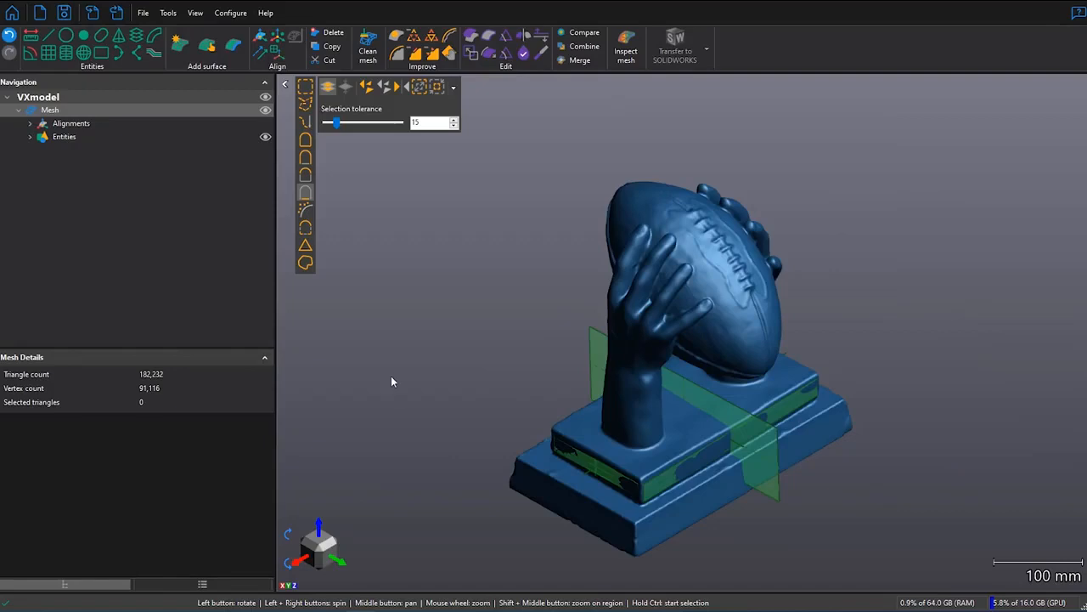
{"action": "mouse_move", "coordinate": [368, 47]}
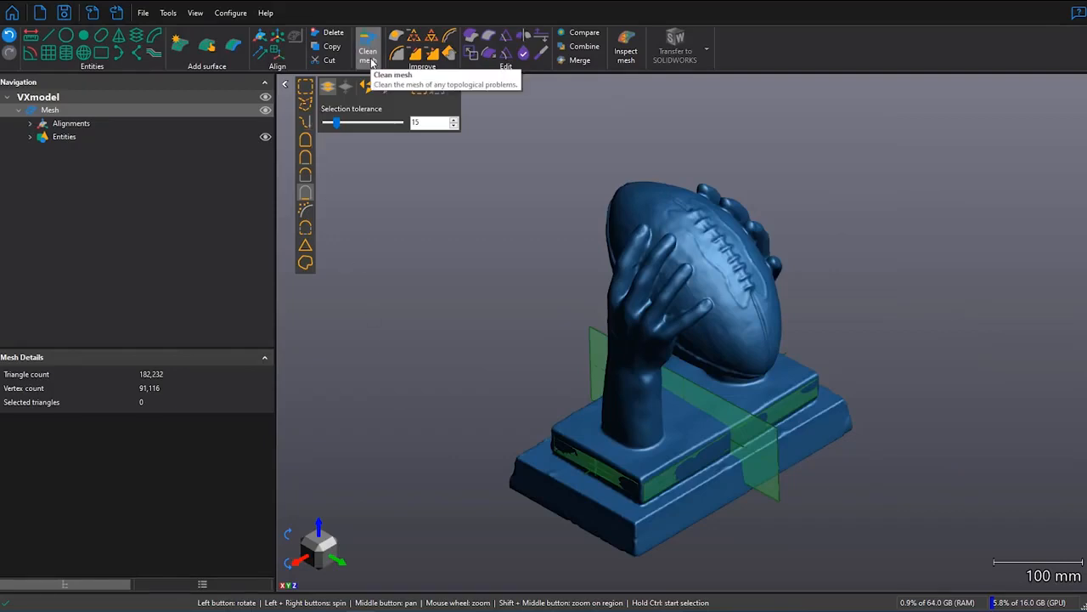
{"action": "left_click", "coordinate": [368, 48]}
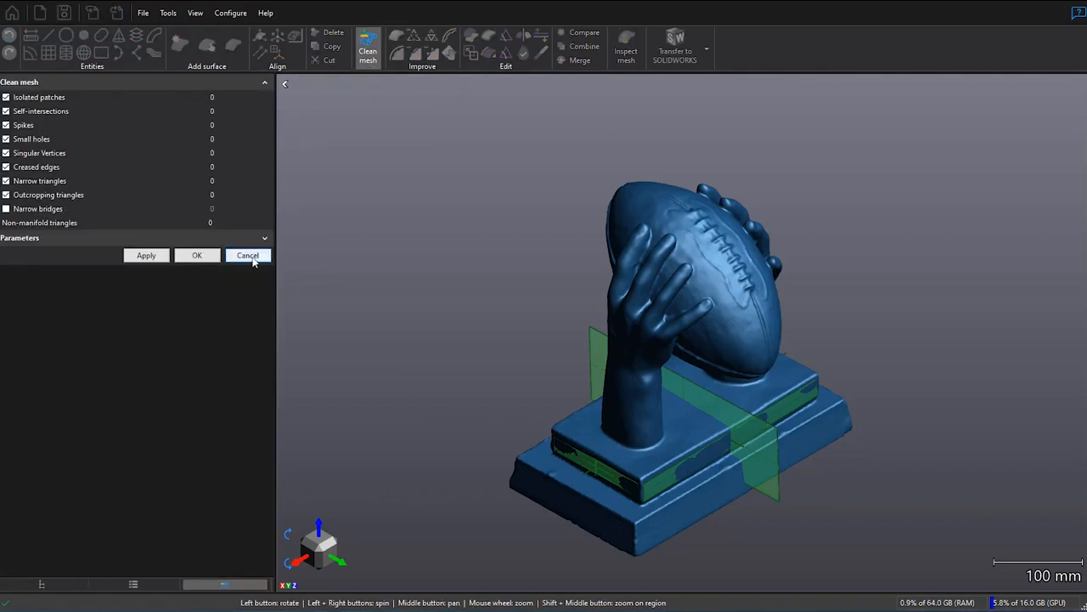
{"action": "left_click", "coordinate": [247, 255]}
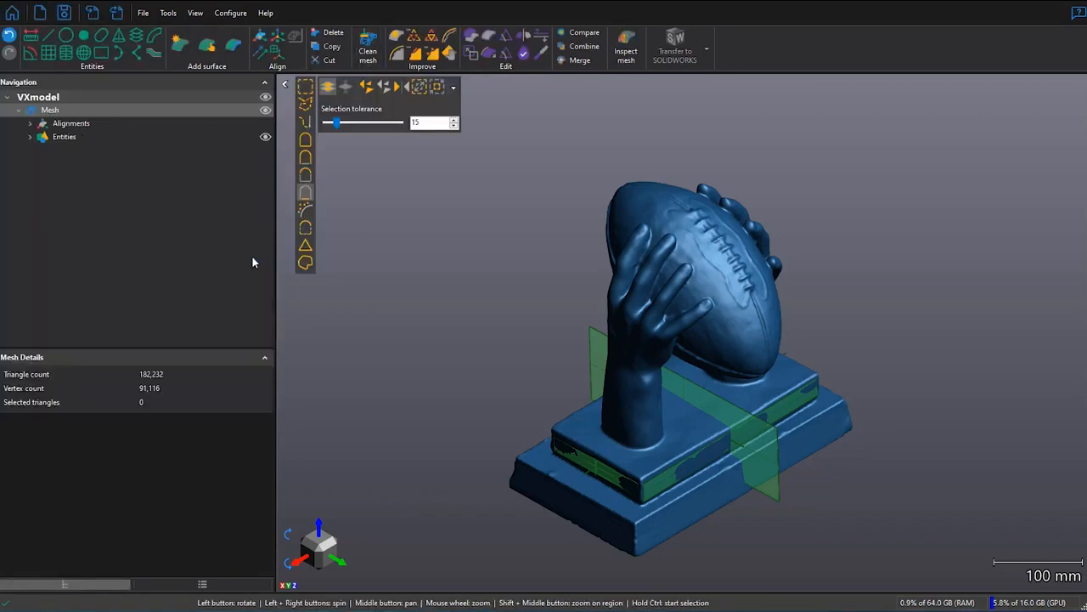
{"action": "mouse_move", "coordinate": [523, 54]}
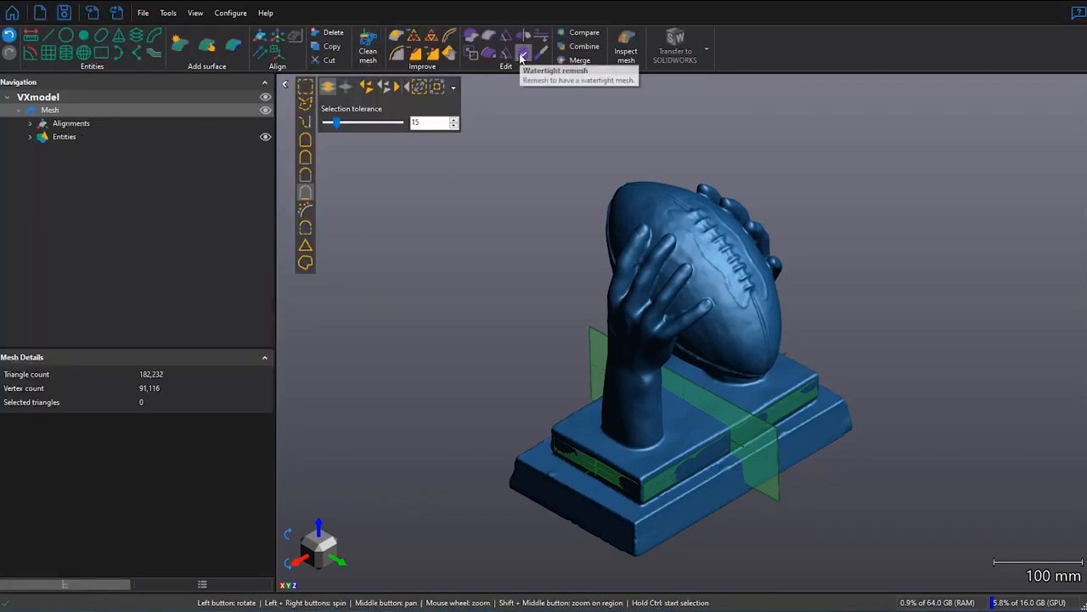
{"action": "left_click", "coordinate": [523, 53]}
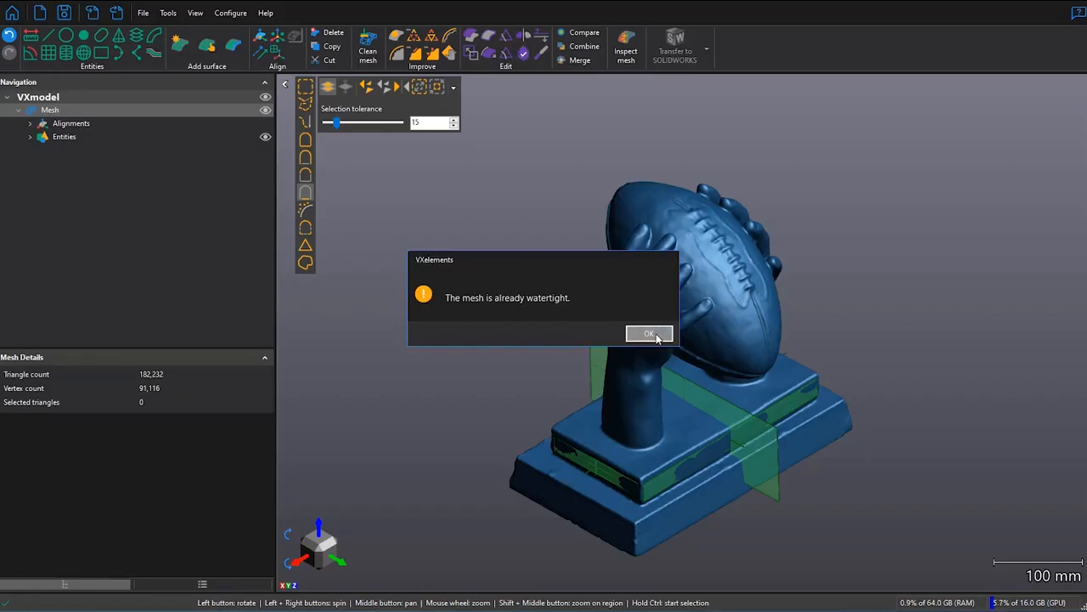
{"action": "left_click", "coordinate": [649, 333]}
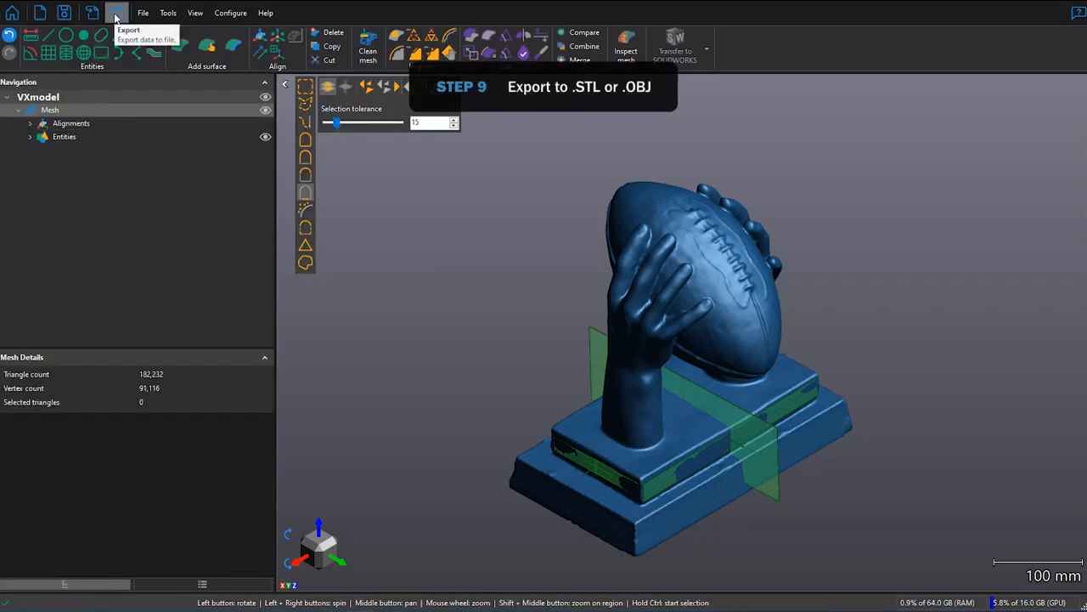
Step: Export the mesh as binary STL 'football trophy - to print' in the Scan-to-print folder
{"action": "left_click", "coordinate": [116, 14]}
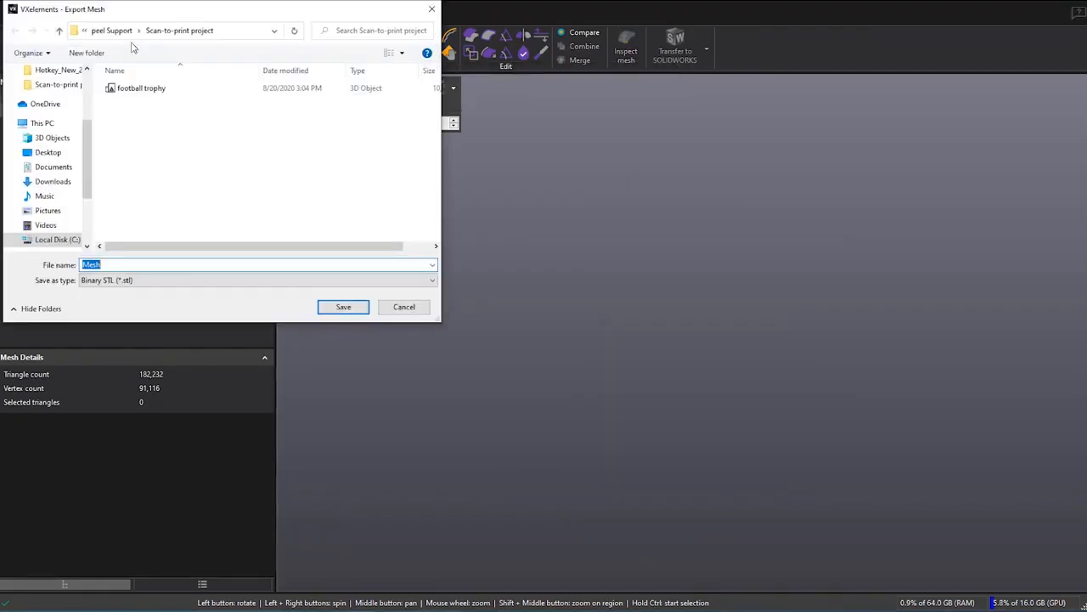
{"action": "left_click", "coordinate": [141, 88]}
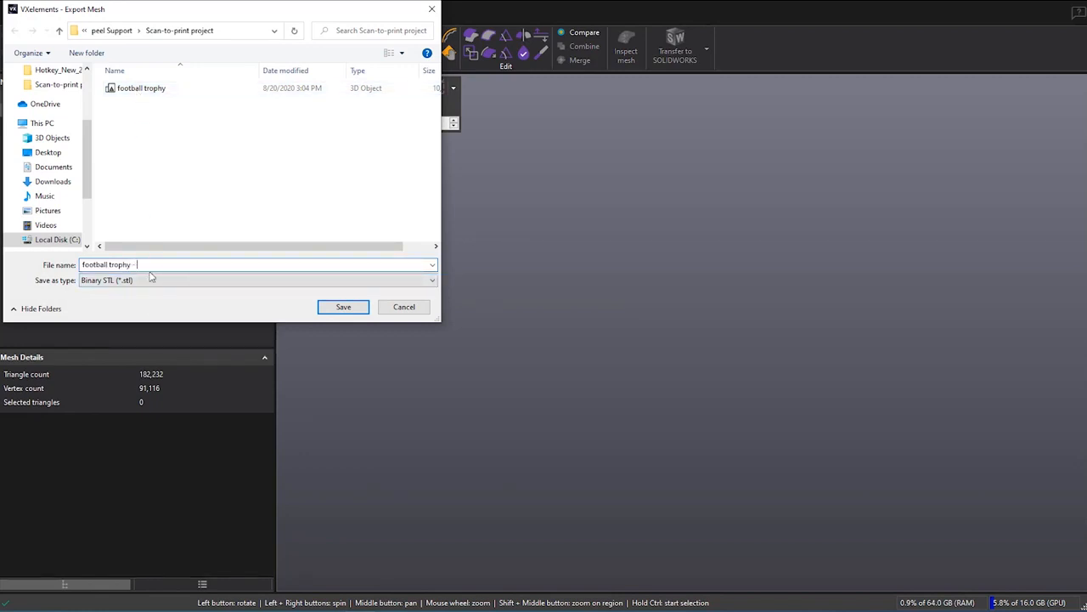
{"action": "type", "text": "to print"}
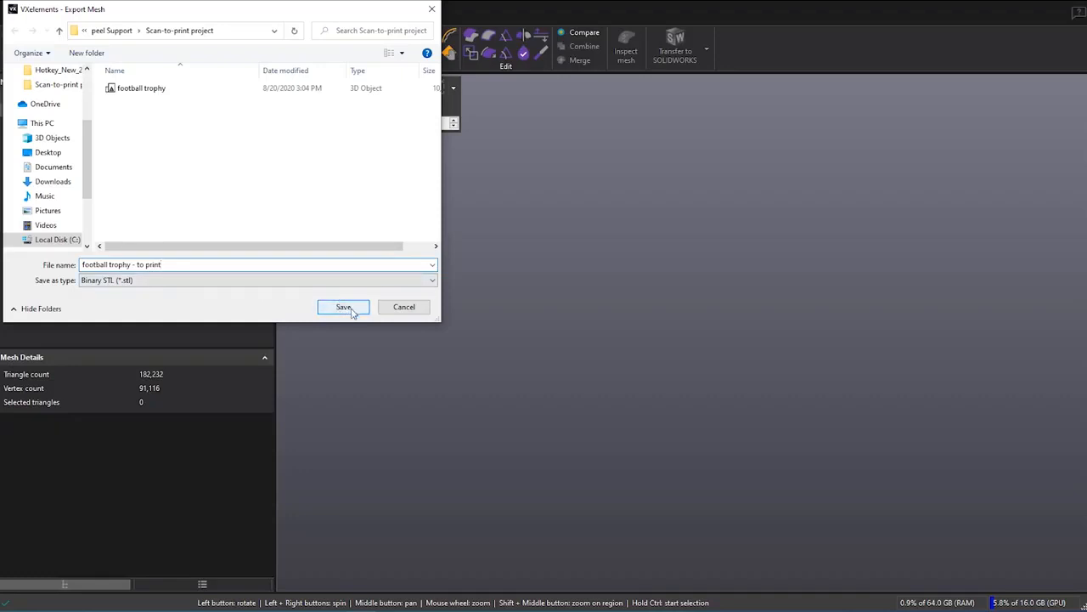
{"action": "left_click", "coordinate": [343, 307]}
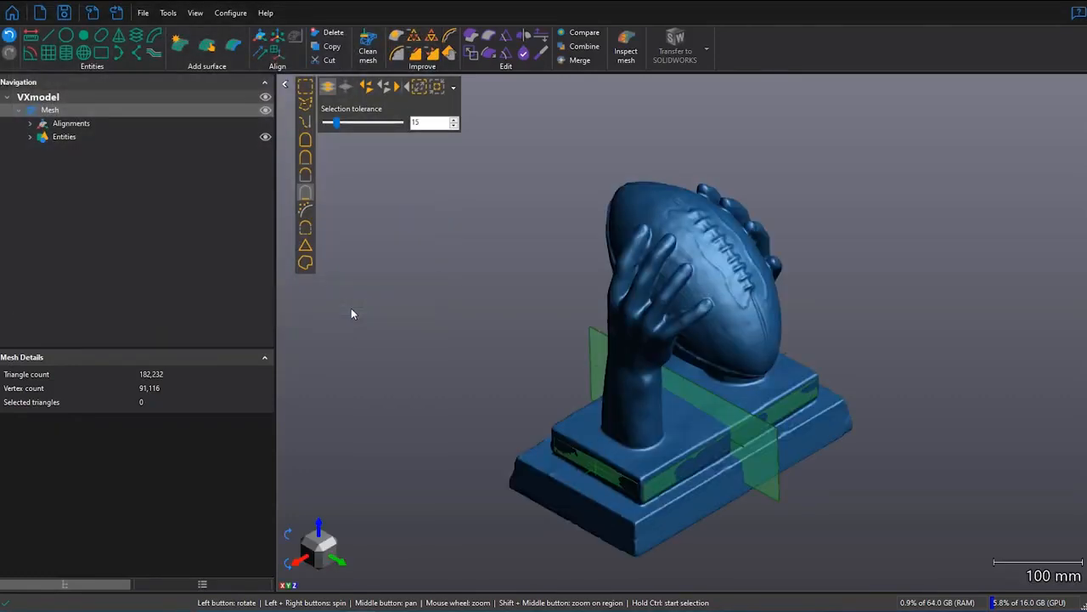